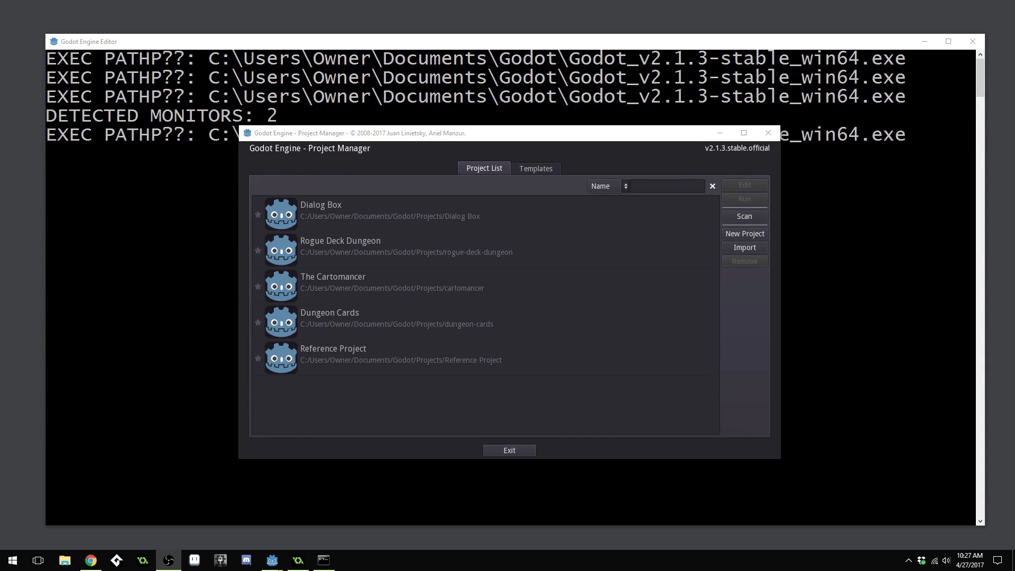
pyautogui.moveTo(749, 159)
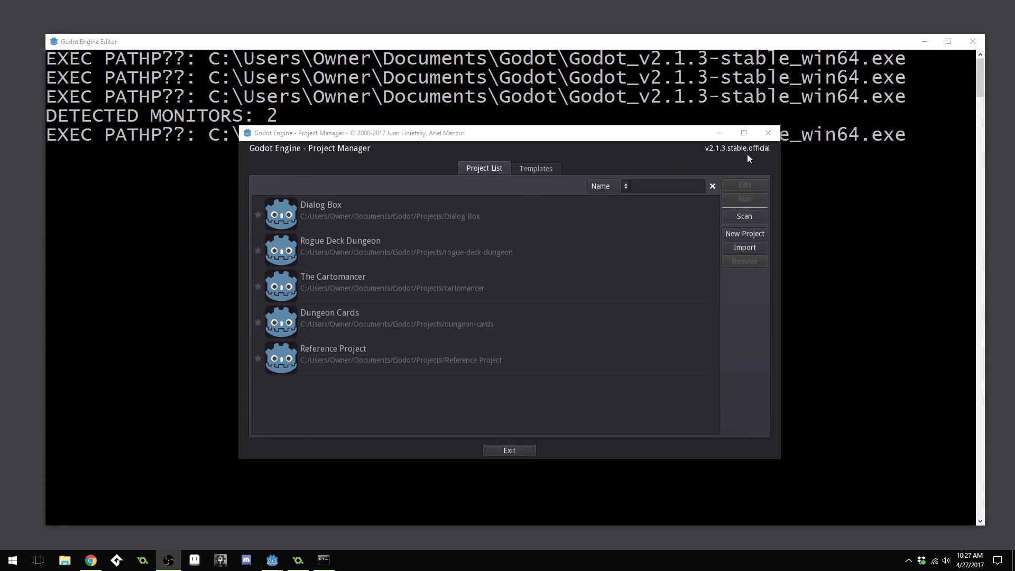
pyautogui.moveTo(618, 256)
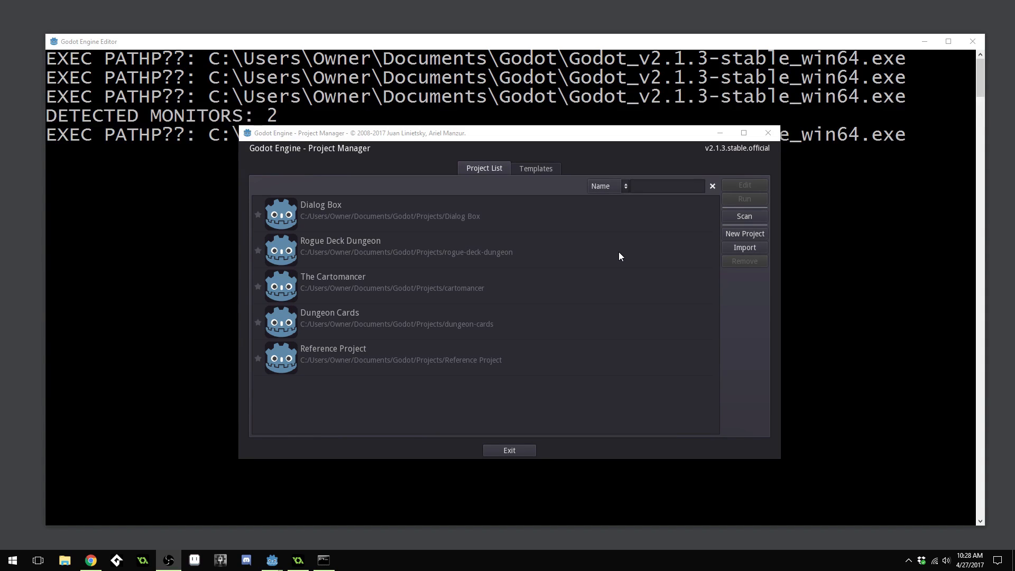
pyautogui.moveTo(555, 199)
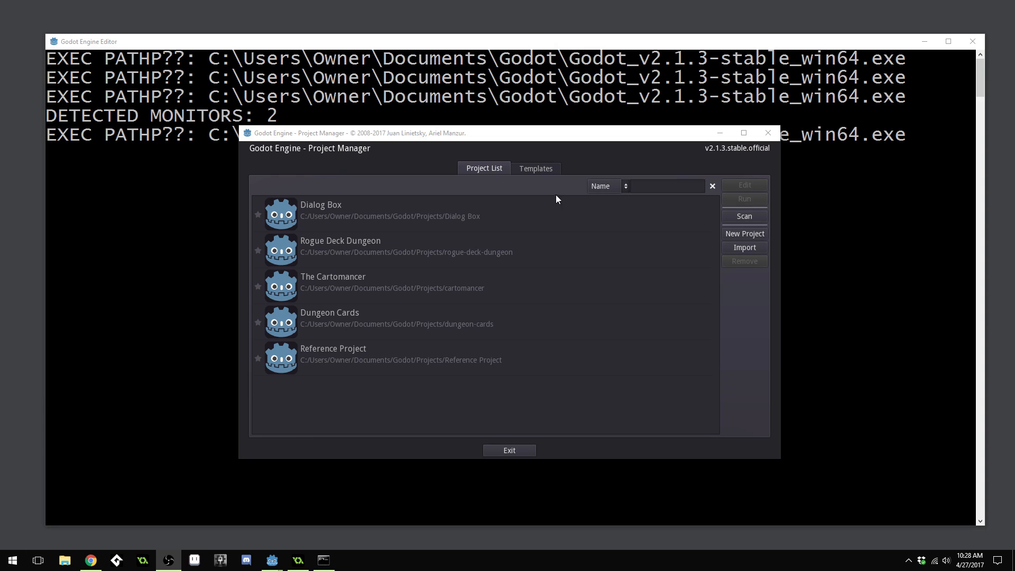
# Create the 'Dialog Box Tutorial' project in a new folder of that name under Projects
pyautogui.click(744, 233)
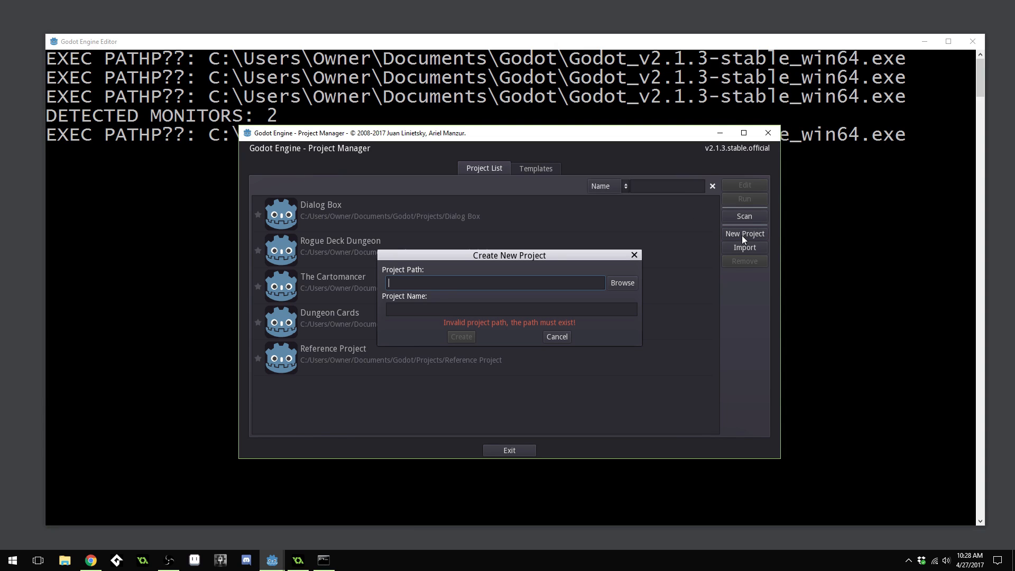
pyautogui.click(621, 282)
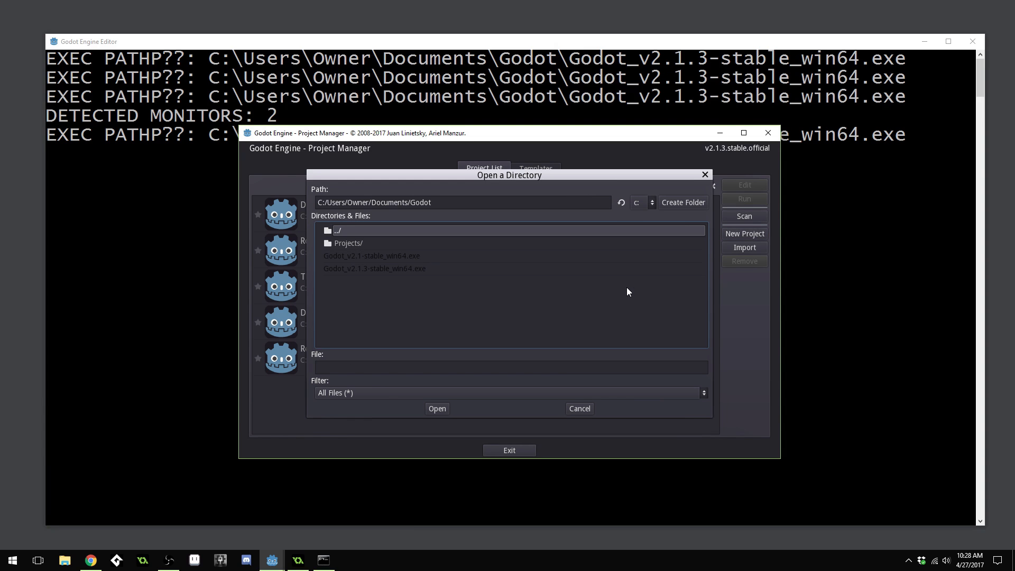
pyautogui.doubleClick(349, 242)
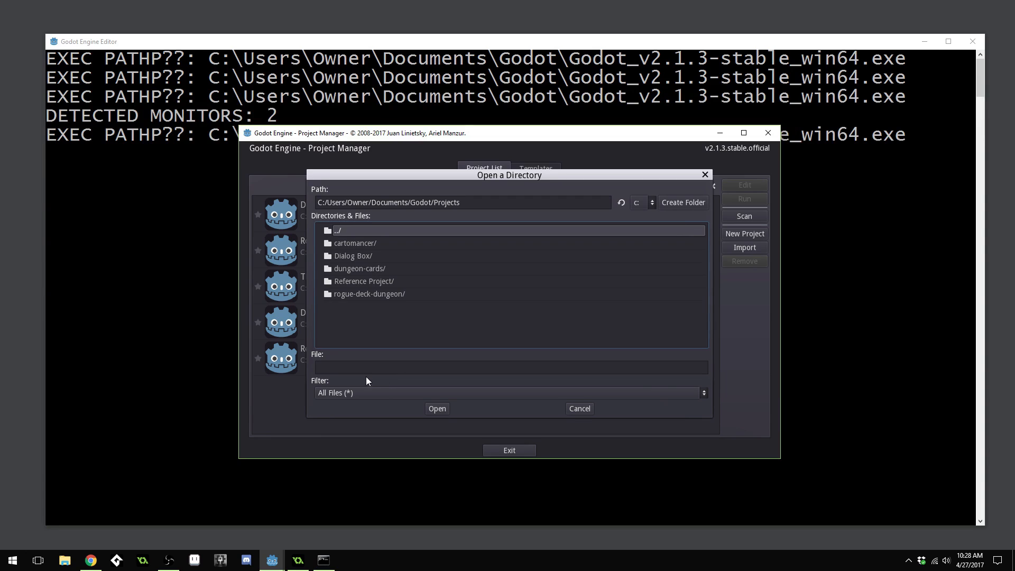
pyautogui.click(508, 367)
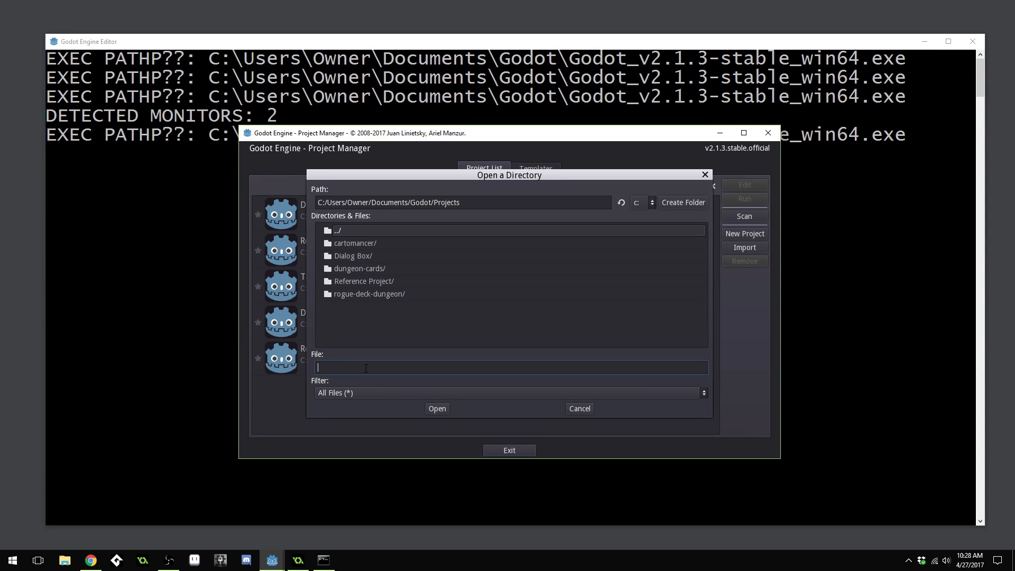
pyautogui.click(682, 202)
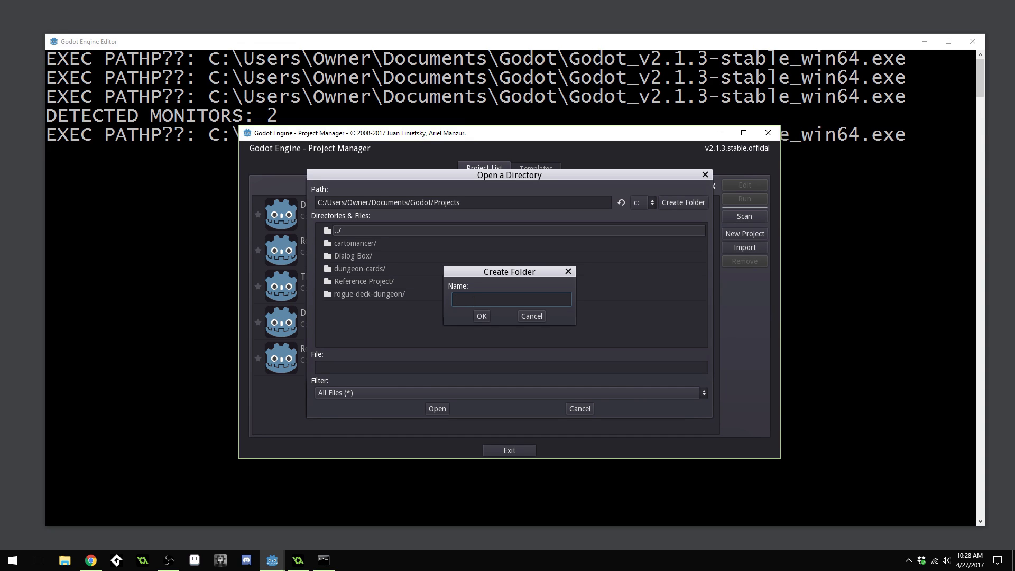
pyautogui.write('Dialog Box')
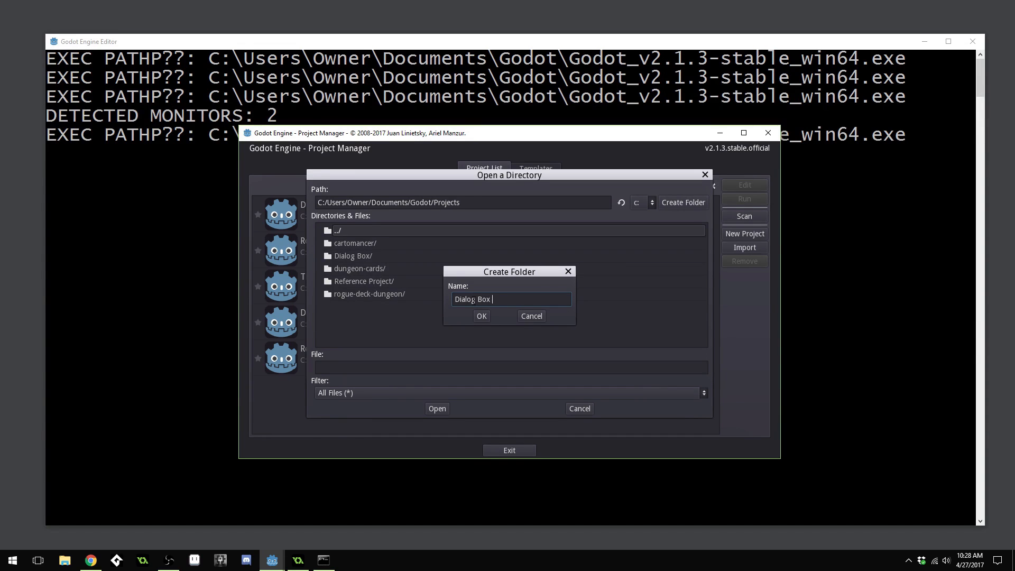
pyautogui.click(481, 316)
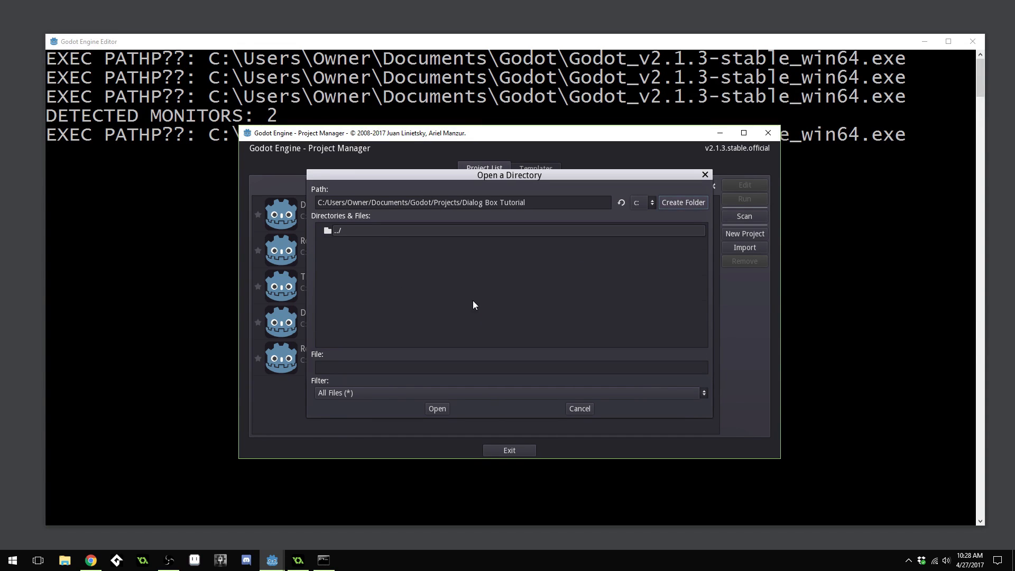
pyautogui.click(436, 409)
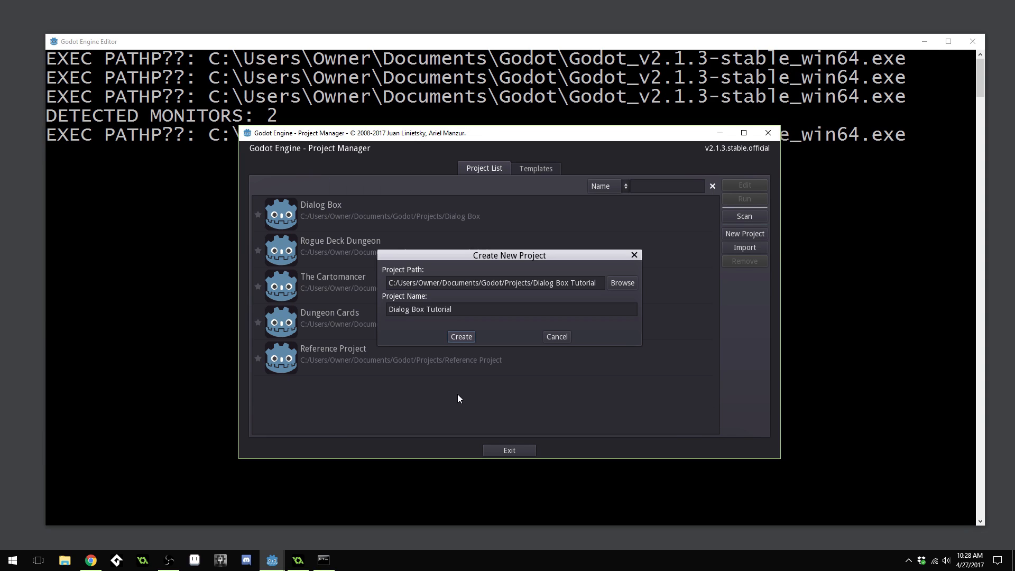
pyautogui.click(460, 336)
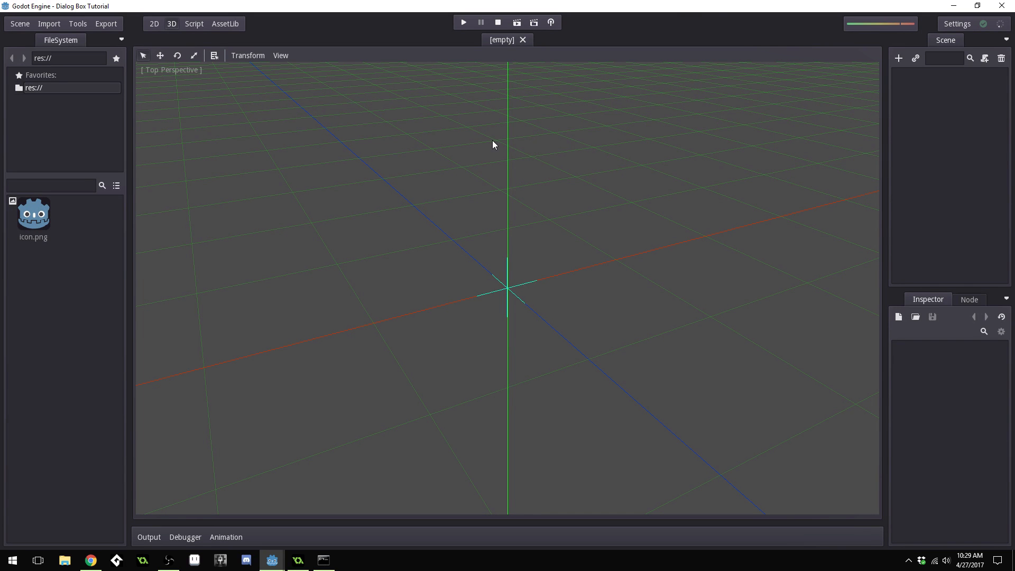
pyautogui.moveTo(263, 110)
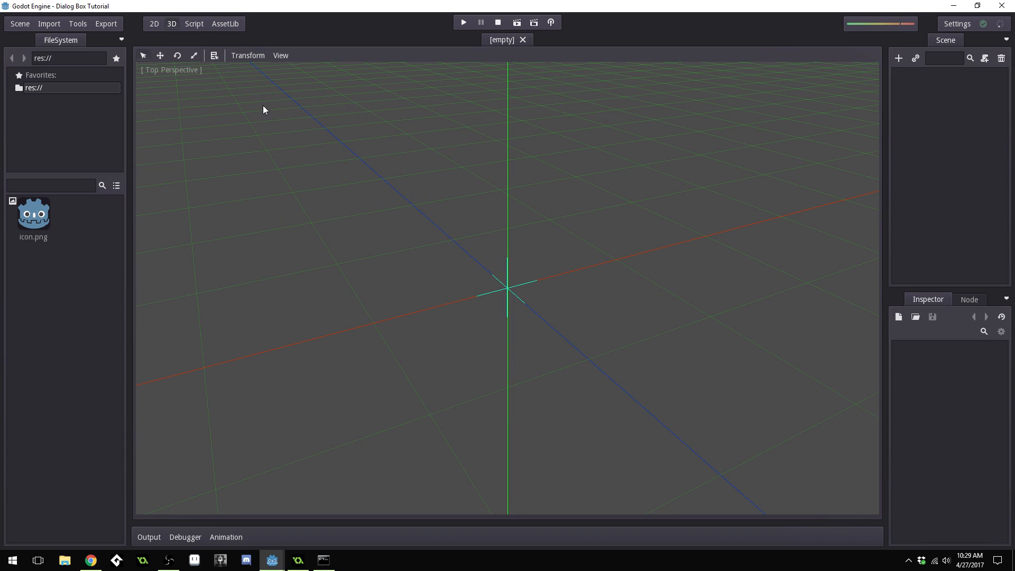
# Switch the editor to the 2D workspace
pyautogui.click(154, 24)
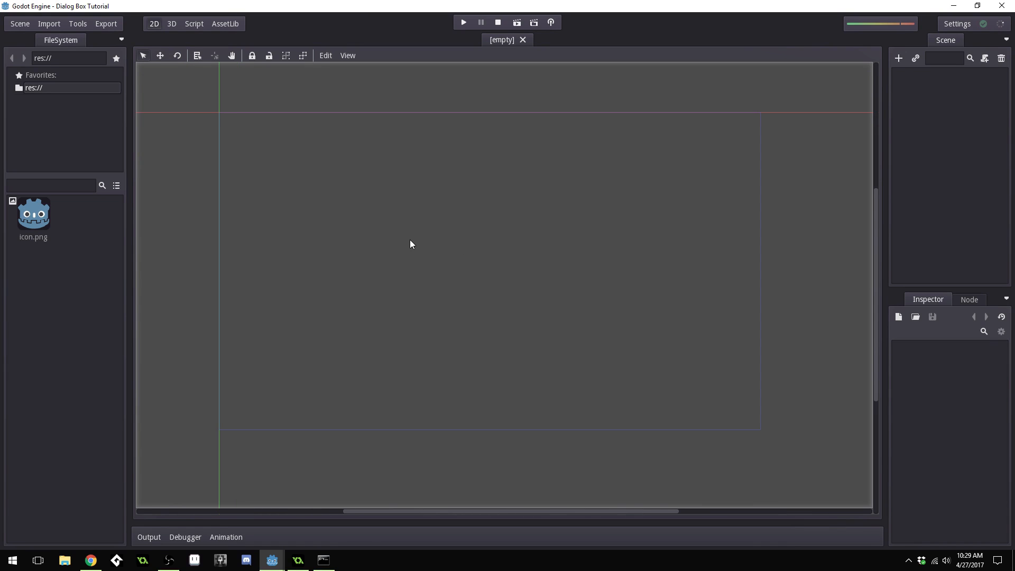
pyautogui.moveTo(595, 57)
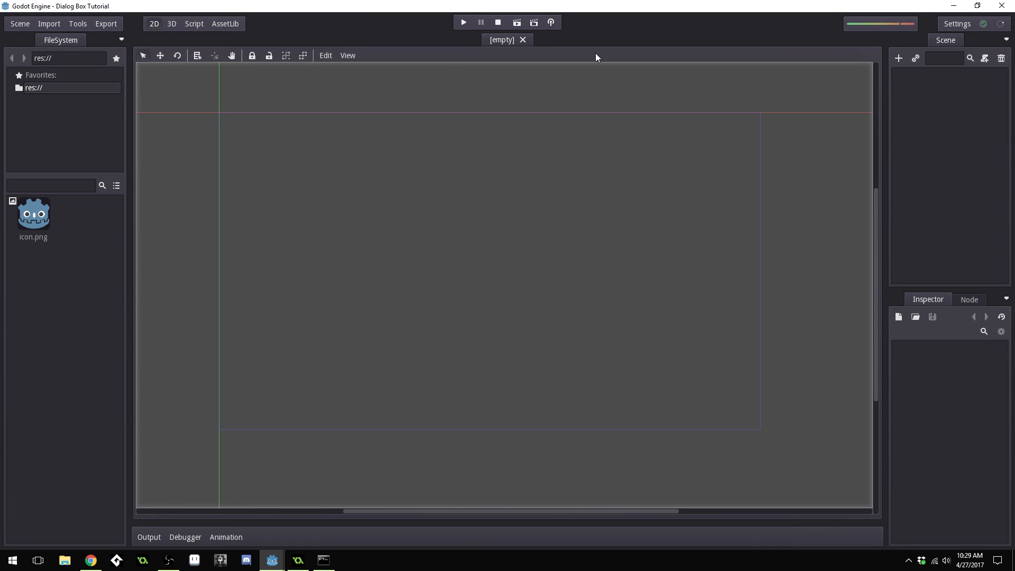
pyautogui.moveTo(1011, 116)
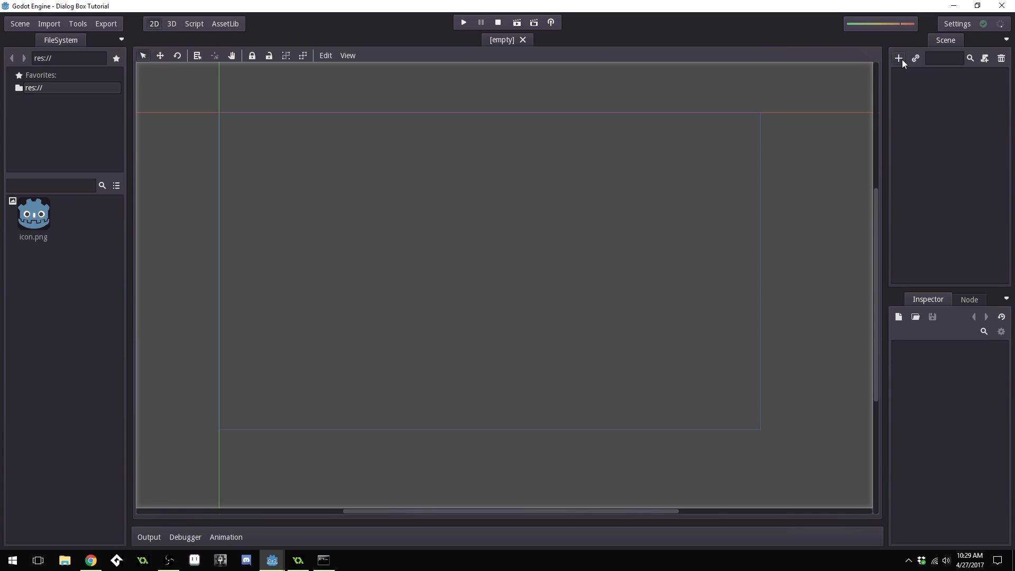
# Add a Polygon2D node as the scene's root, found by searching 'Poly'
pyautogui.click(899, 59)
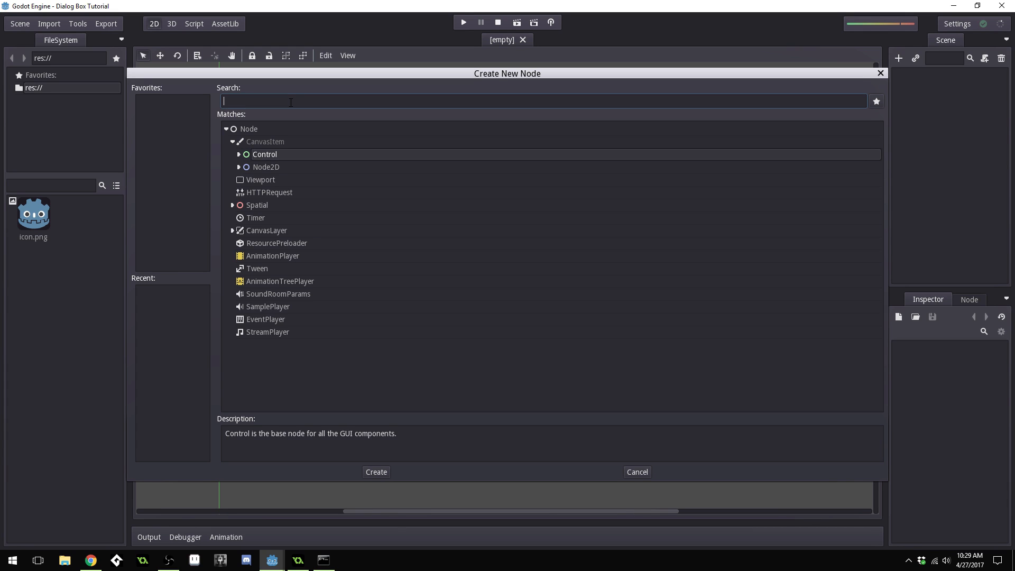
pyautogui.write('Pol')
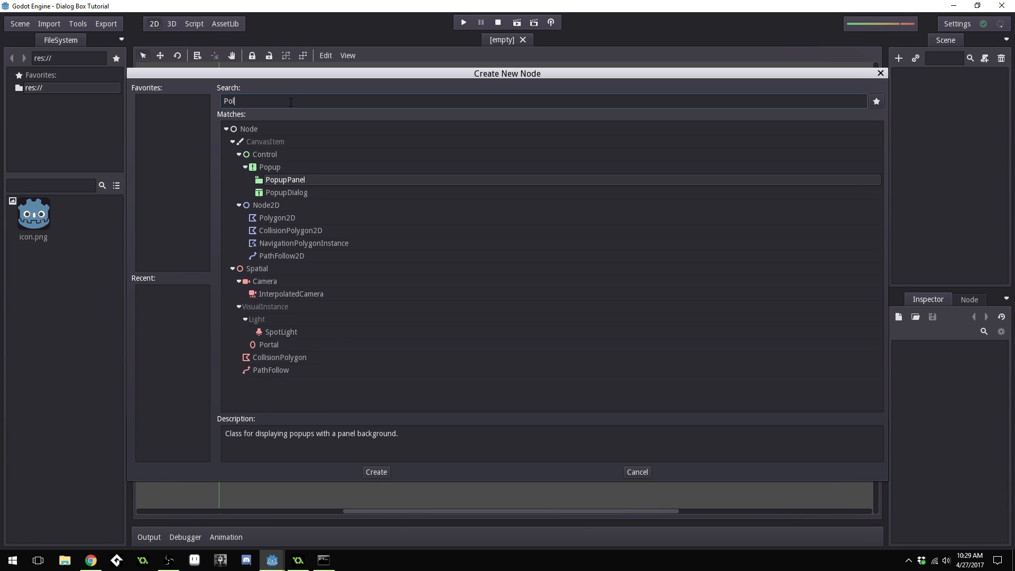
pyautogui.write('y')
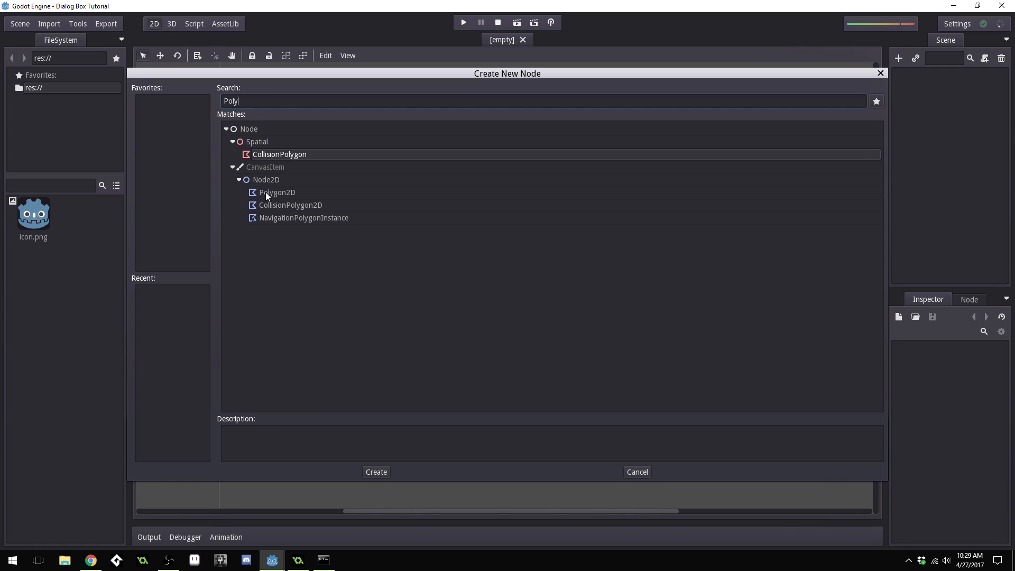
pyautogui.click(277, 192)
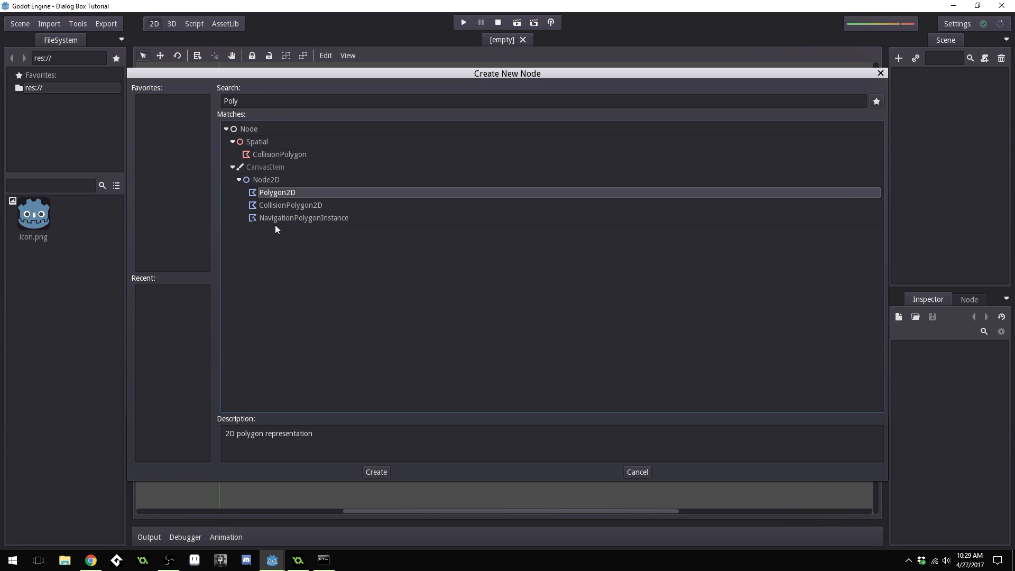
pyautogui.moveTo(273, 118)
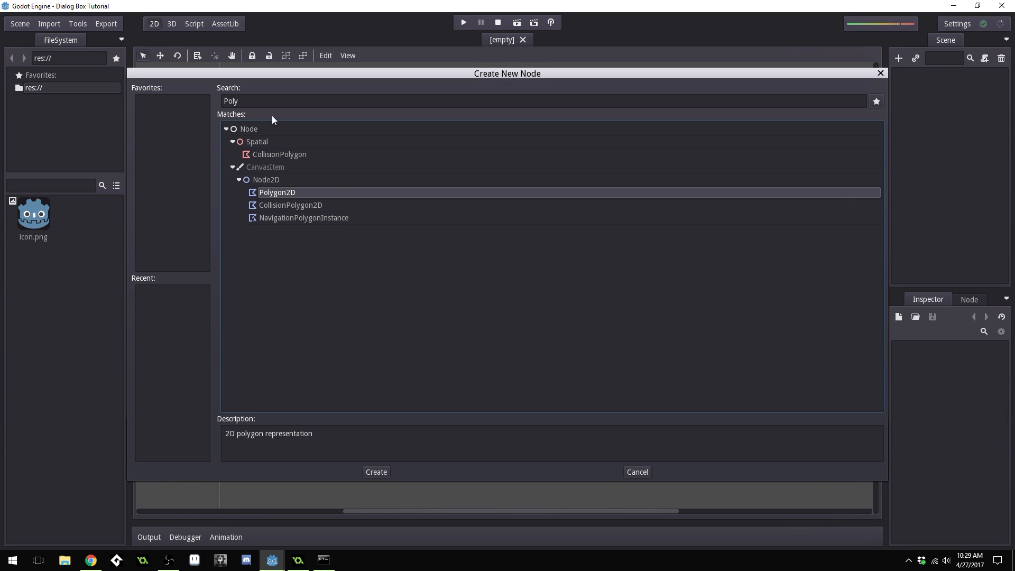
pyautogui.moveTo(282, 202)
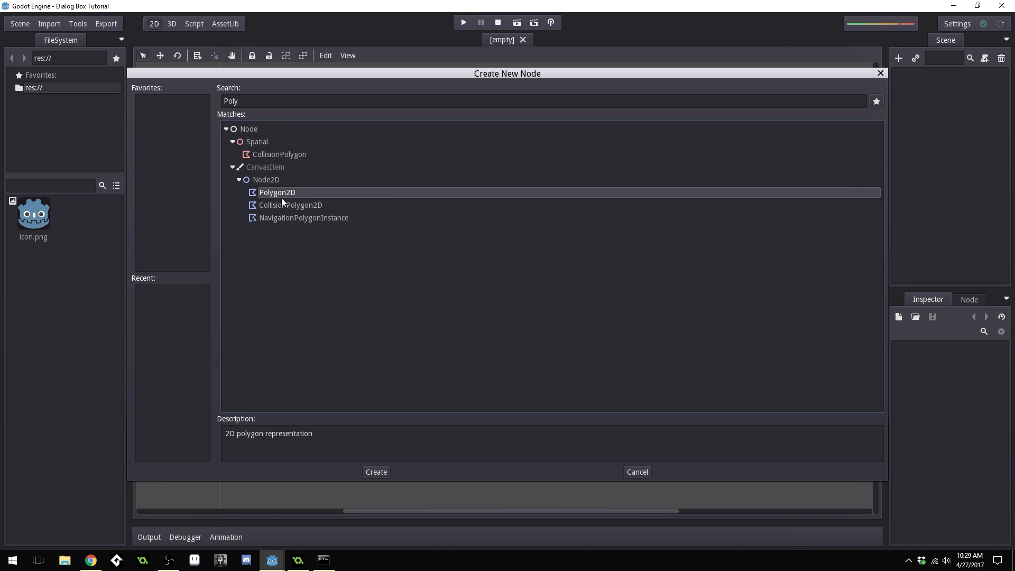
pyautogui.click(375, 472)
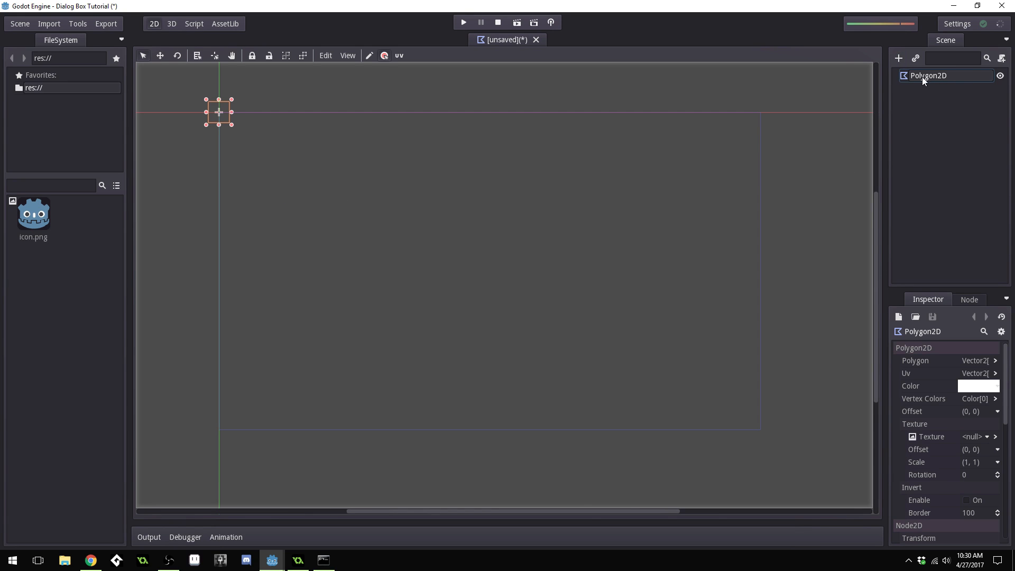
pyautogui.moveTo(342, 74)
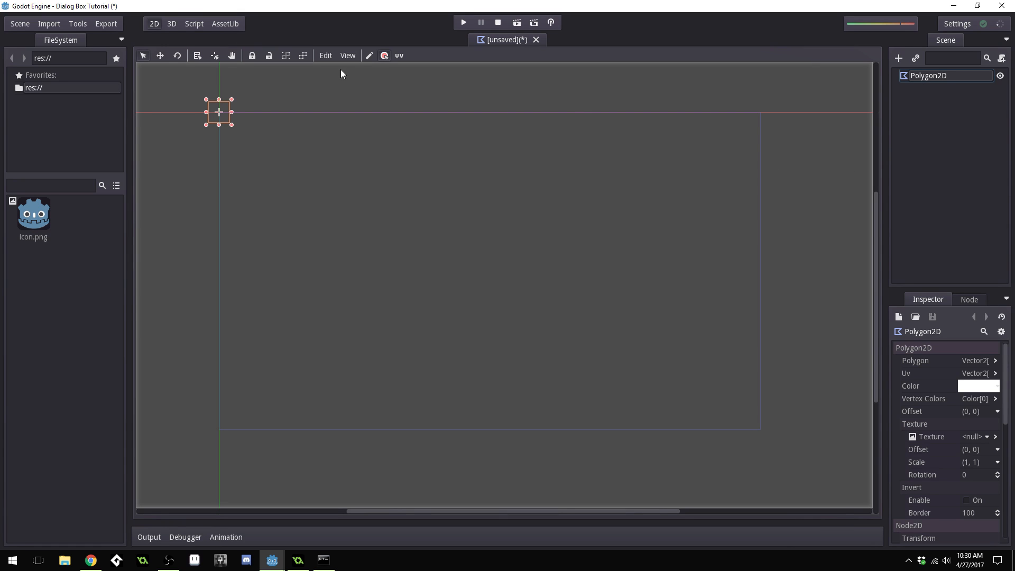
# Turn on snapping with a 16 px grid step and display the grid
pyautogui.click(325, 55)
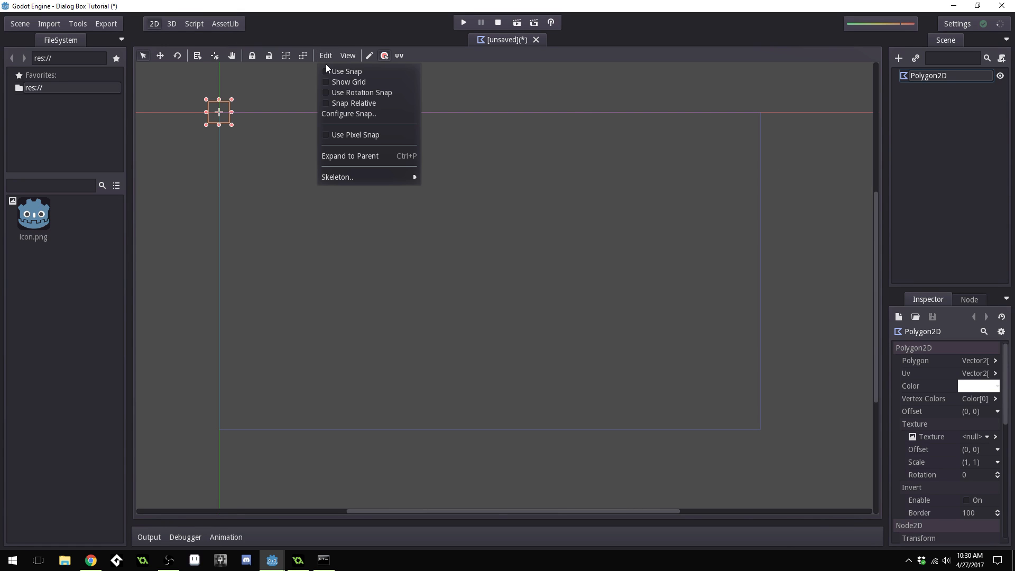
pyautogui.click(347, 71)
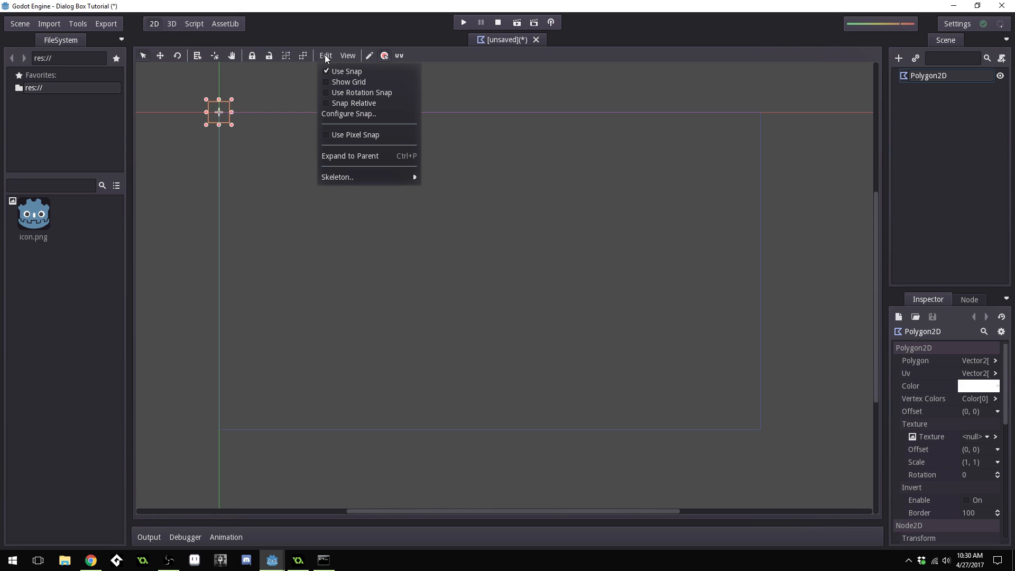
pyautogui.click(348, 114)
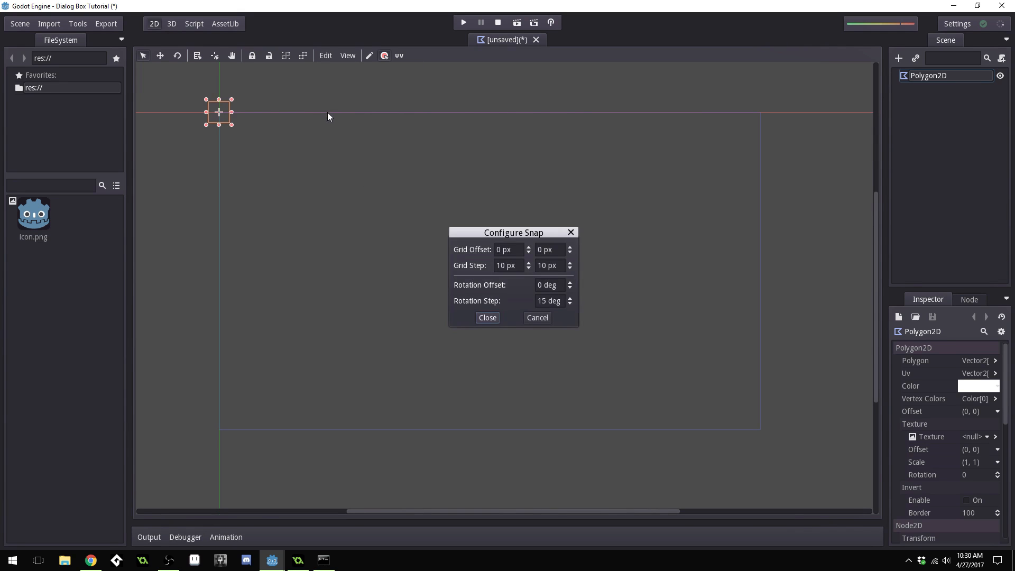
pyautogui.click(508, 265)
pyautogui.write('16')
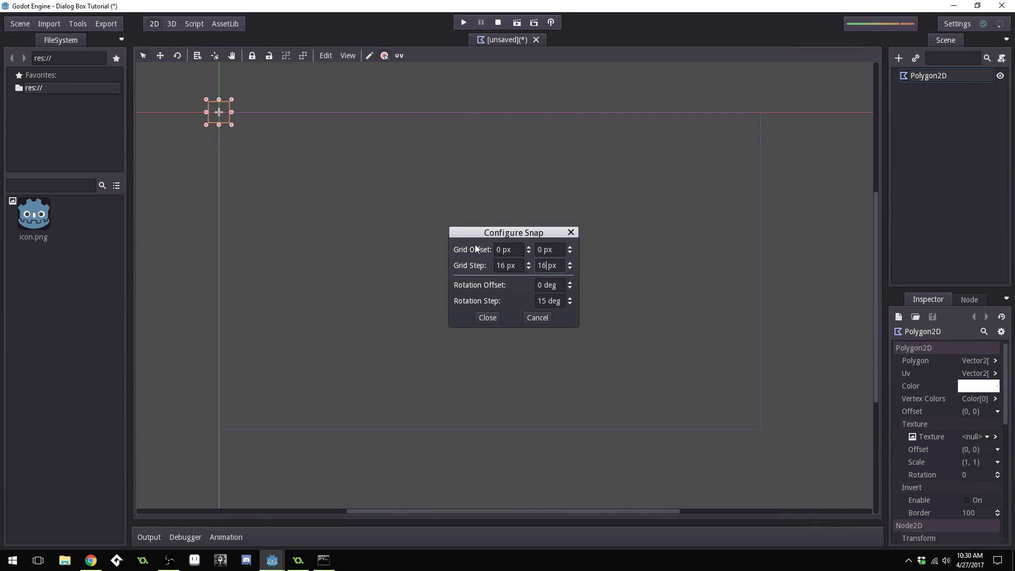
pyautogui.click(487, 317)
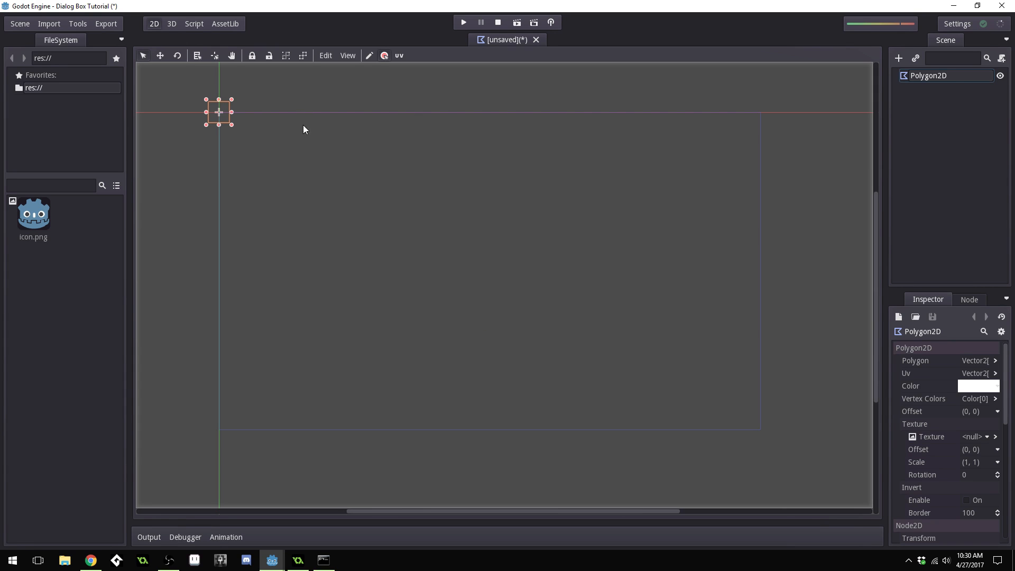
pyautogui.click(325, 55)
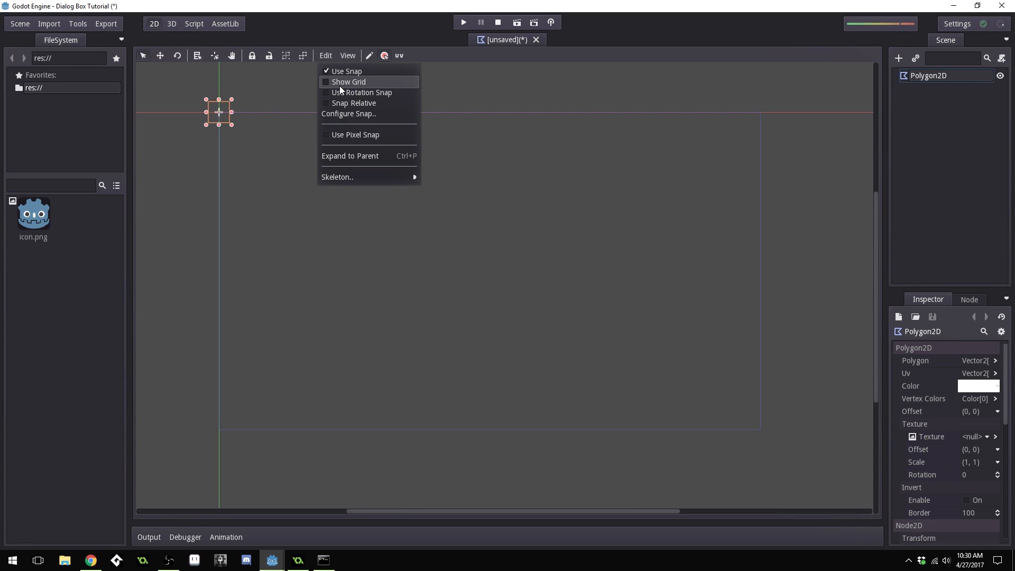
pyautogui.click(349, 81)
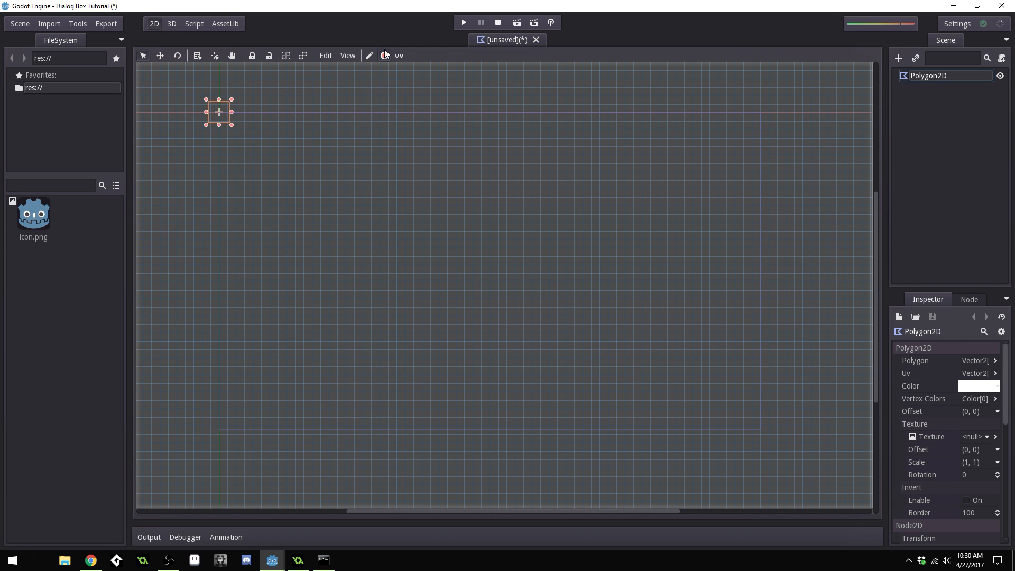
pyautogui.moveTo(824, 73)
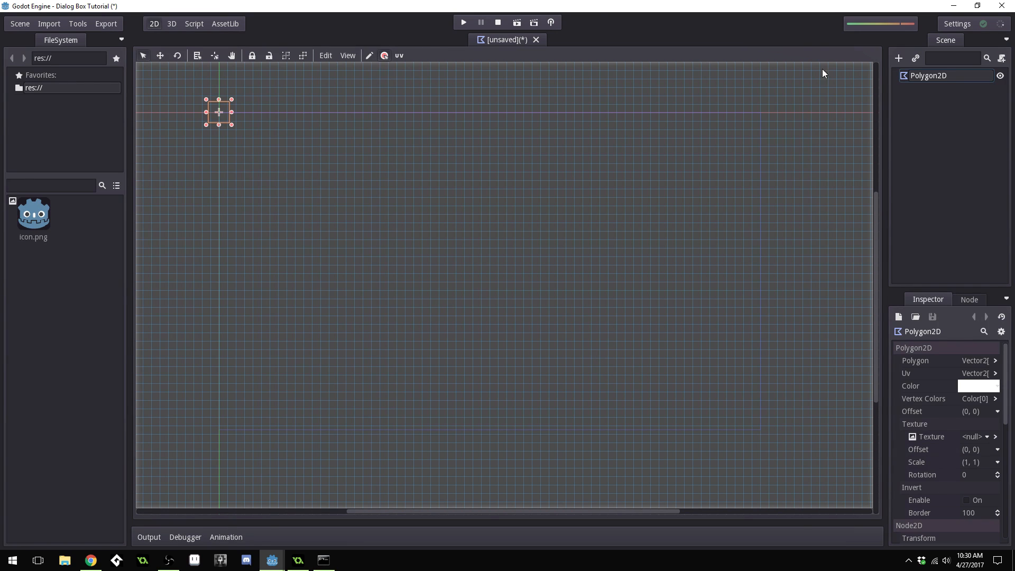
pyautogui.moveTo(938, 73)
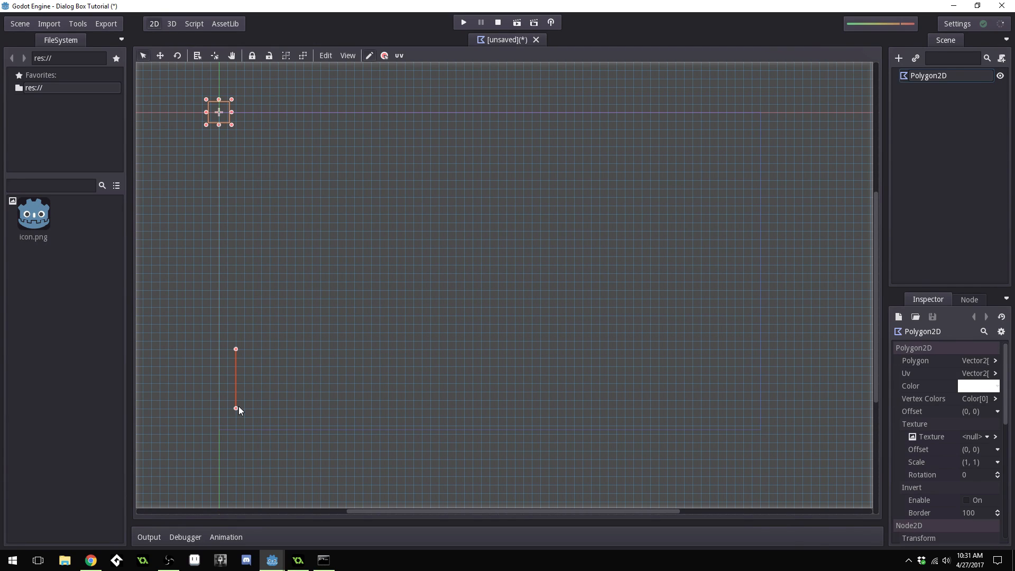
# Place the rectangle's right-side corner points on the grid near the bottom
pyautogui.click(743, 408)
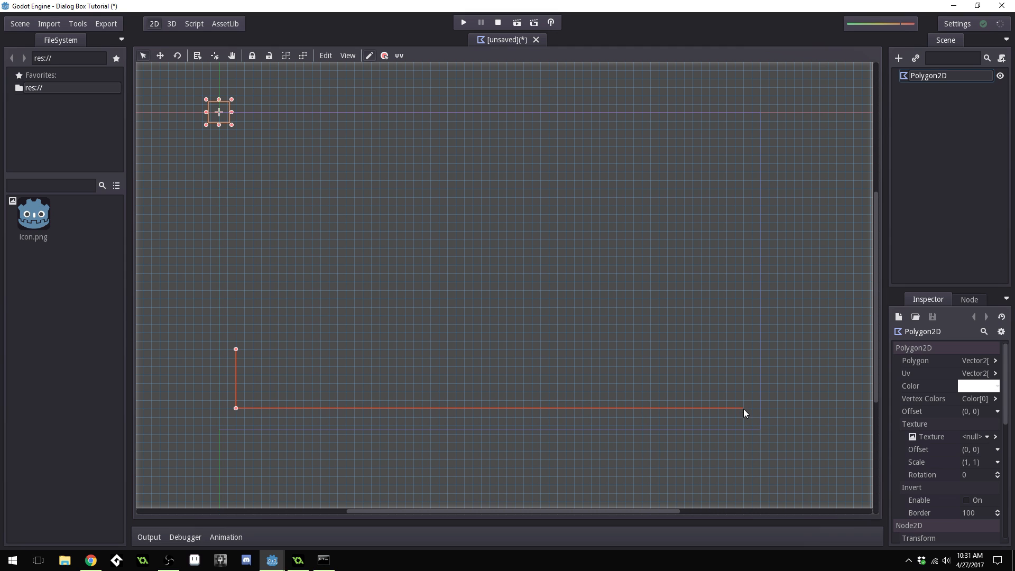
pyautogui.click(743, 349)
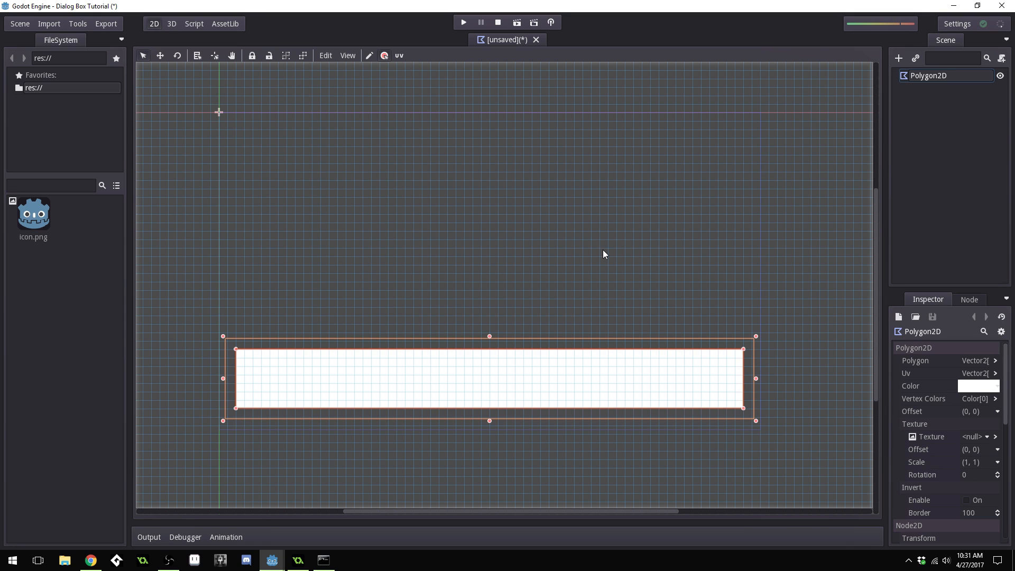
pyautogui.moveTo(955, 400)
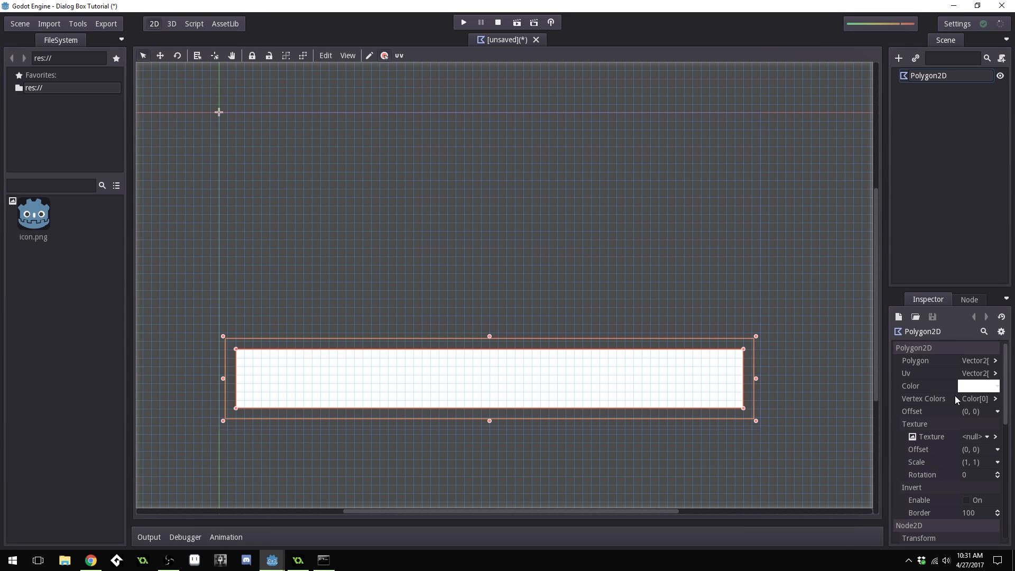
pyautogui.moveTo(980, 467)
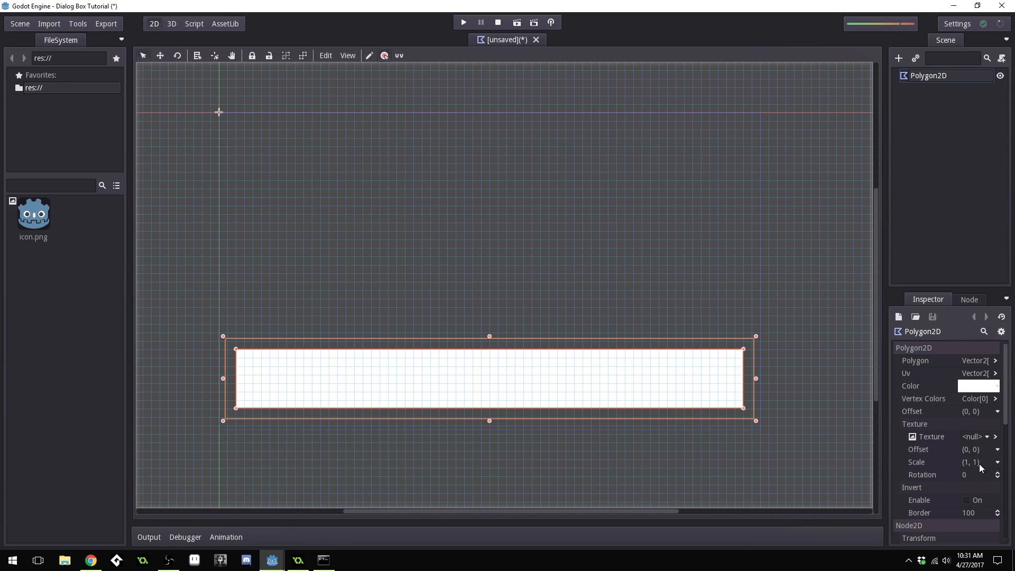
pyautogui.moveTo(956, 415)
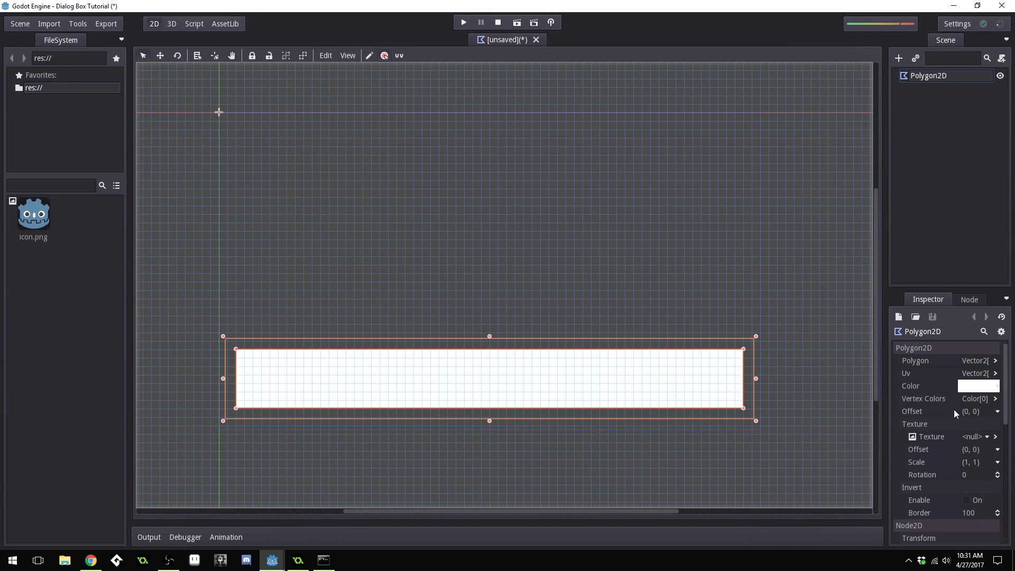
# Change the Polygon2D colour from white to a dark semi-transparent grey
pyautogui.click(977, 386)
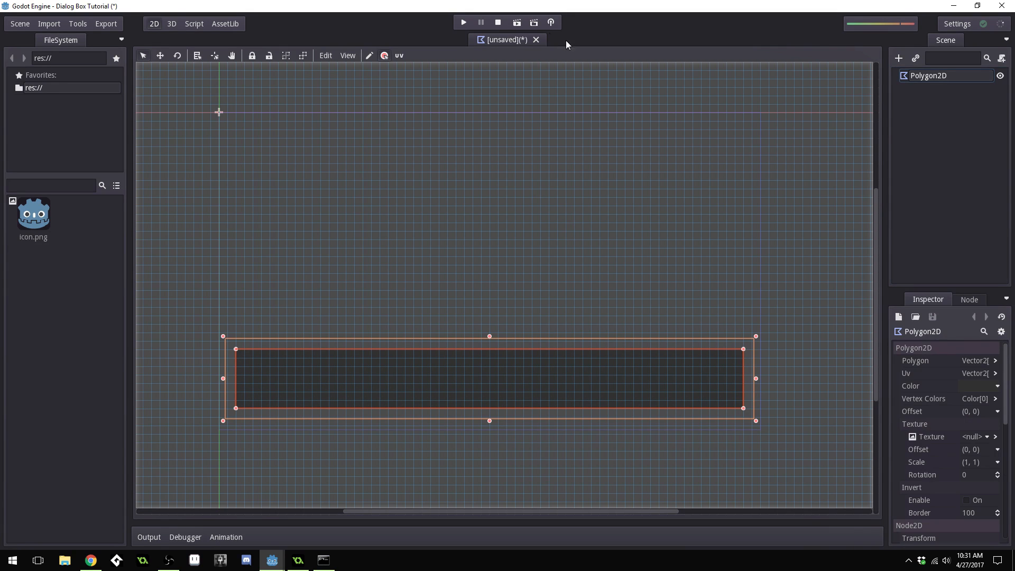
pyautogui.moveTo(594, 45)
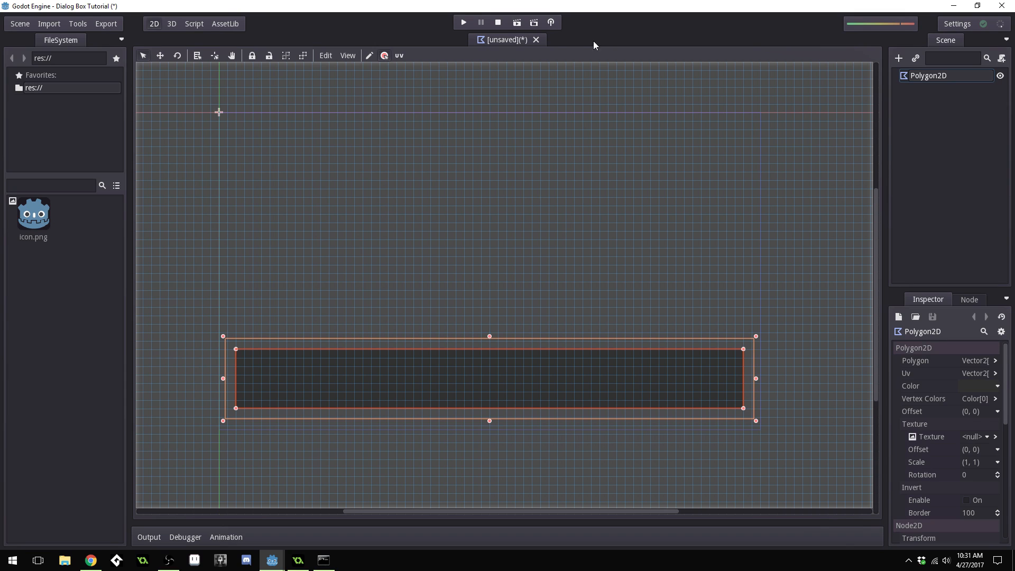
pyautogui.moveTo(567, 44)
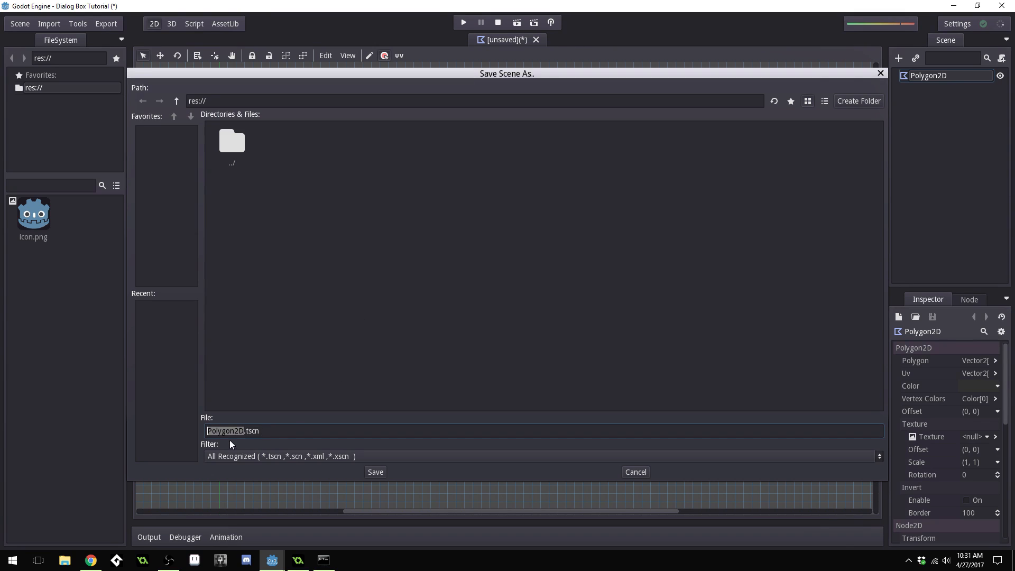
pyautogui.moveTo(308, 417)
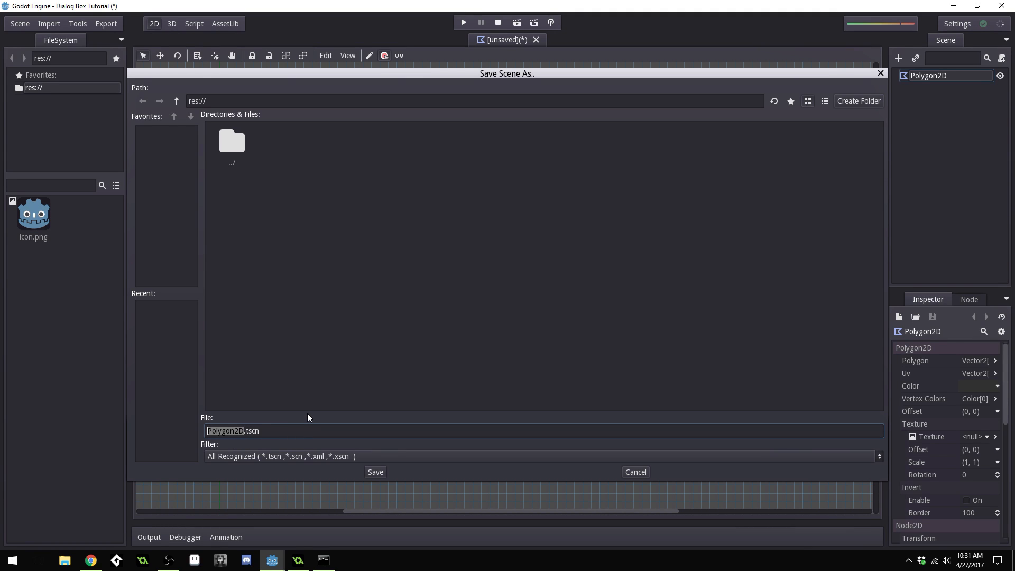
# Save the scene as DialogBox.tscn
pyautogui.write('Dial')
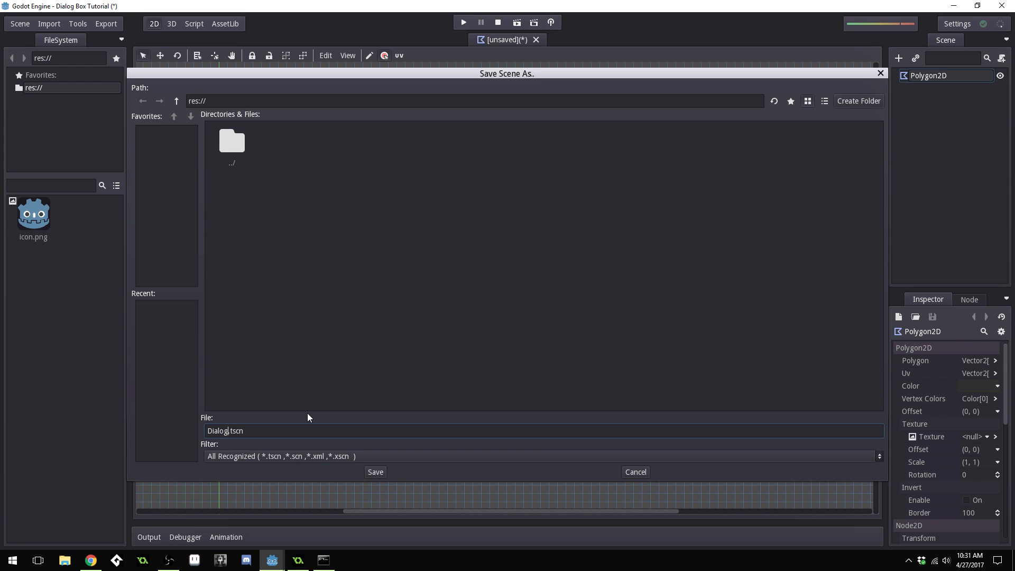
pyautogui.write('Box')
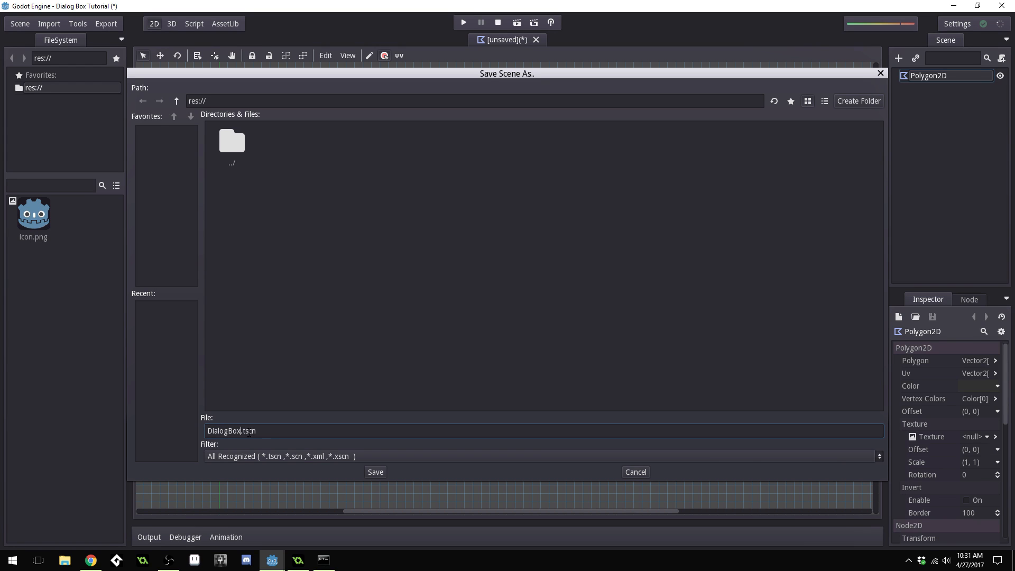
pyautogui.click(376, 472)
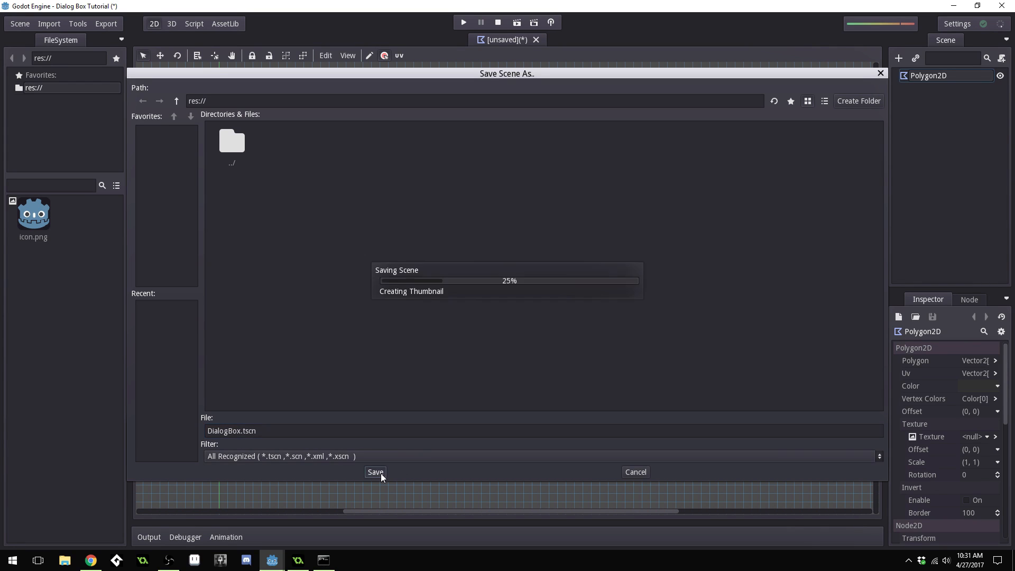
pyautogui.click(375, 473)
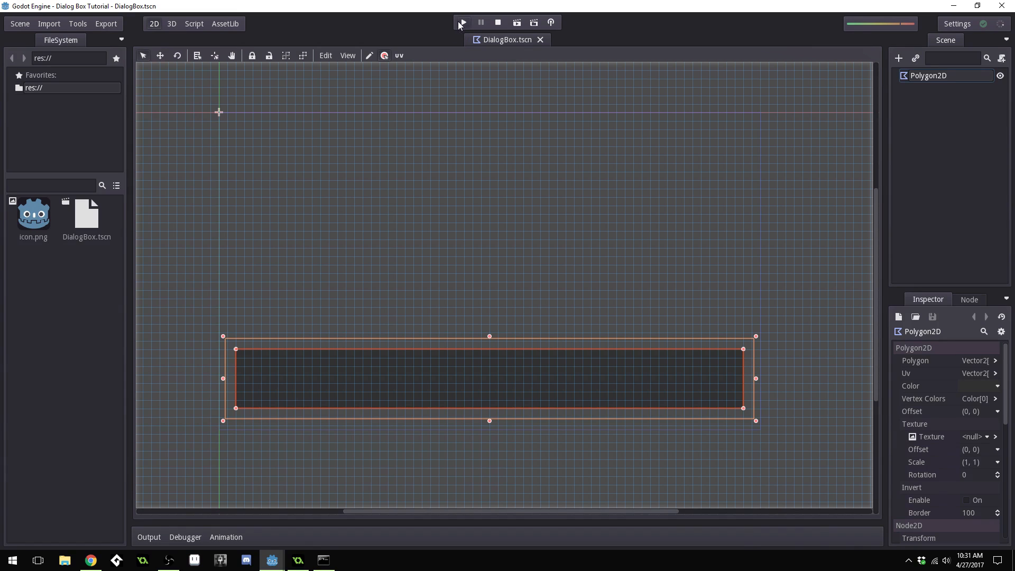
# Set DialogBox.tscn as the main scene when running the project
pyautogui.click(461, 22)
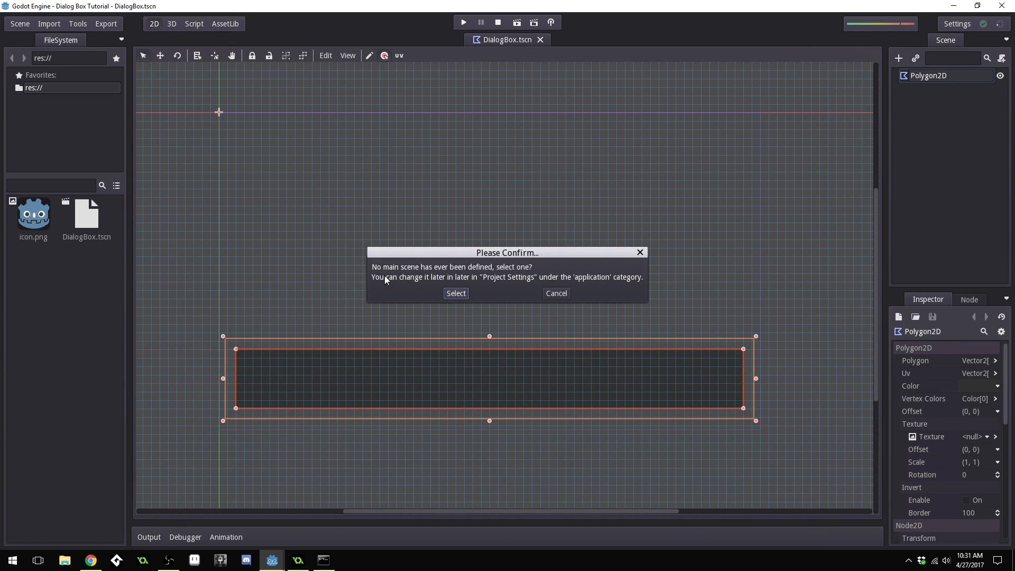
pyautogui.click(455, 292)
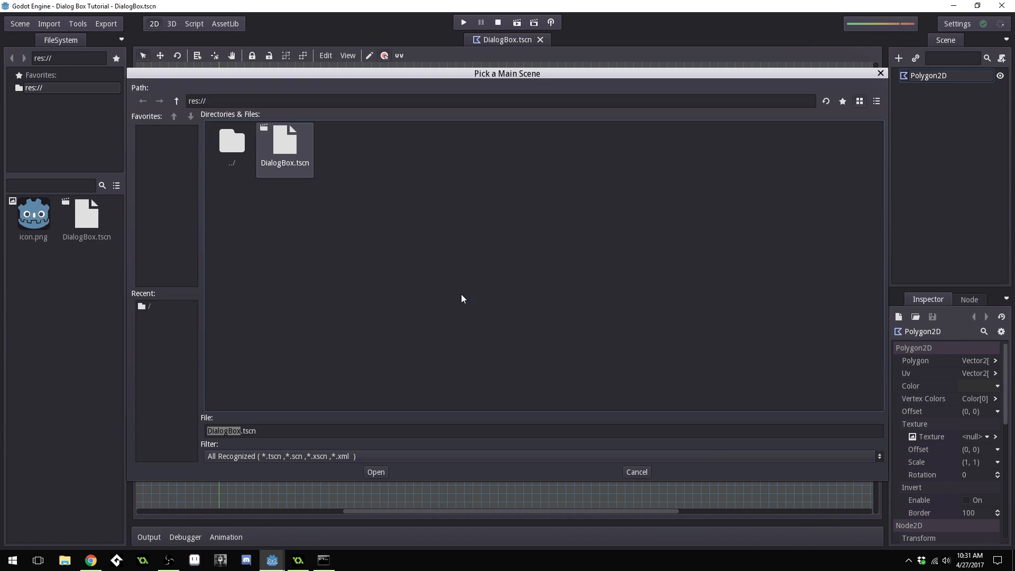
pyautogui.moveTo(561, 257)
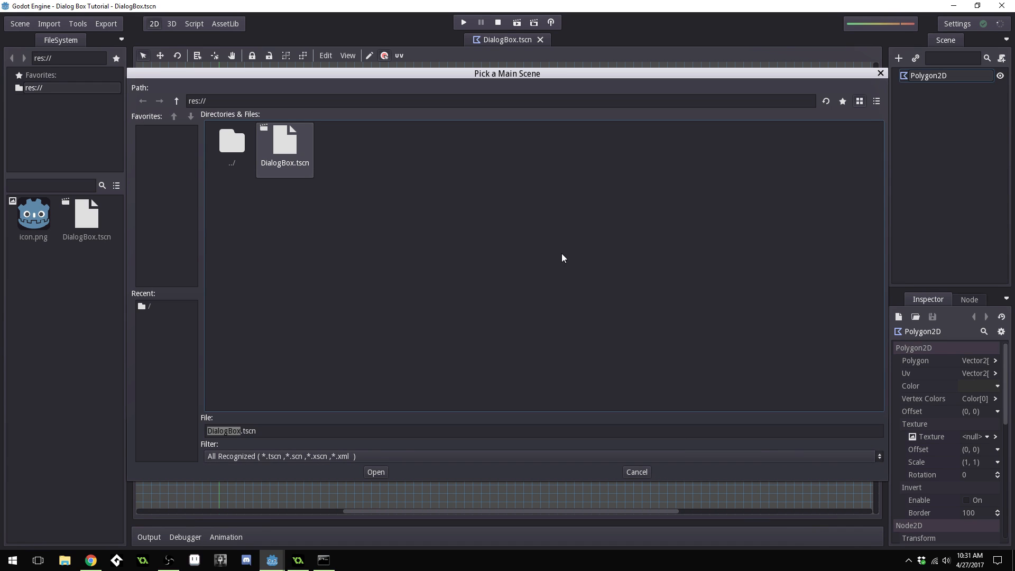
pyautogui.moveTo(444, 490)
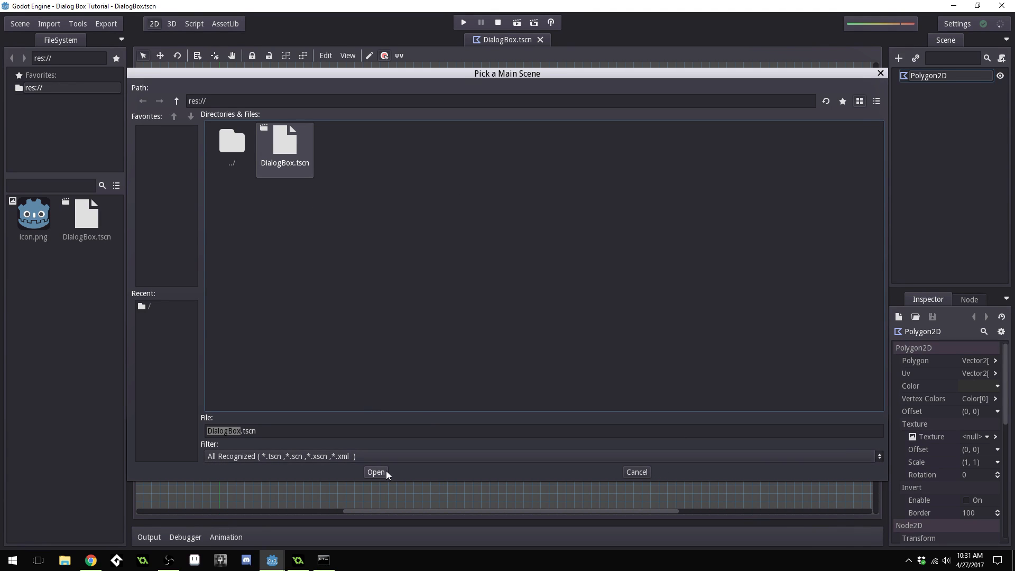
pyautogui.click(375, 471)
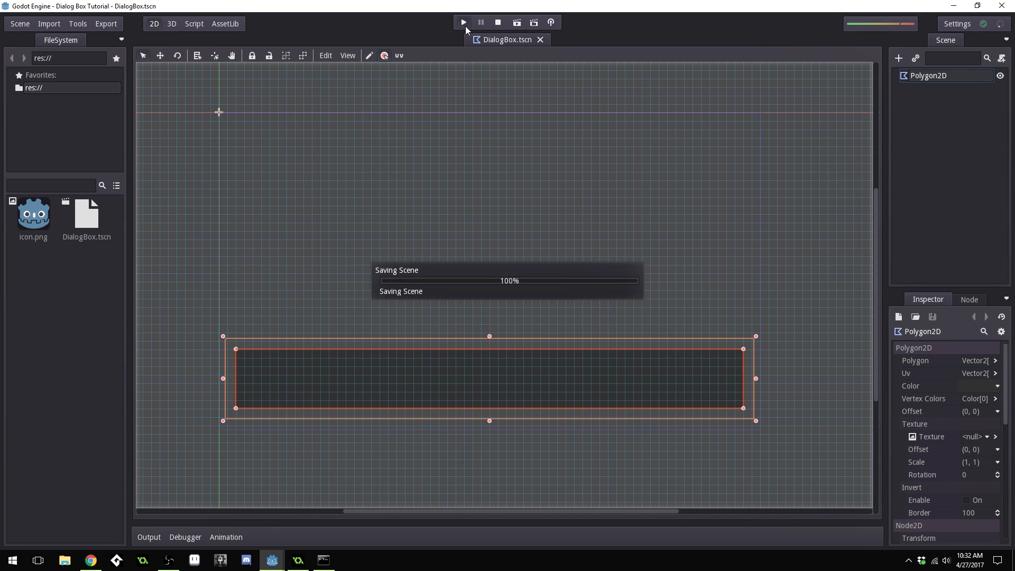
# Run the project to preview the dark dialog box
pyautogui.click(463, 23)
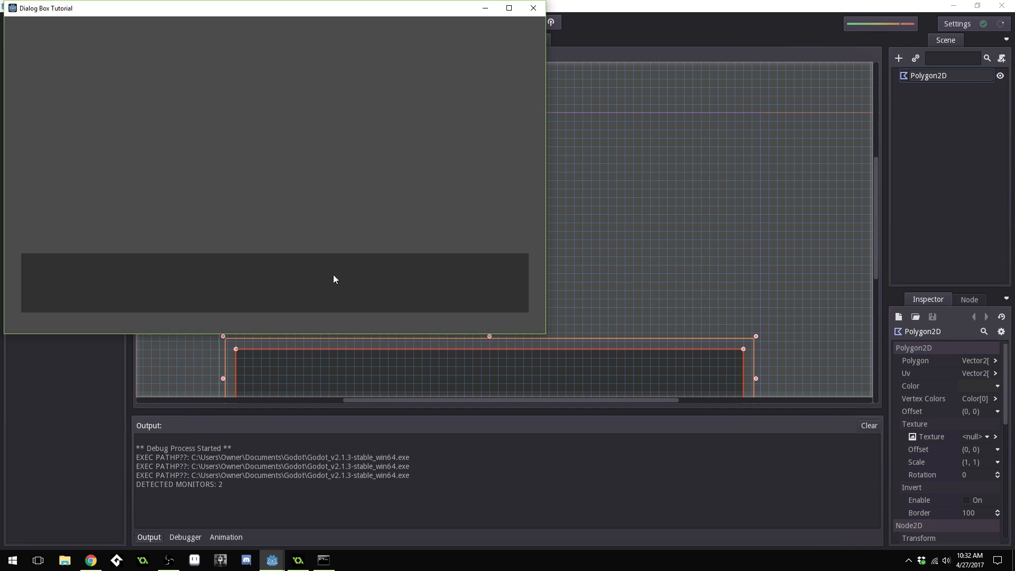
pyautogui.moveTo(342, 289)
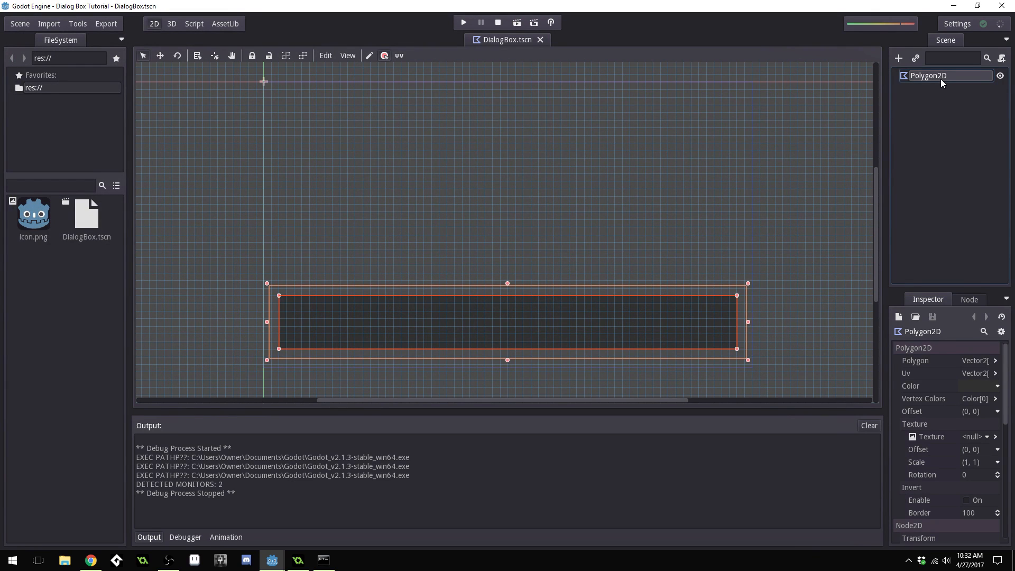
# Add a RichTextLabel child under the Polygon2D and stretch it across the dark box
pyautogui.click(899, 58)
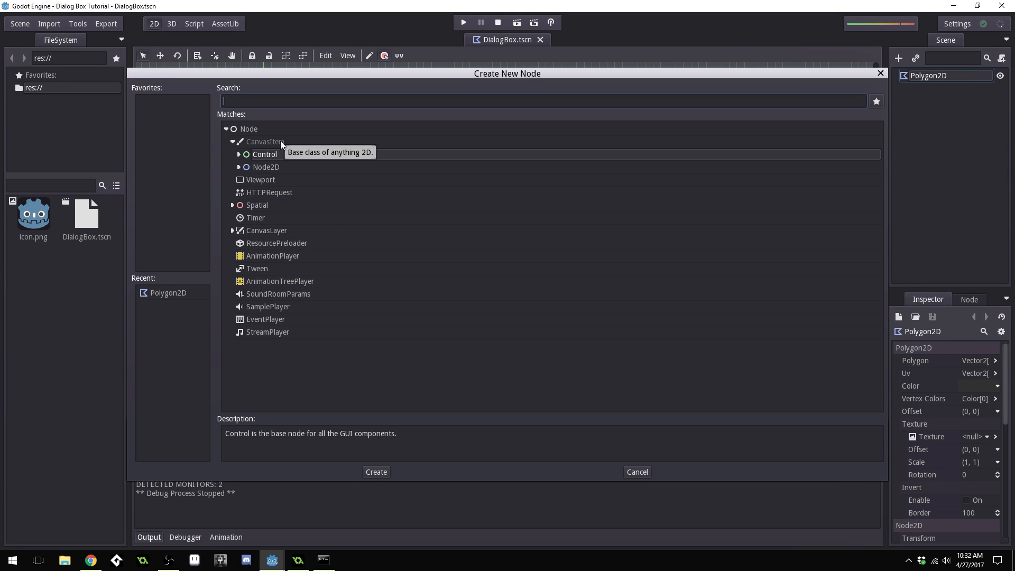
pyautogui.write('Rich')
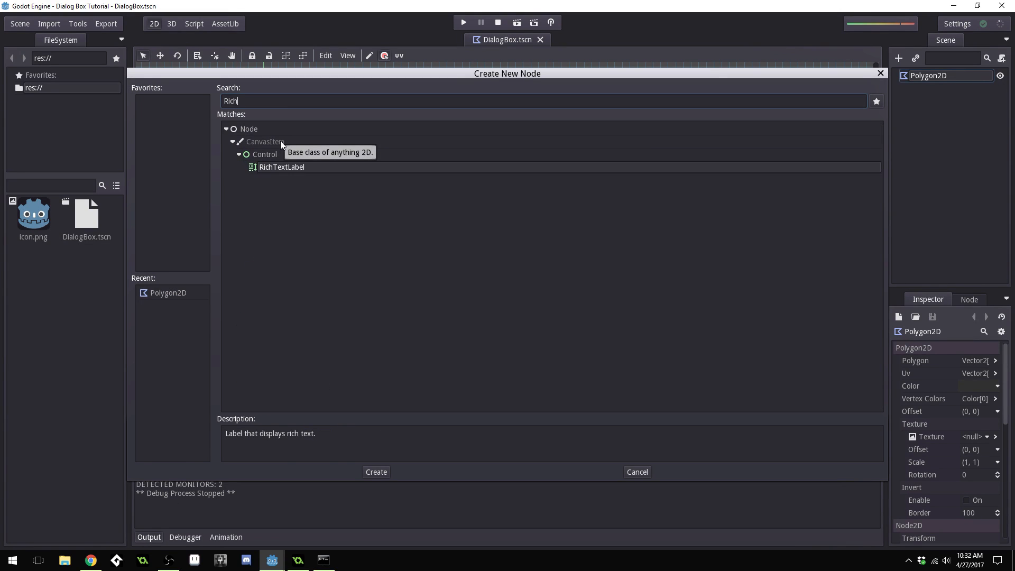
pyautogui.click(375, 471)
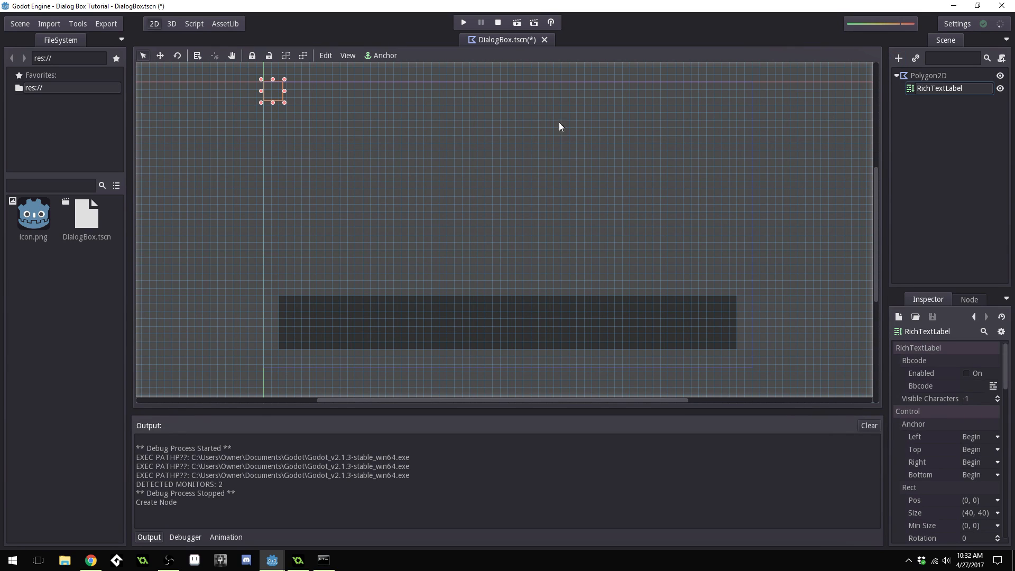
pyautogui.moveTo(271, 90); pyautogui.dragTo(318, 166)
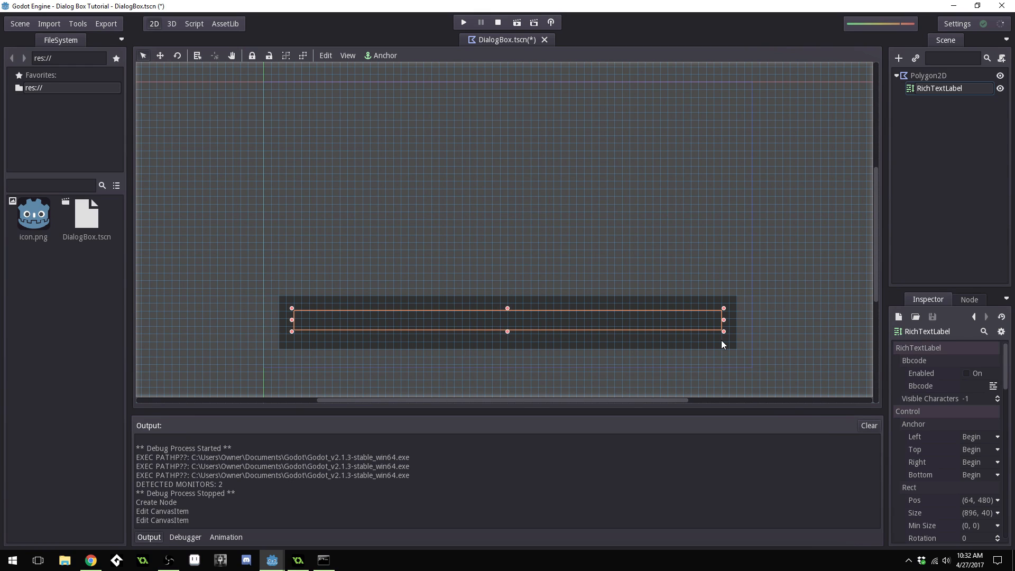
pyautogui.moveTo(452, 315)
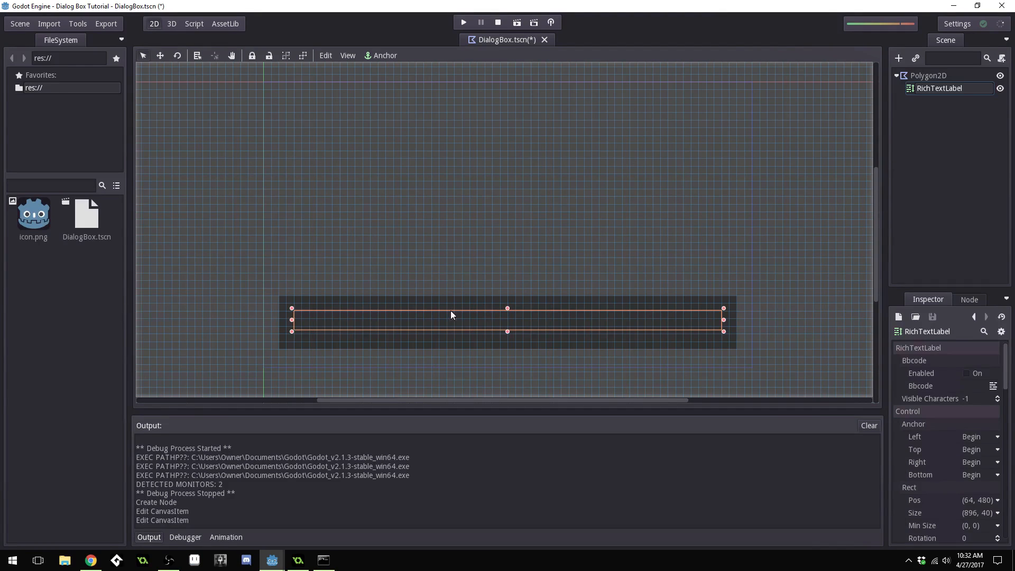
pyautogui.moveTo(508, 334)
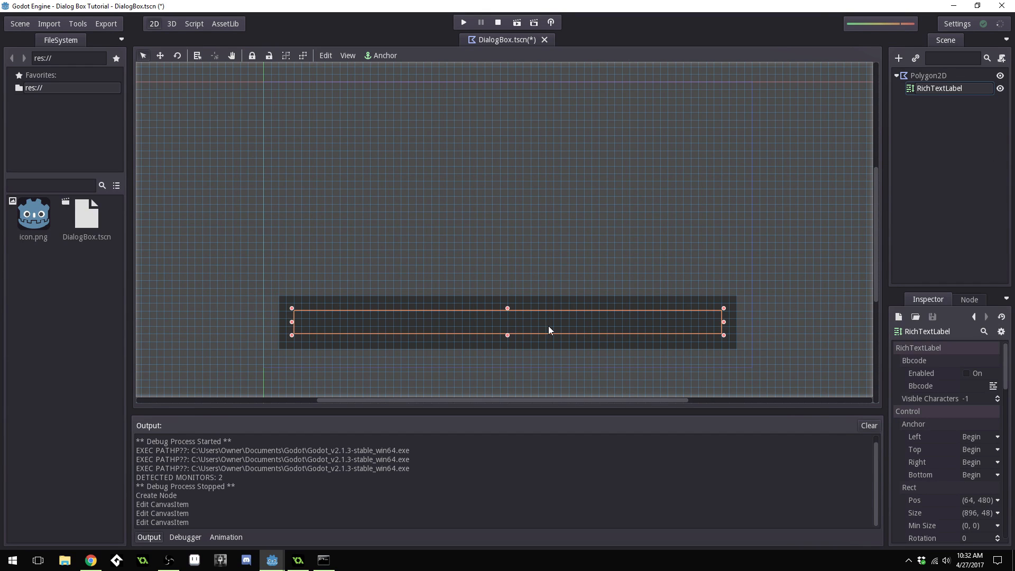
pyautogui.moveTo(533, 249)
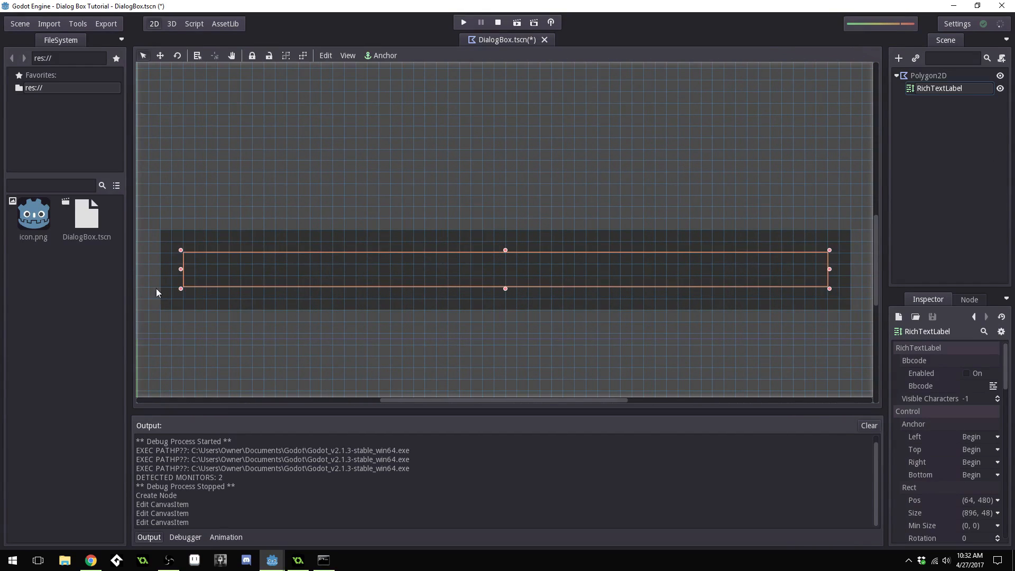
pyautogui.moveTo(762, 296)
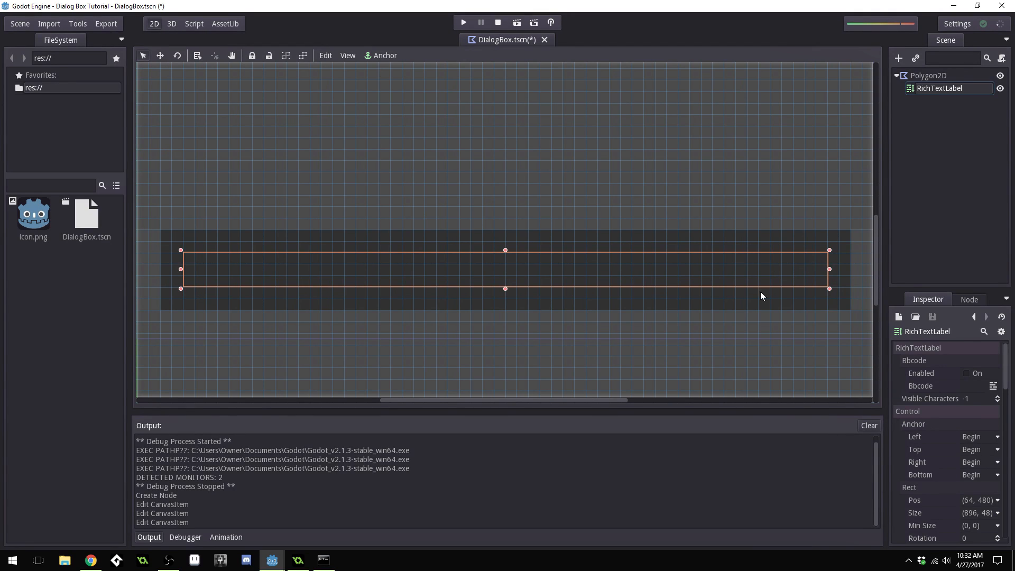
pyautogui.moveTo(943, 84)
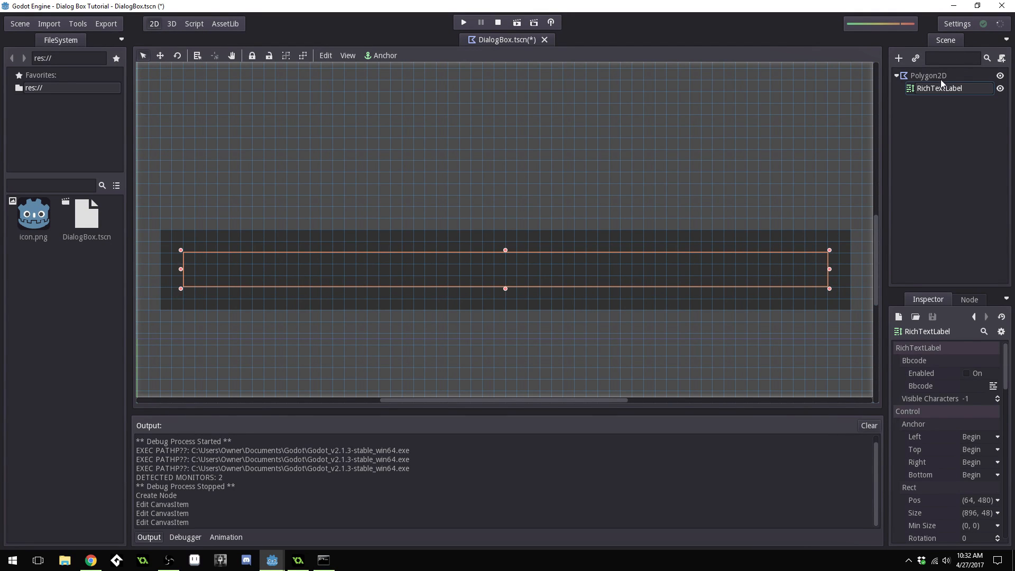
pyautogui.click(928, 75)
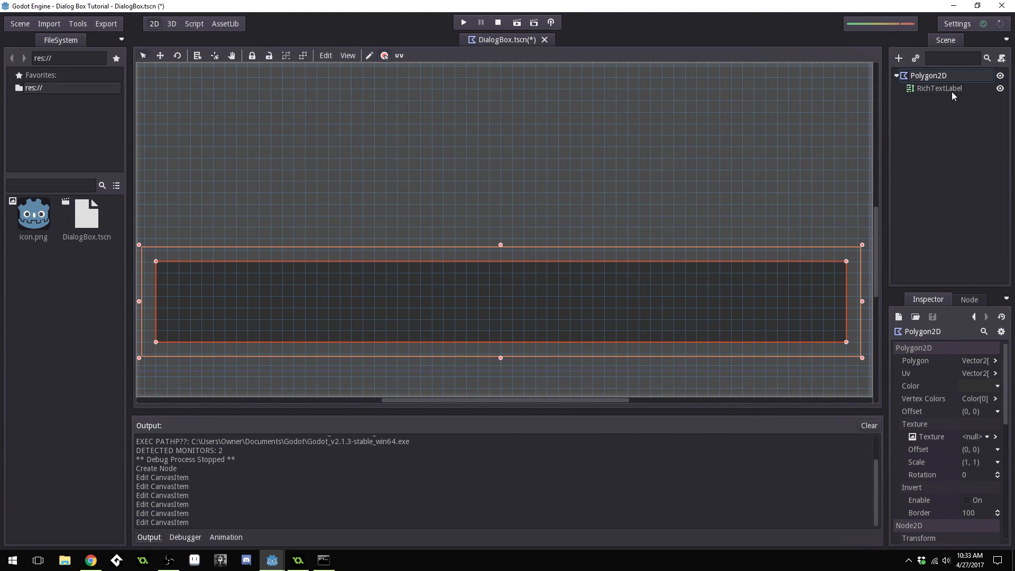
# Enable BBCode on the RichTextLabel and type the 'Hello, welcome to my dialog box tutorial' greeting
pyautogui.click(939, 89)
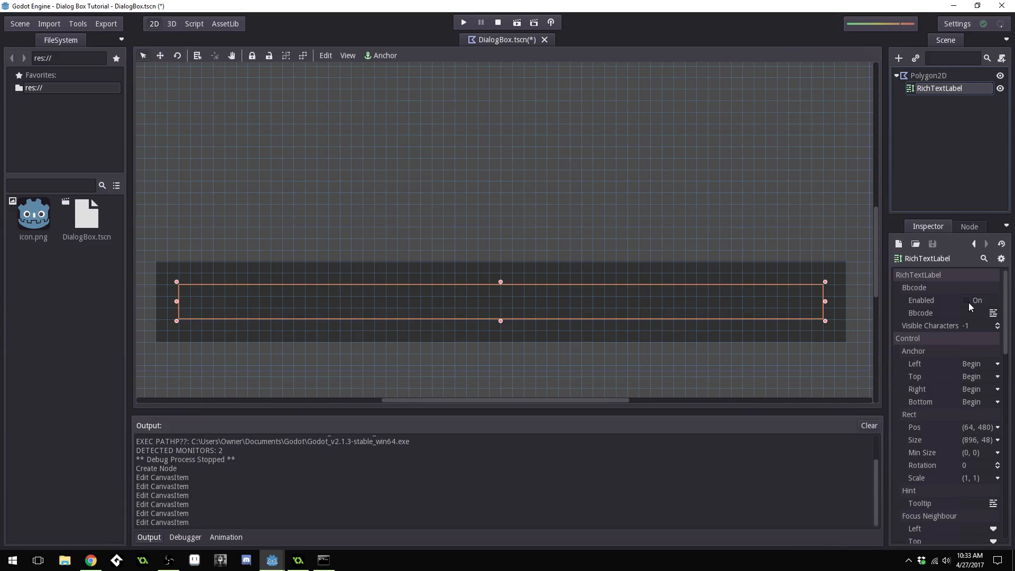
pyautogui.click(967, 300)
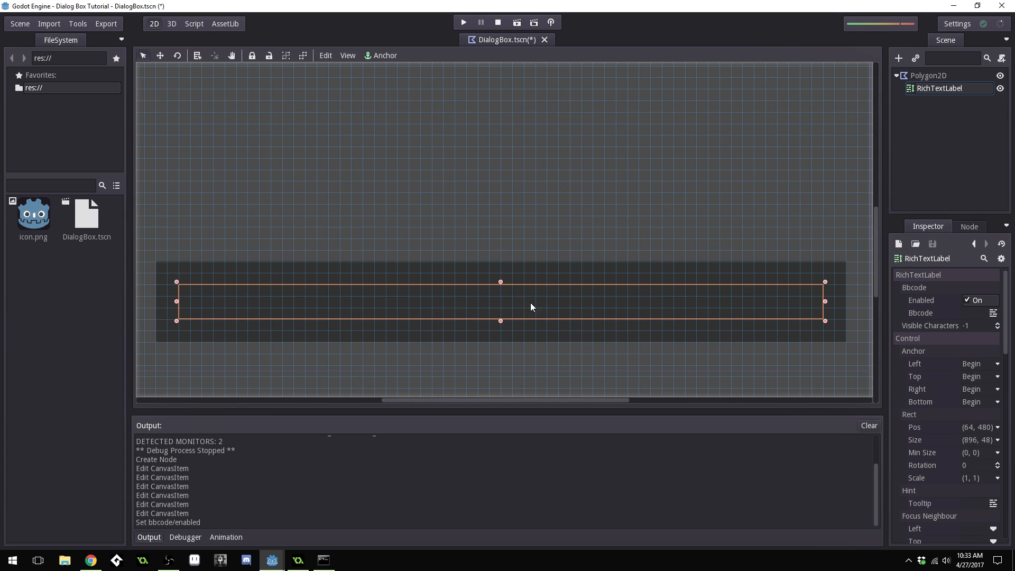
pyautogui.moveTo(964, 317)
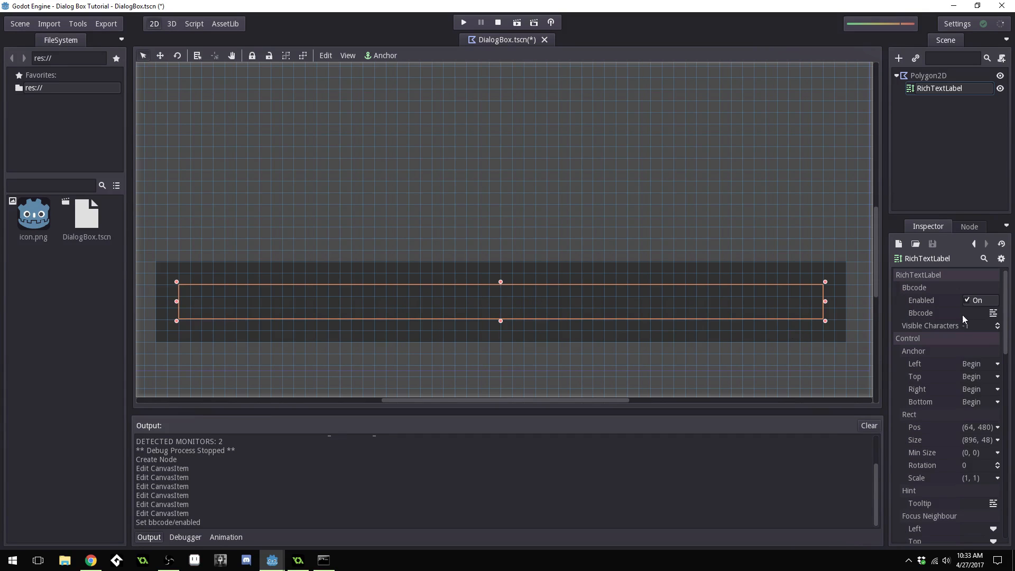
pyautogui.click(993, 313)
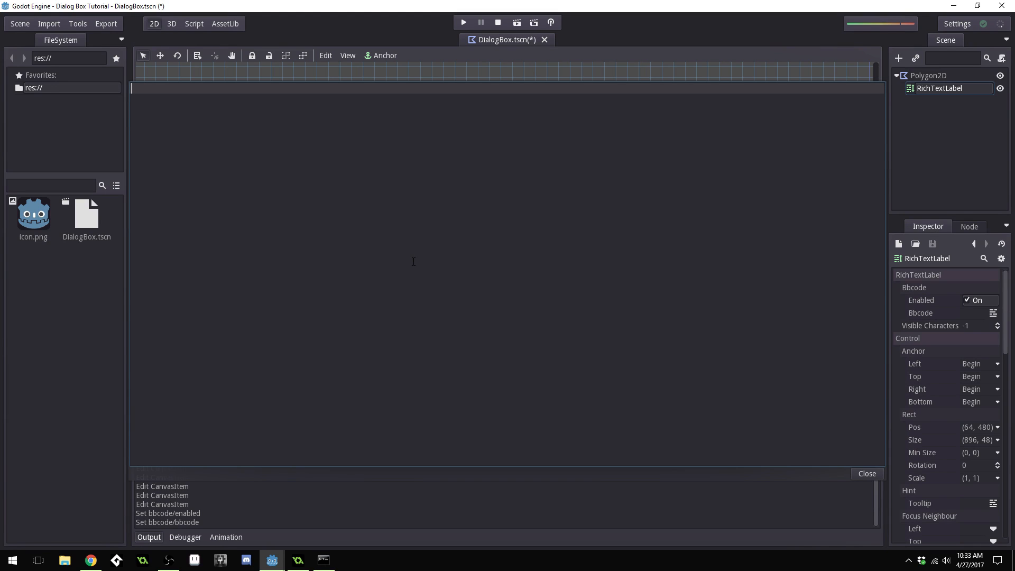
pyautogui.write('Hell')
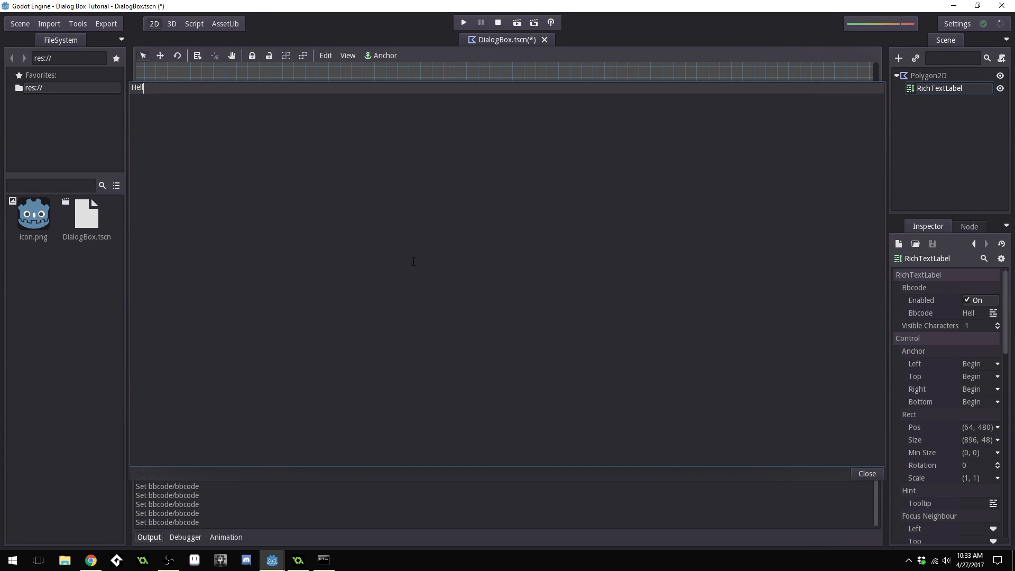
pyautogui.write('o Well')
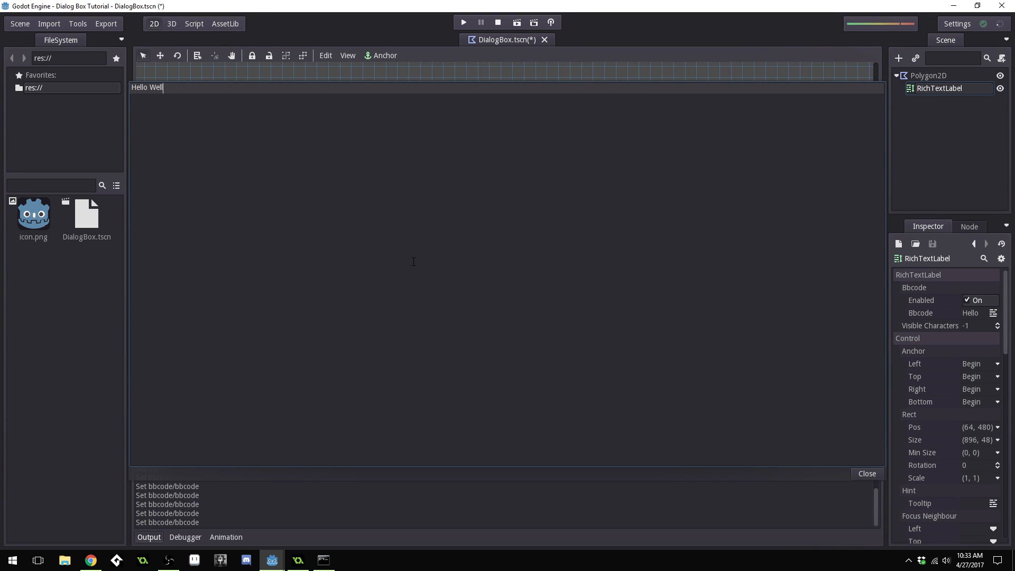
pyautogui.write('come')
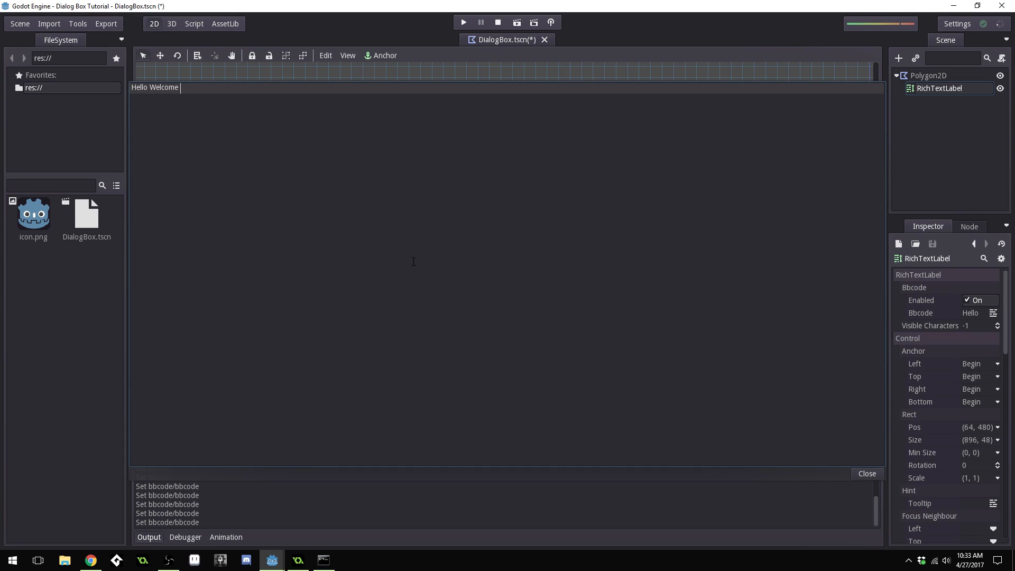
pyautogui.write('to my dialog')
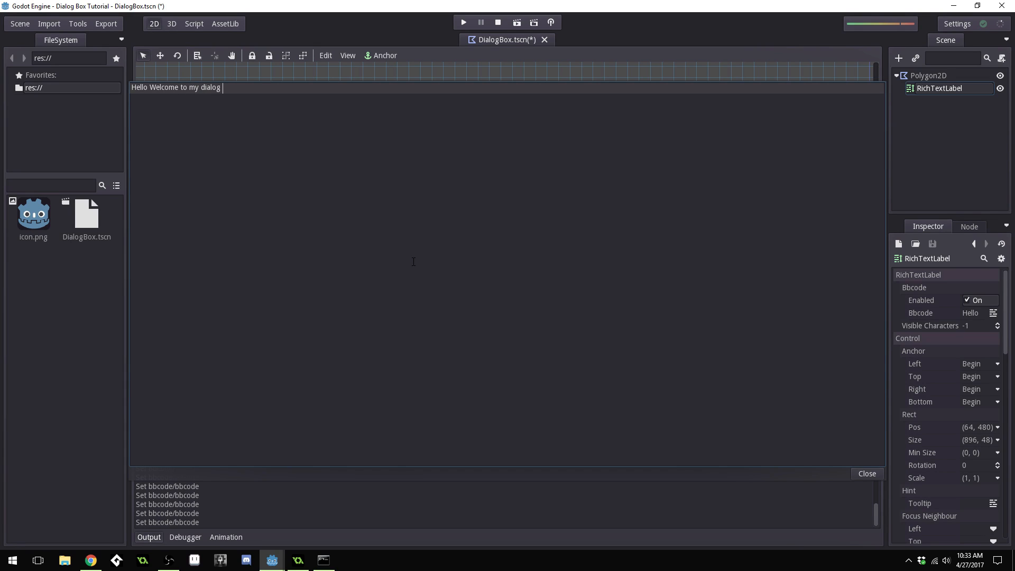
pyautogui.write('box tutorial.')
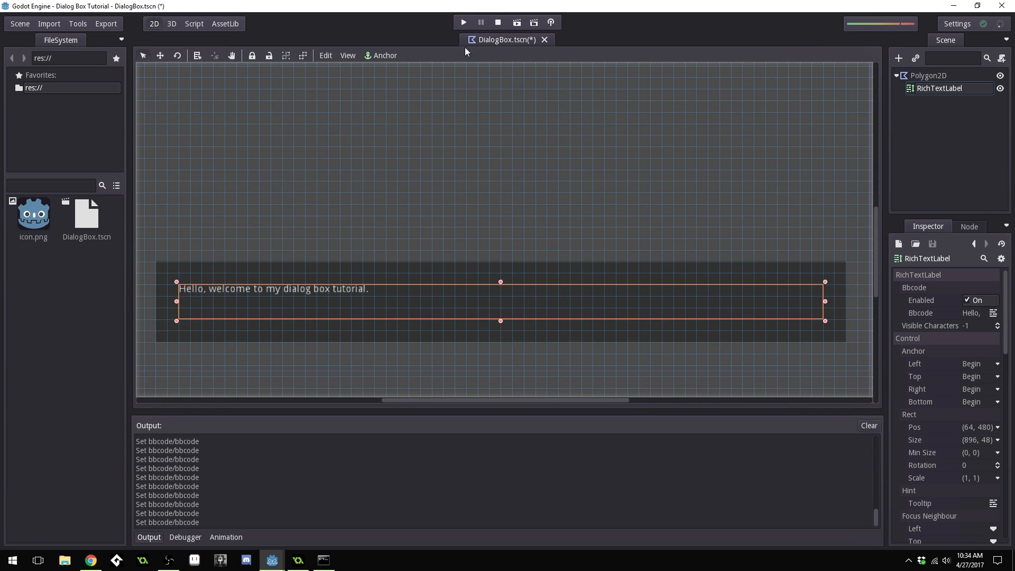
pyautogui.moveTo(446, 299)
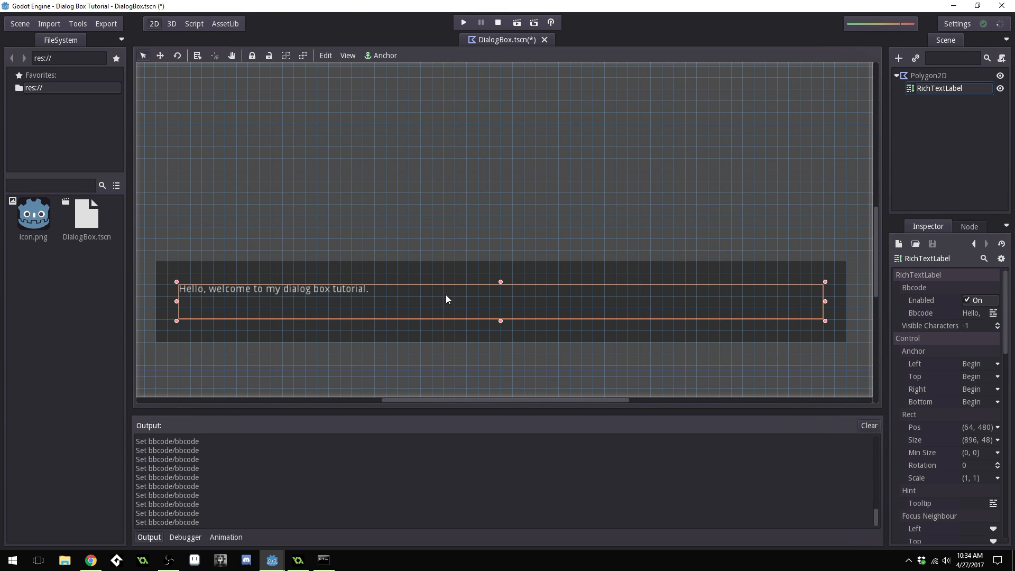
pyautogui.moveTo(471, 29)
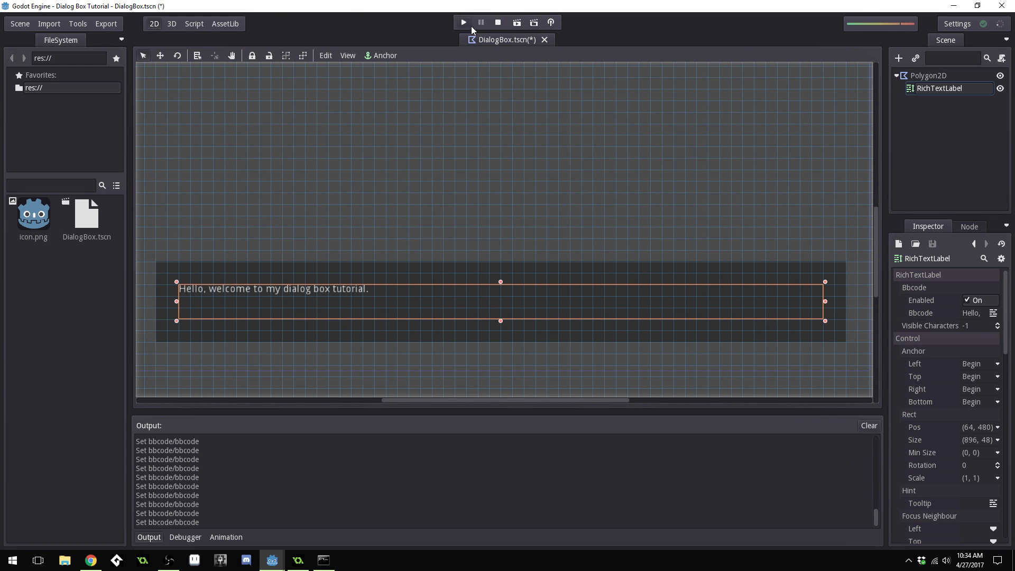
# Run the scene to check the welcome text in the dialog box, then close the game
pyautogui.click(462, 22)
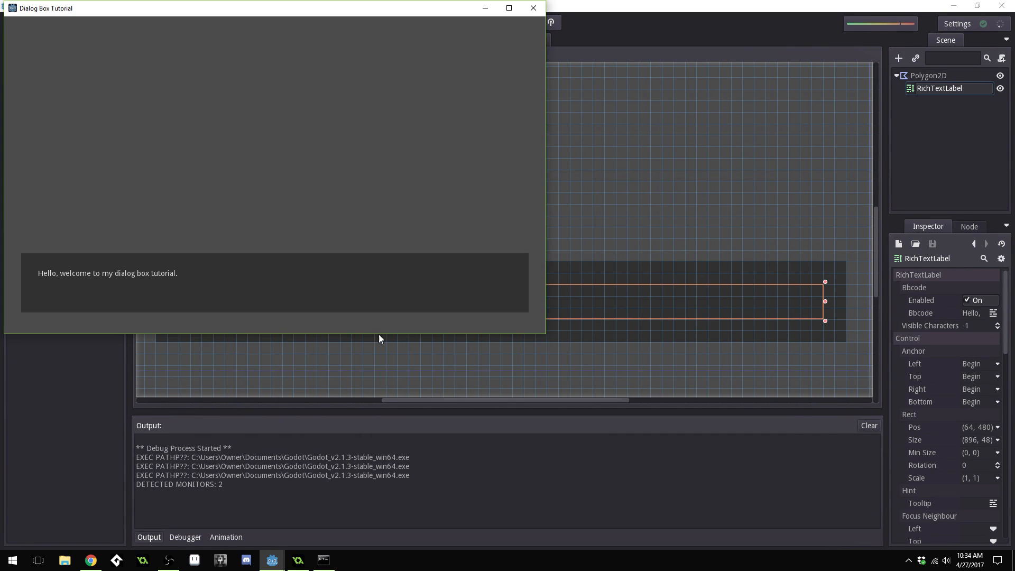
pyautogui.moveTo(305, 219)
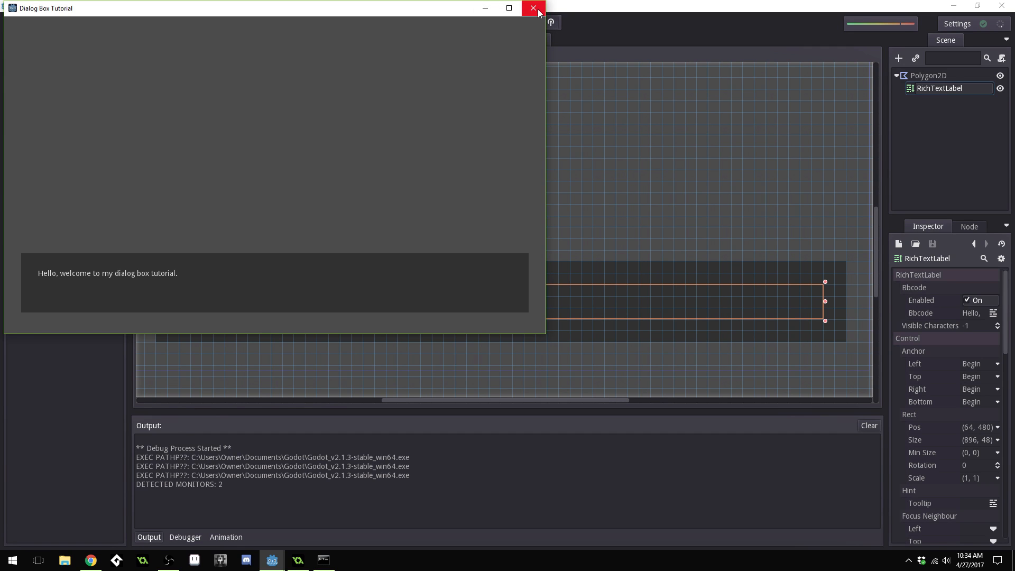
pyautogui.click(533, 8)
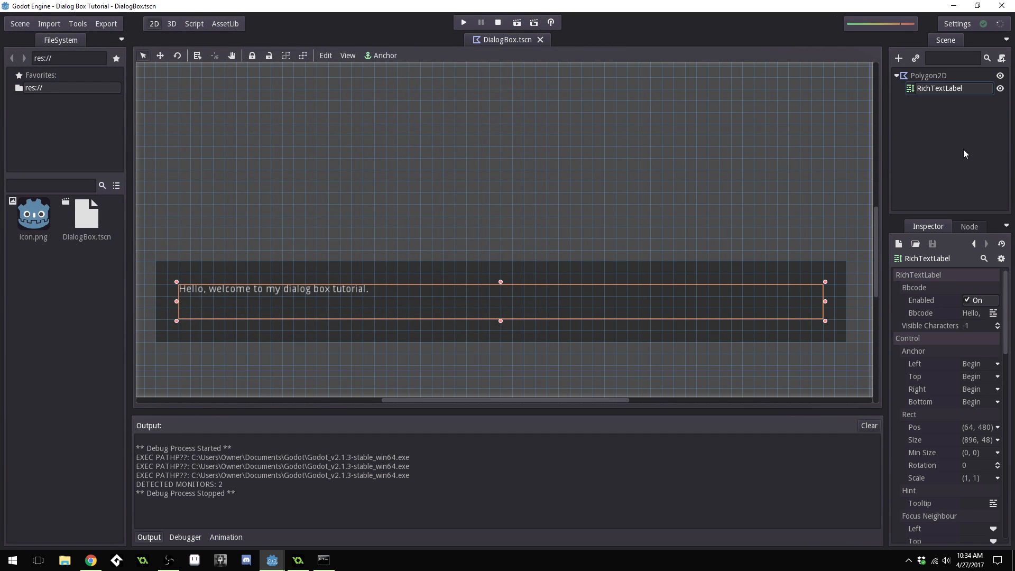
pyautogui.moveTo(984, 317)
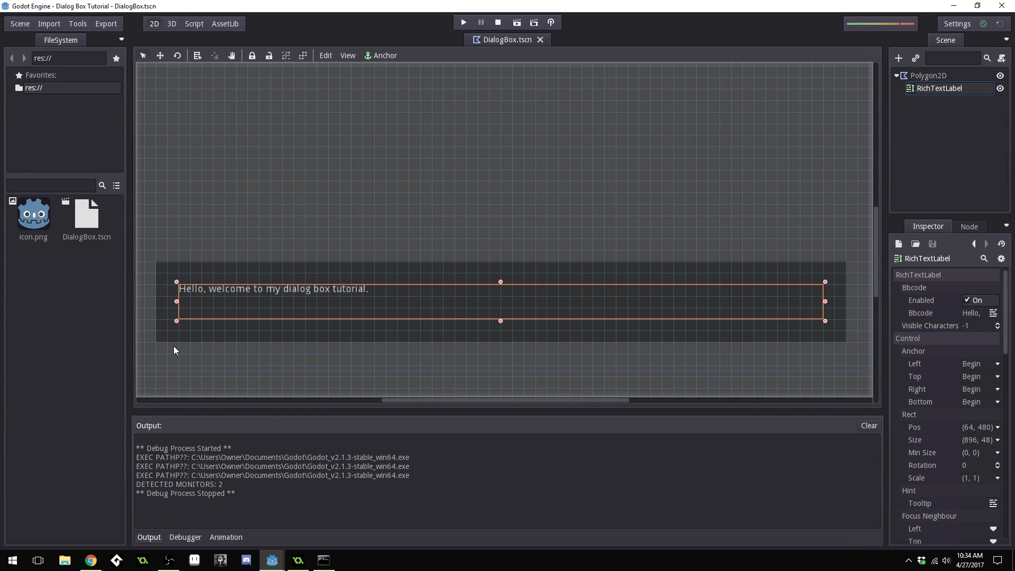
pyautogui.moveTo(995, 297)
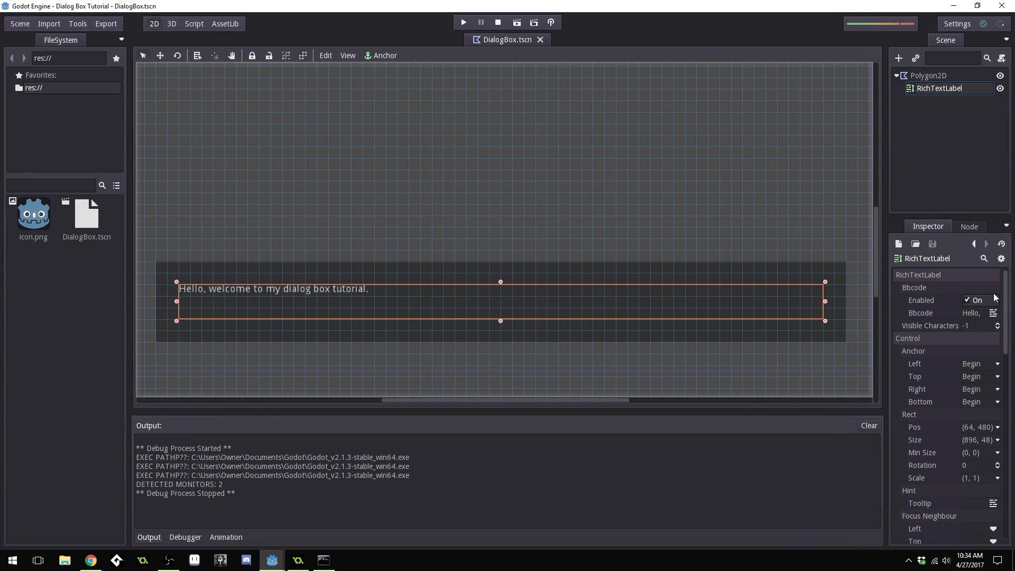
pyautogui.moveTo(984, 320)
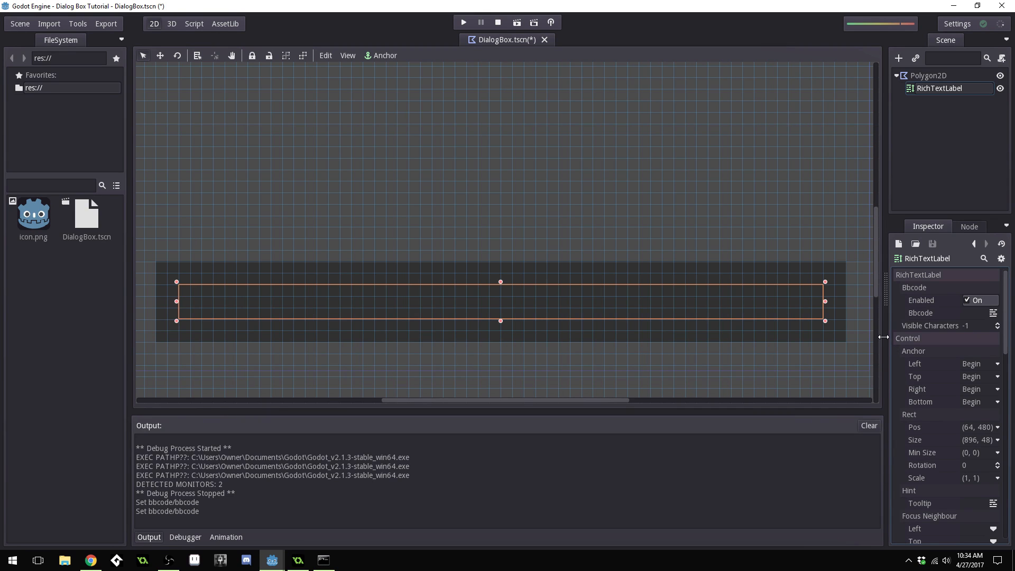
pyautogui.moveTo(953, 263)
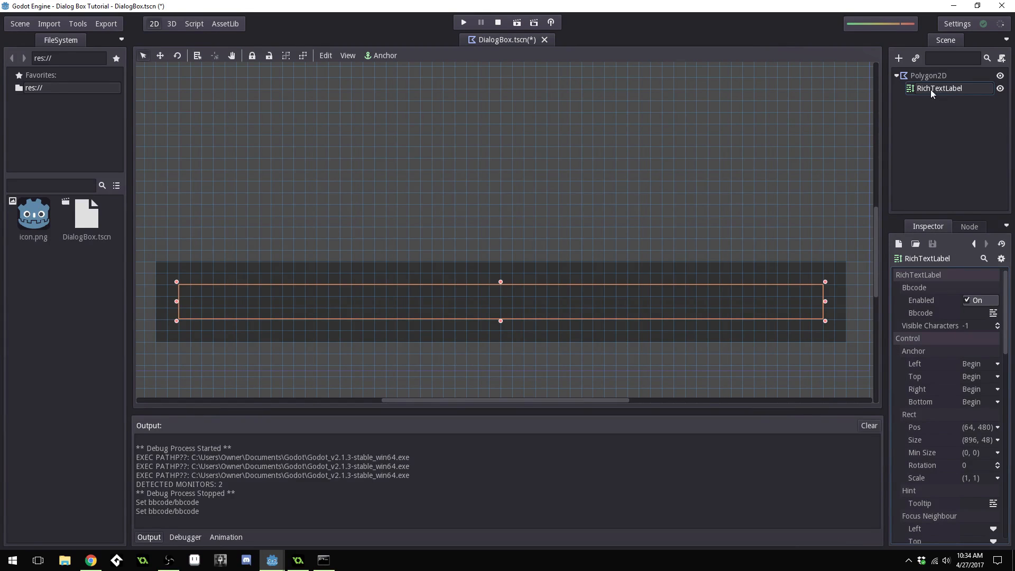
# Attach a new script to RichTextLabel, saved as res://DialogBox.gd
pyautogui.rightClick(940, 88)
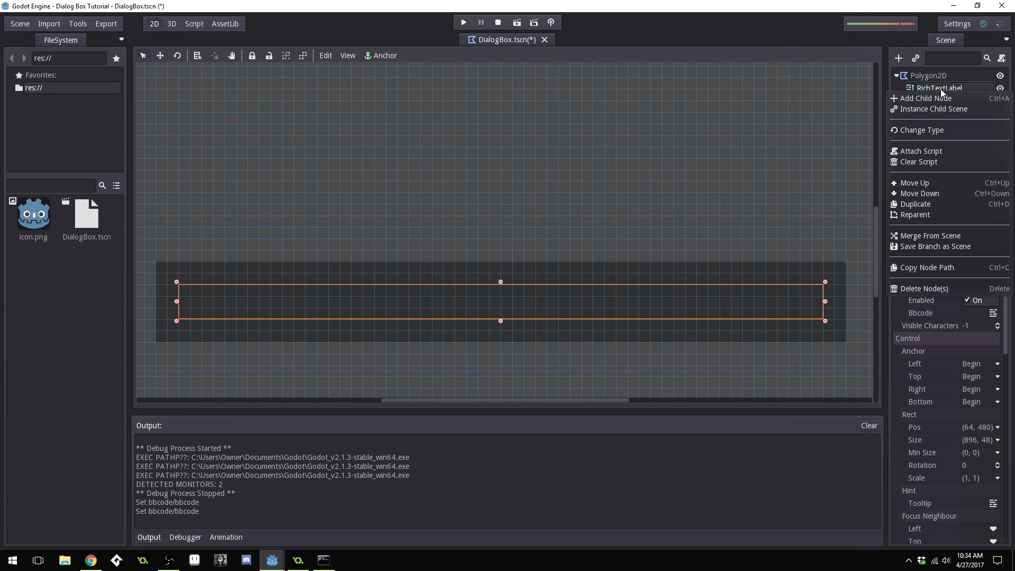
pyautogui.click(920, 150)
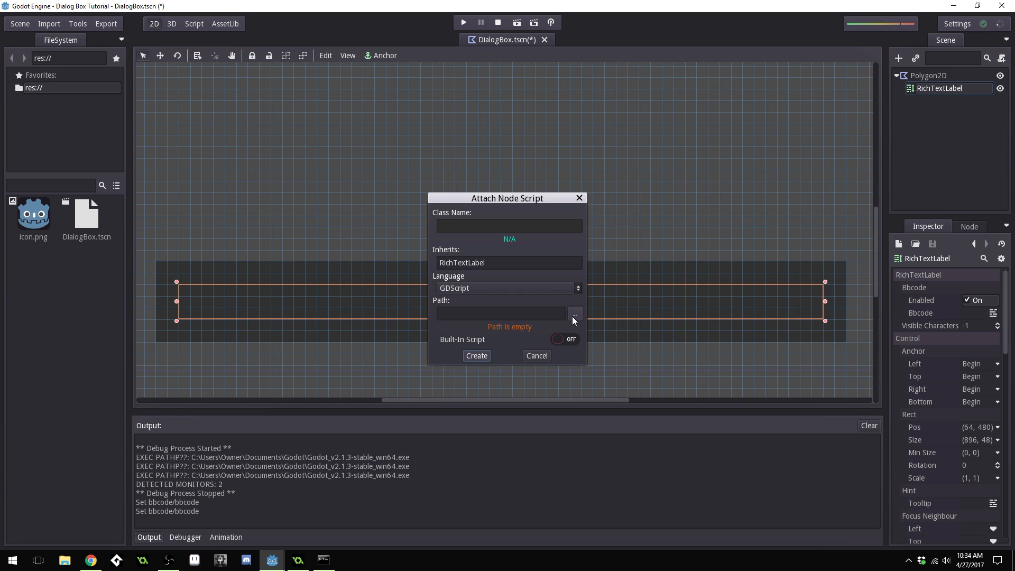
pyautogui.click(574, 313)
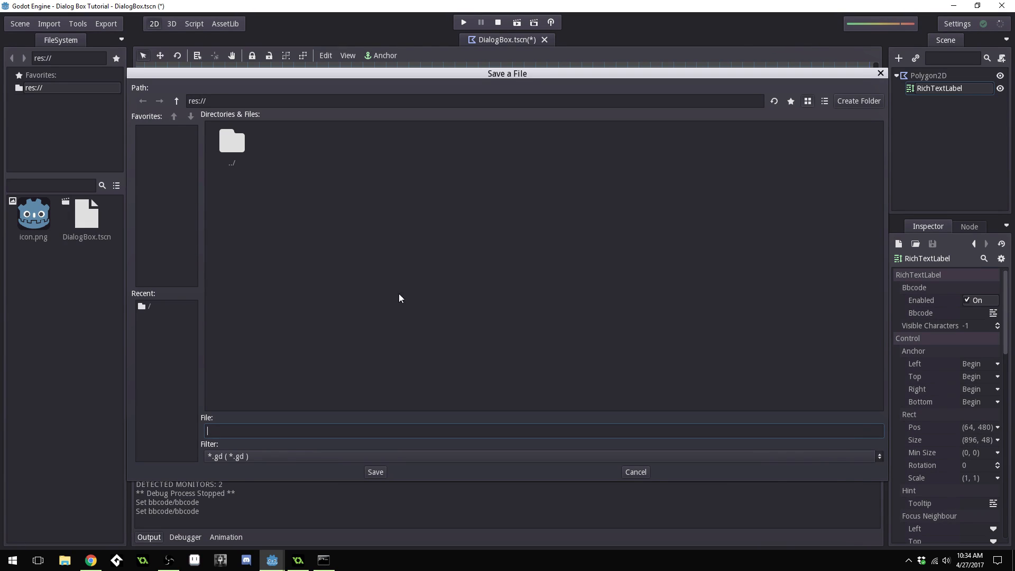
pyautogui.moveTo(392, 360)
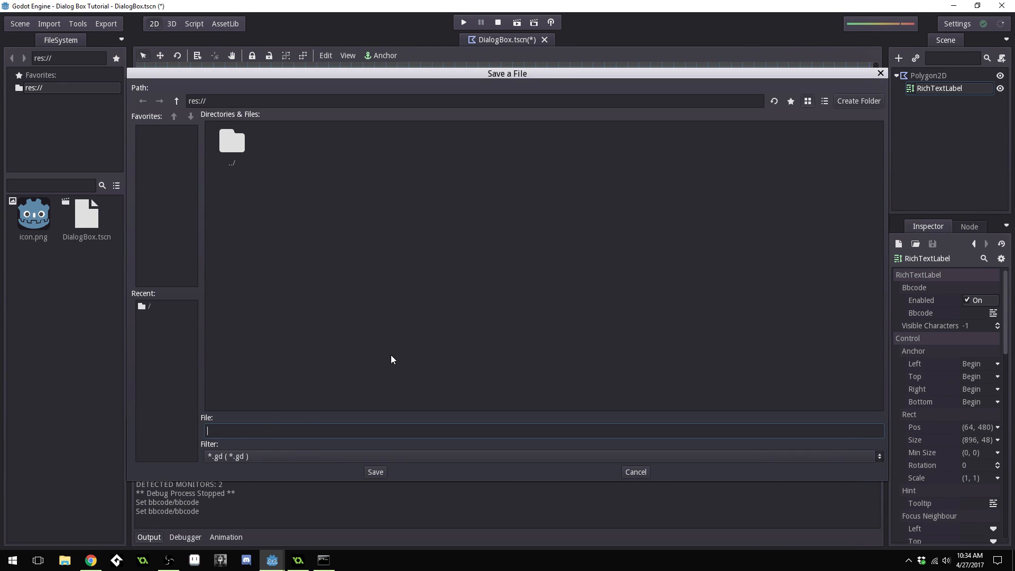
pyautogui.write('Dia')
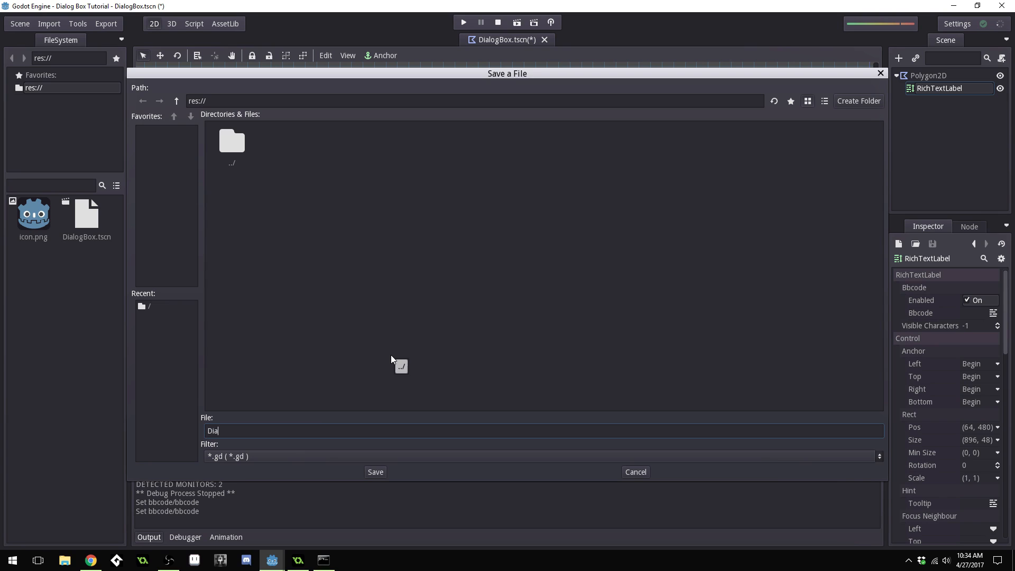
pyautogui.write('lo')
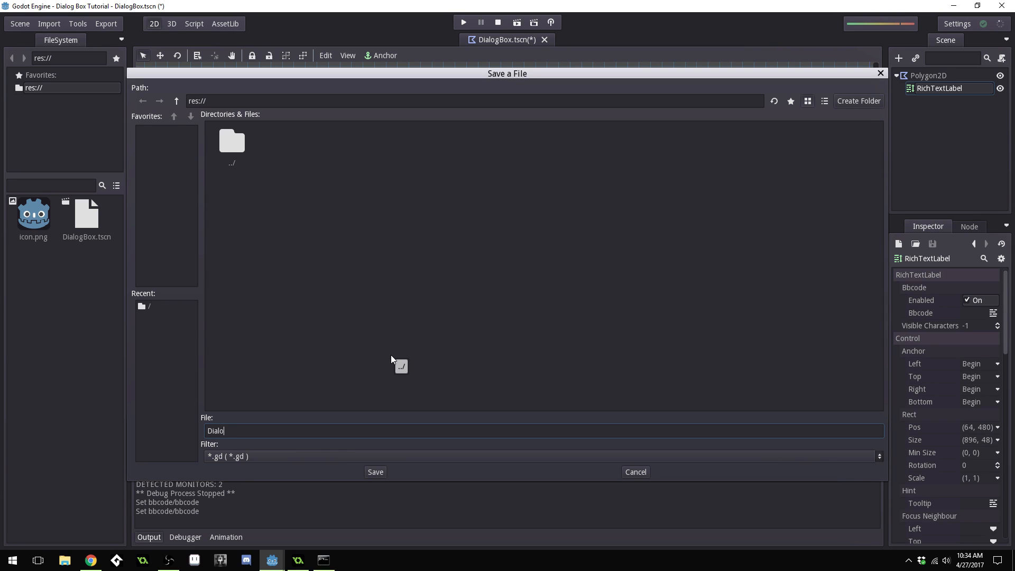
pyautogui.write('gBox.gd')
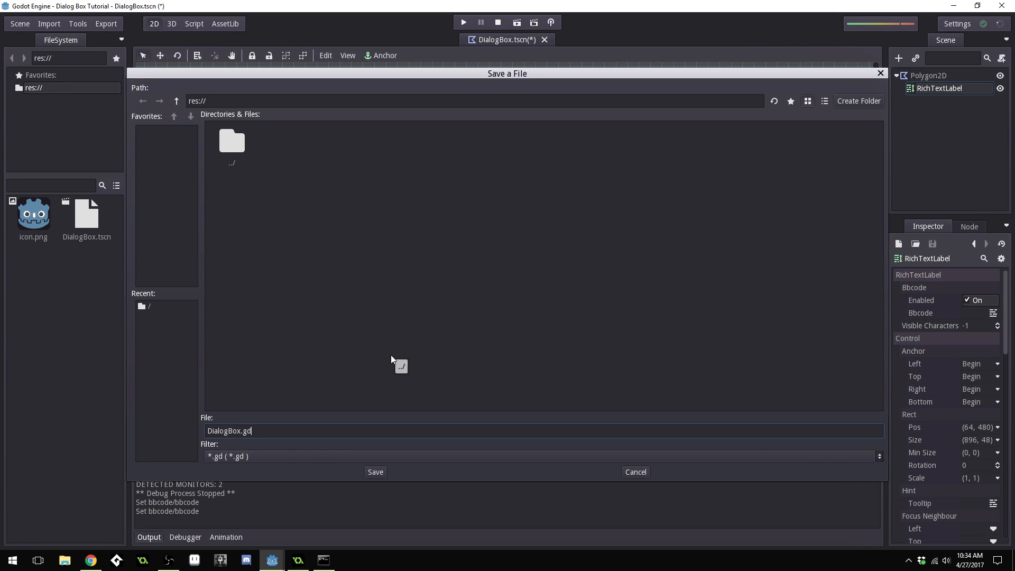
pyautogui.click(375, 472)
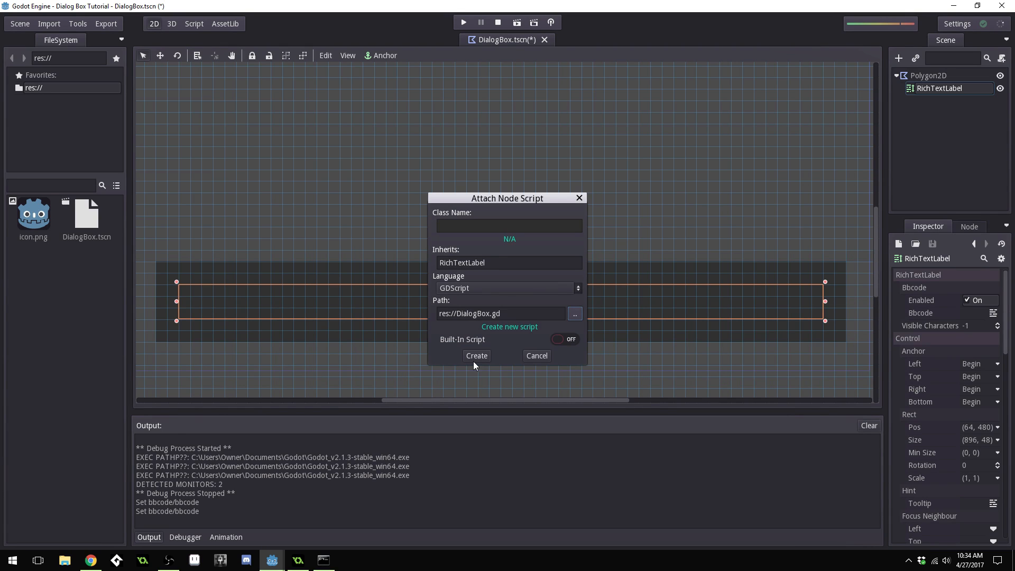
pyautogui.click(475, 355)
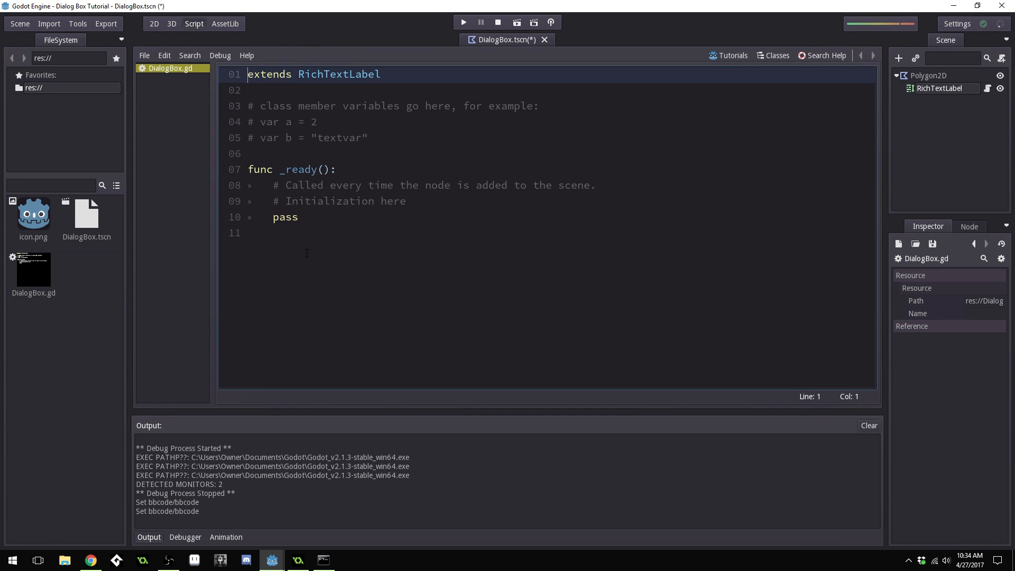
pyautogui.moveTo(295, 92)
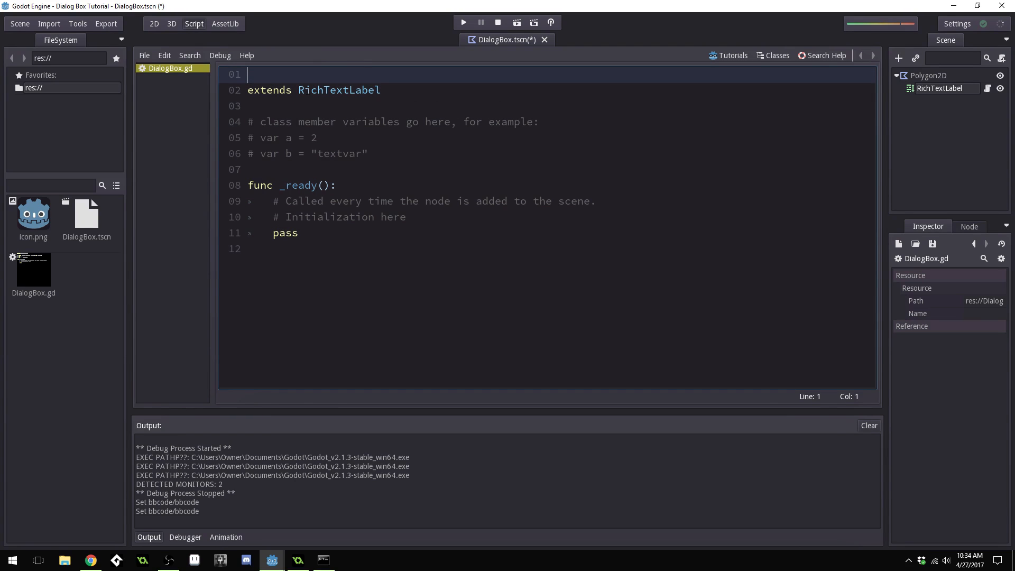
# Add a '# DialogBox.gd' comment above 'extends RichTextLabel'
pyautogui.write('#')
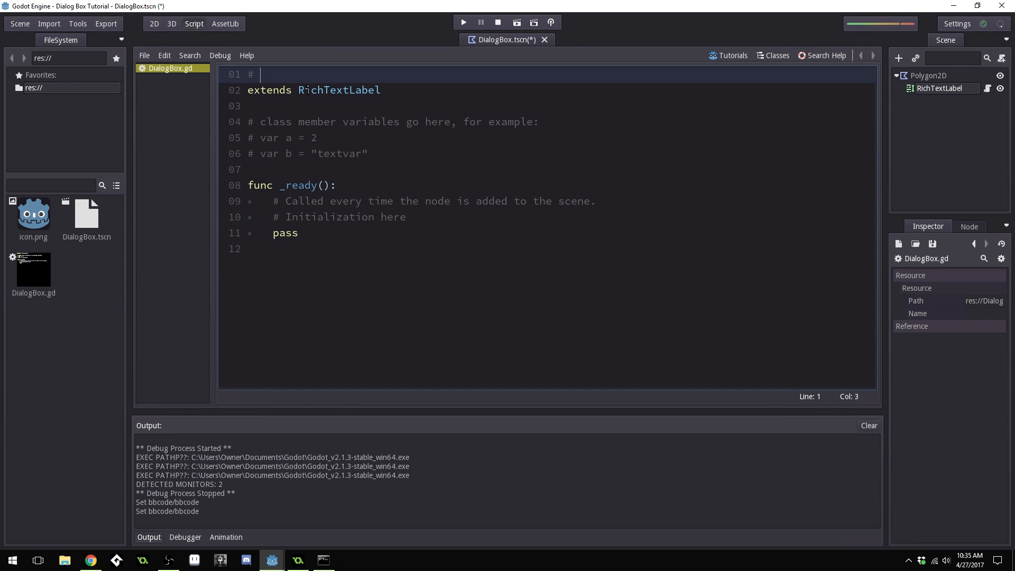
pyautogui.write('DialogBox')
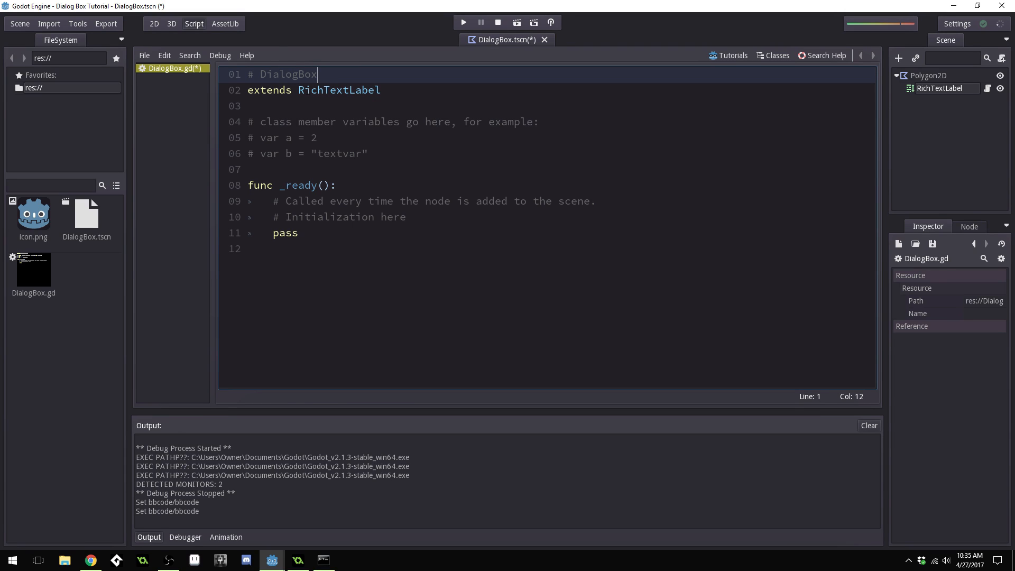
pyautogui.write('.gd')
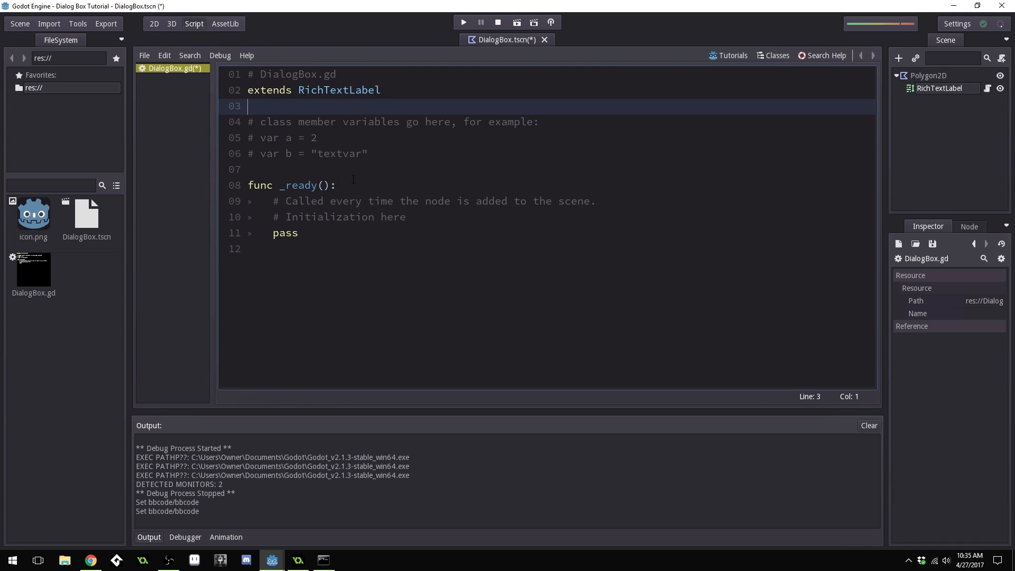
pyautogui.moveTo(210, 138)
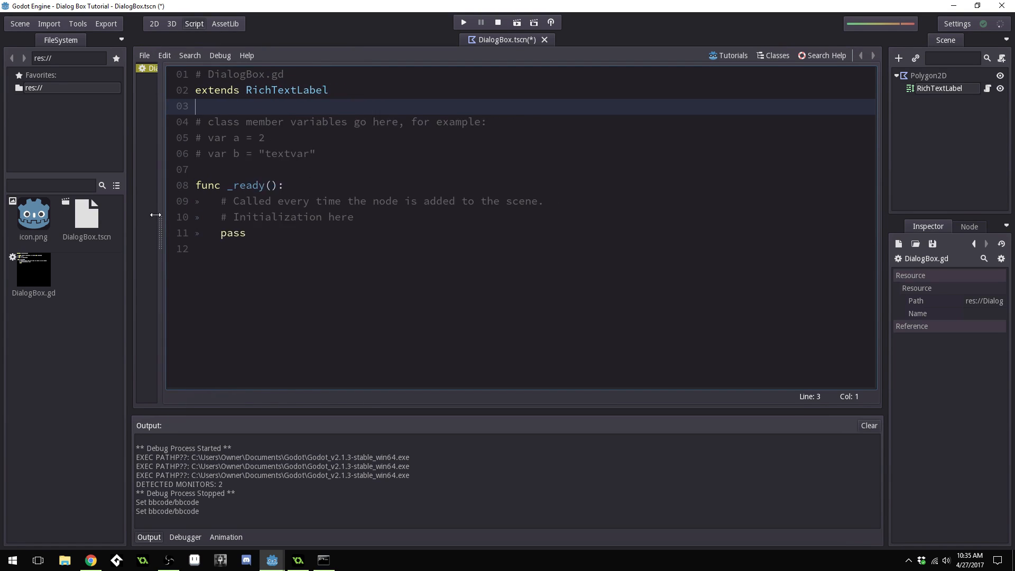
pyautogui.click(294, 153)
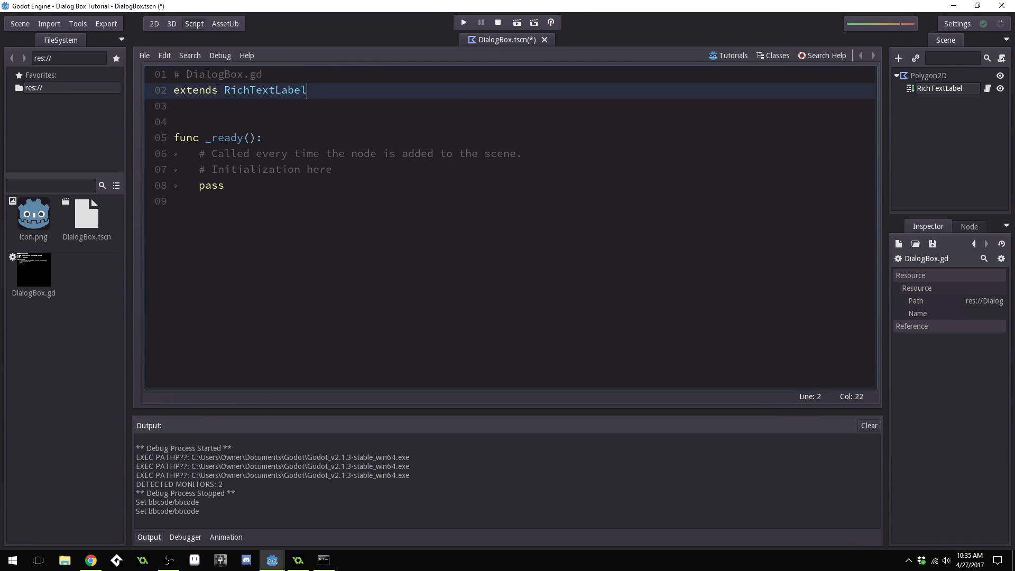
# Declare var dialog = ["Hey! My name is Benjamin."] in place of the example comments
pyautogui.doubleClick(264, 90)
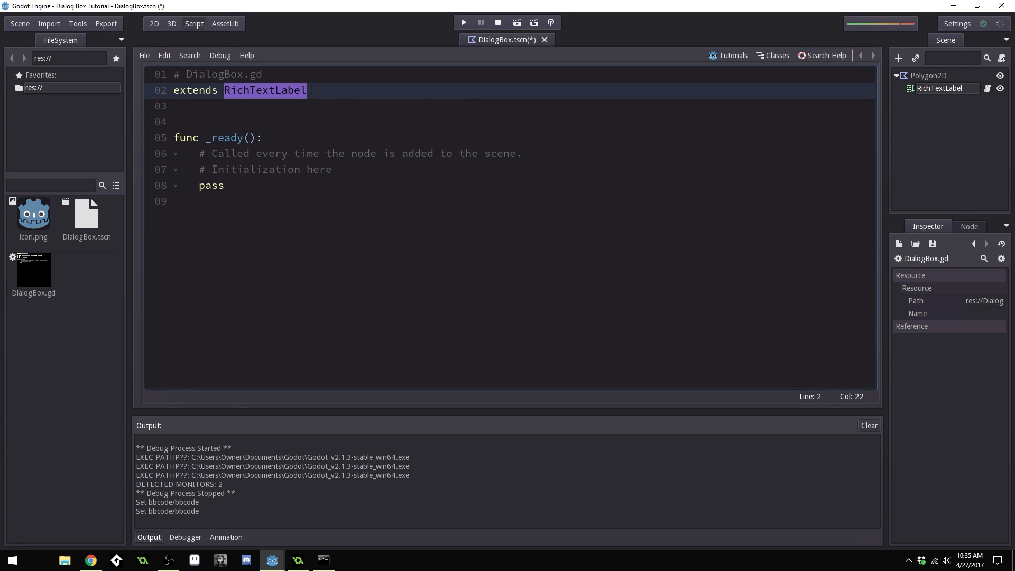
pyautogui.moveTo(961, 93)
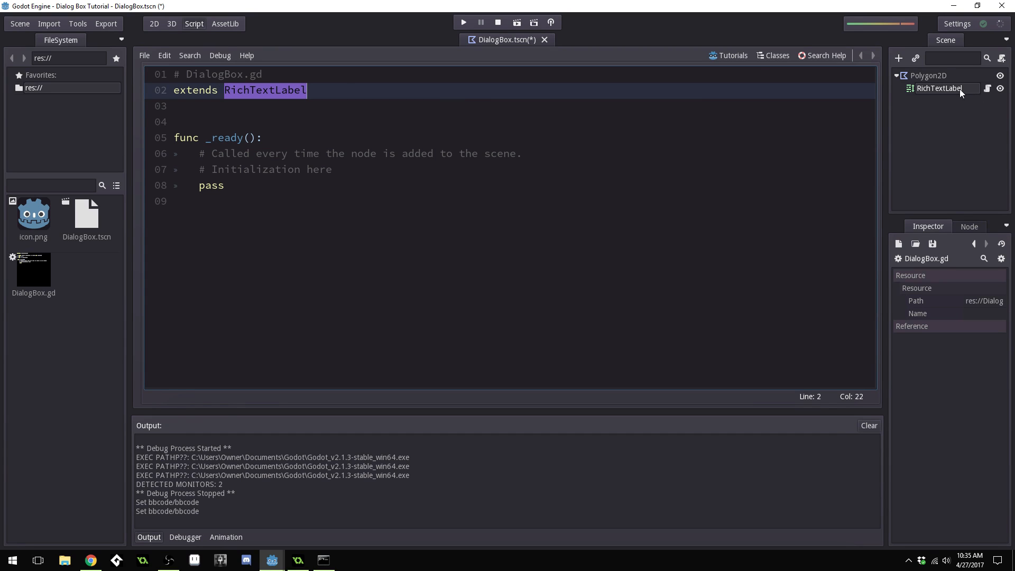
pyautogui.moveTo(955, 94)
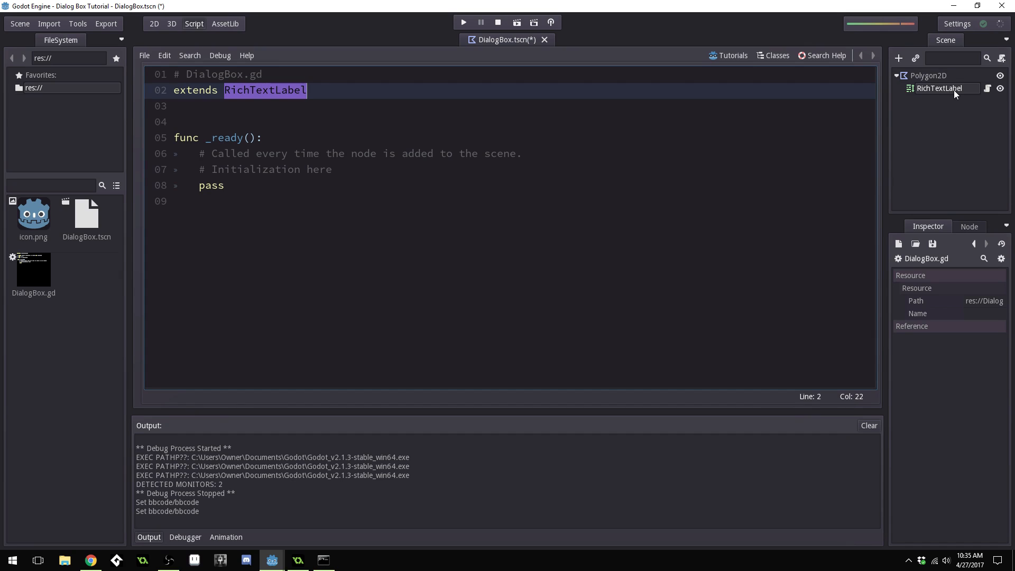
pyautogui.click(262, 138)
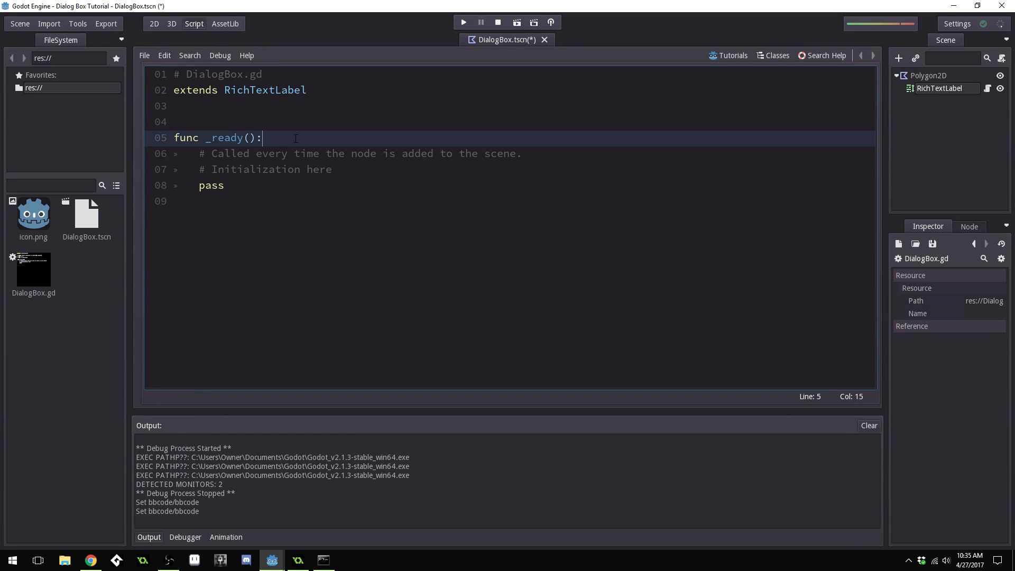
pyautogui.moveTo(378, 171)
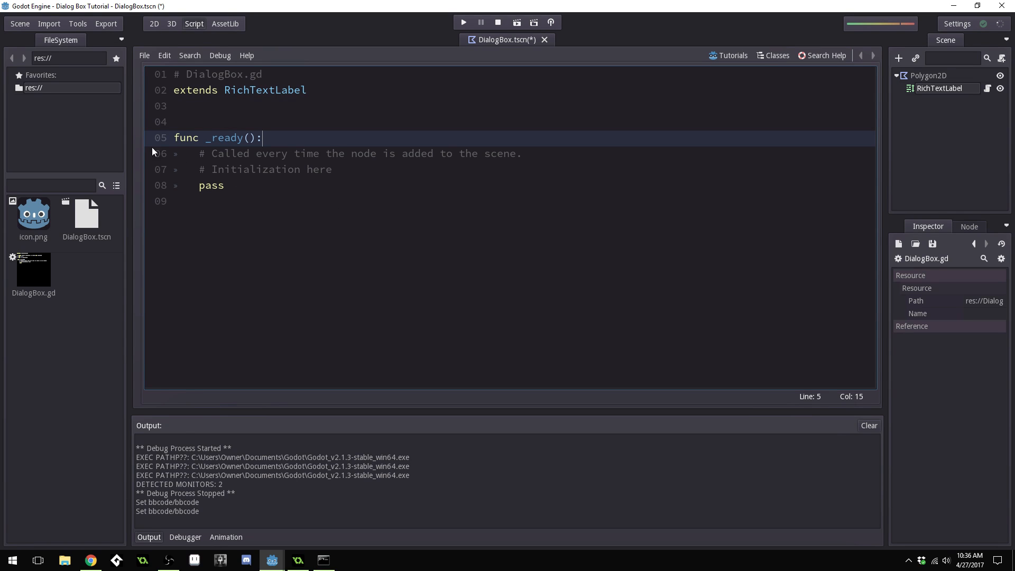
pyautogui.moveTo(325, 96)
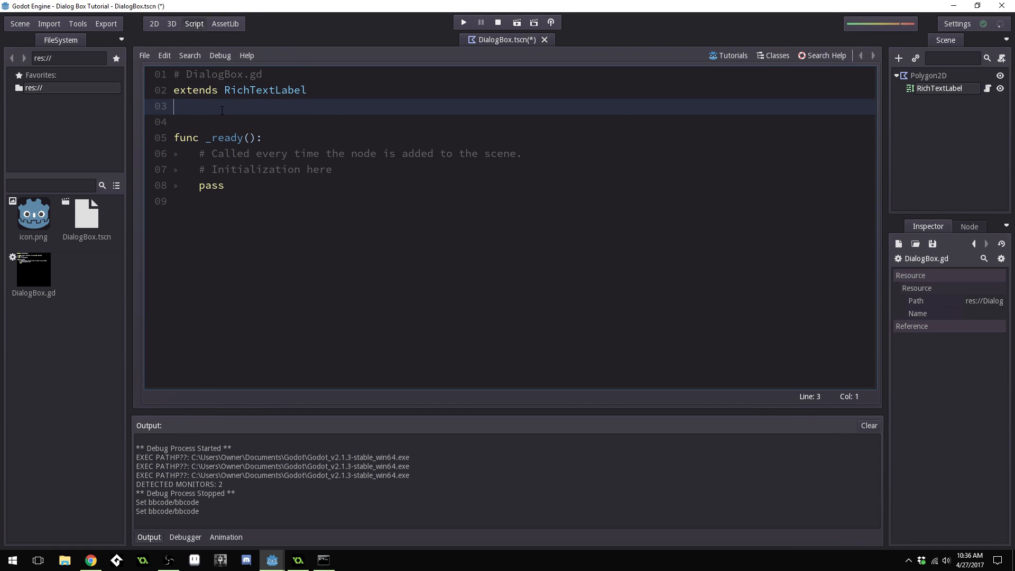
pyautogui.write('var')
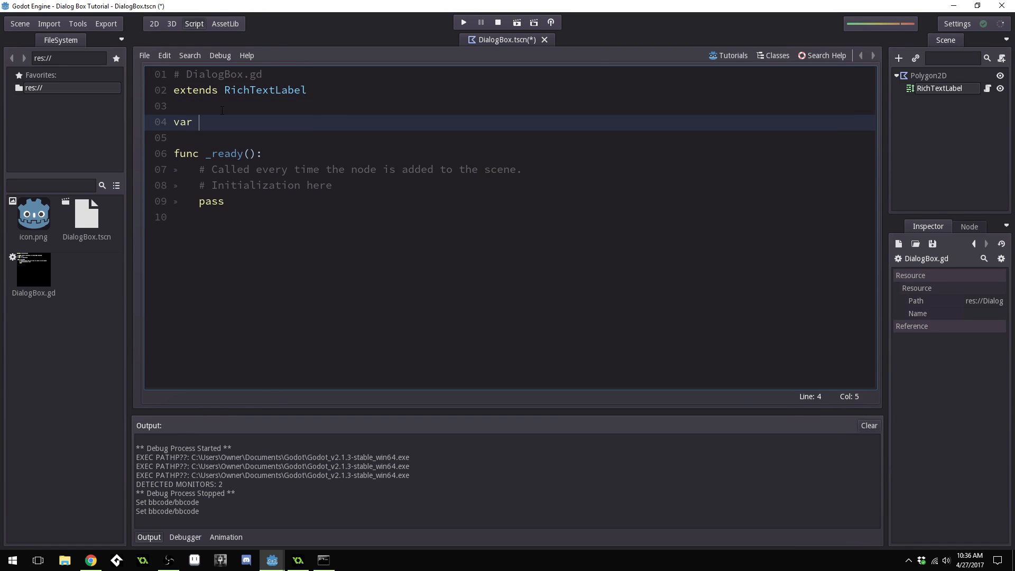
pyautogui.write('dialog =')
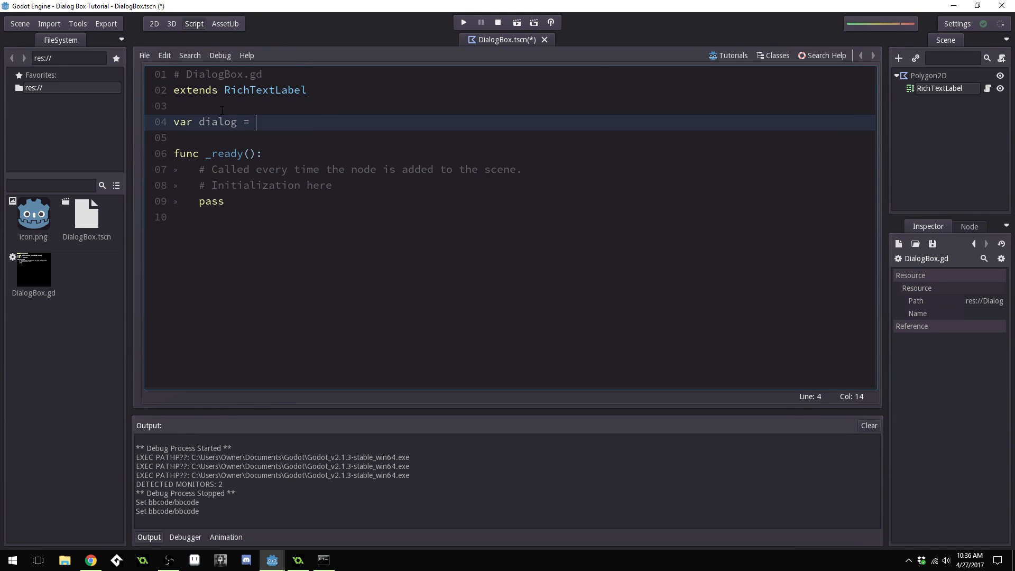
pyautogui.write('[]')
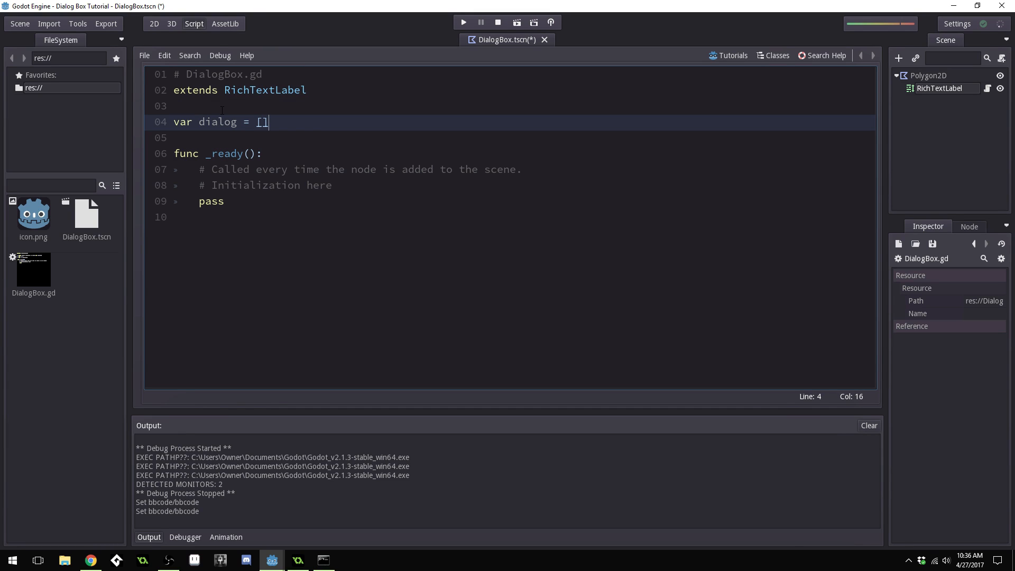
pyautogui.write('""')
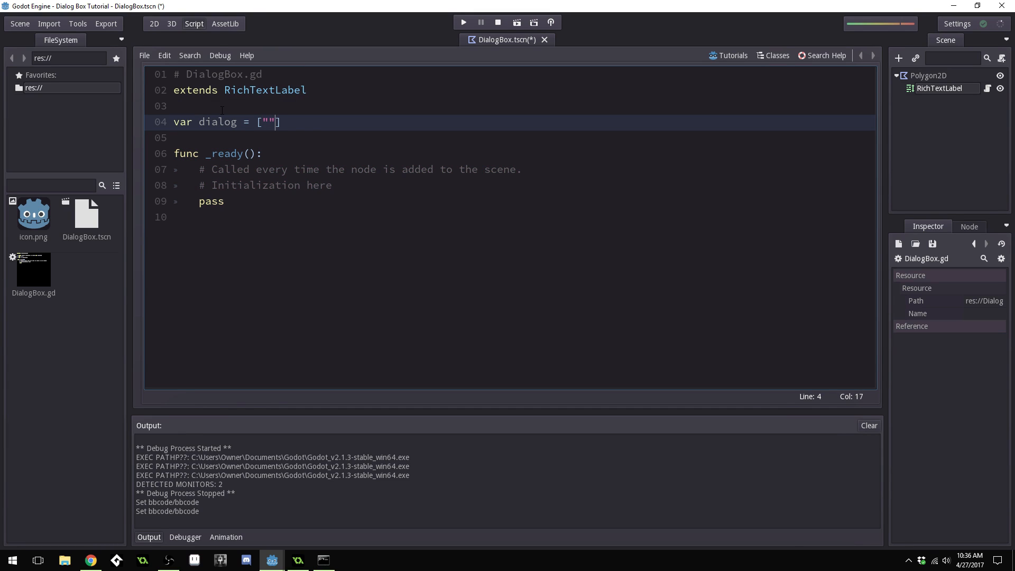
pyautogui.press('Left')
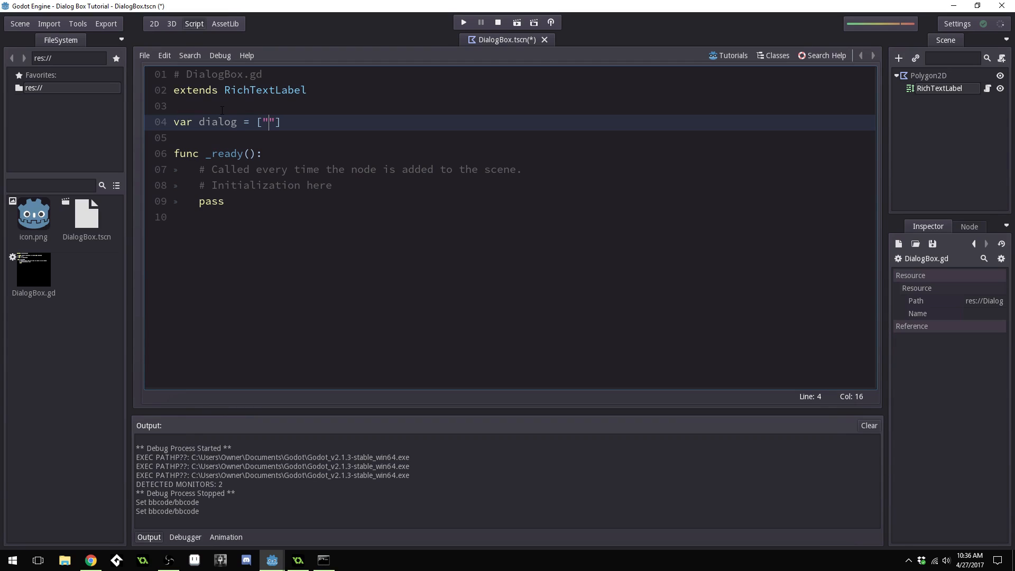
pyautogui.write('Hey')
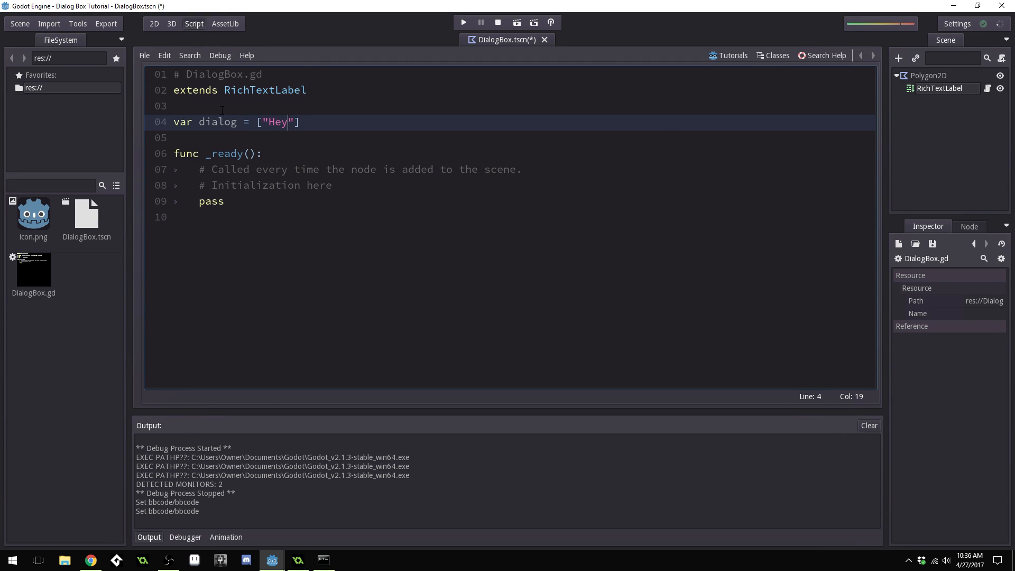
pyautogui.write('! My name is B')
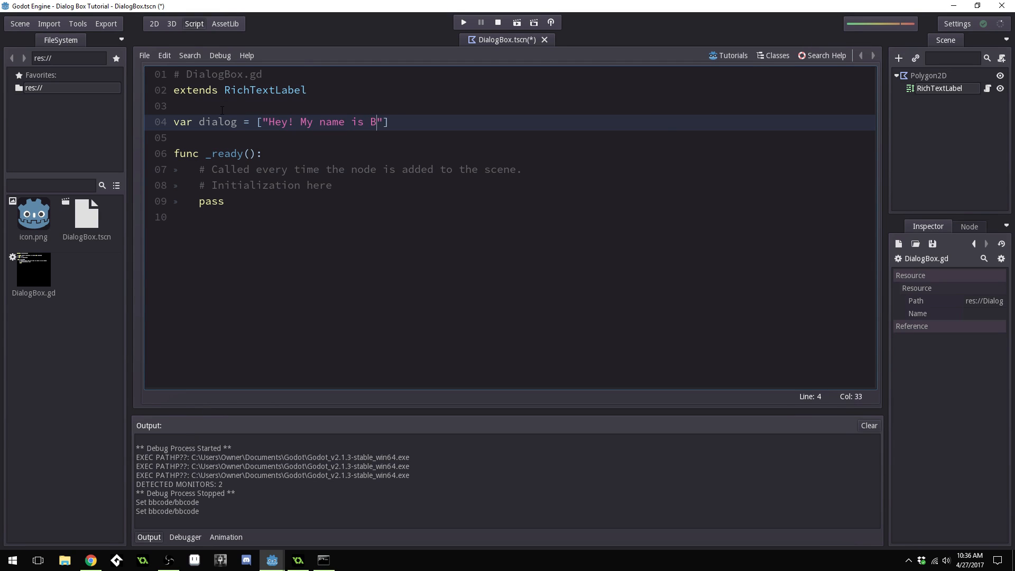
pyautogui.write('enjamin.')
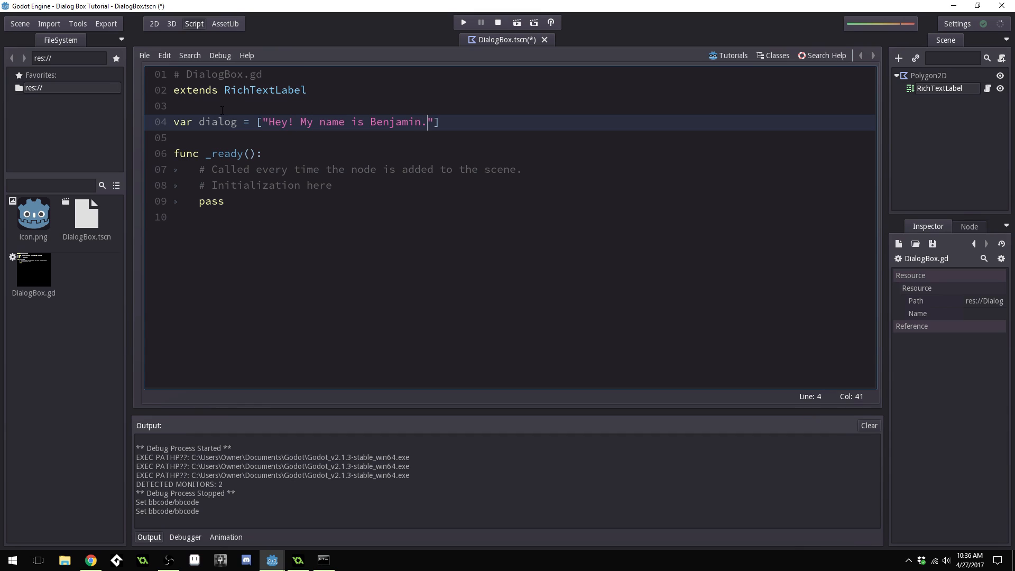
pyautogui.write(']')
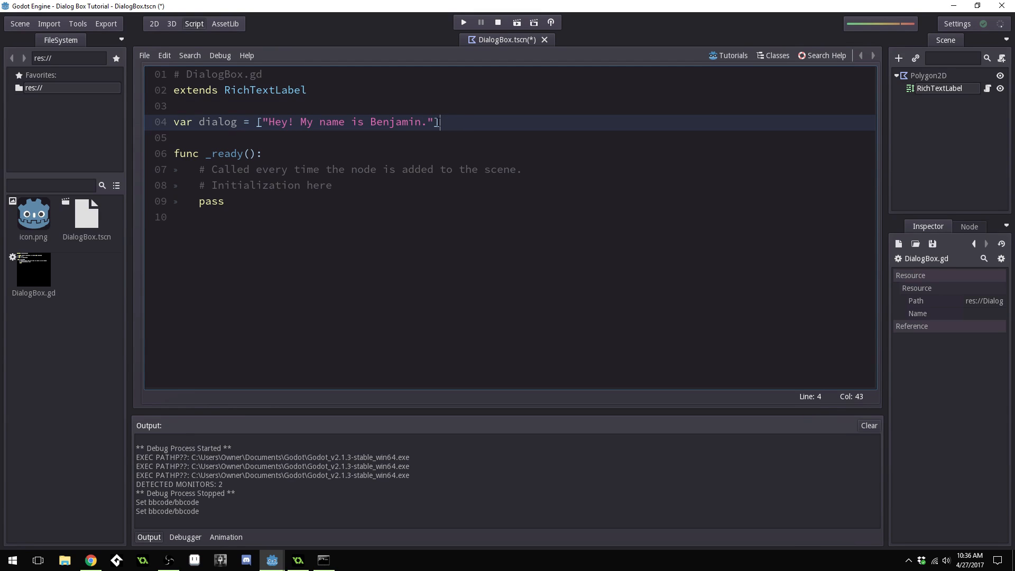
# Add a page variable initialised to 0 below the dialog array
pyautogui.press('Return')
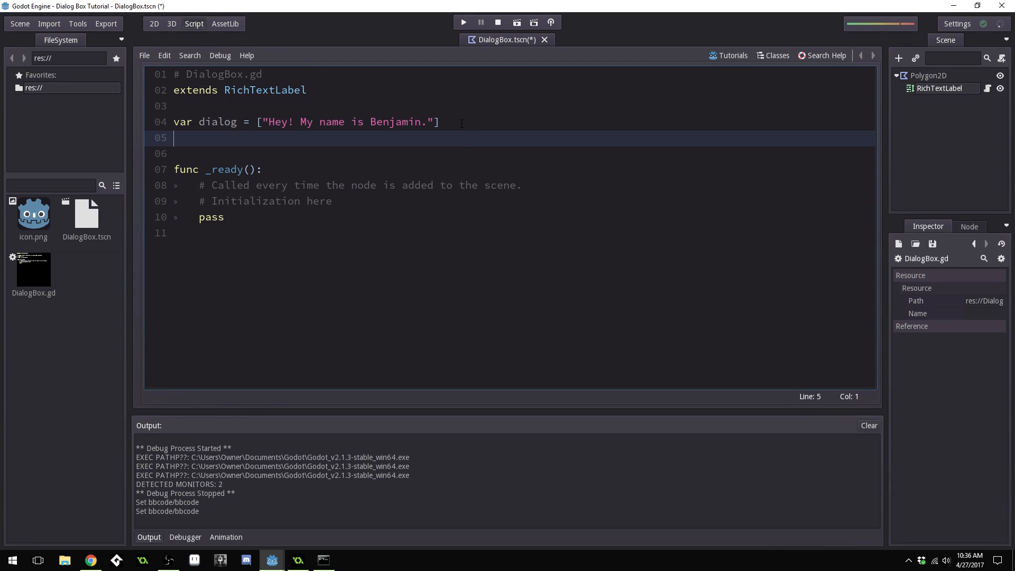
pyautogui.write('var')
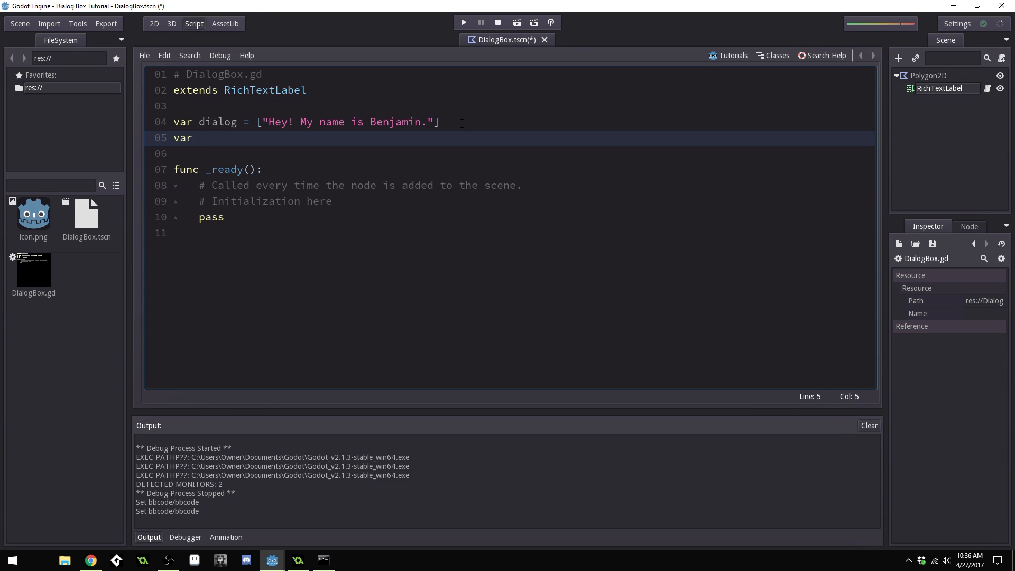
pyautogui.write('page = 0')
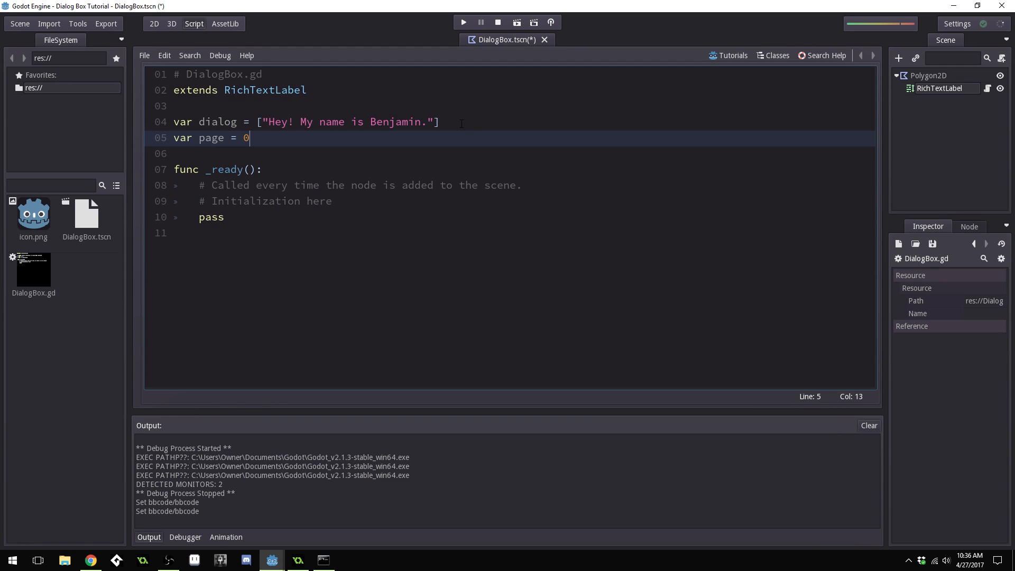
pyautogui.moveTo(313, 269)
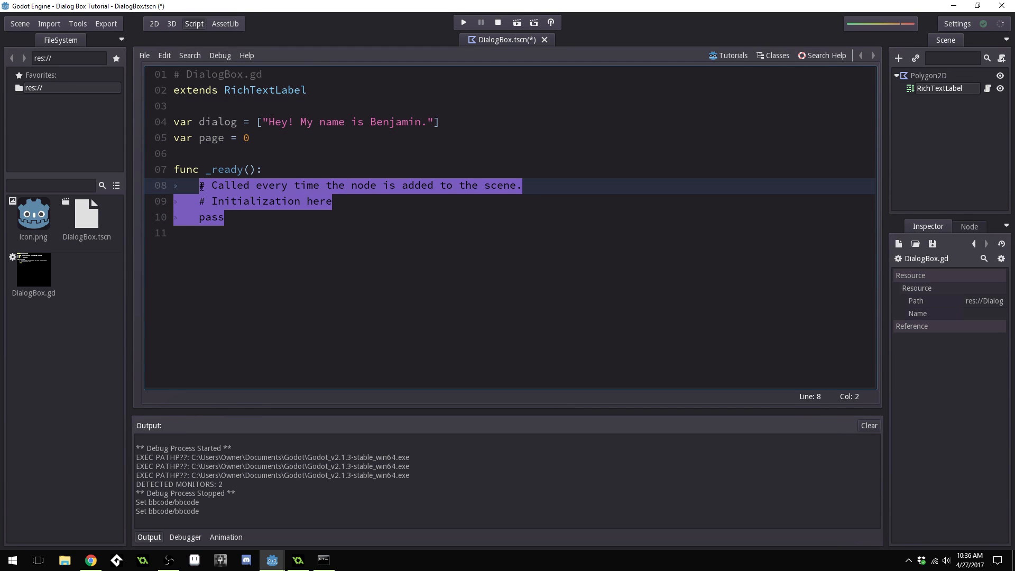
# Replace the _ready body with set_bbcode(dialog[page])
pyautogui.press('Delete')
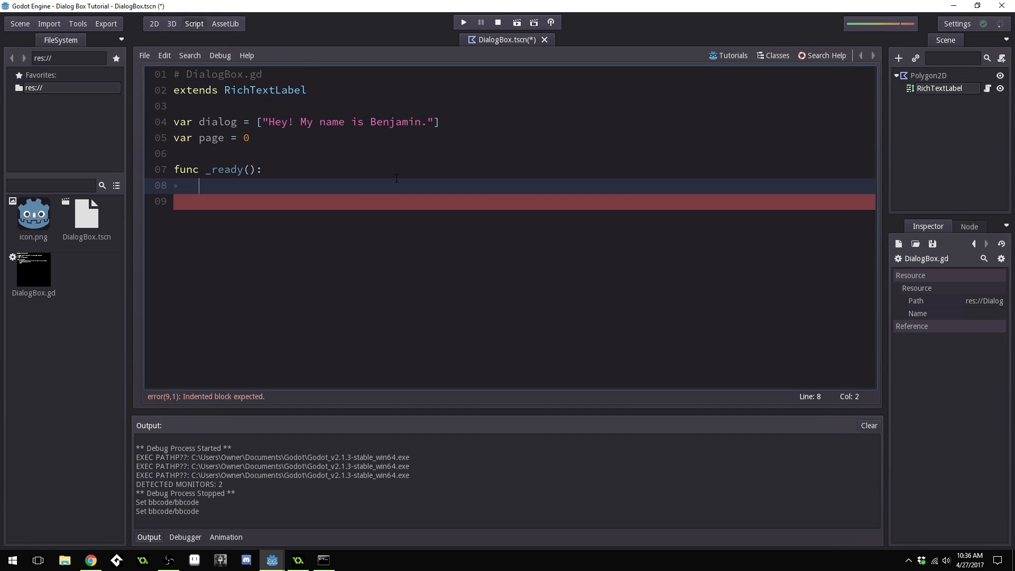
pyautogui.moveTo(273, 169)
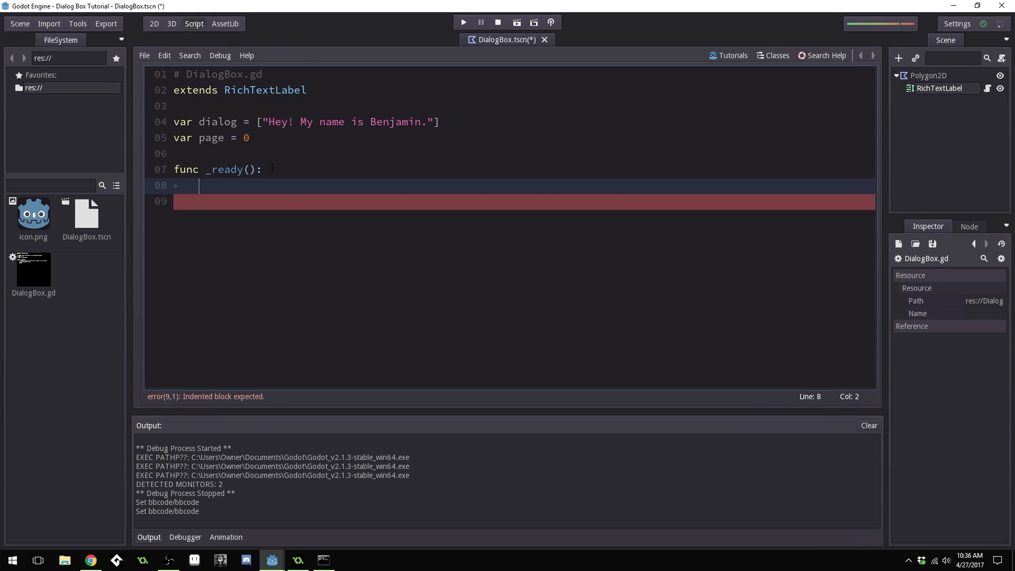
pyautogui.write('{')
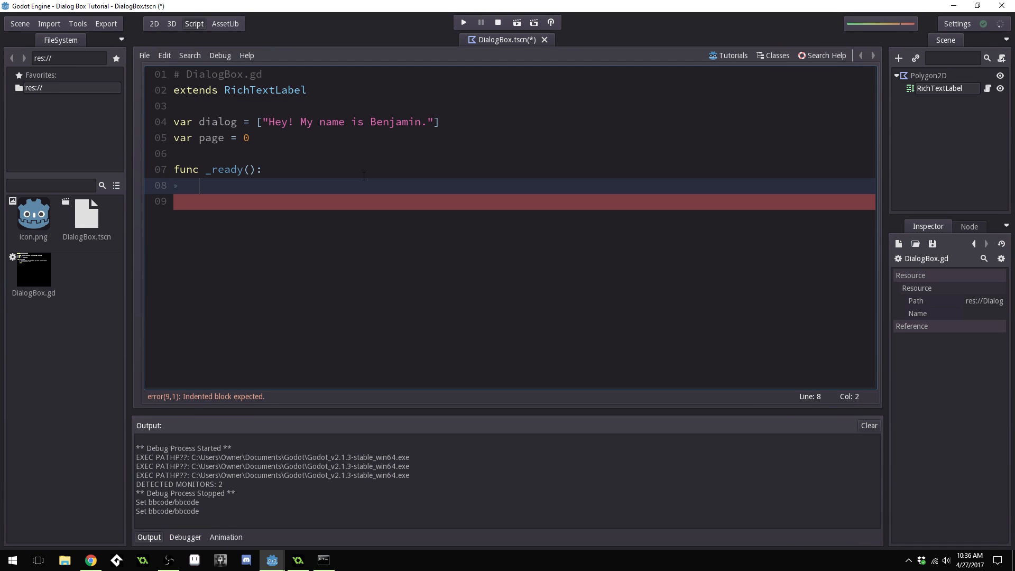
pyautogui.write('set')
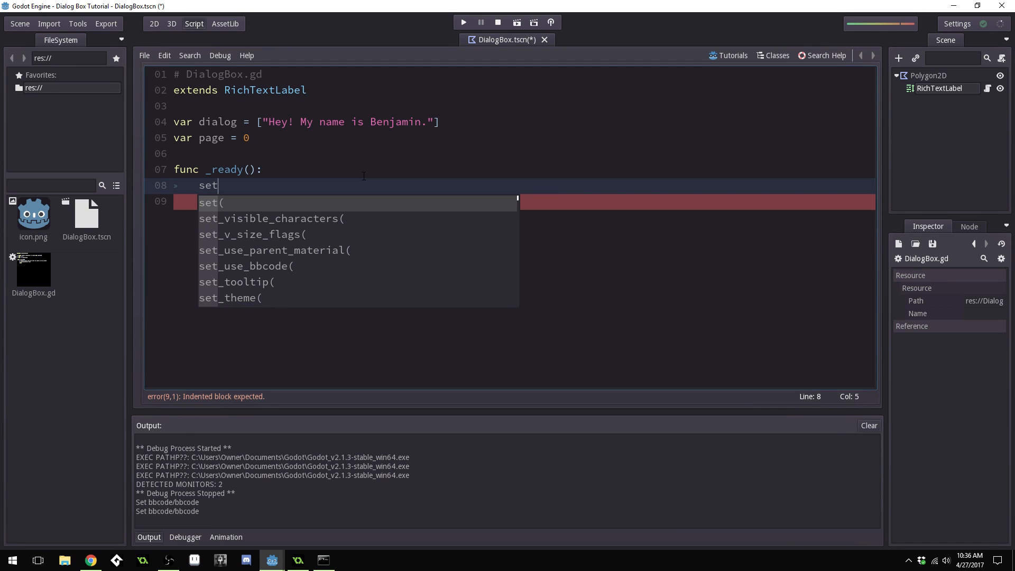
pyautogui.write('_bbcode(dia')
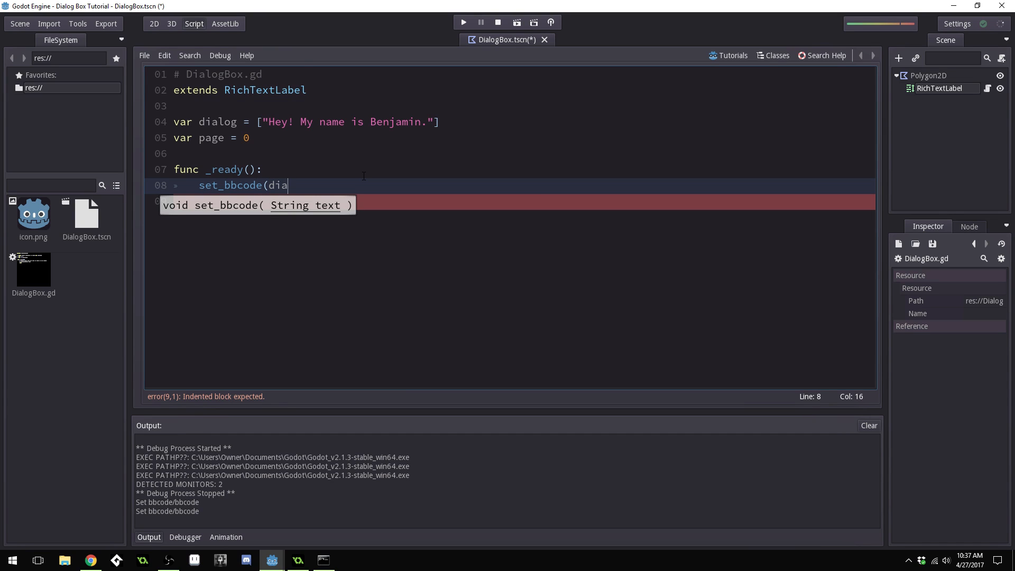
pyautogui.write('log[')
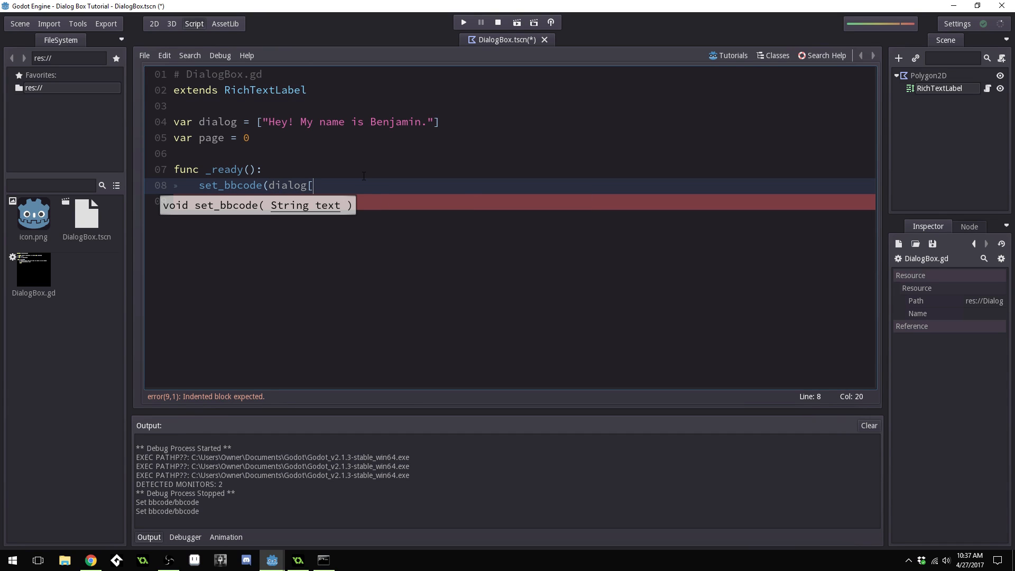
pyautogui.write('page])')
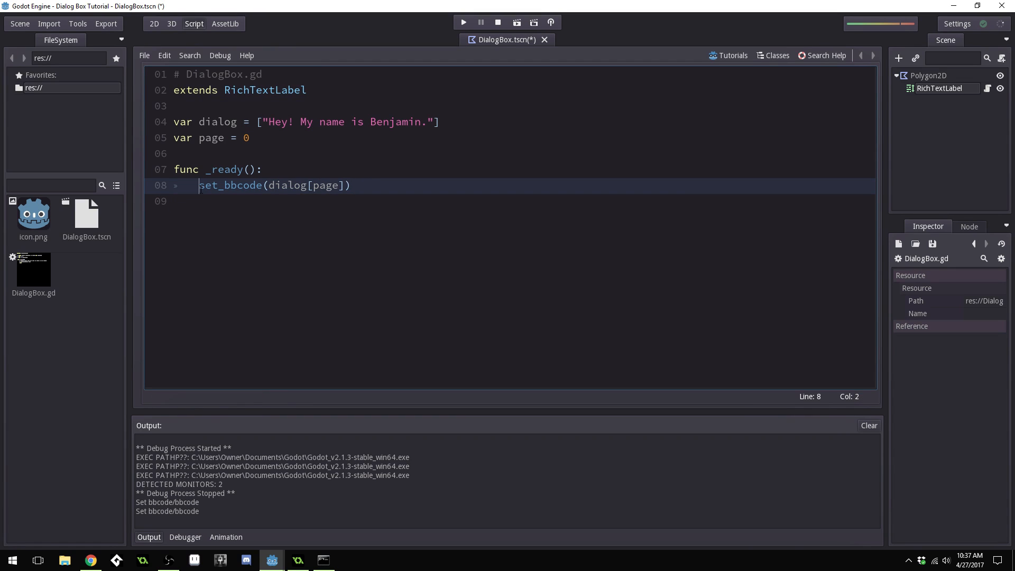
# Add set_visible_characters(0) on the next line of _ready
pyautogui.doubleClick(227, 185)
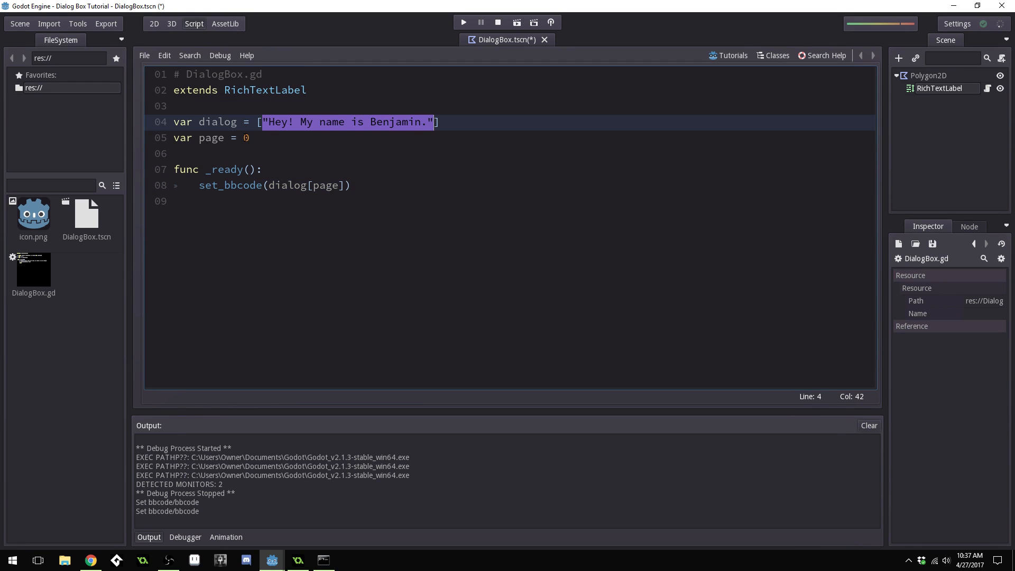
pyautogui.click(248, 137)
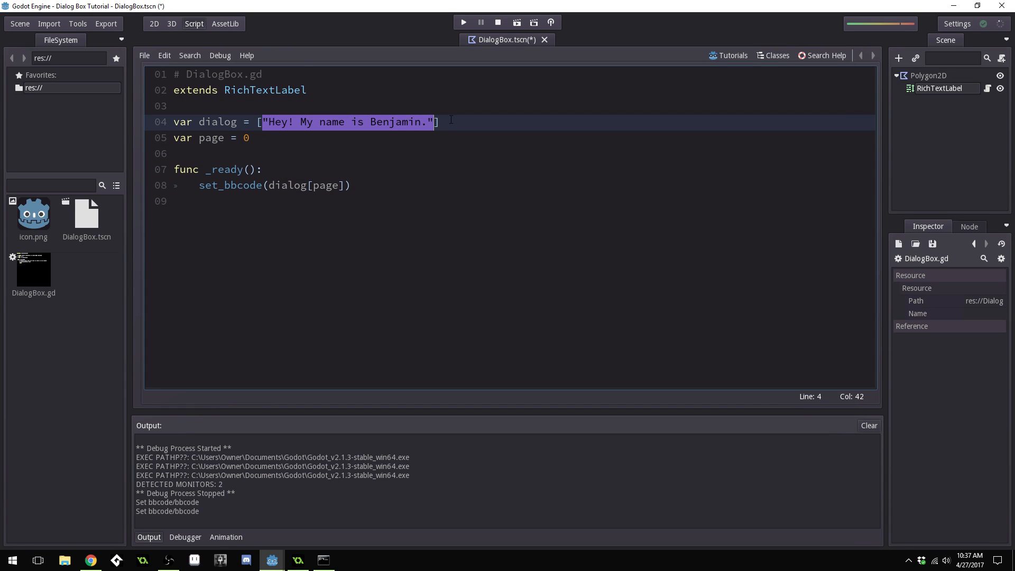
pyautogui.click(440, 121)
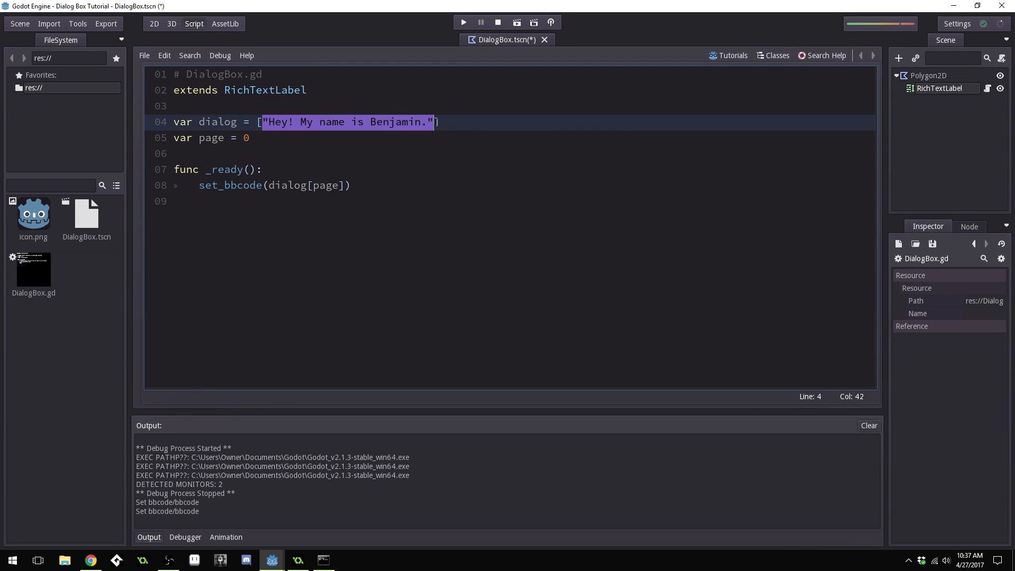
pyautogui.click(351, 186)
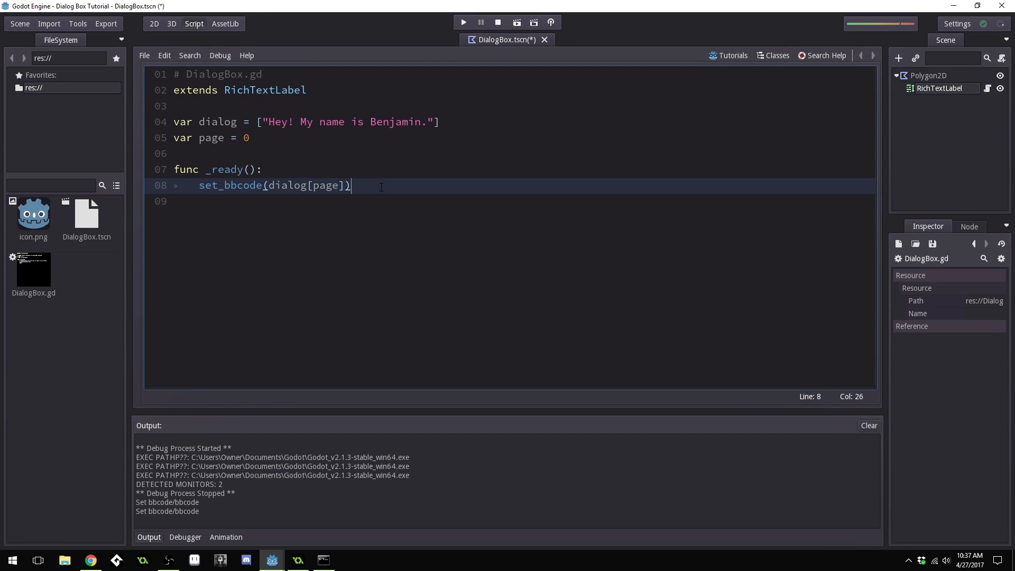
pyautogui.write('set_visible_characters(')
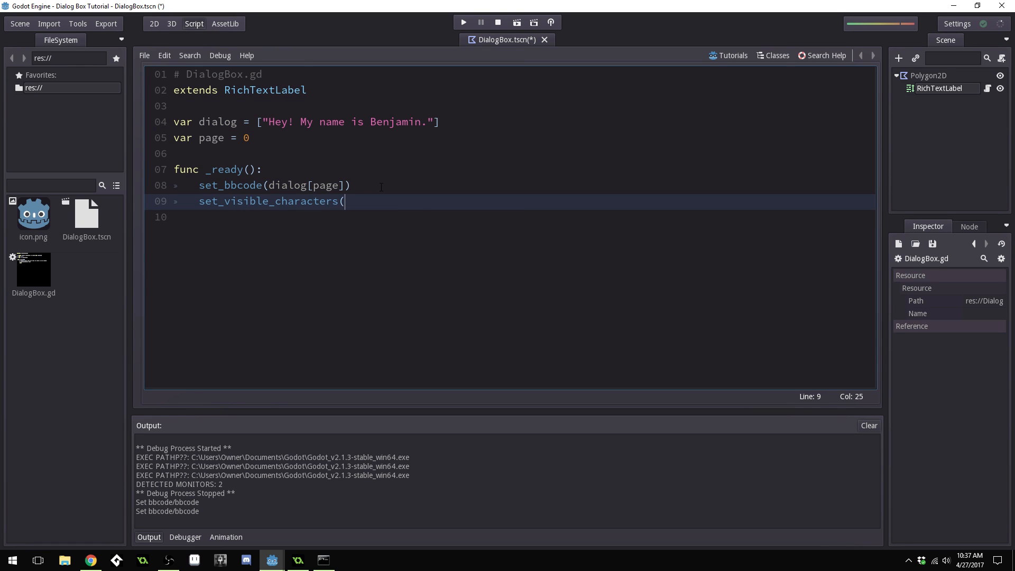
pyautogui.write('0)')
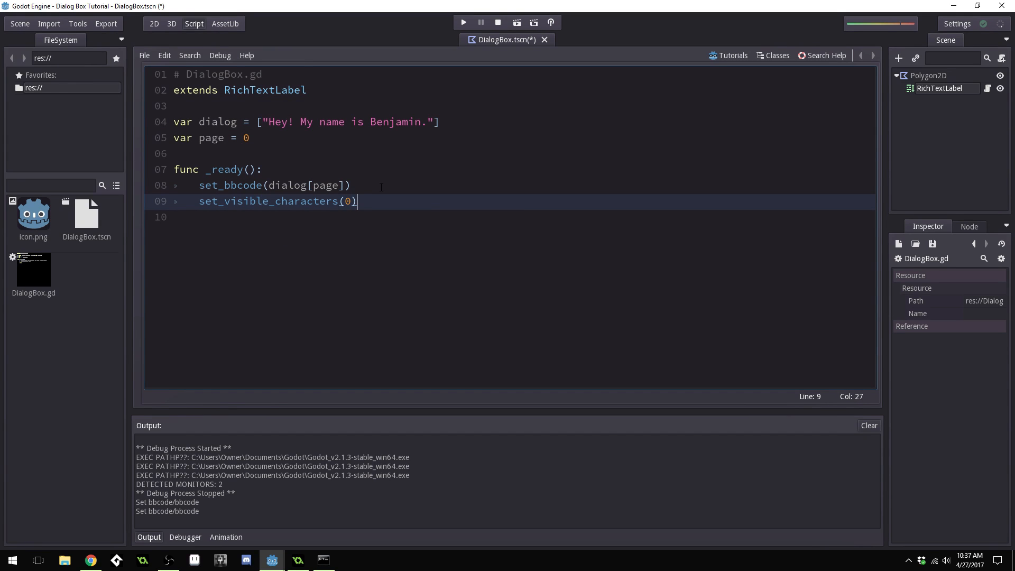
pyautogui.moveTo(414, 174)
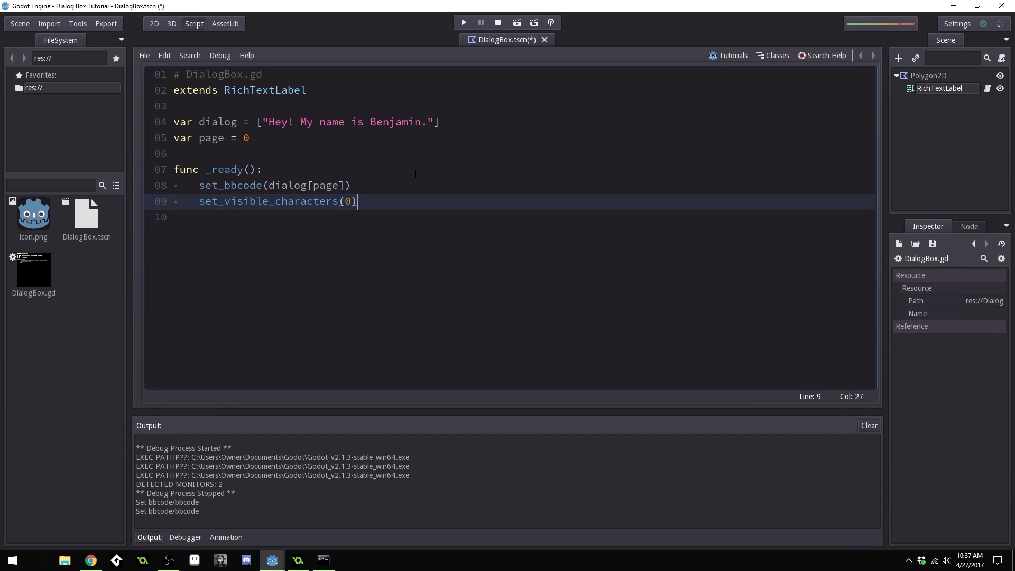
pyautogui.click(261, 170)
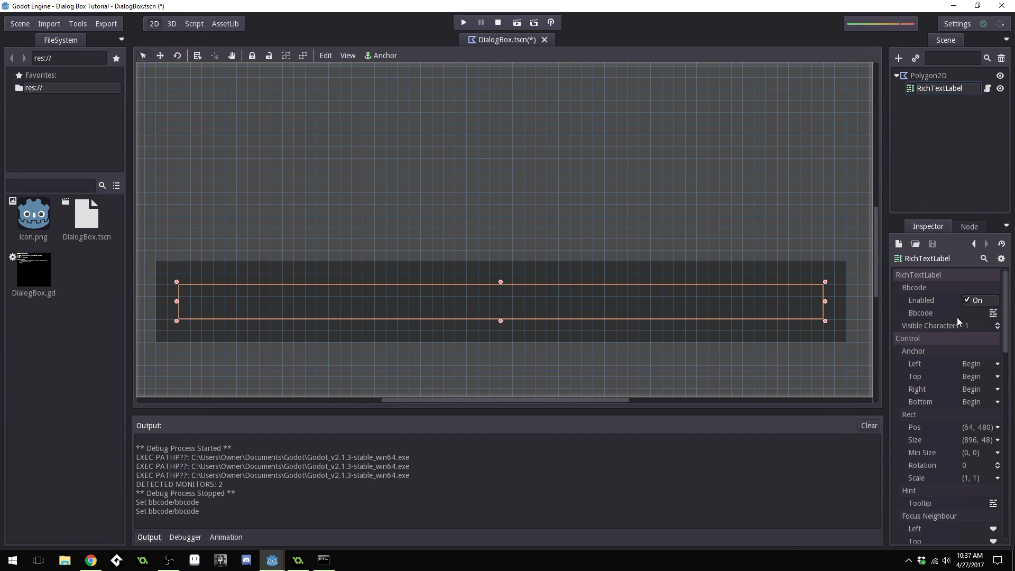
pyautogui.moveTo(973, 330)
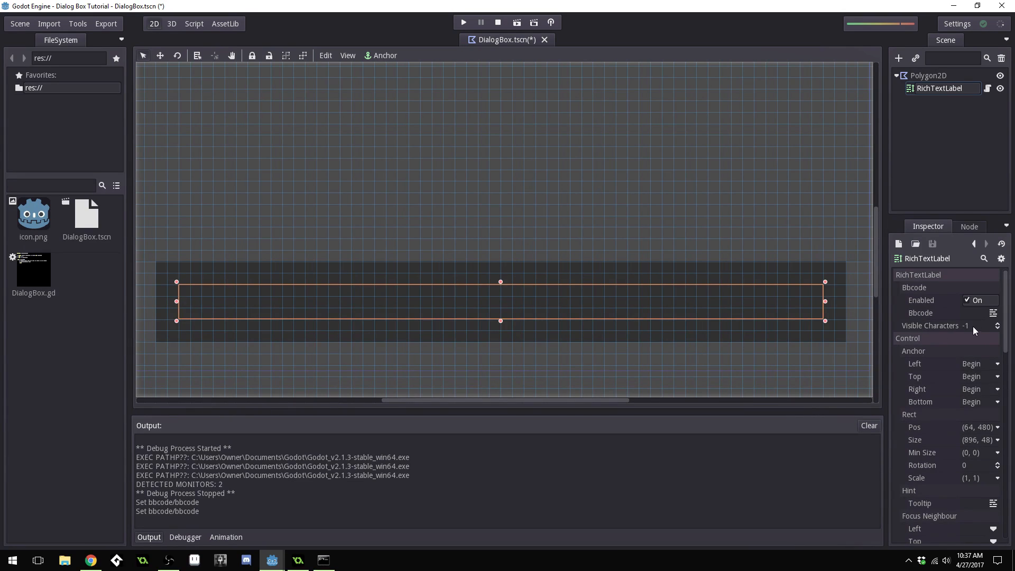
pyautogui.moveTo(1002, 327)
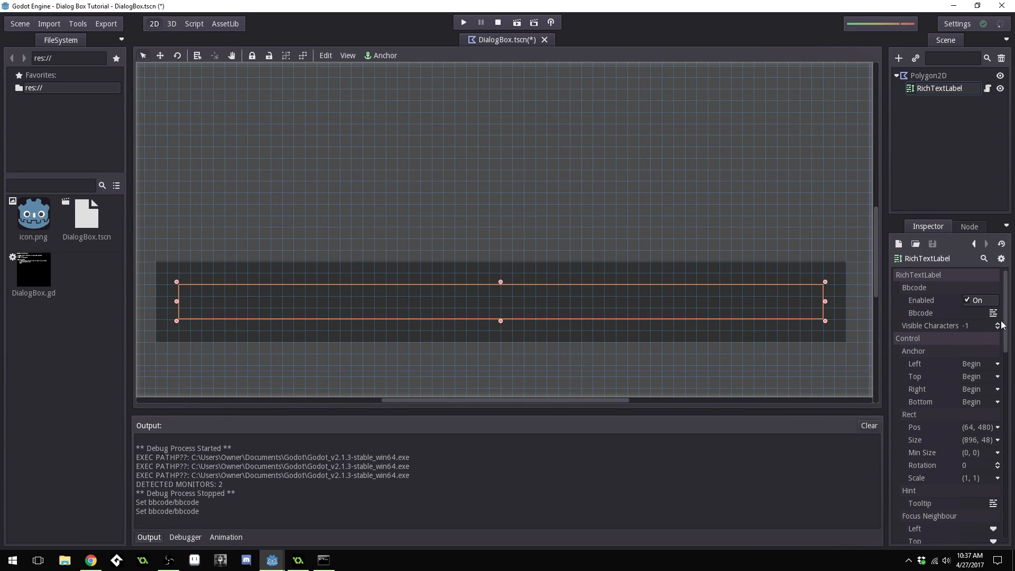
pyautogui.click(998, 324)
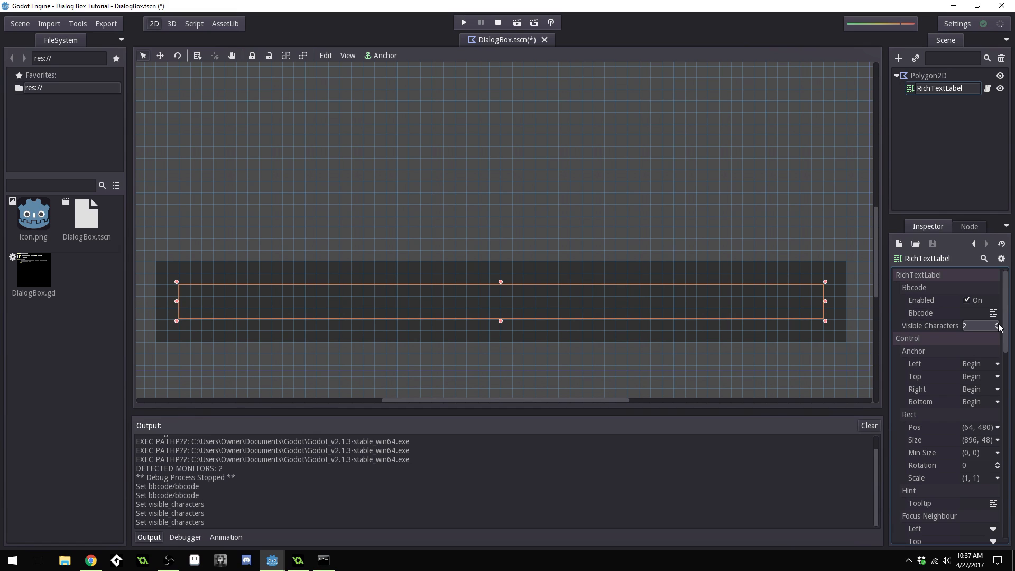
pyautogui.click(998, 328)
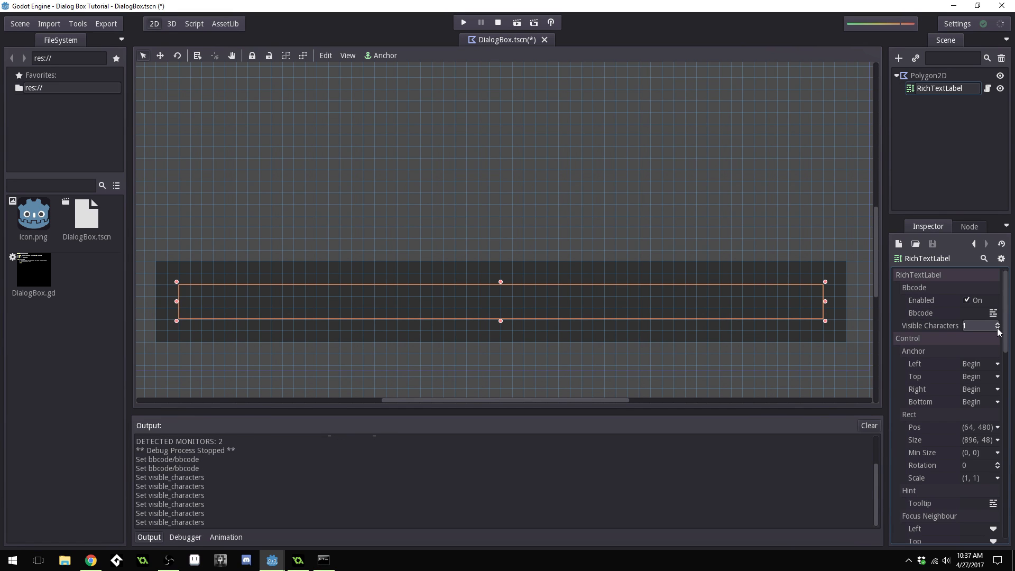
pyautogui.click(997, 328)
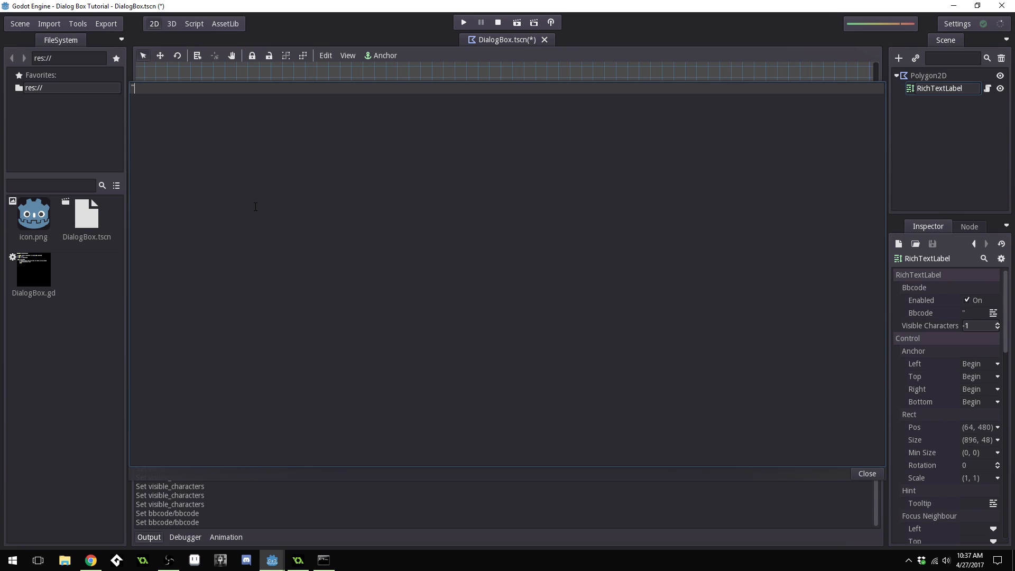
pyautogui.write('Hey! This')
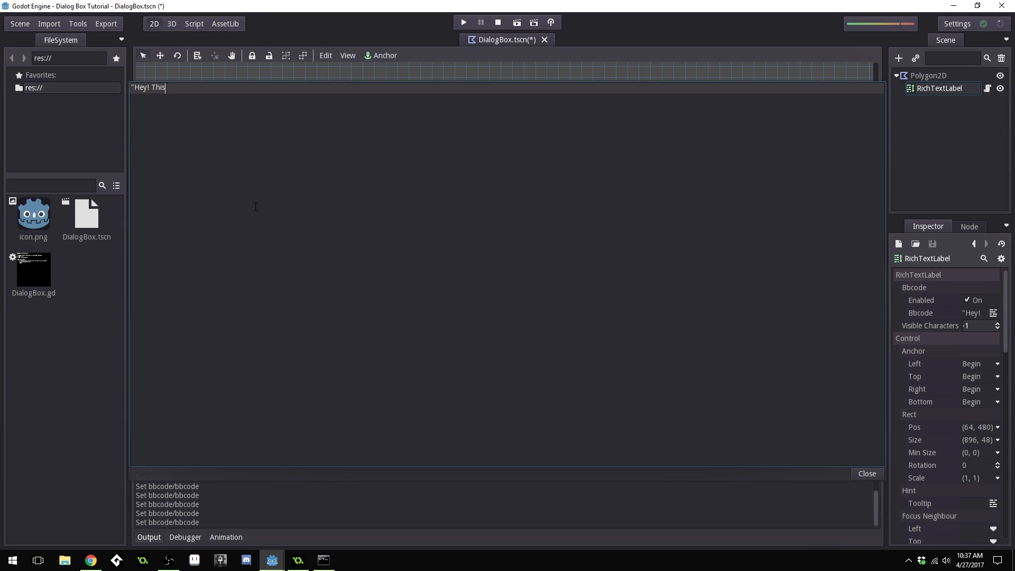
pyautogui.write('is some text"')
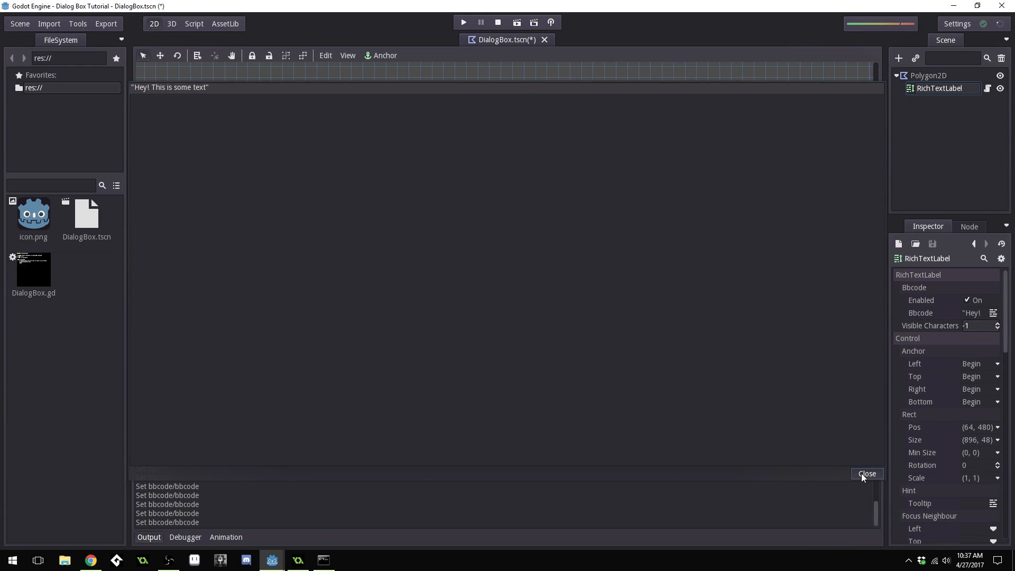
pyautogui.click(867, 473)
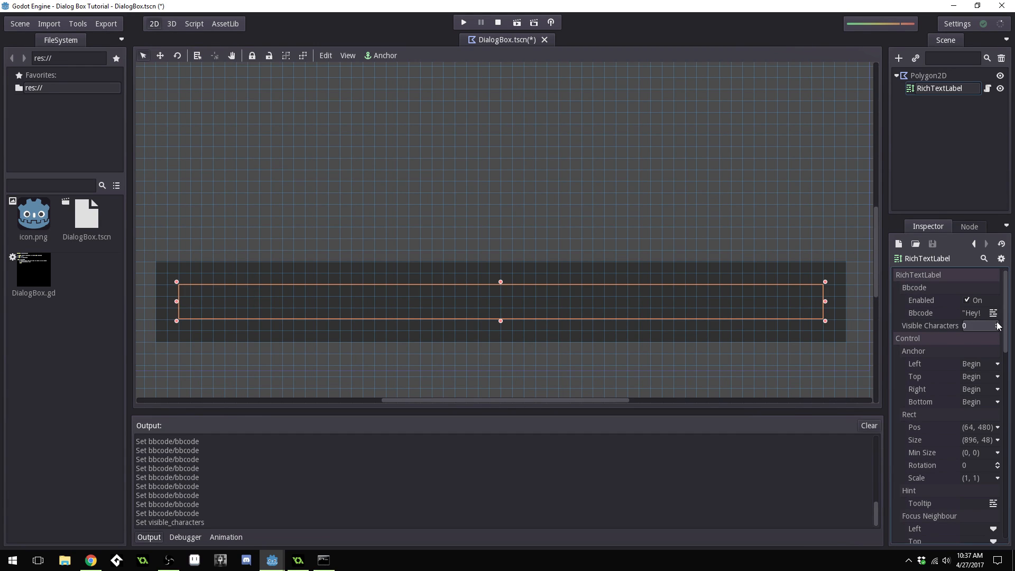
pyautogui.click(997, 324)
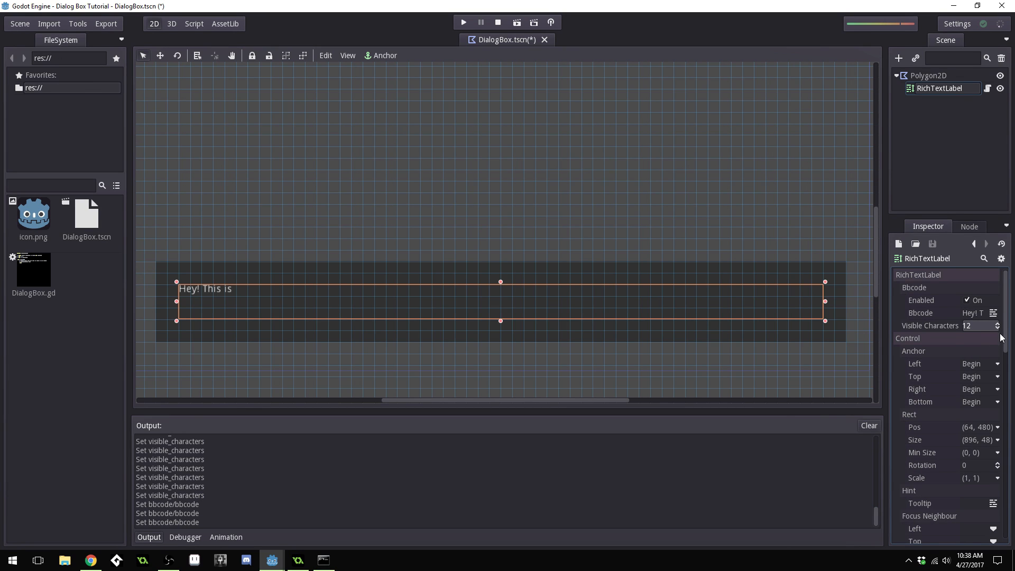
pyautogui.click(997, 323)
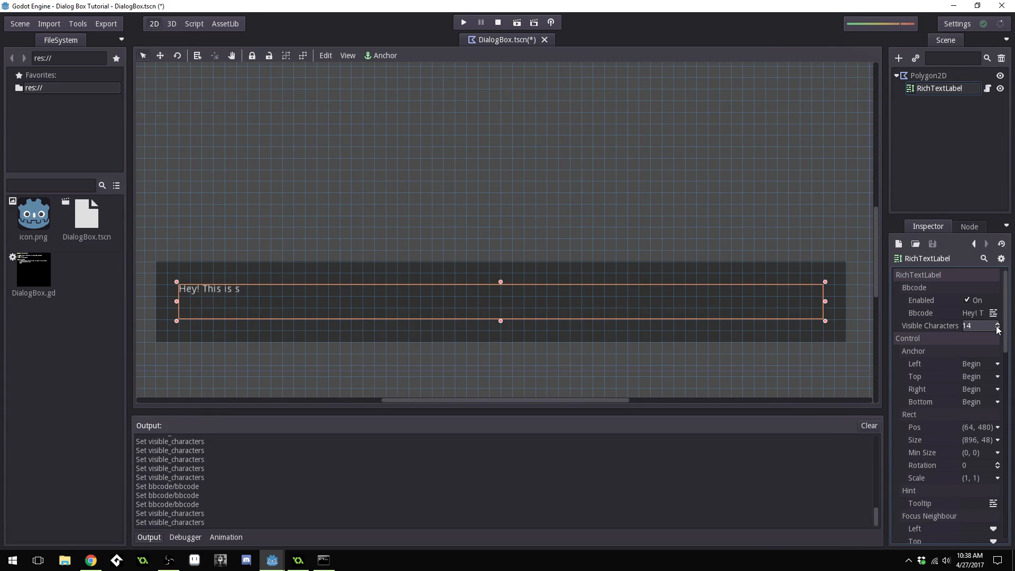
pyautogui.click(997, 329)
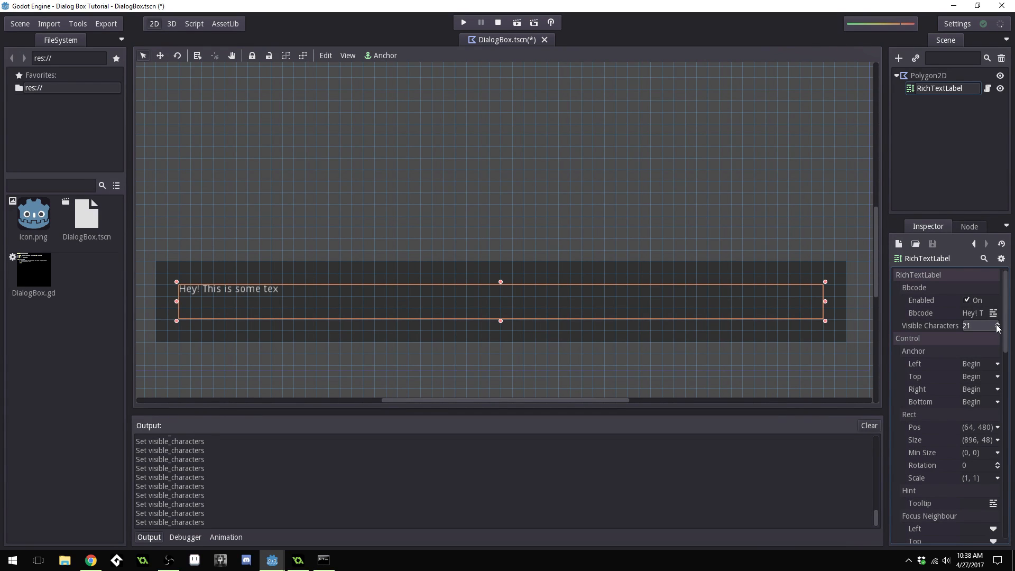
pyautogui.click(997, 323)
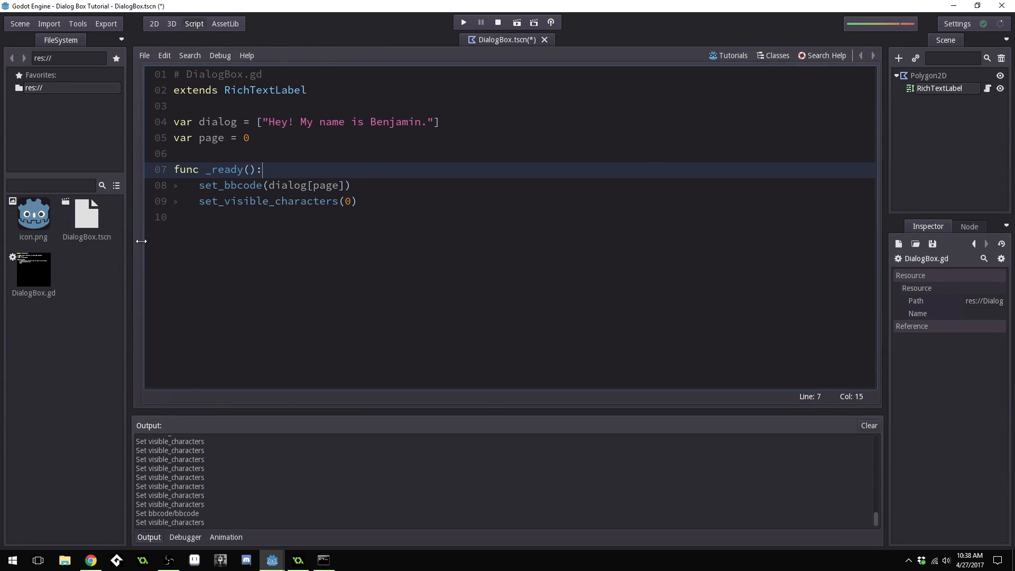
# Return to the 2D view of the dialog box and begin adding a new node
pyautogui.doubleClick(277, 202)
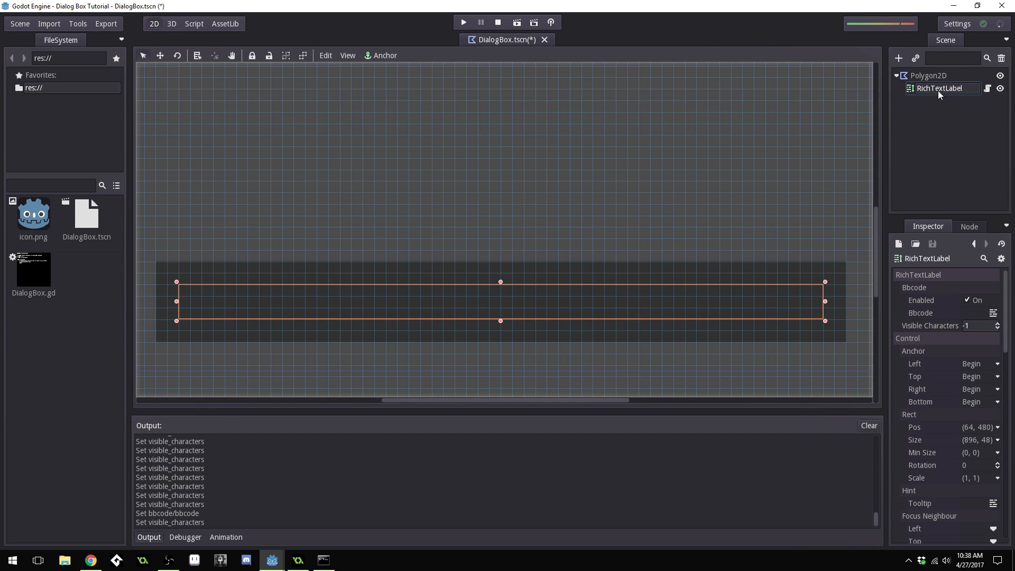
pyautogui.moveTo(940, 88)
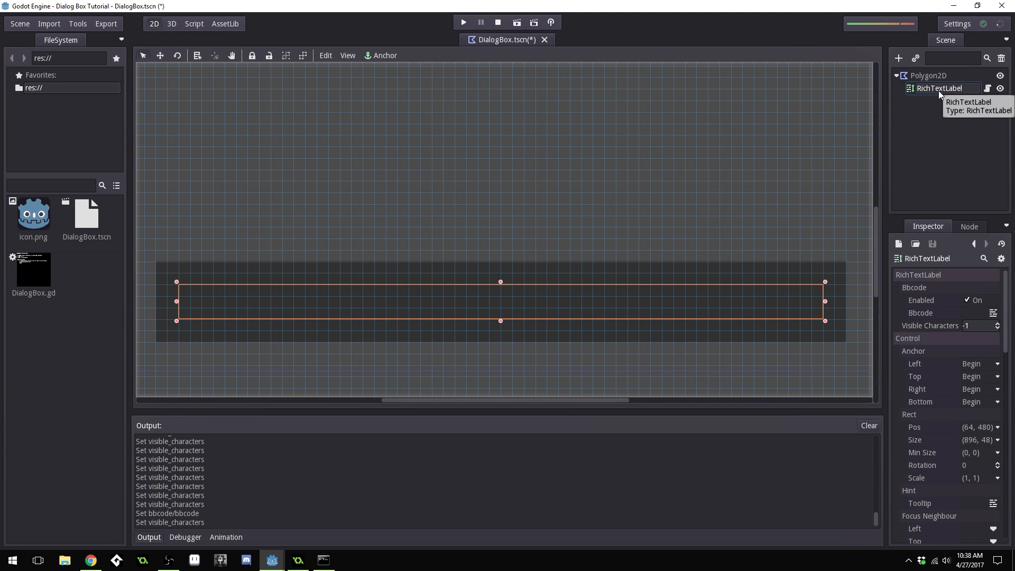
pyautogui.moveTo(189, 300)
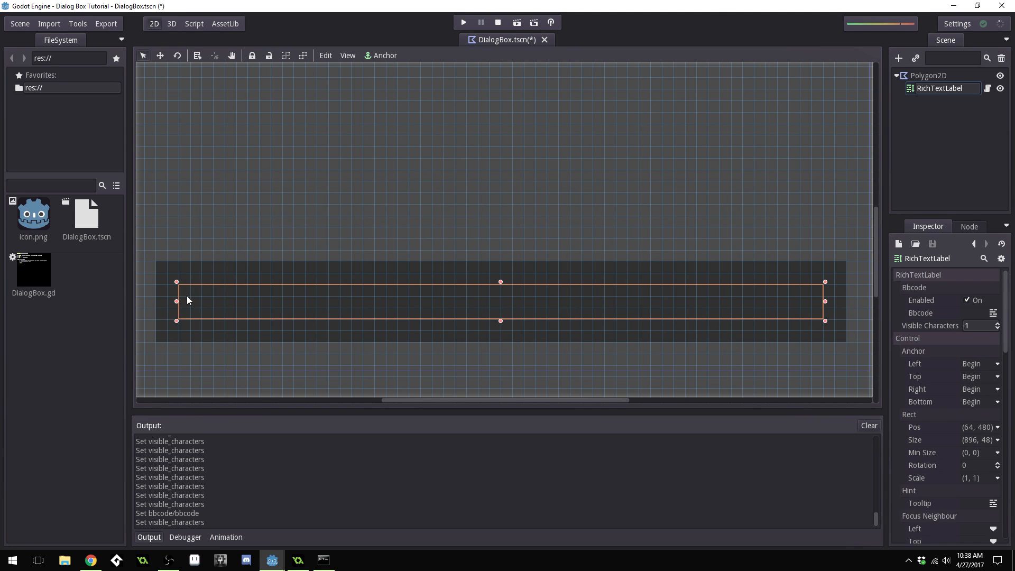
pyautogui.moveTo(772, 184)
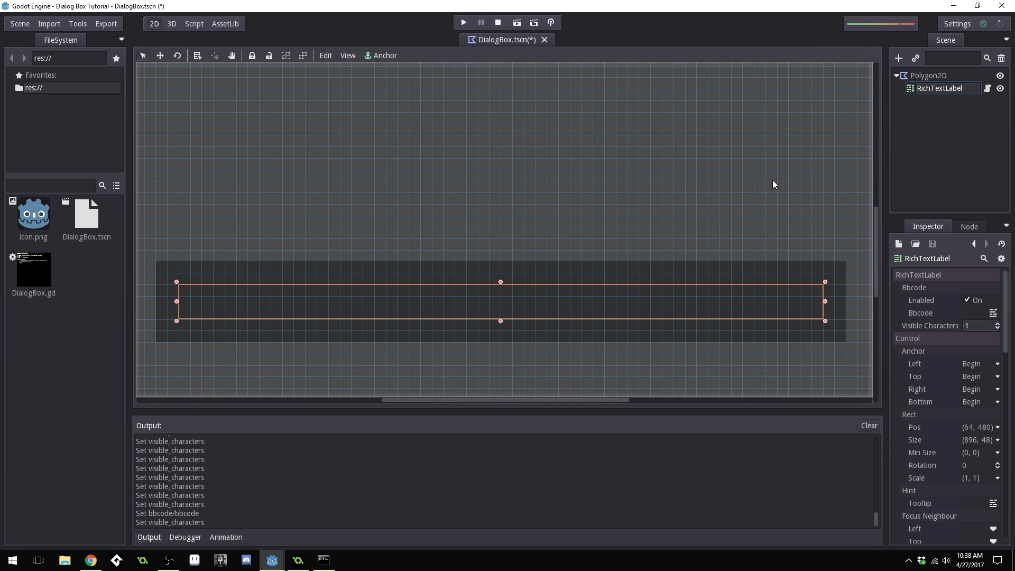
pyautogui.click(927, 75)
pyautogui.write('Time')
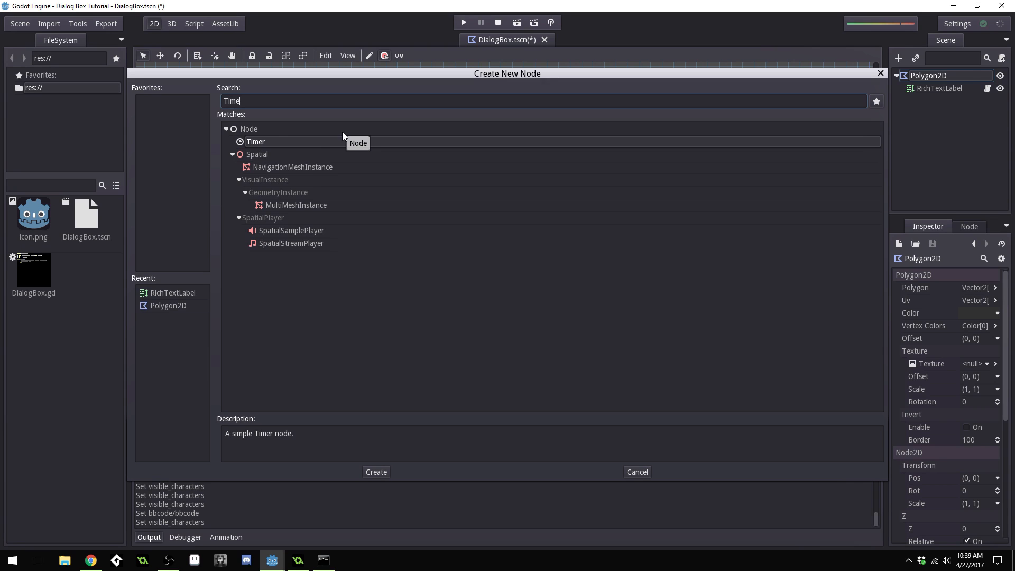
# Create the Timer node with a 0.05 s wait time and Autostart enabled
pyautogui.click(376, 472)
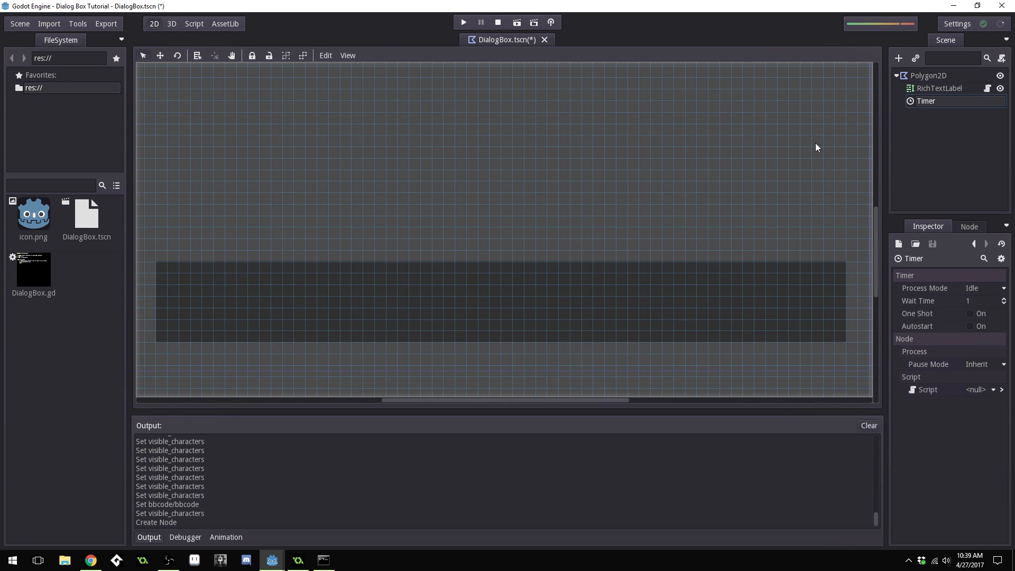
pyautogui.moveTo(975, 328)
pyautogui.write('0.05')
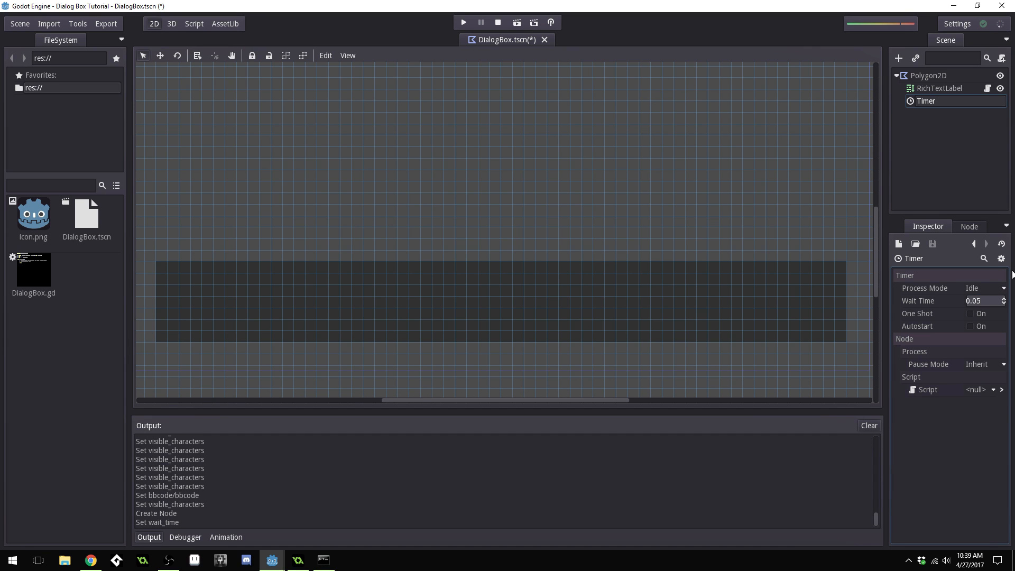
pyautogui.moveTo(984, 326)
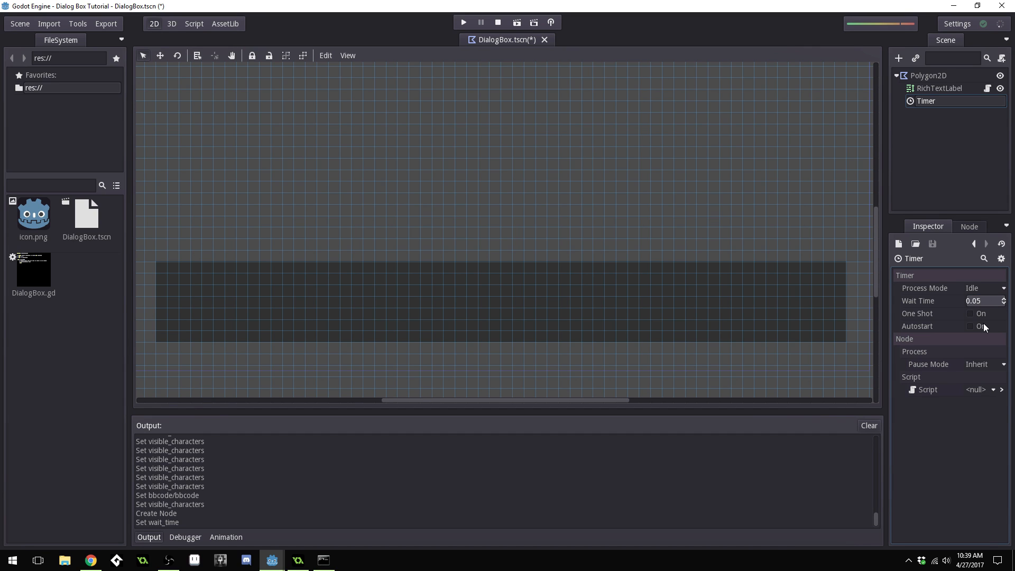
pyautogui.click(969, 325)
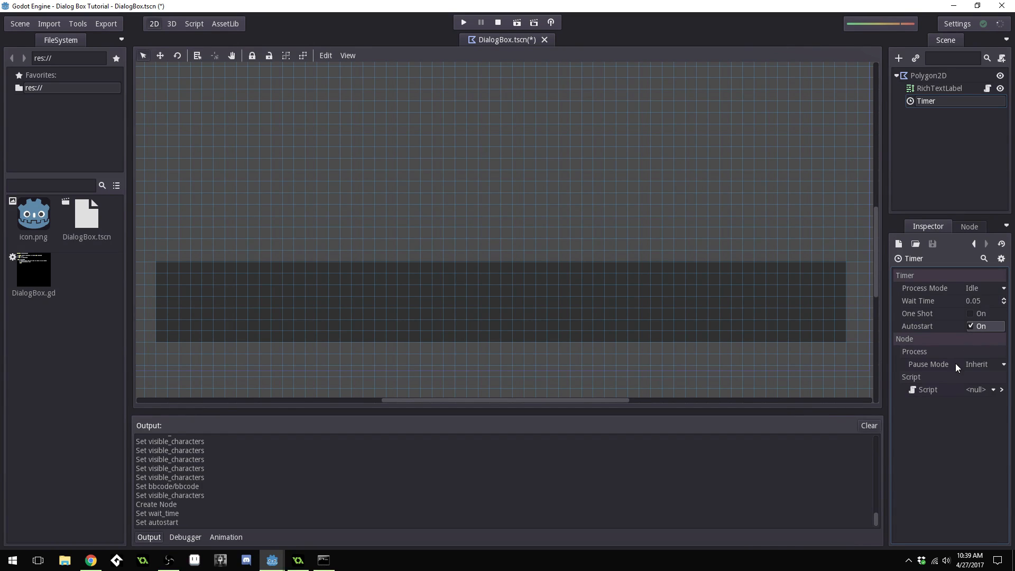
pyautogui.moveTo(955, 334)
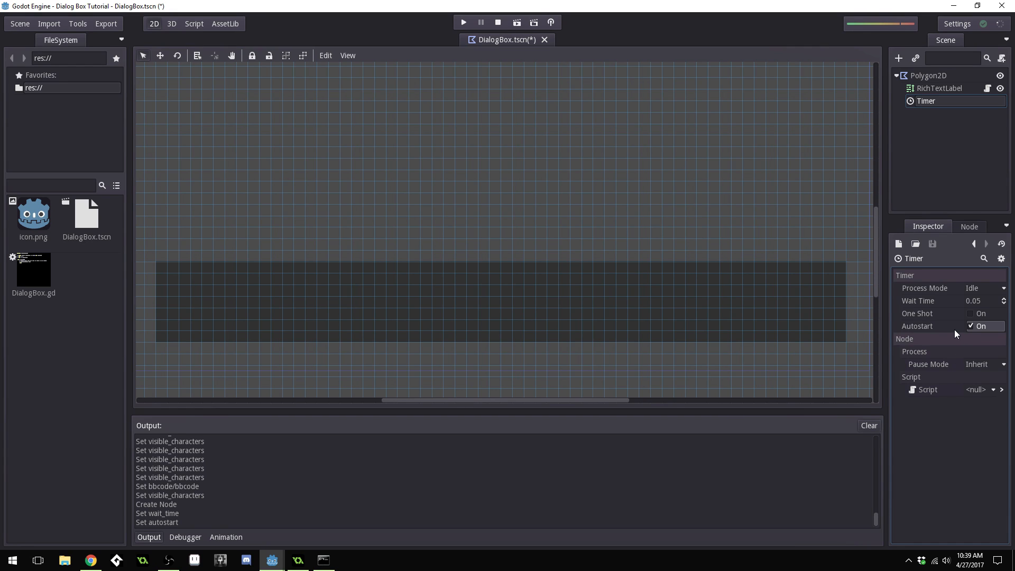
pyautogui.moveTo(944, 328)
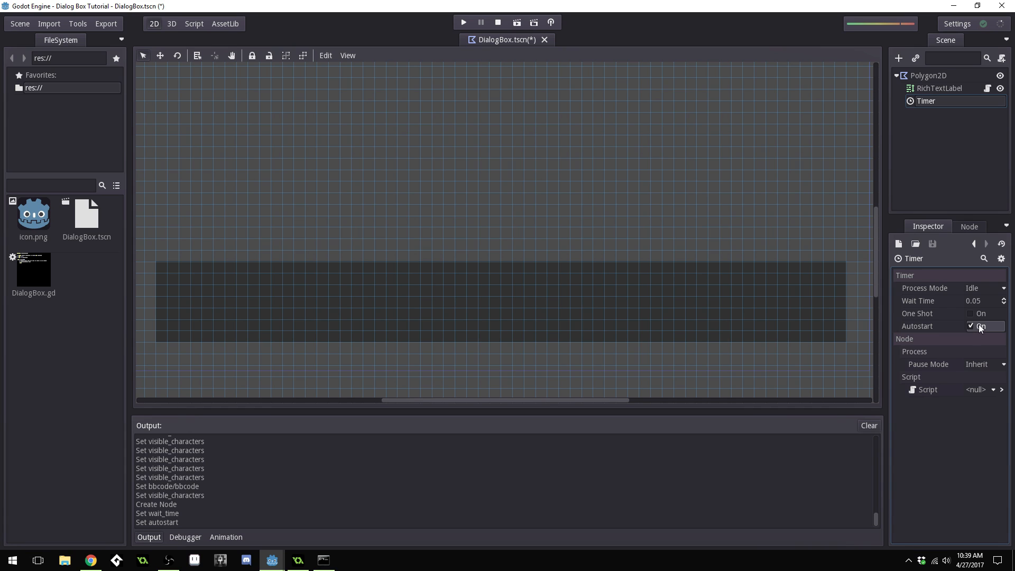
pyautogui.moveTo(988, 201)
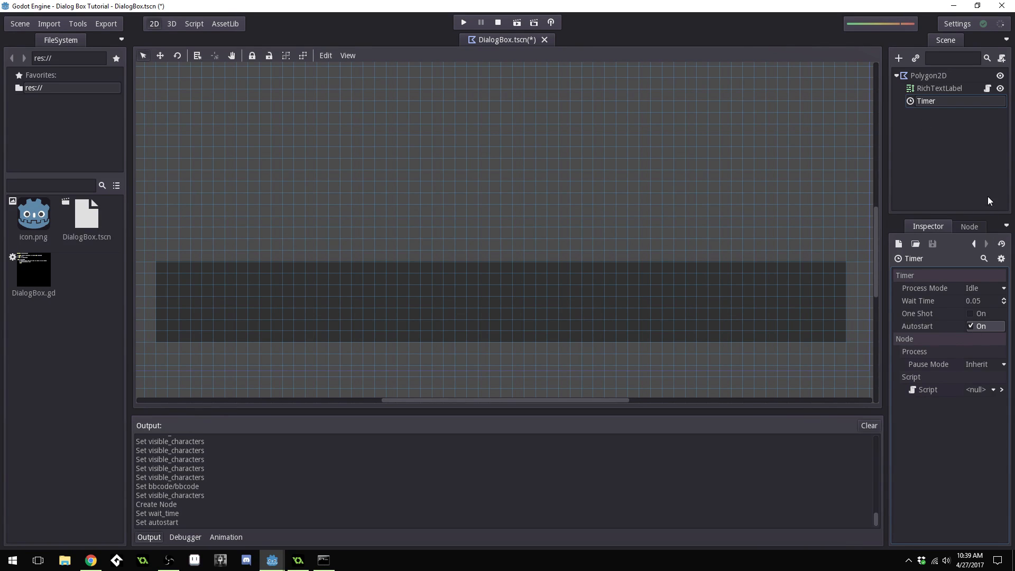
pyautogui.moveTo(943, 89)
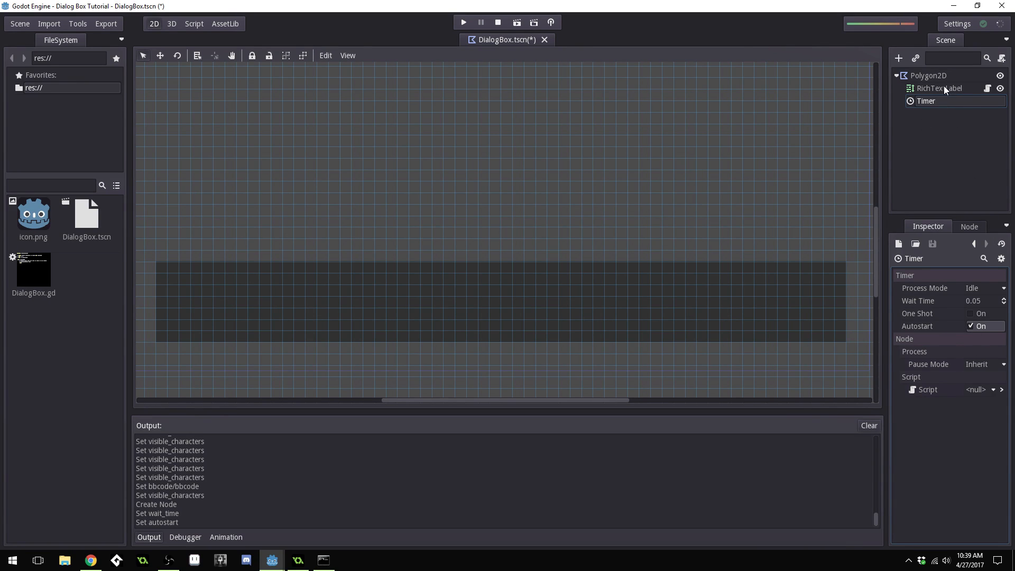
pyautogui.click(939, 88)
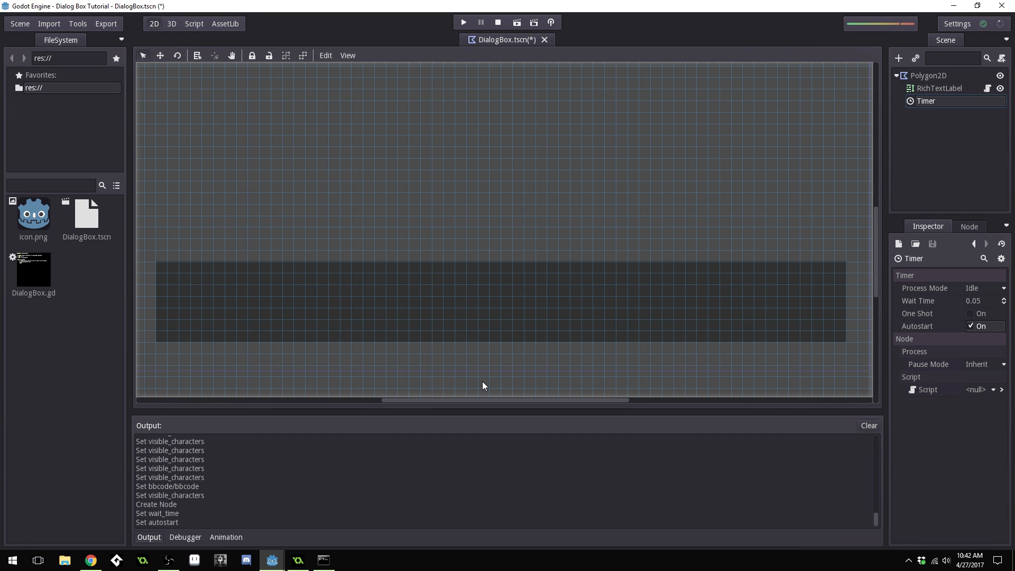
pyautogui.moveTo(940, 115)
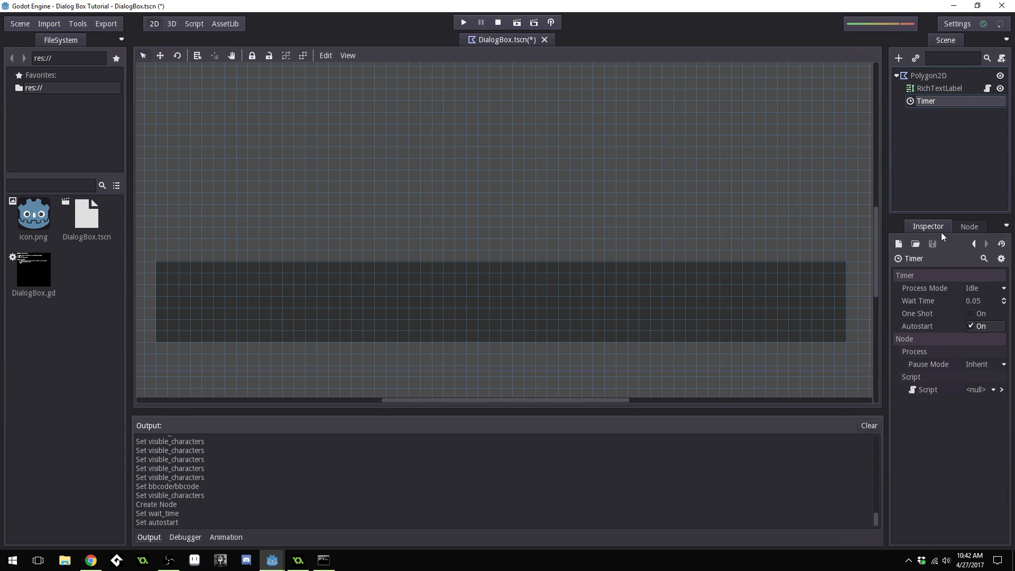
# Connect Timer's timeout() signal to RichTextLabel with Make Function on
pyautogui.click(968, 226)
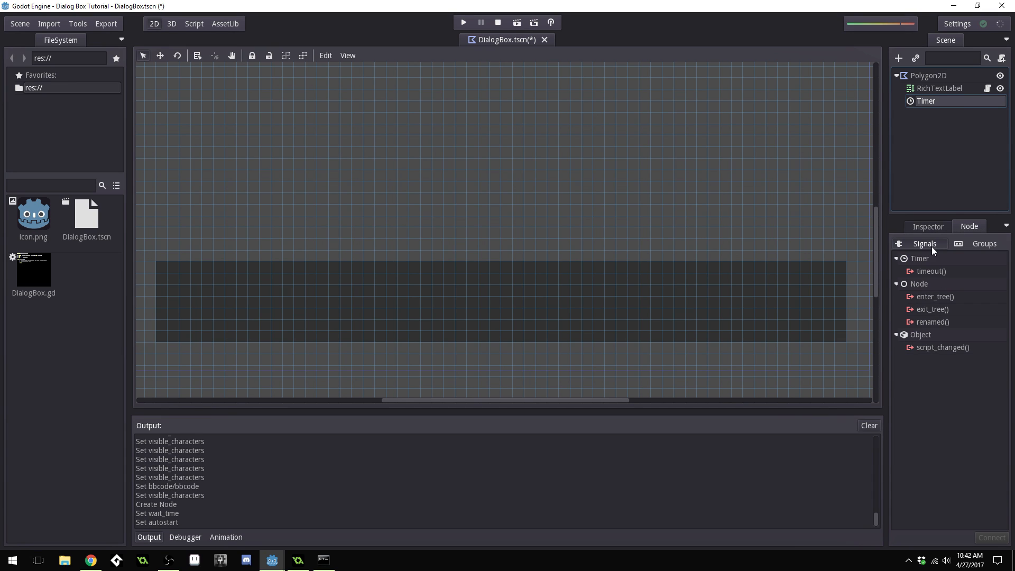
pyautogui.moveTo(940, 276)
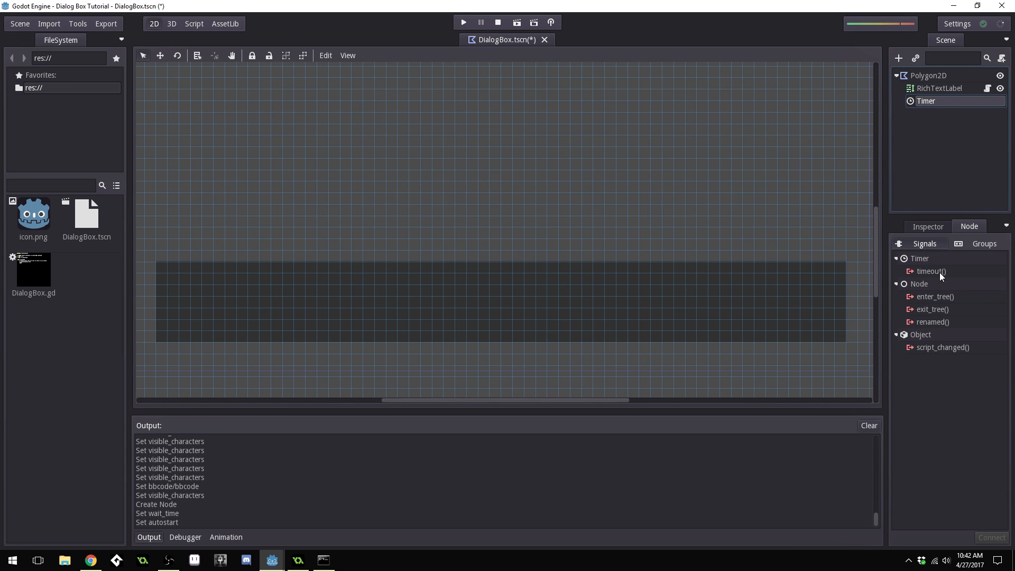
pyautogui.moveTo(931, 271)
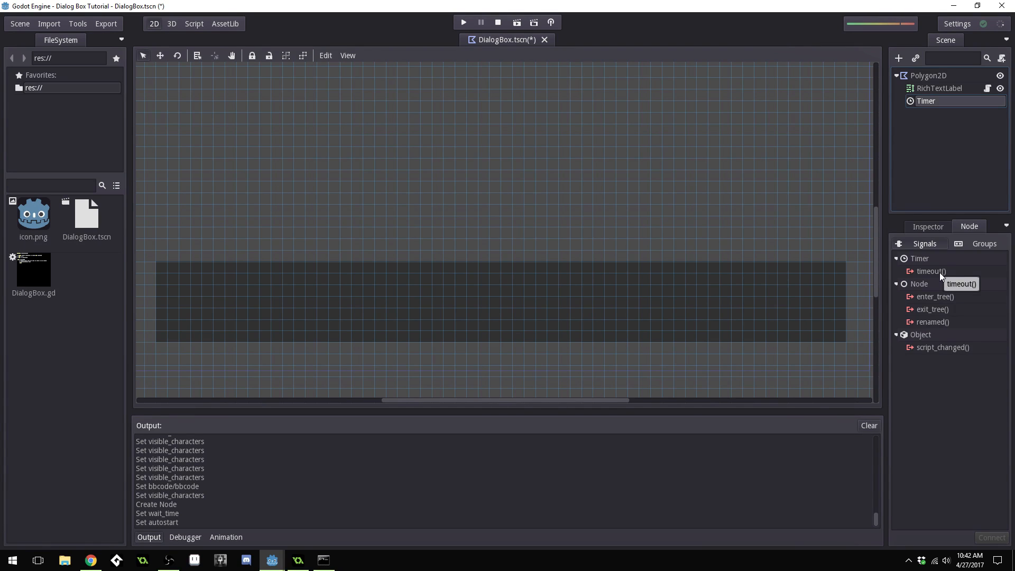
pyautogui.moveTo(949, 271)
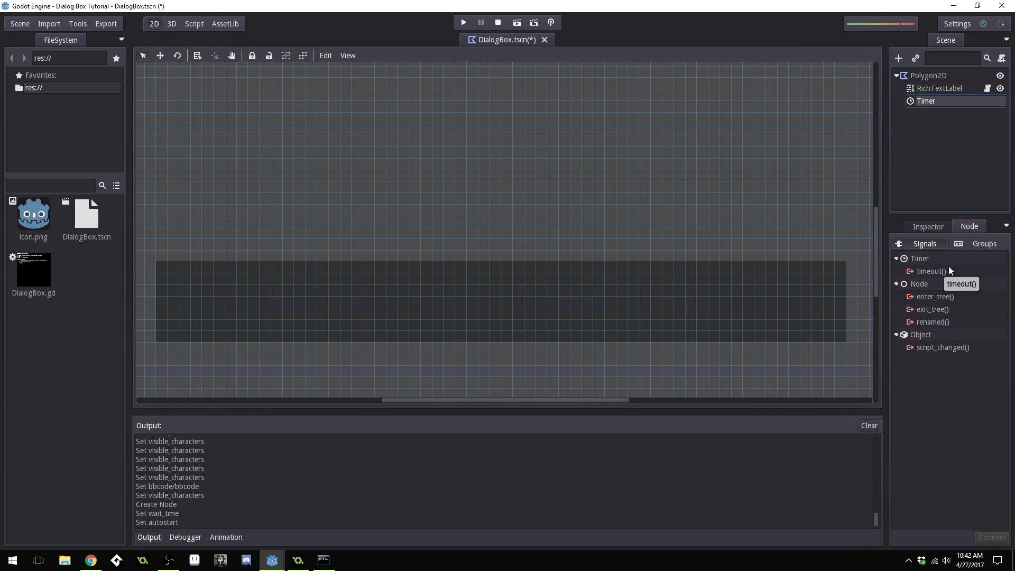
pyautogui.click(926, 226)
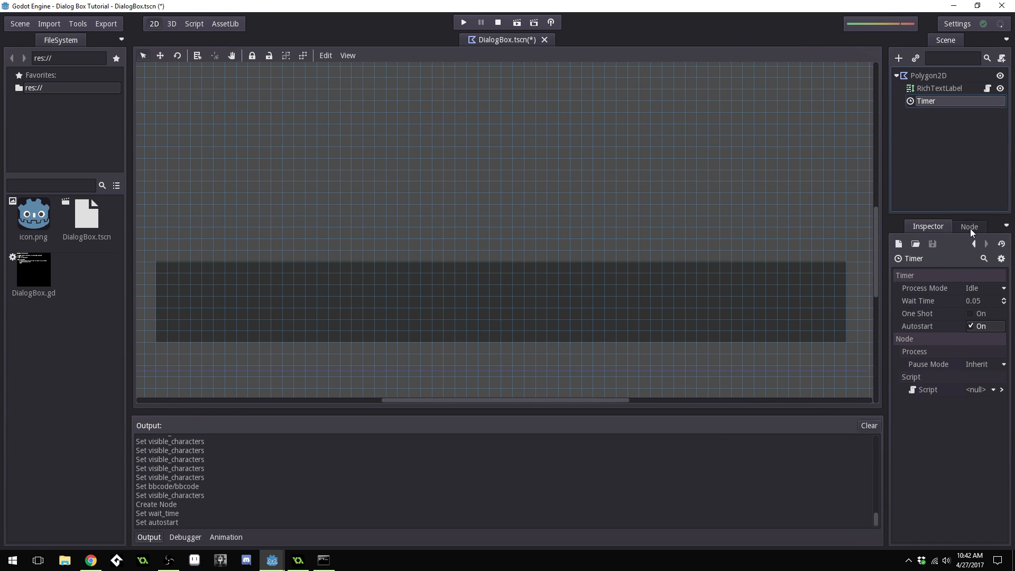
pyautogui.click(969, 225)
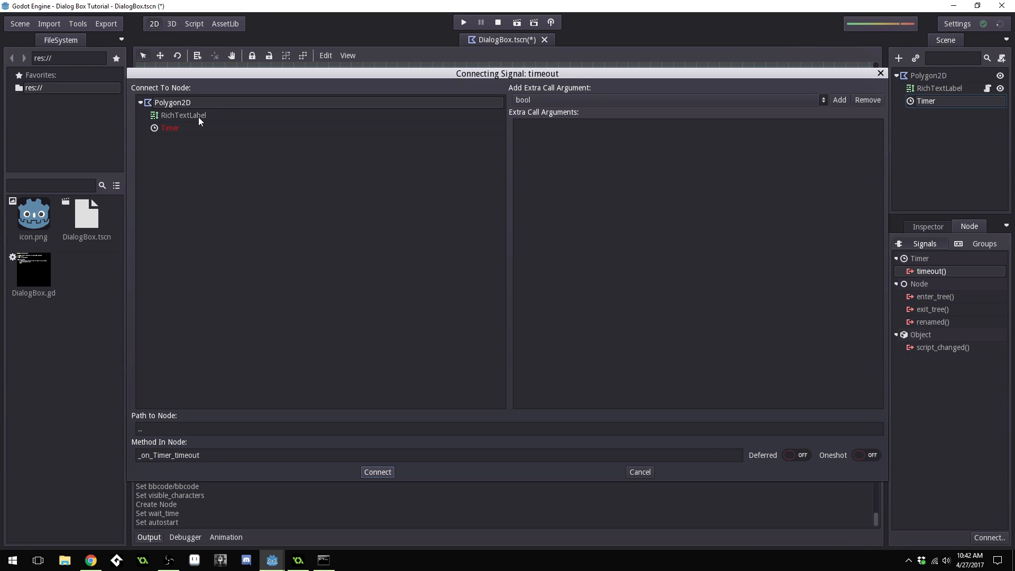
pyautogui.click(184, 115)
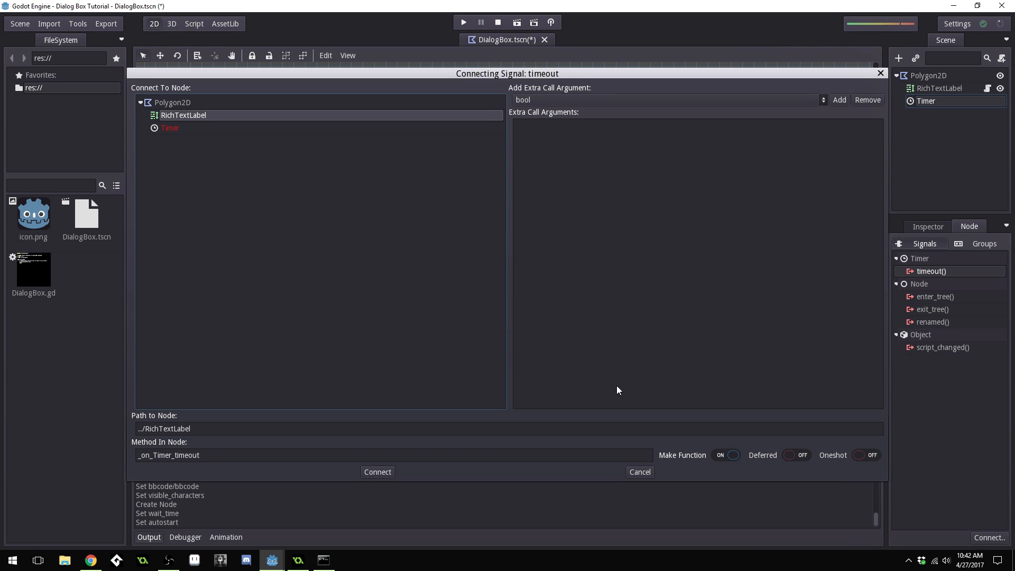
pyautogui.moveTo(718, 465)
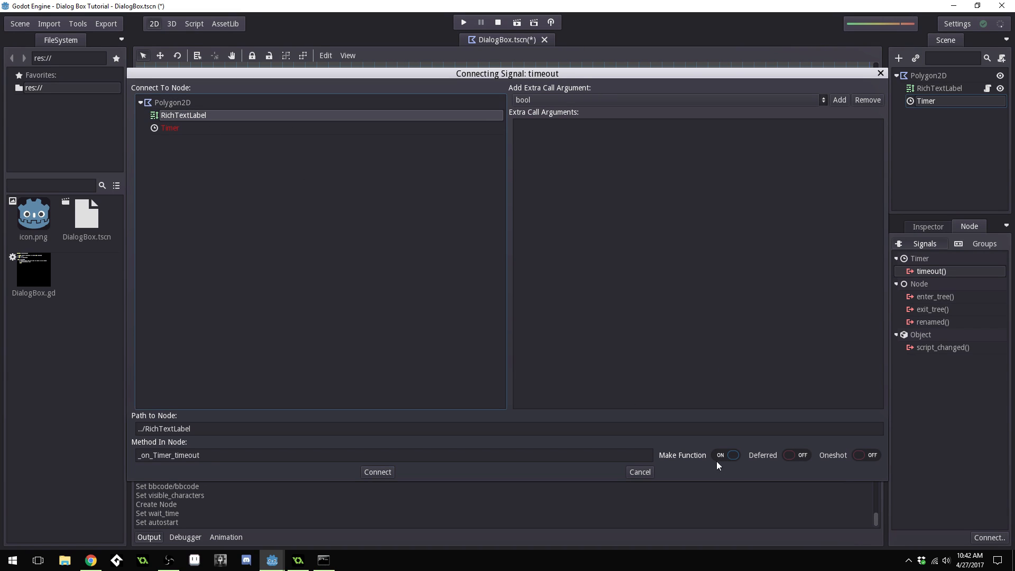
pyautogui.moveTo(669, 390)
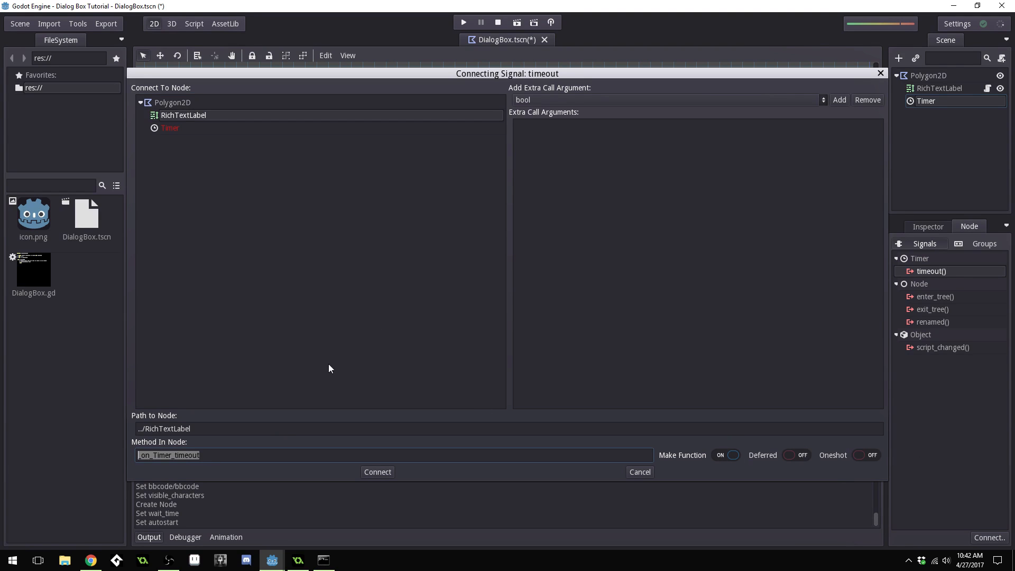
pyautogui.click(377, 471)
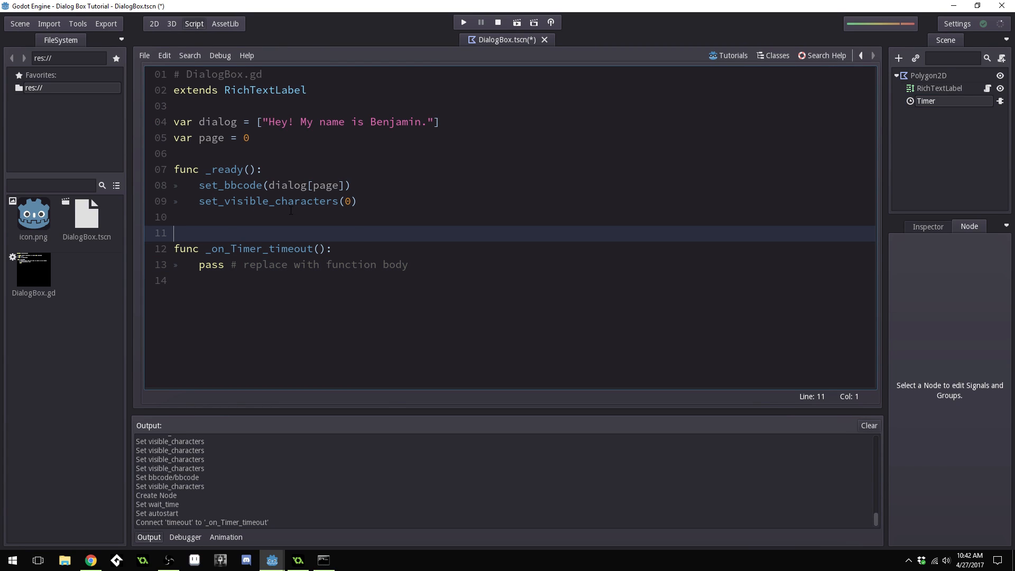
# Replace pass in _on_Timer_timeout with print("hi") and run the scene
pyautogui.press('Backspace')
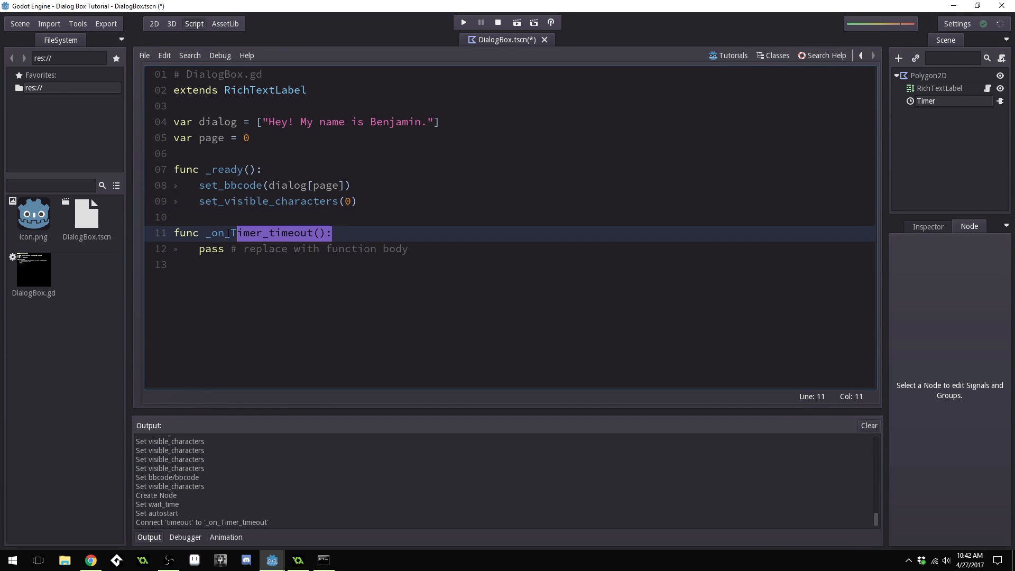
pyautogui.click(408, 249)
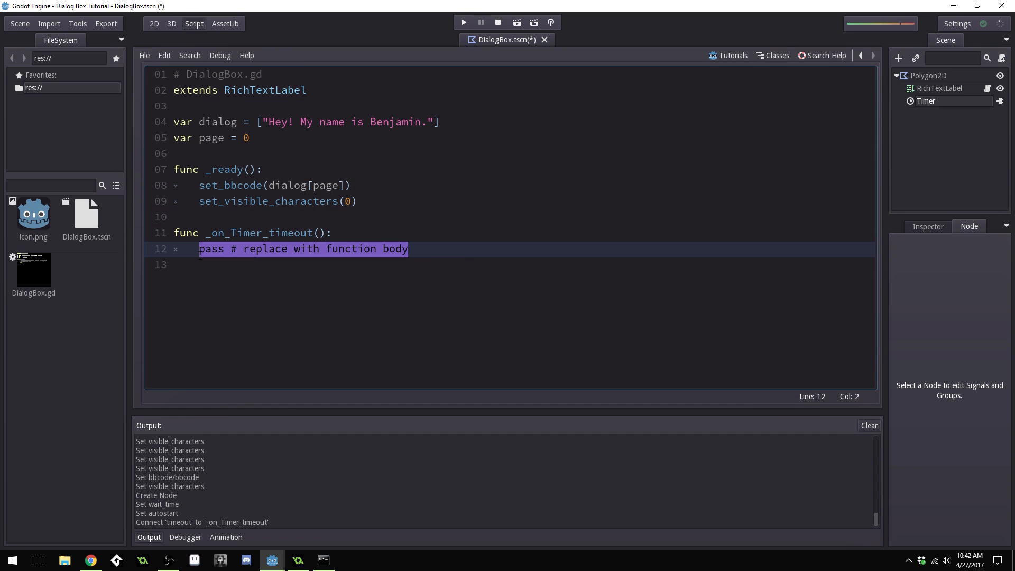
pyautogui.write('print("')
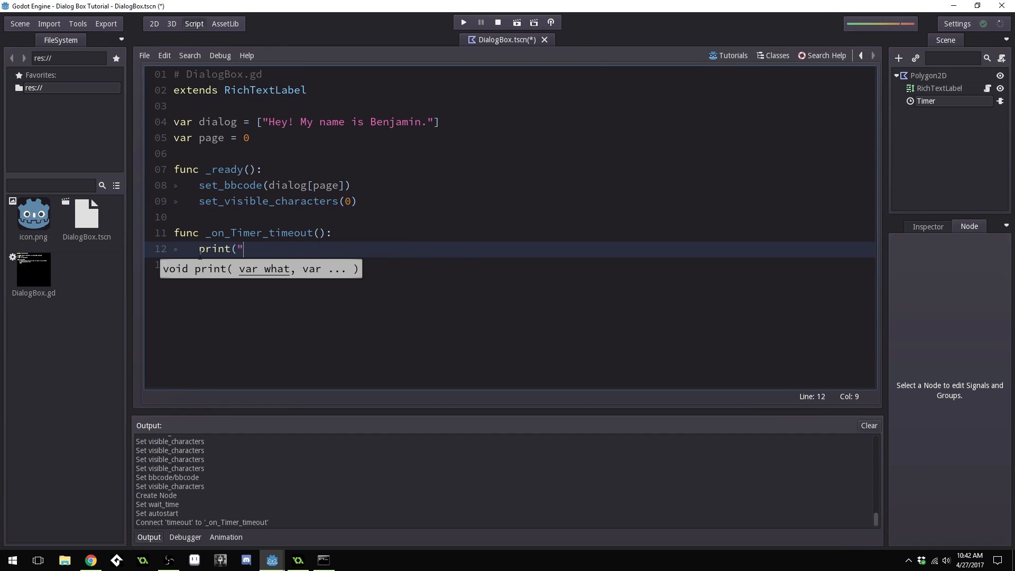
pyautogui.write('hi')
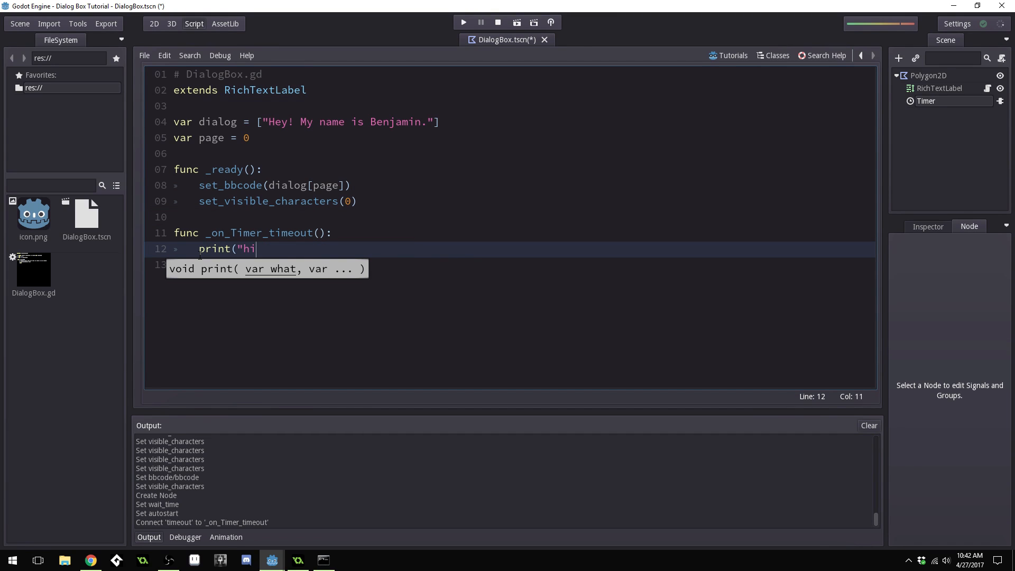
pyautogui.write('")')
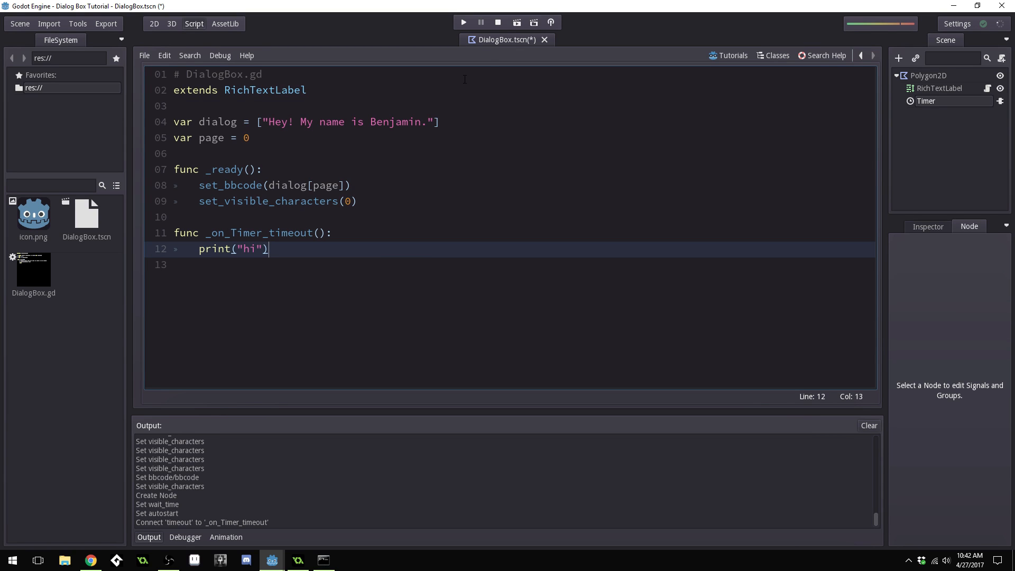
pyautogui.click(462, 23)
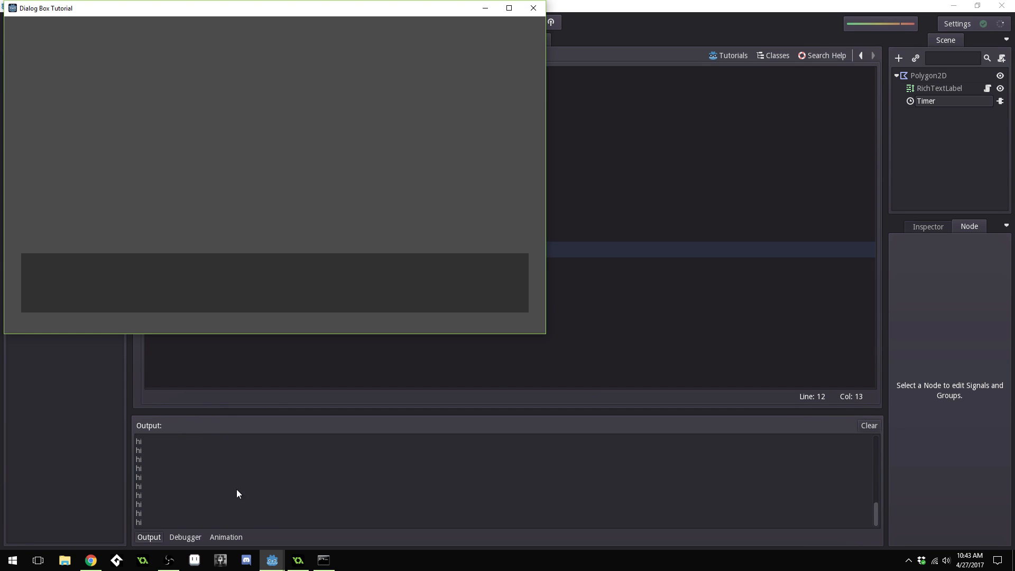
pyautogui.moveTo(245, 455)
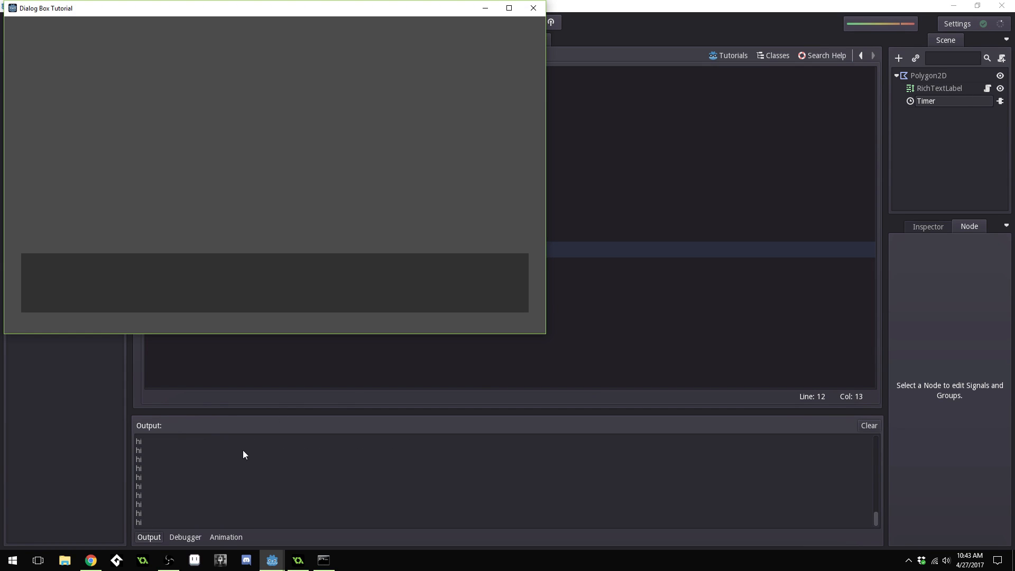
pyautogui.moveTo(147, 482)
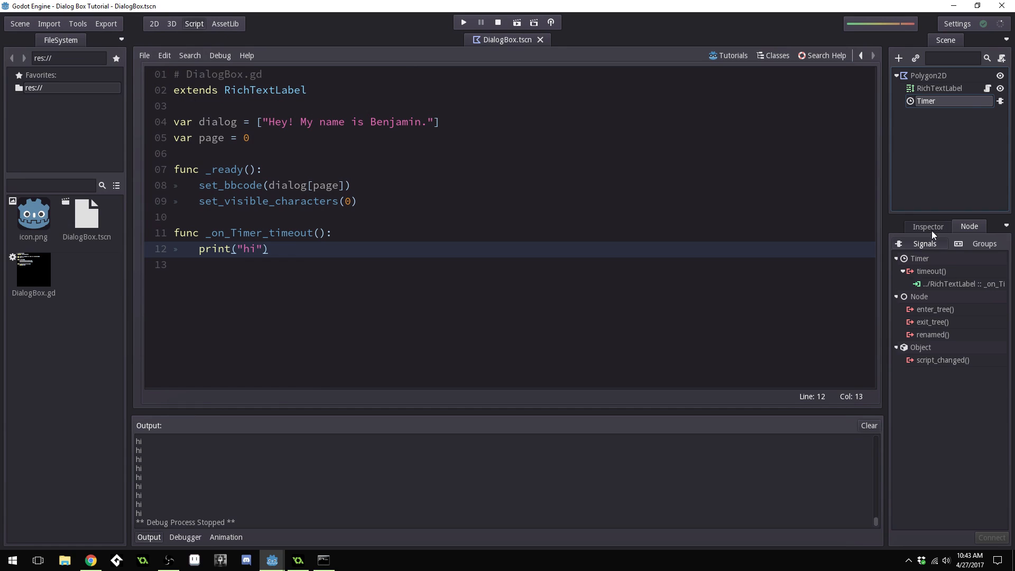
# Stop the test run and show the Timer's Inspector properties again
pyautogui.click(926, 226)
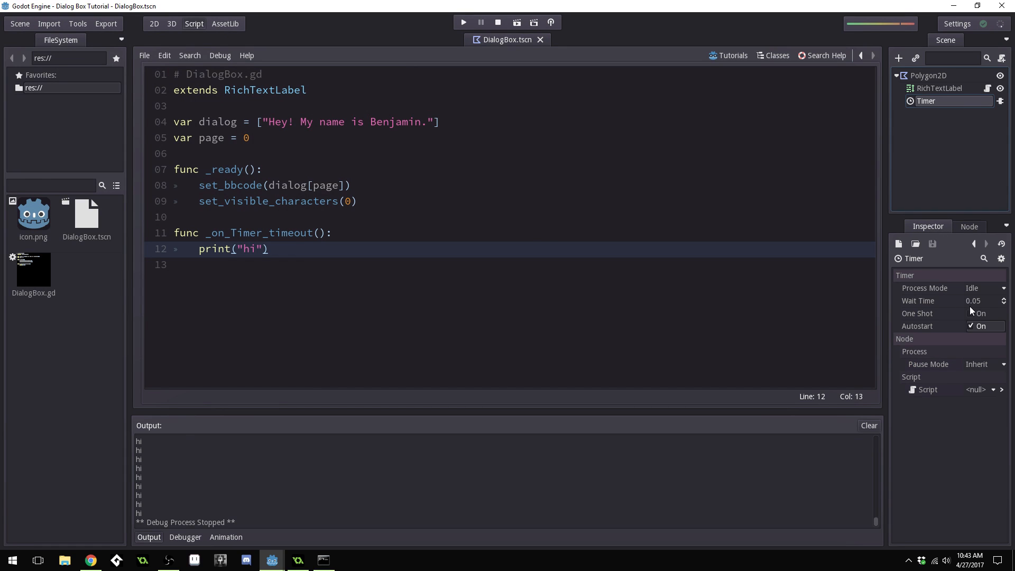
pyautogui.moveTo(987, 305)
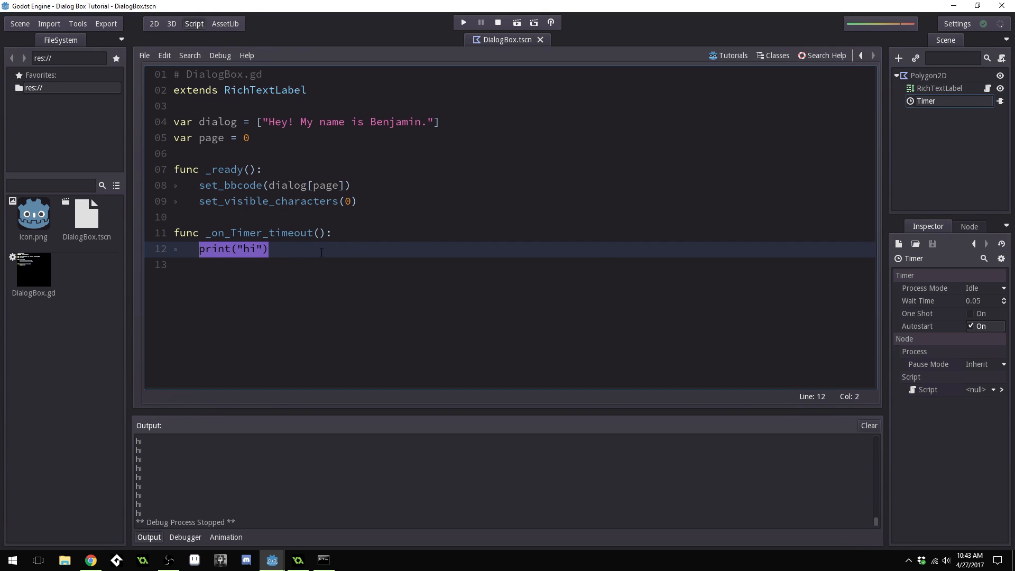
# Replace the print on line 12 with set_visible_characters(get_visible_characters()+1)
pyautogui.write('set_v')
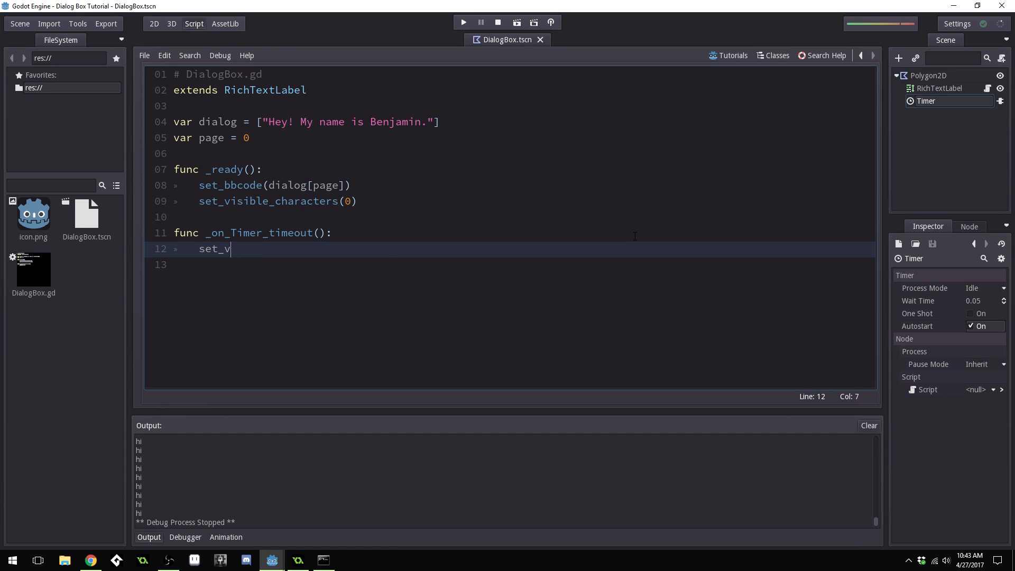
pyautogui.write('isible_characters(')
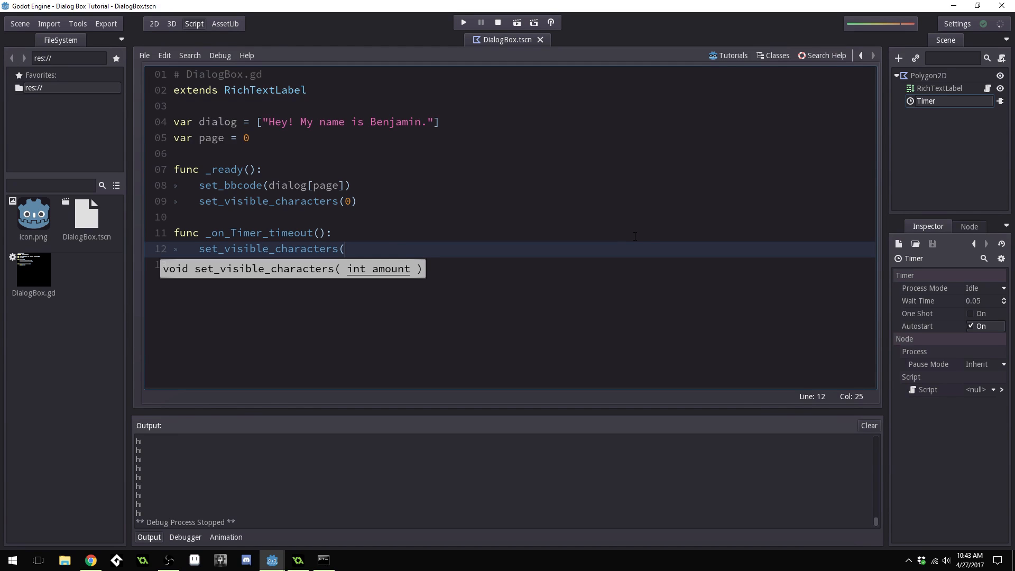
pyautogui.write('get')
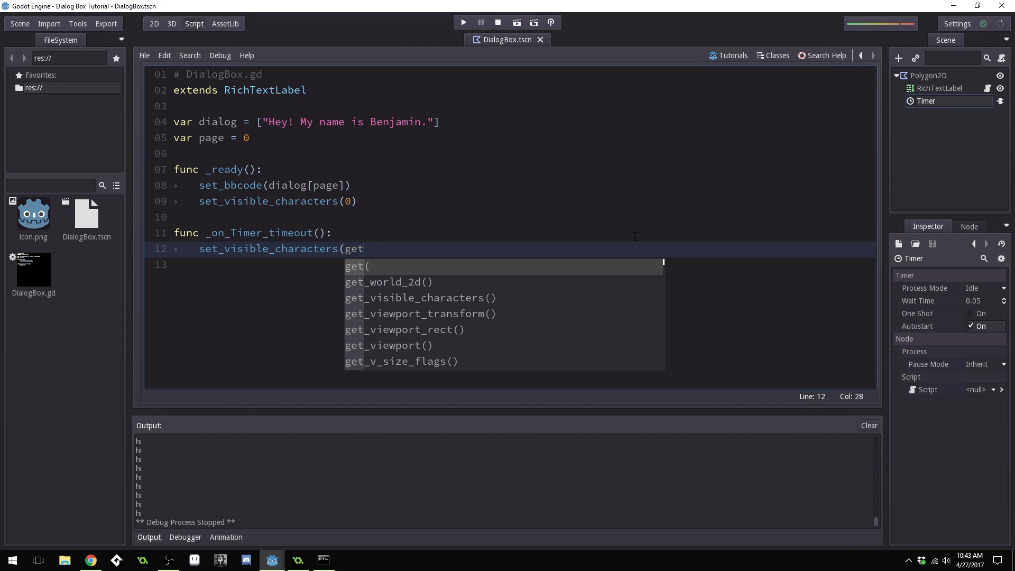
pyautogui.click(420, 297)
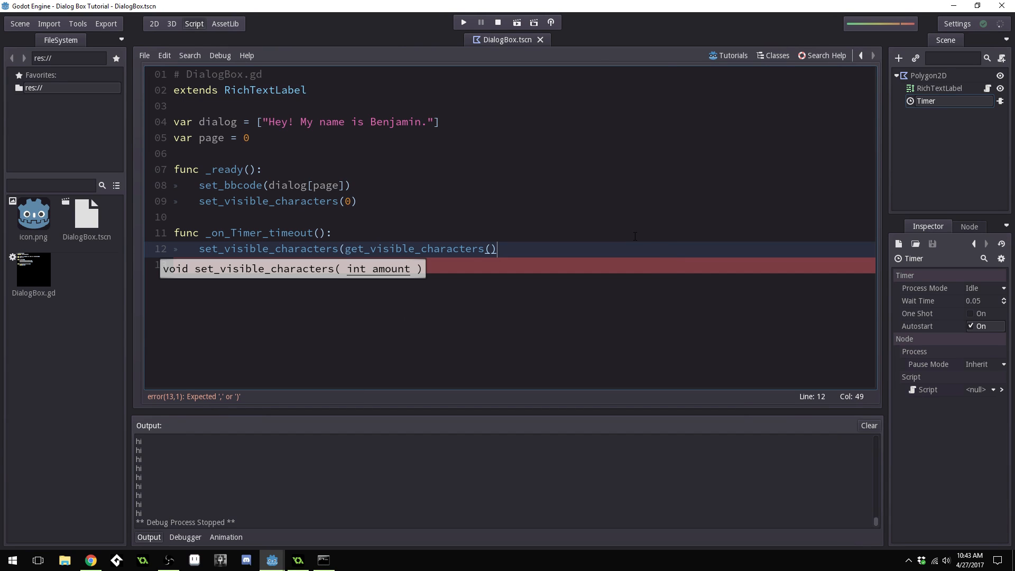
pyautogui.write('+1)')
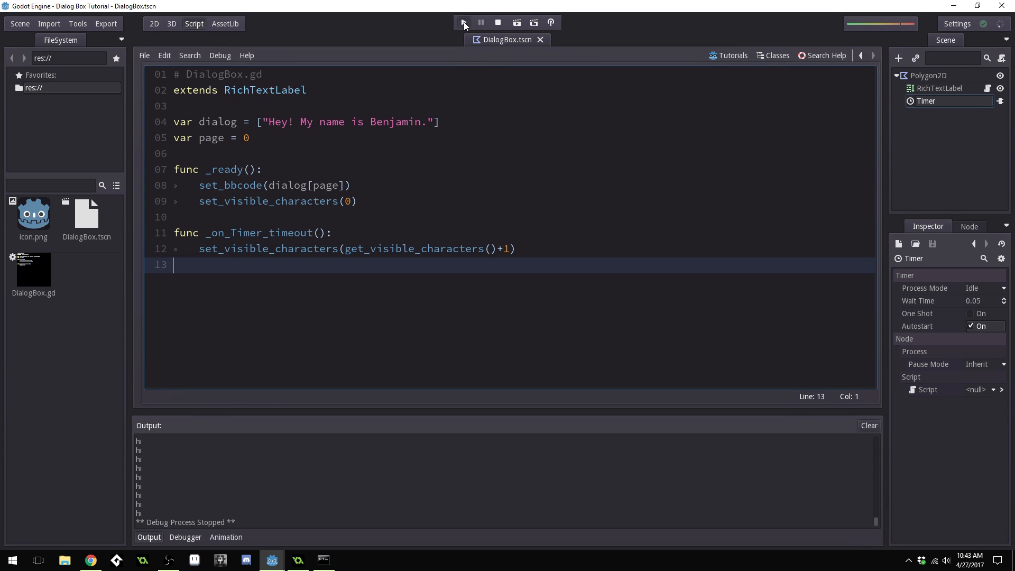
pyautogui.click(464, 23)
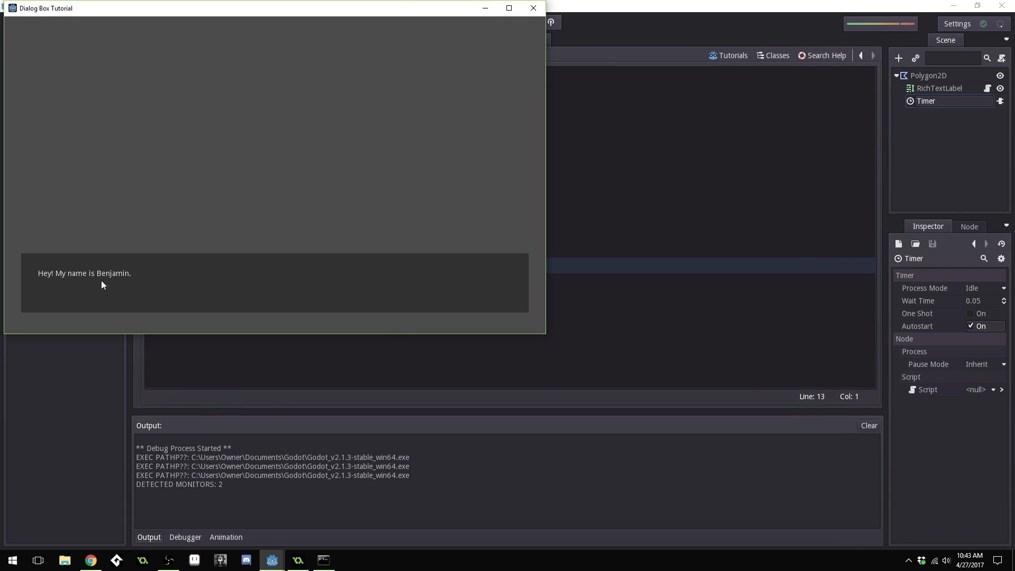
pyautogui.moveTo(335, 332)
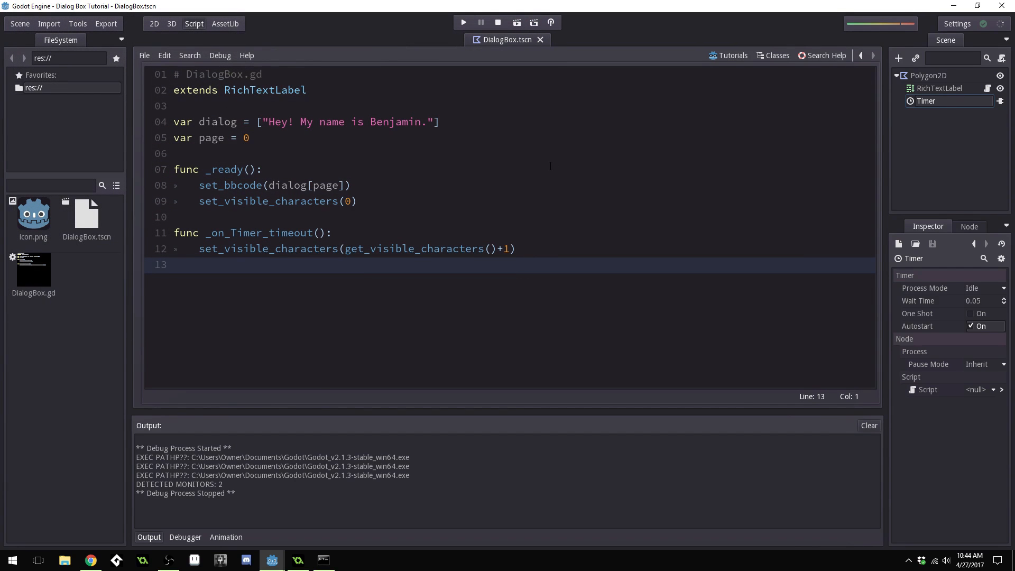
pyautogui.moveTo(389, 217)
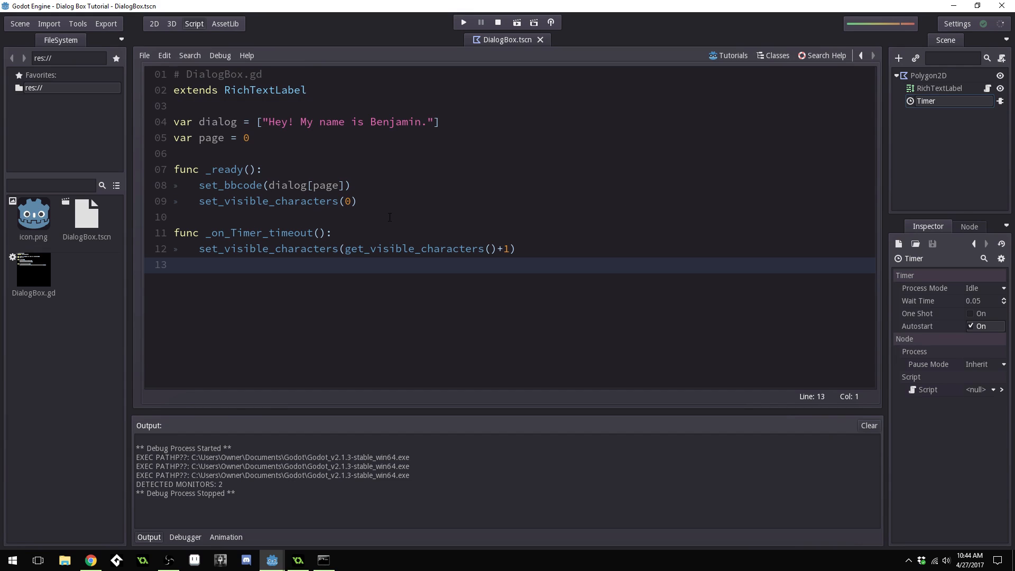
# Append "Welcome to my Godot dialog tutorial." to the dialog array on line 4
pyautogui.click(435, 121)
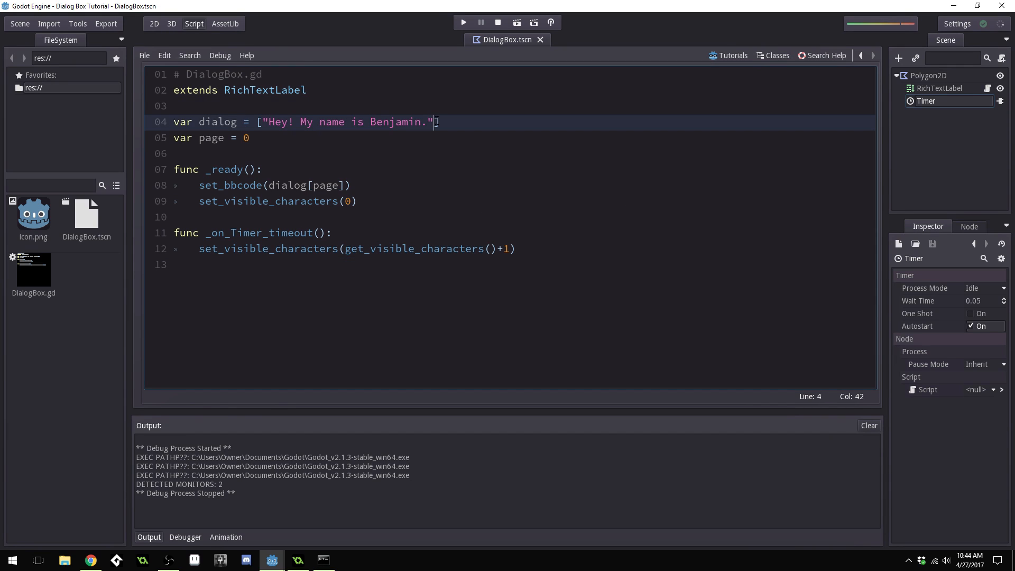
pyautogui.write(',')
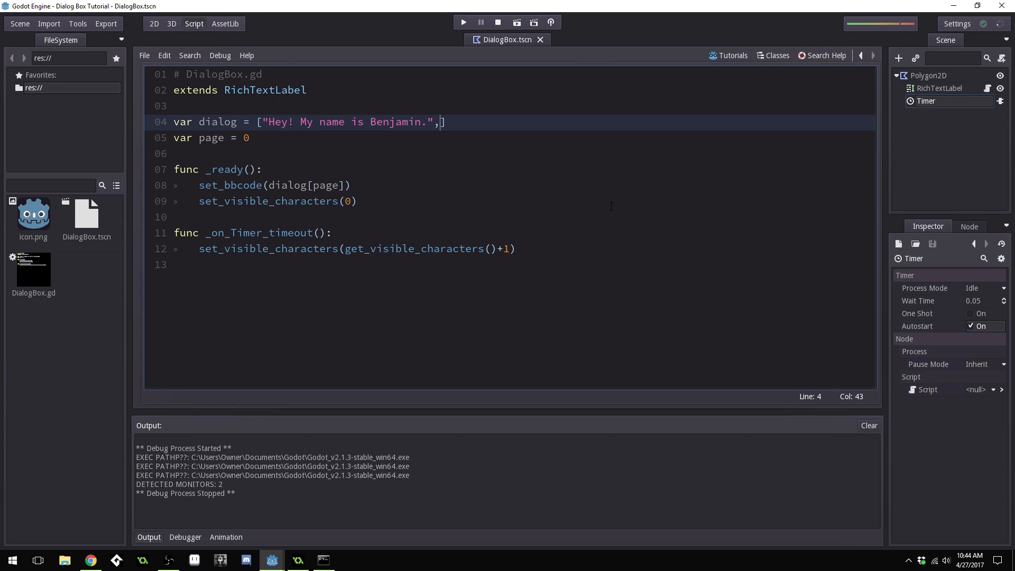
pyautogui.write('"')
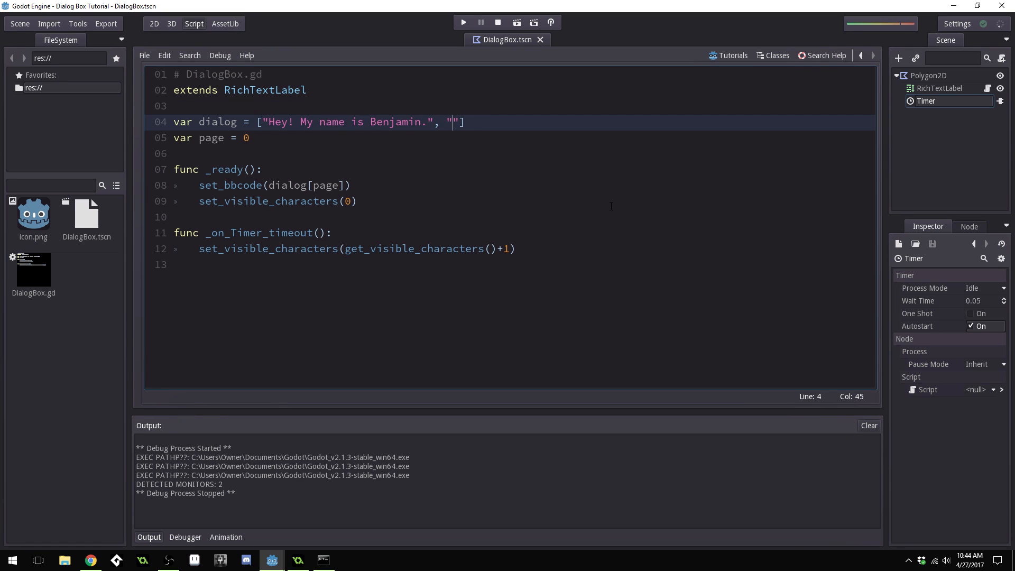
pyautogui.write('Welcome to m')
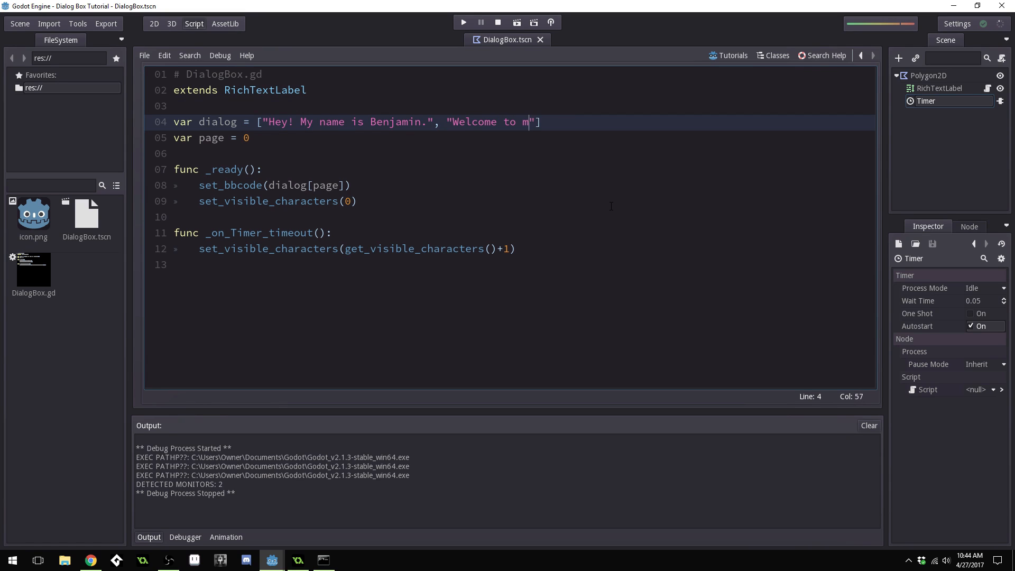
pyautogui.write('y Godot')
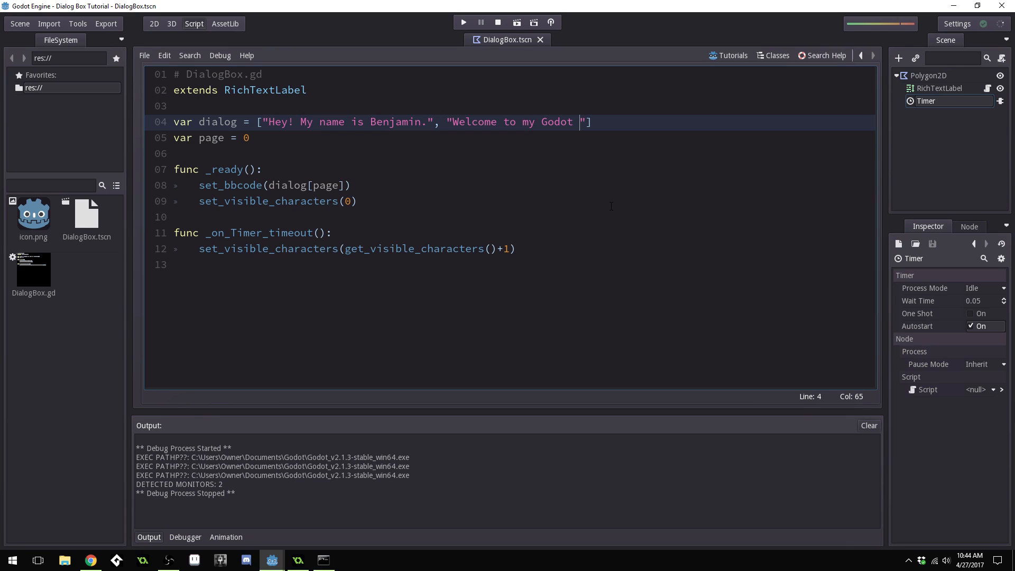
pyautogui.write('dialog t')
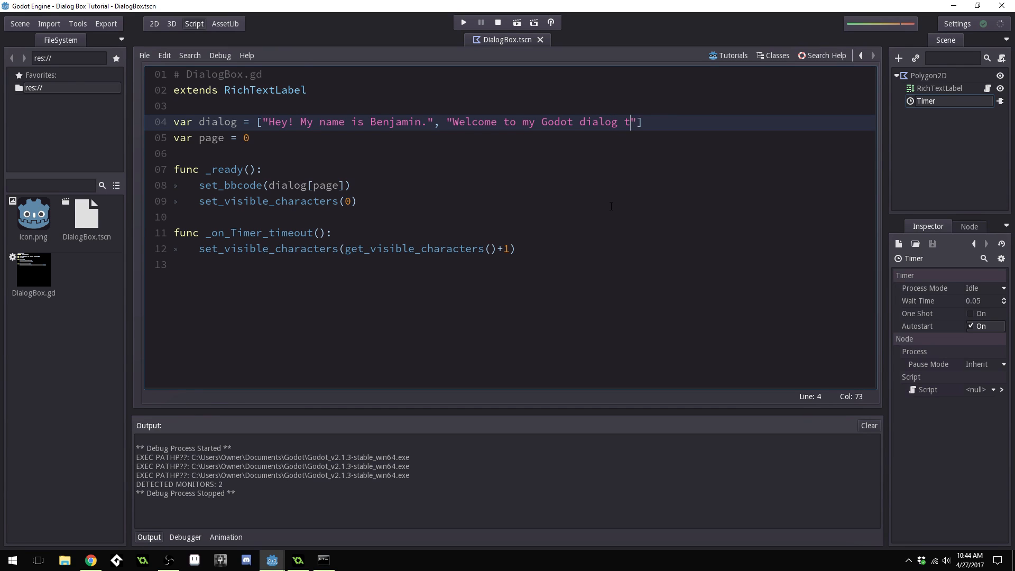
pyautogui.write('utorial.')
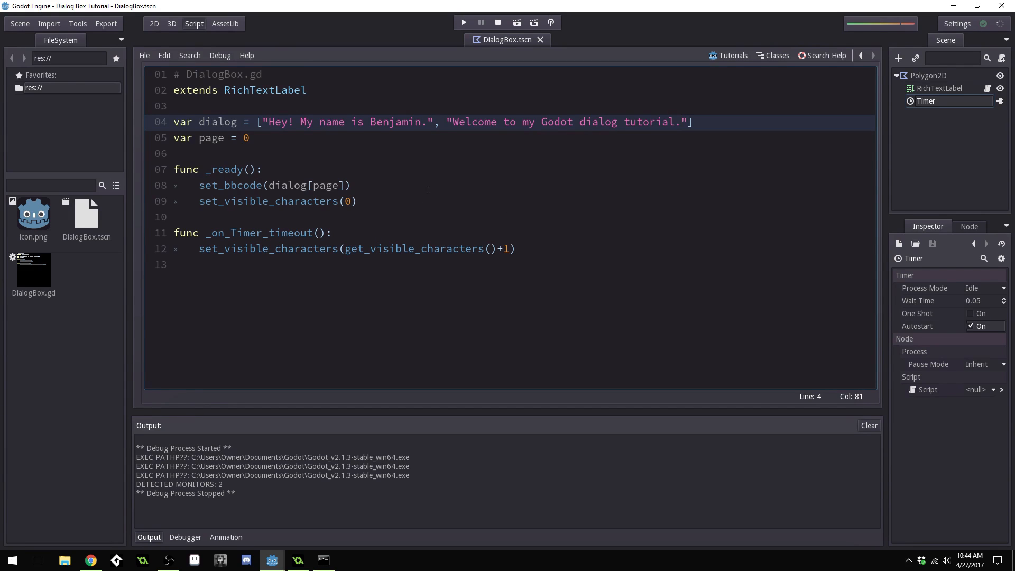
# Preview the second page by setting page to 1 and running, then revert page to 0
pyautogui.click(352, 185)
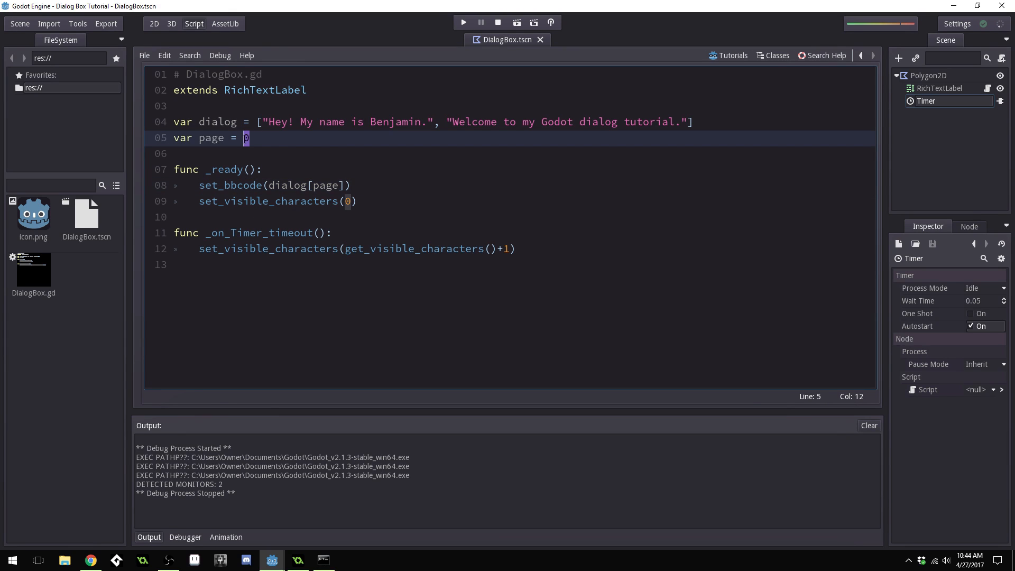
pyautogui.write('1')
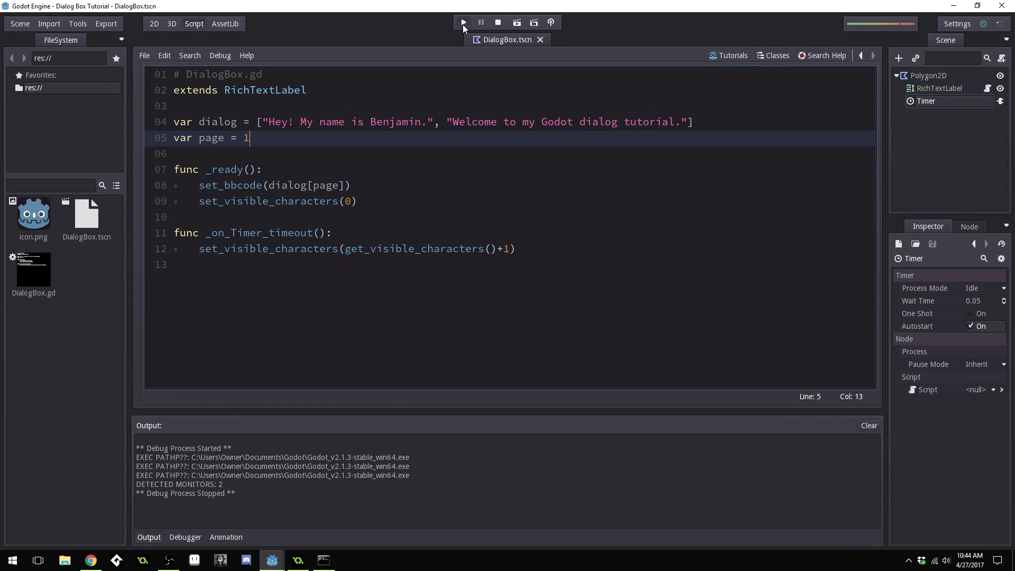
pyautogui.click(462, 22)
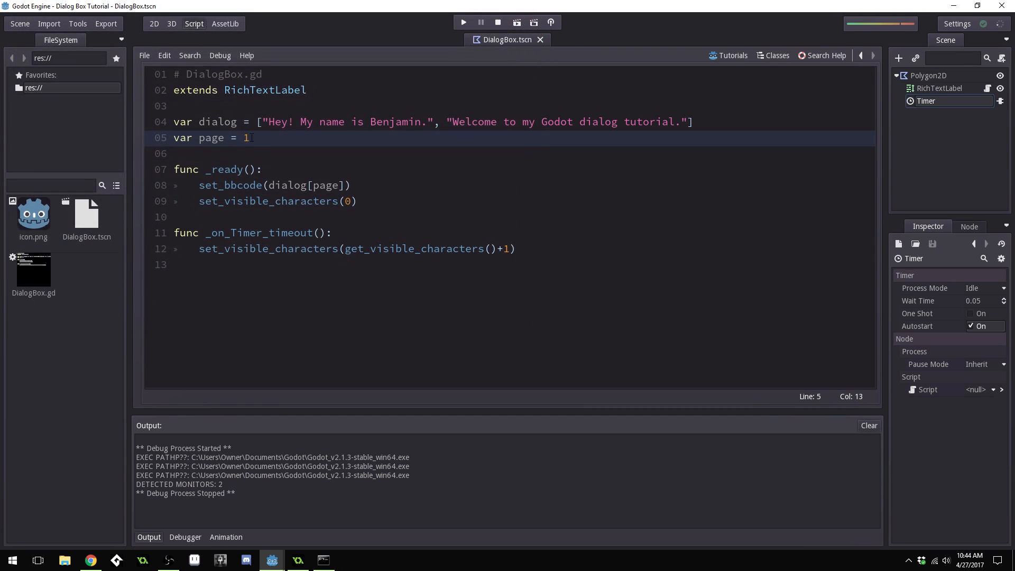
pyautogui.write('0')
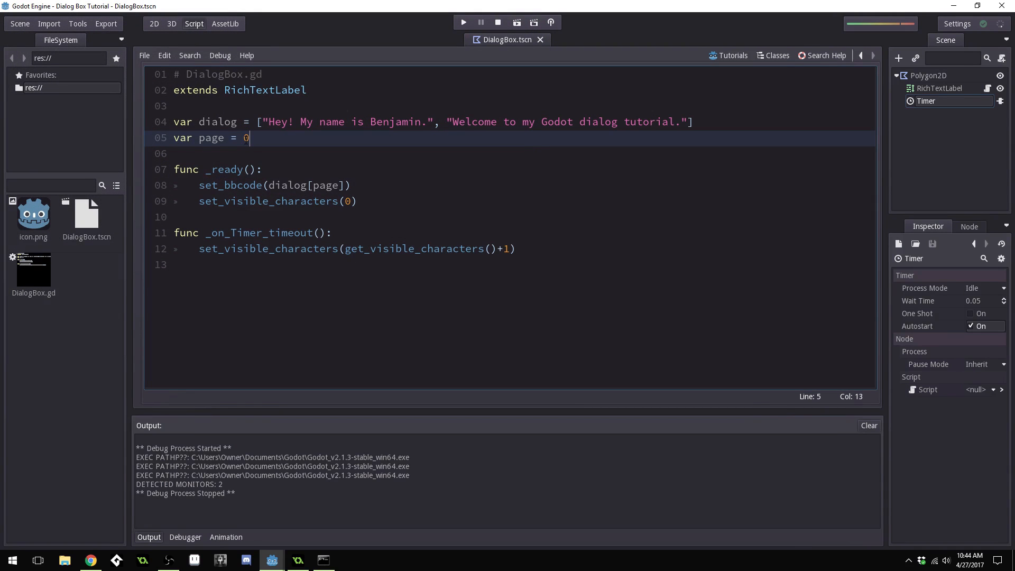
pyautogui.click(358, 201)
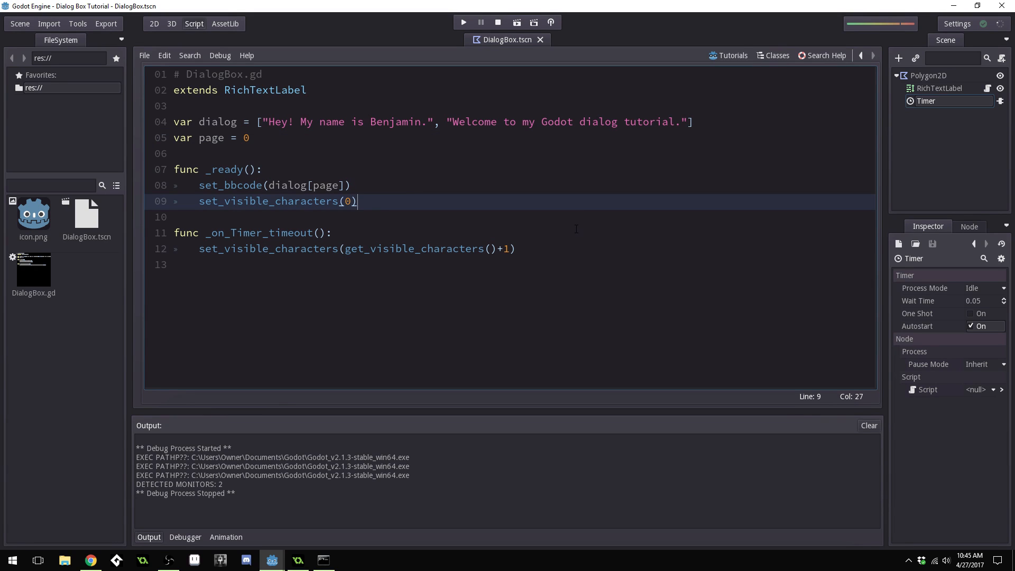
# Add set_process_input(true) to _ready and open a blank line below the function
pyautogui.press('Return')
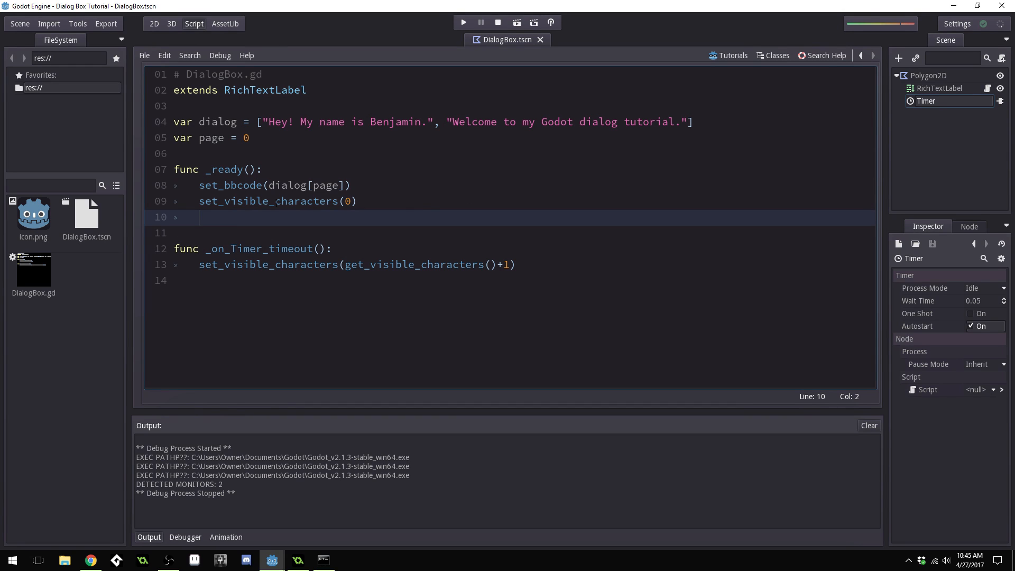
pyautogui.write('set')
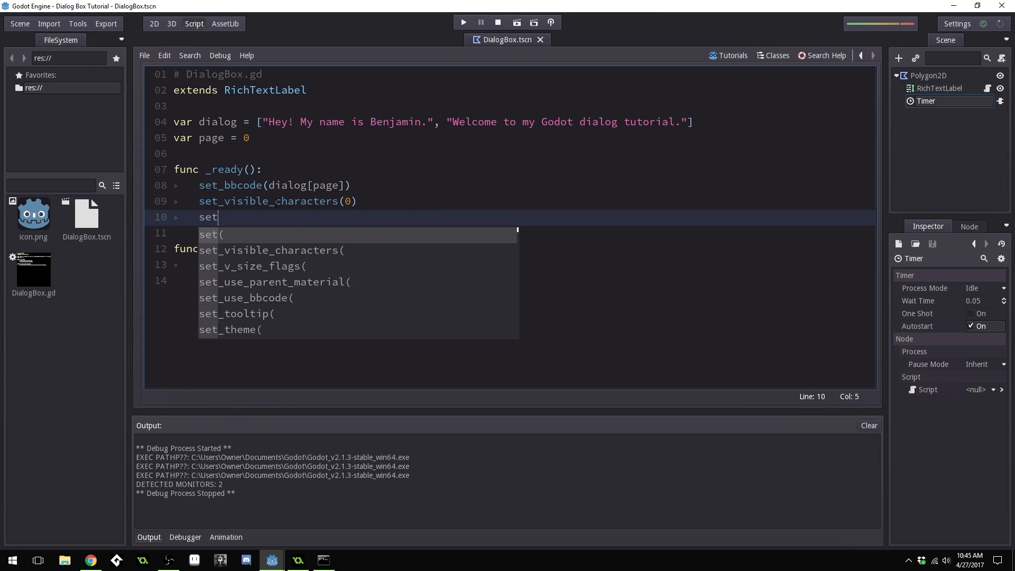
pyautogui.write('_pro')
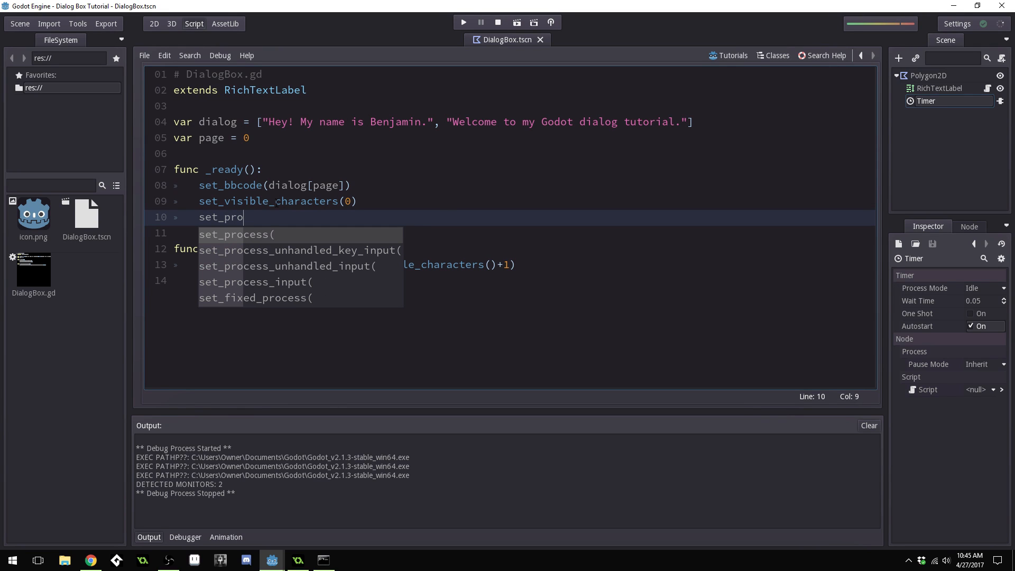
pyautogui.click(255, 281)
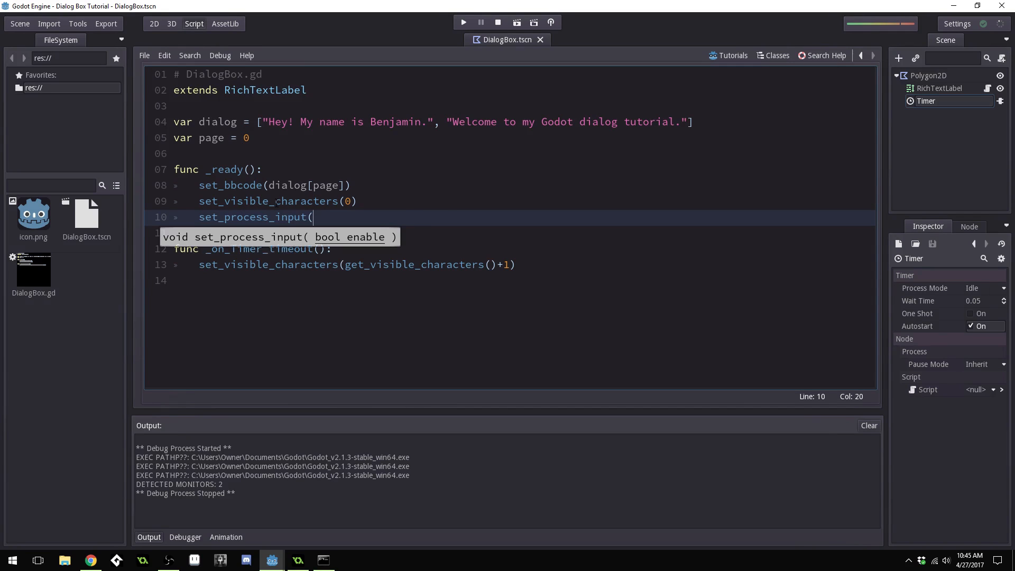
pyautogui.write('ture)')
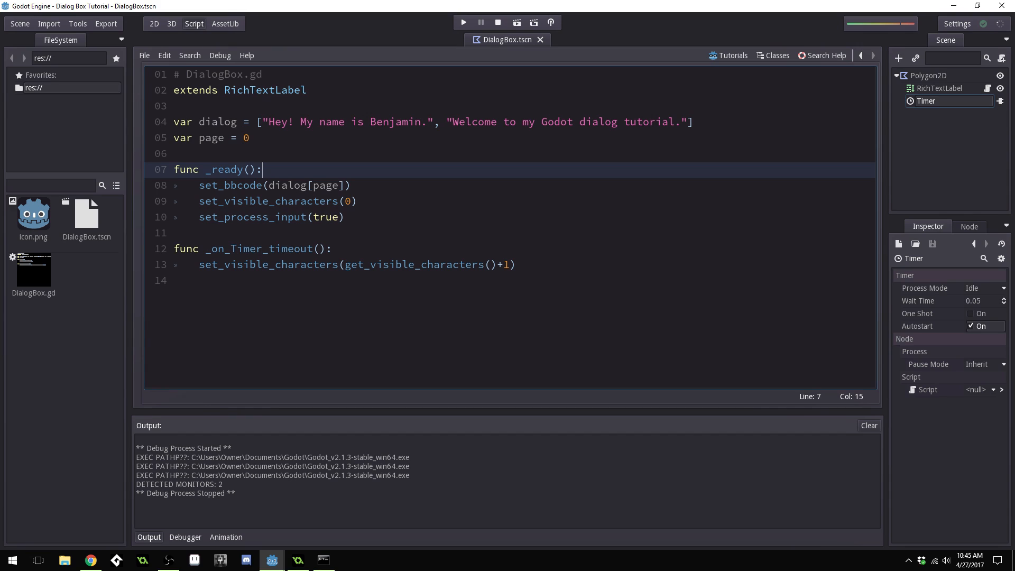
pyautogui.click(358, 201)
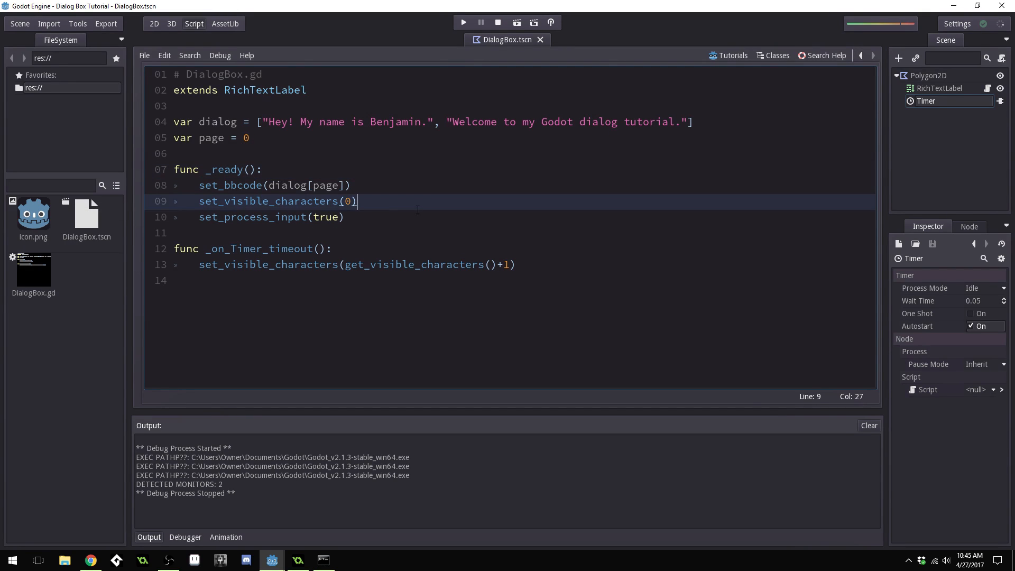
pyautogui.press('Return')
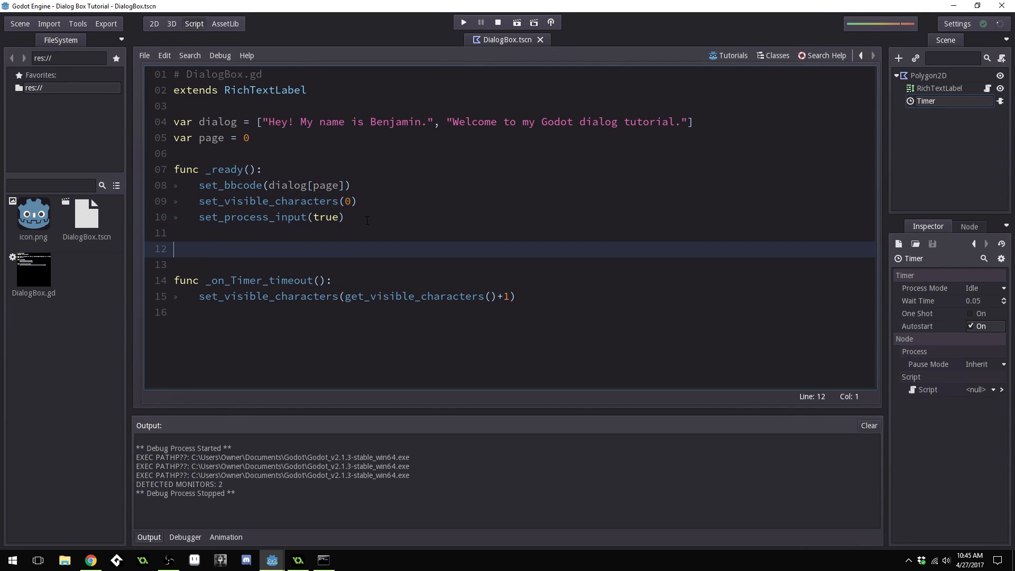
# Write func _input with 'if event.type == InputEvent.MOUSE_BUTTON && event.is_pressed():'
pyautogui.write('func')
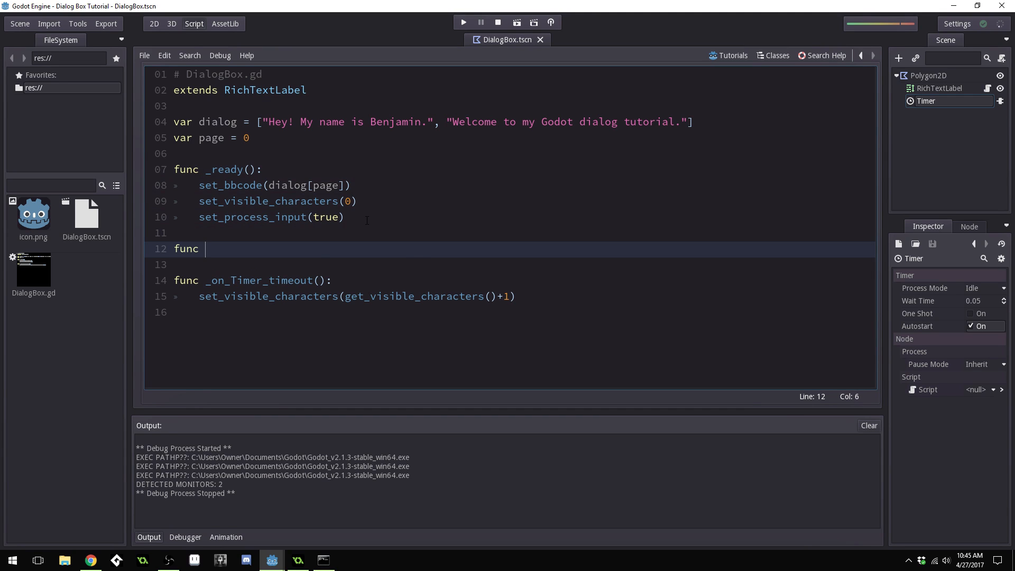
pyautogui.write('_input(event):')
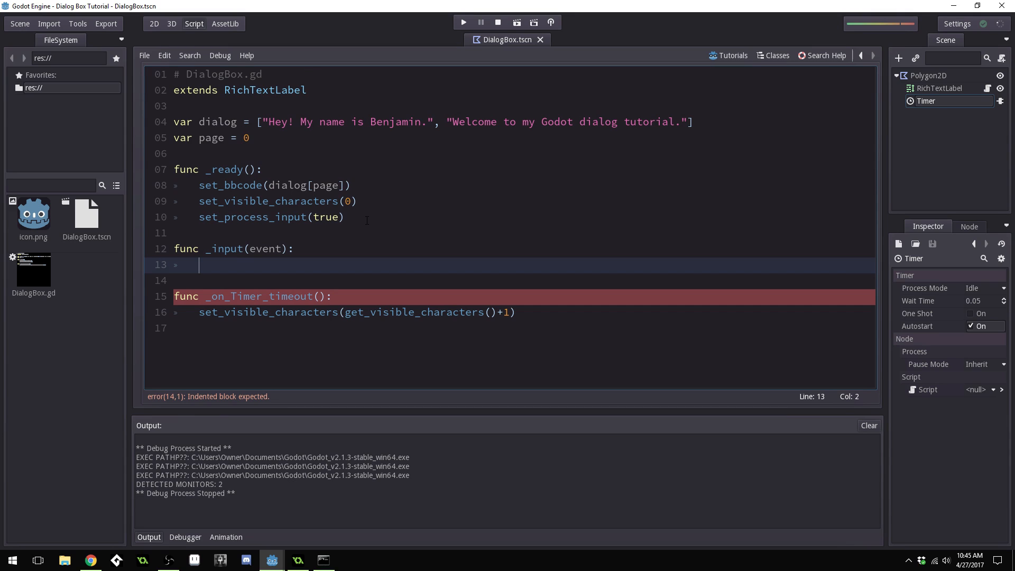
pyautogui.write('if')
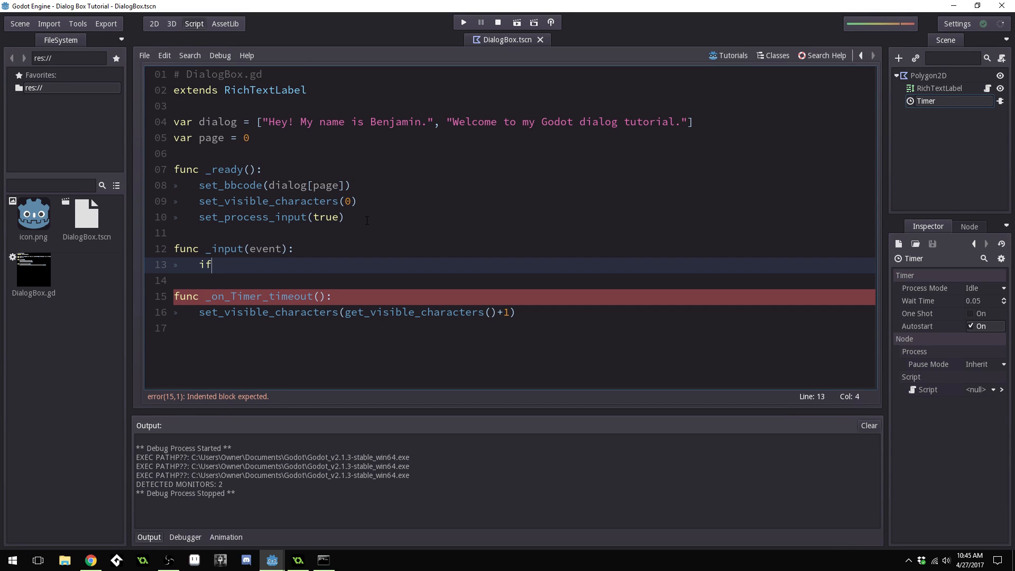
pyautogui.write('event.typ')
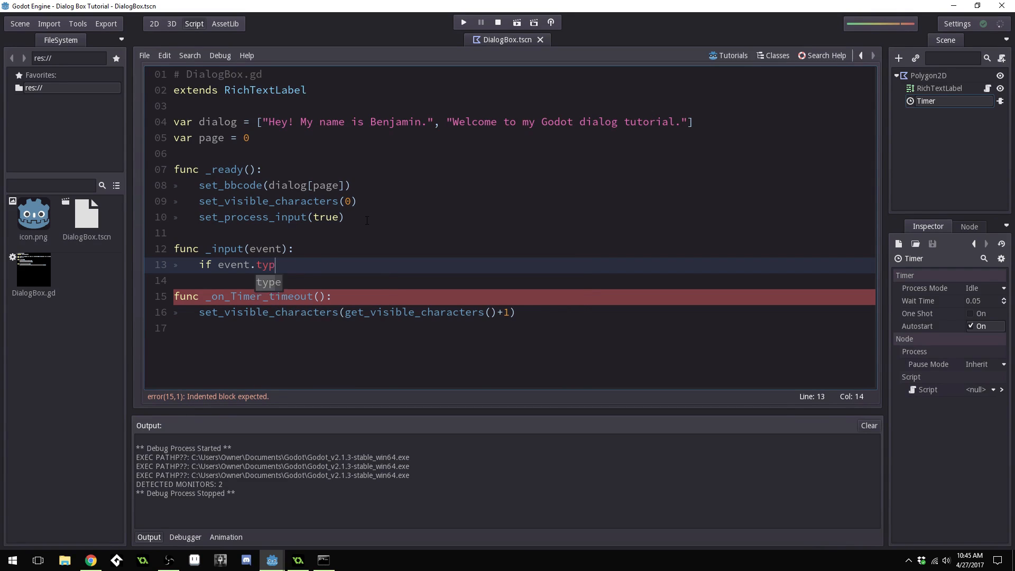
pyautogui.write('e == In')
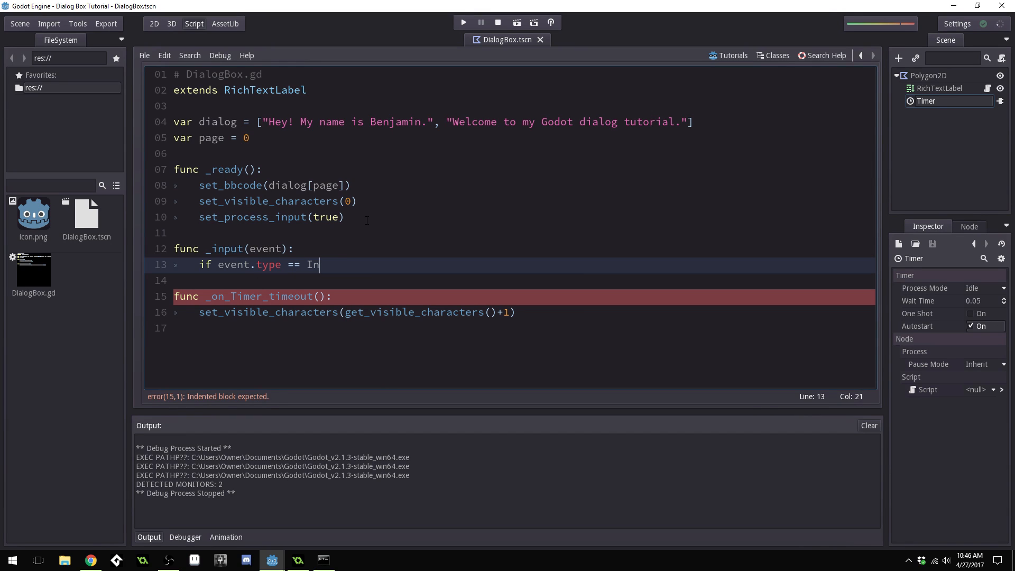
pyautogui.write('putEvent.')
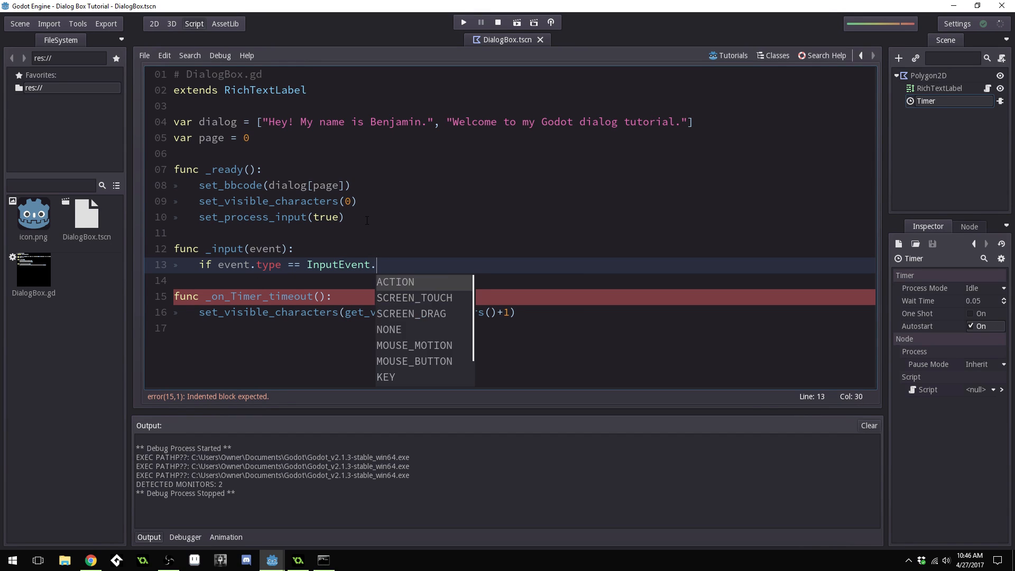
pyautogui.click(414, 360)
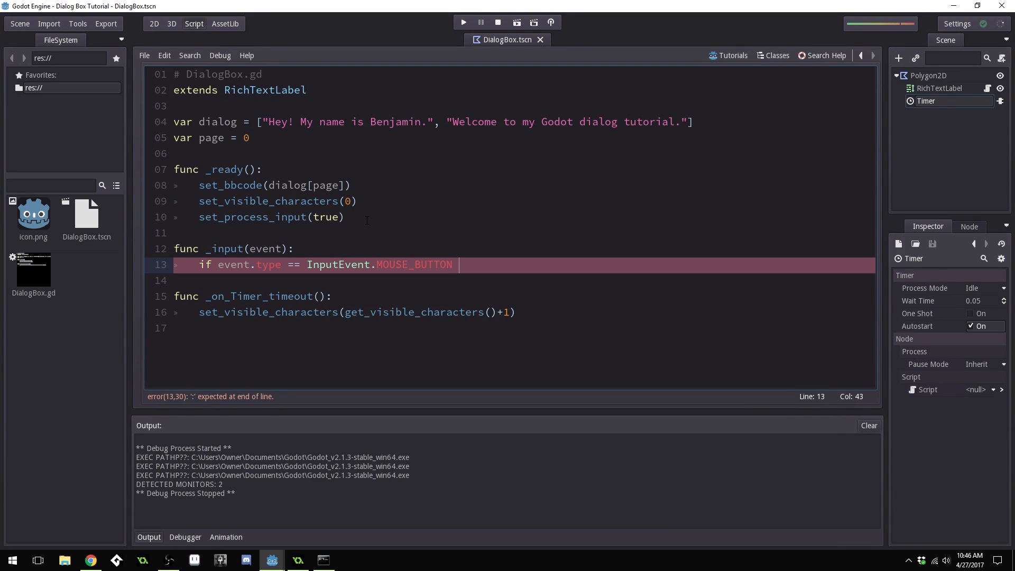
pyautogui.write('&&')
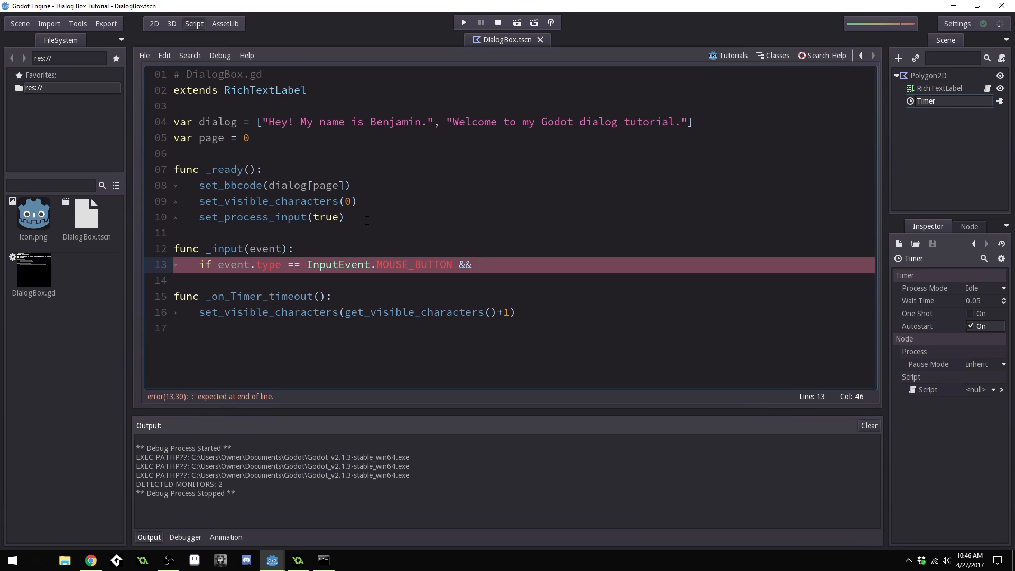
pyautogui.write('event.is_pressed(')
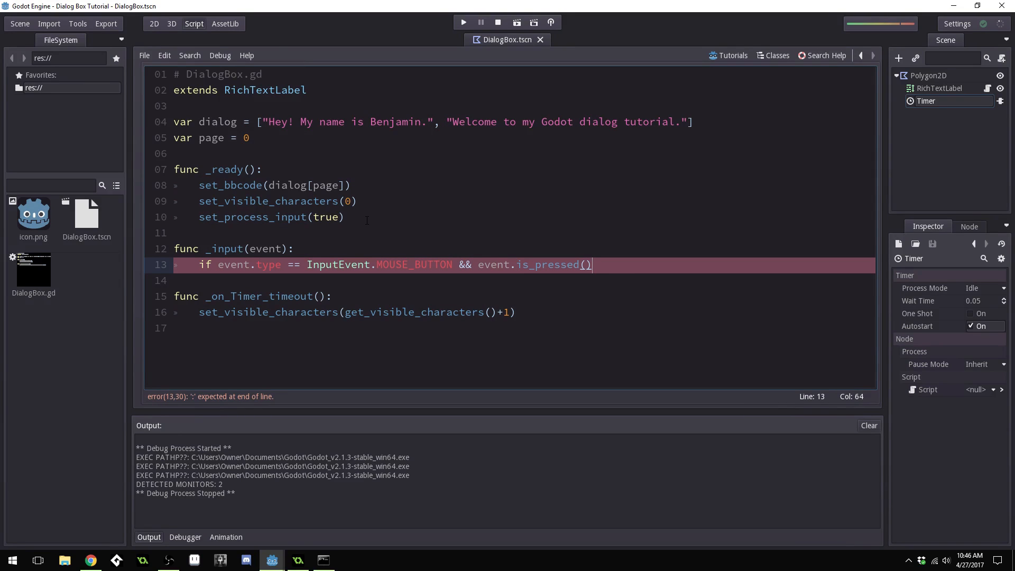
pyautogui.write(':')
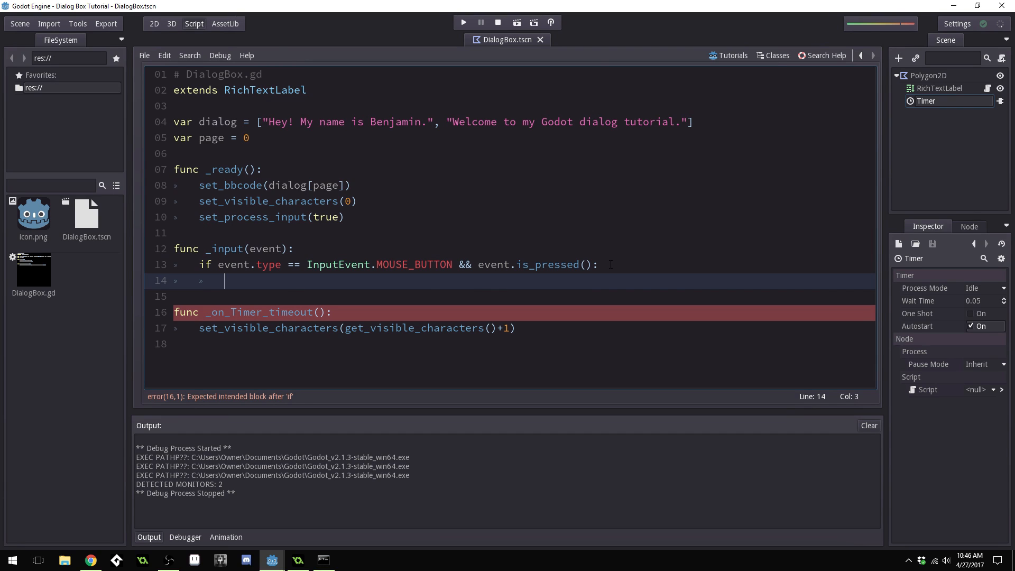
# Add nested ifs checking visible vs total character count and page < dialog.size()-1
pyautogui.write('if')
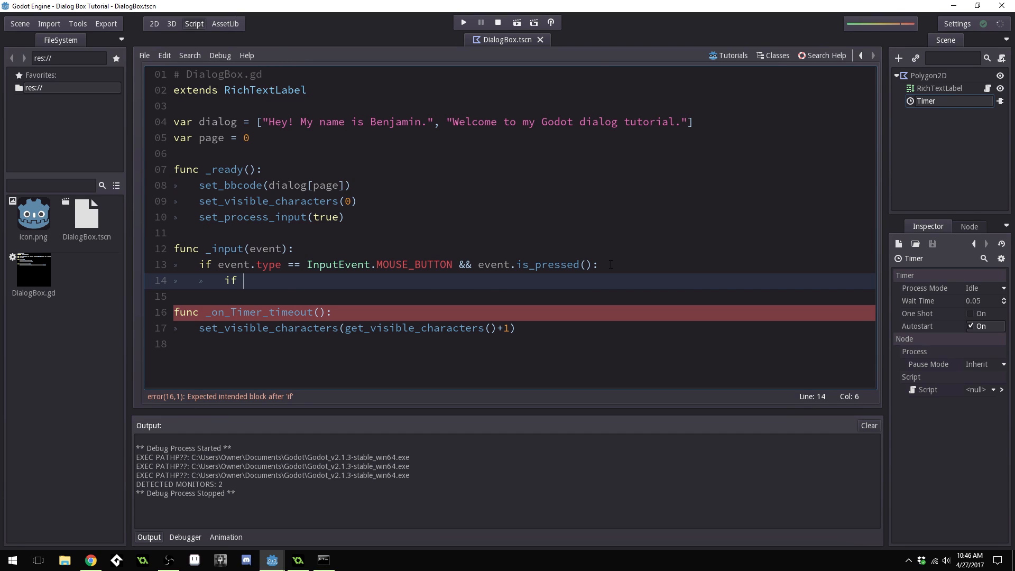
pyautogui.write('get_visible_characters() >')
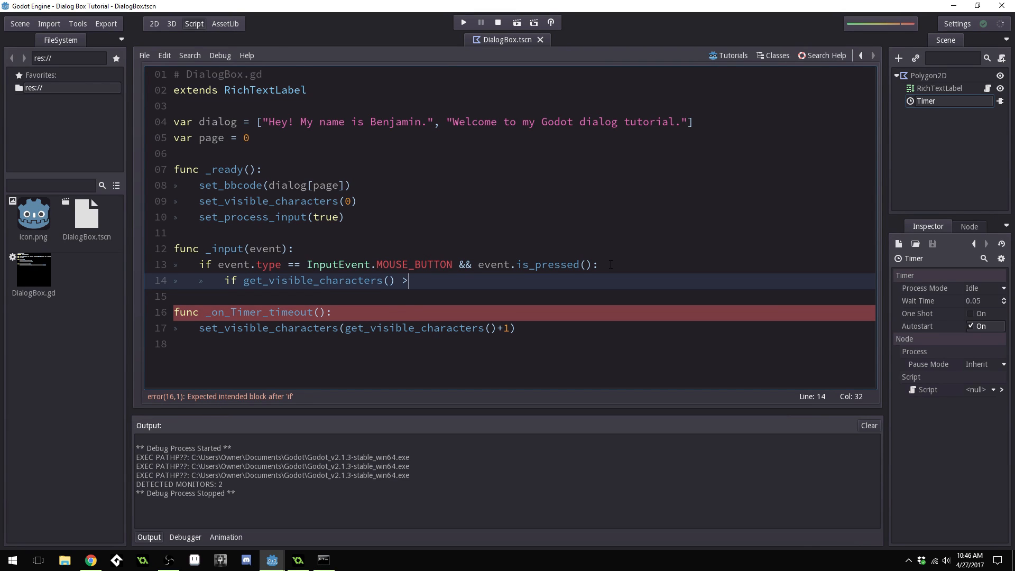
pyautogui.write('get_total_character_count(')
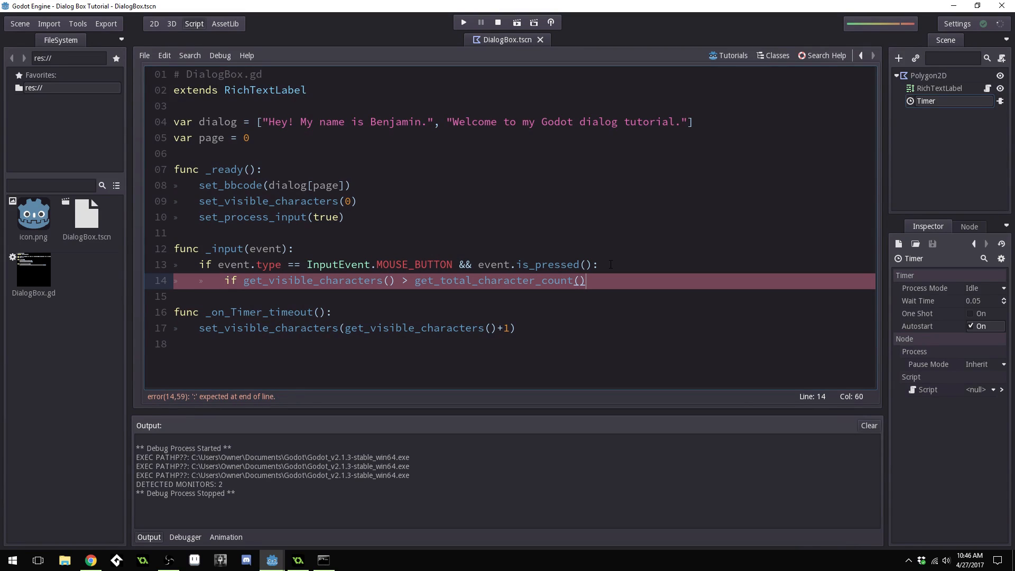
pyautogui.write(':')
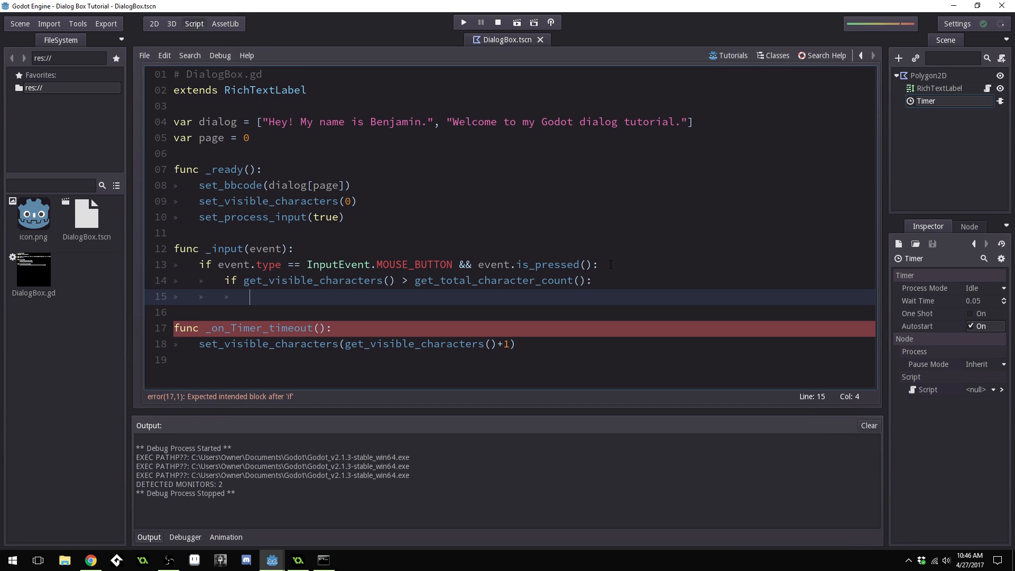
pyautogui.write('if page')
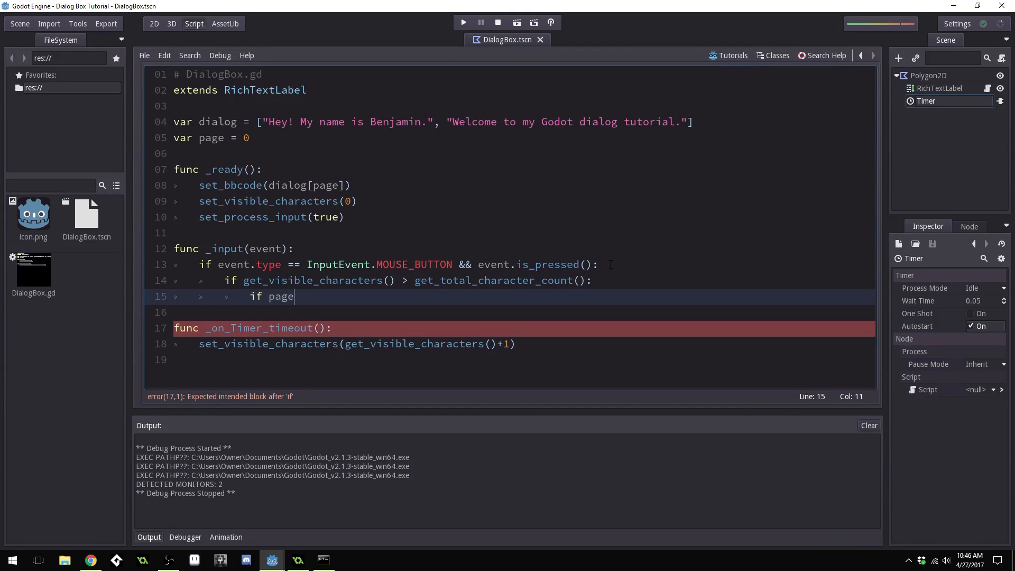
pyautogui.write('< dial')
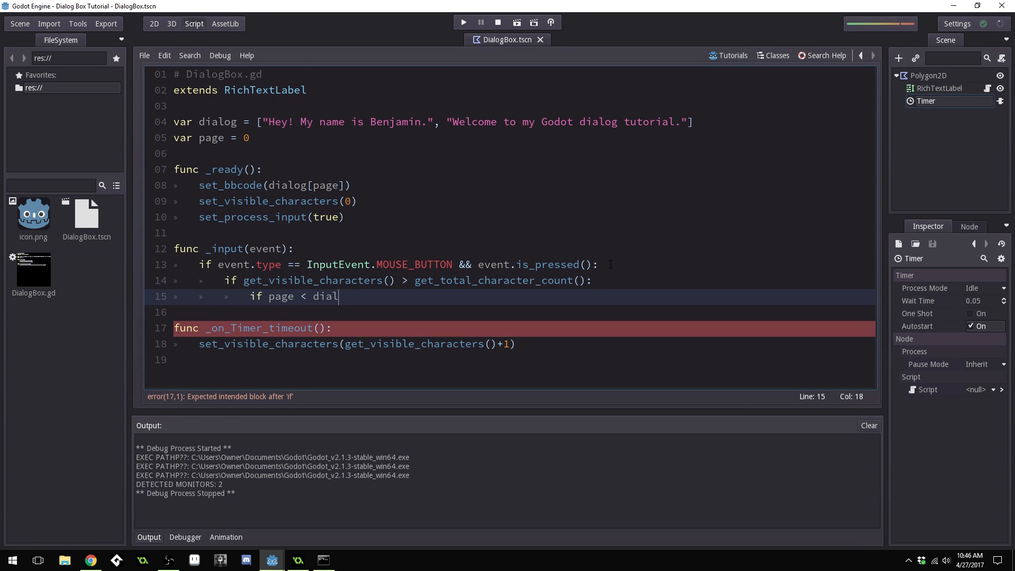
pyautogui.write('og.size()')
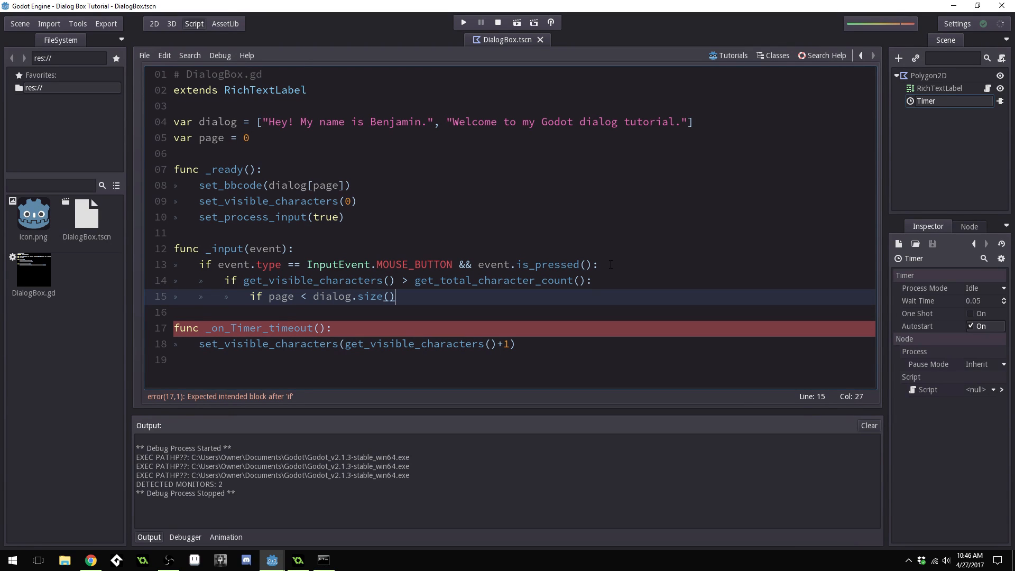
pyautogui.write('-1')
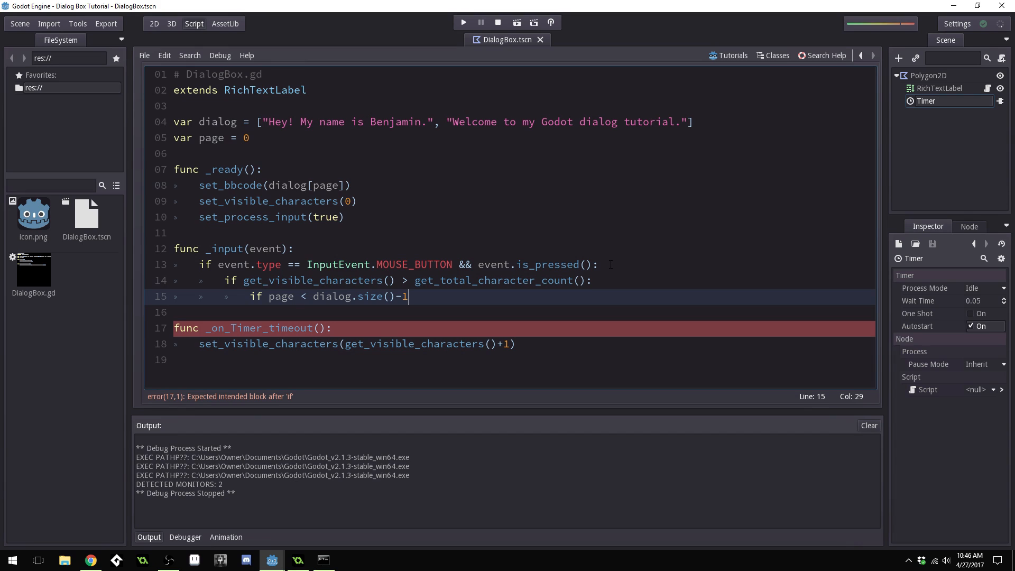
pyautogui.write(':')
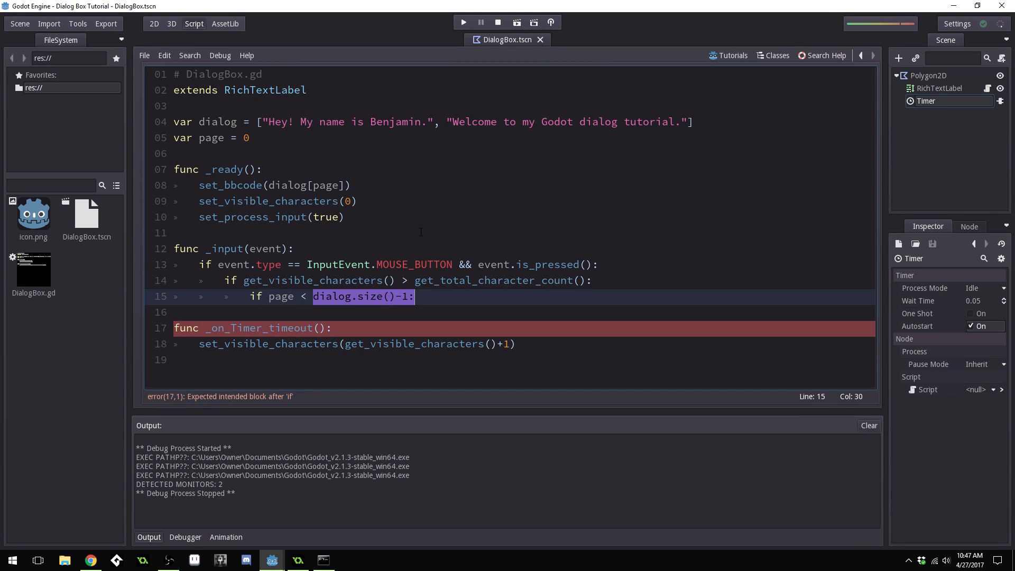
pyautogui.doubleClick(222, 121)
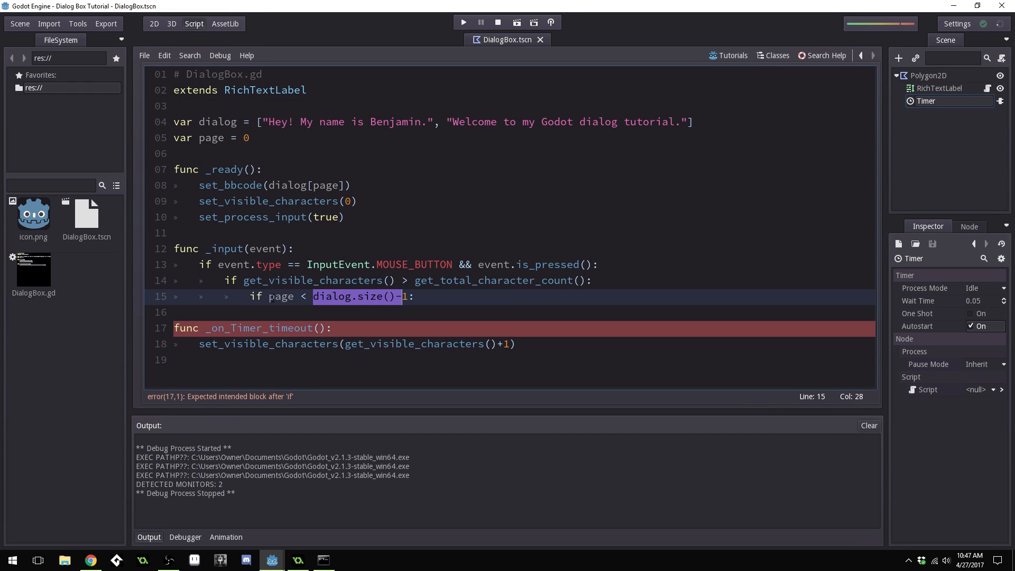
pyautogui.press('Return')
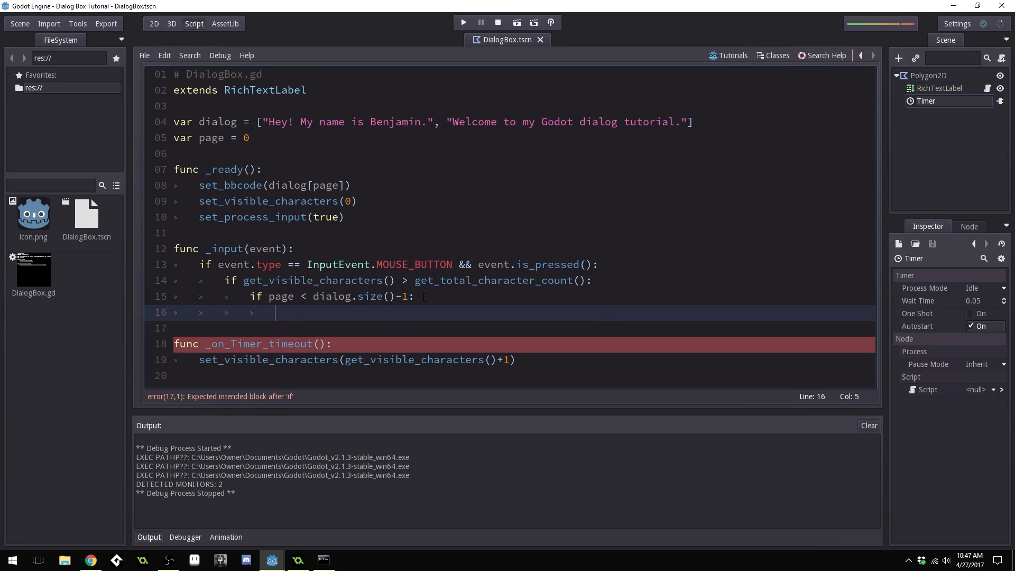
# Inside the page check, add page += 1 and set_bbcode(dialog[page])
pyautogui.write('page +=')
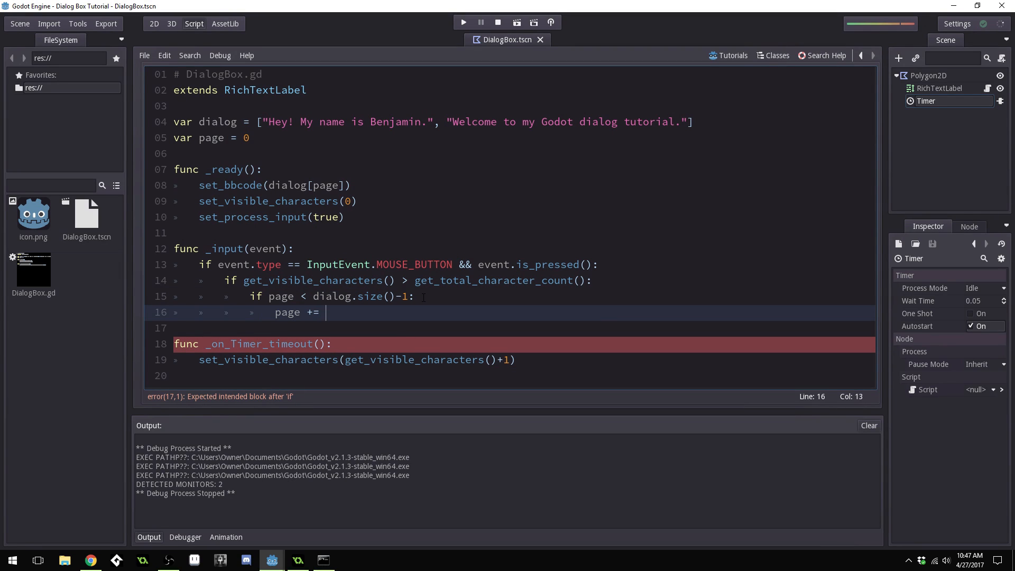
pyautogui.write('1')
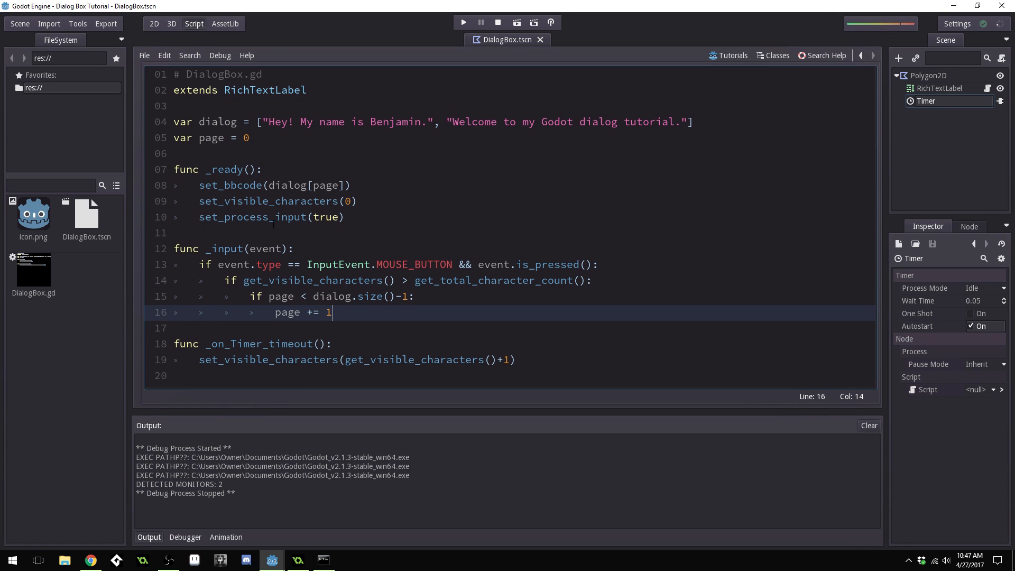
pyautogui.click(199, 185)
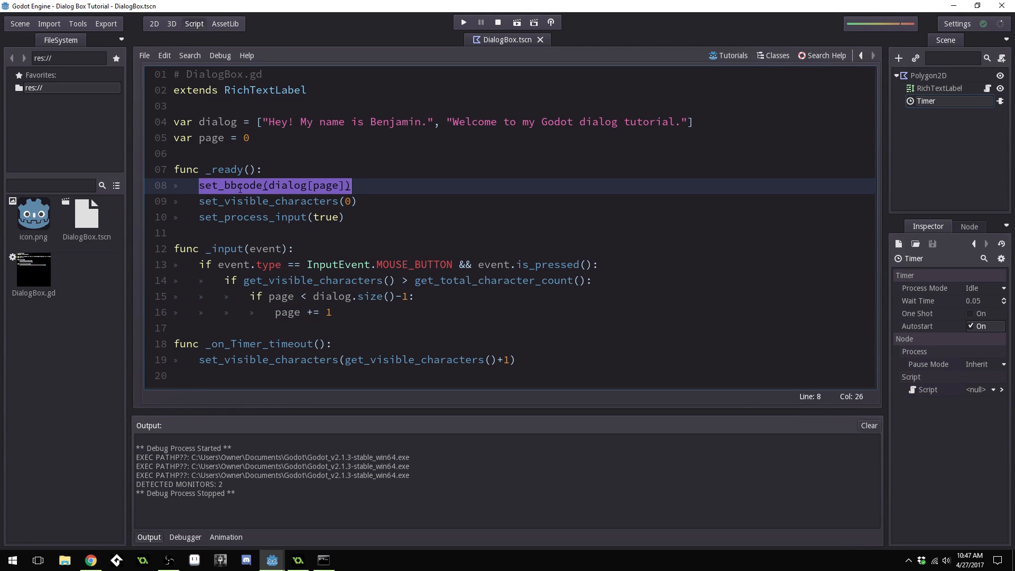
pyautogui.click(333, 312)
pyautogui.write('set_bbo')
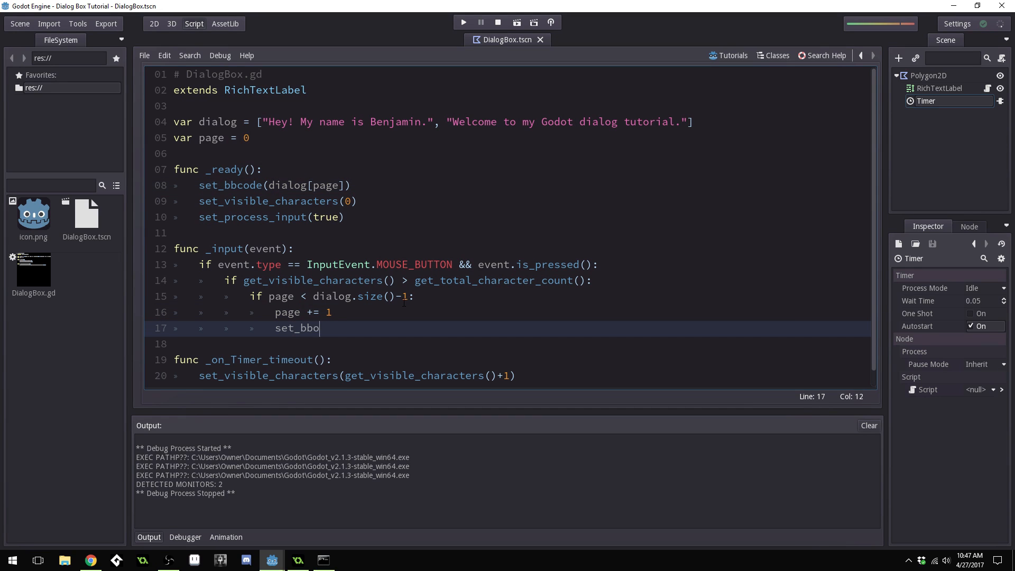
pyautogui.write('code(di')
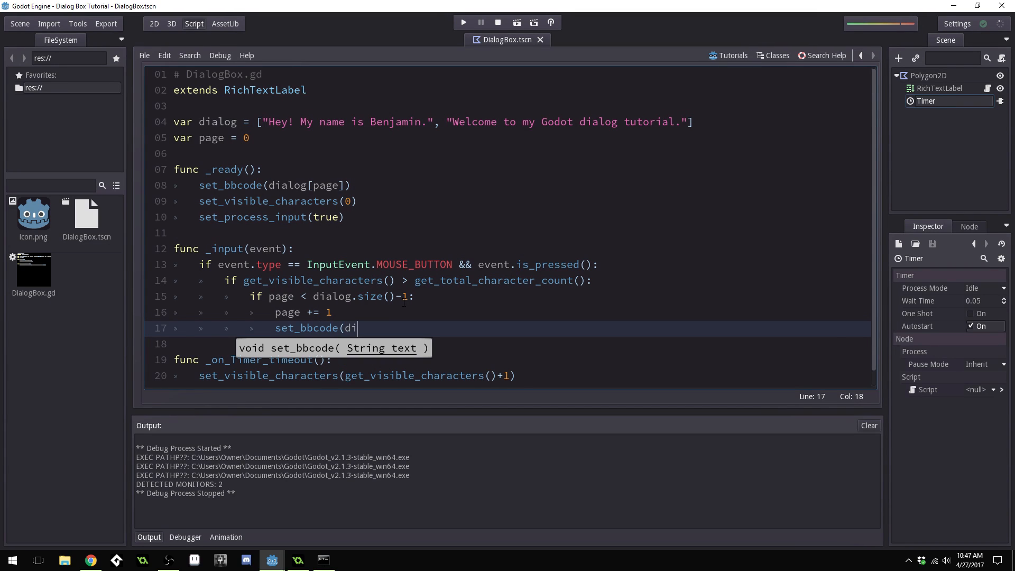
pyautogui.write('alog[')
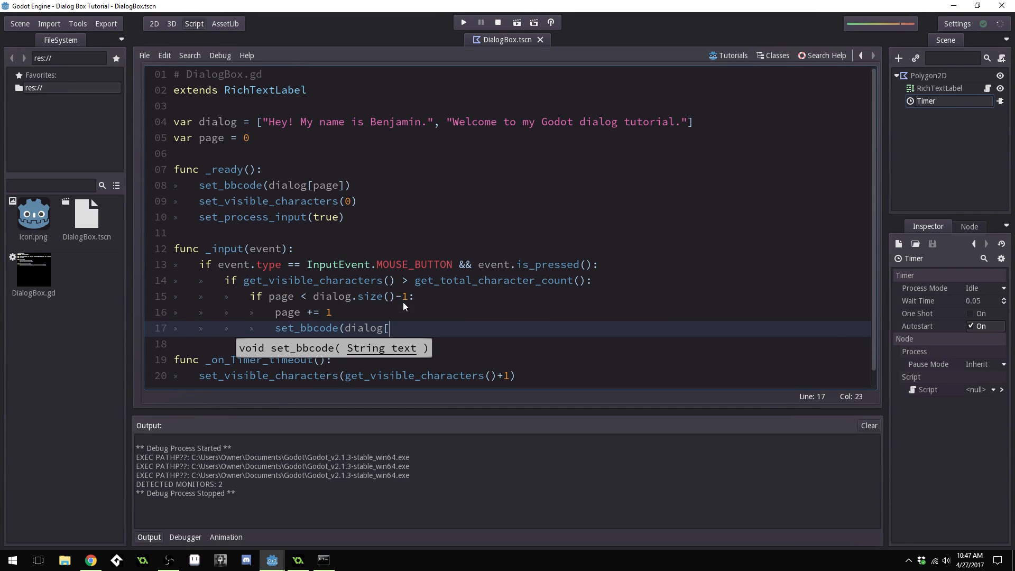
pyautogui.write('page]')
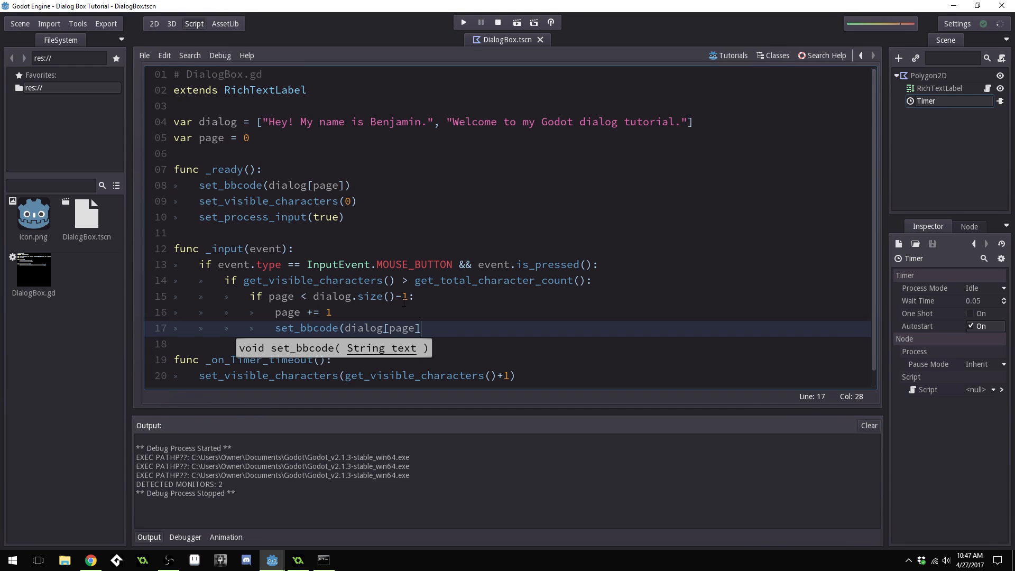
pyautogui.write(')')
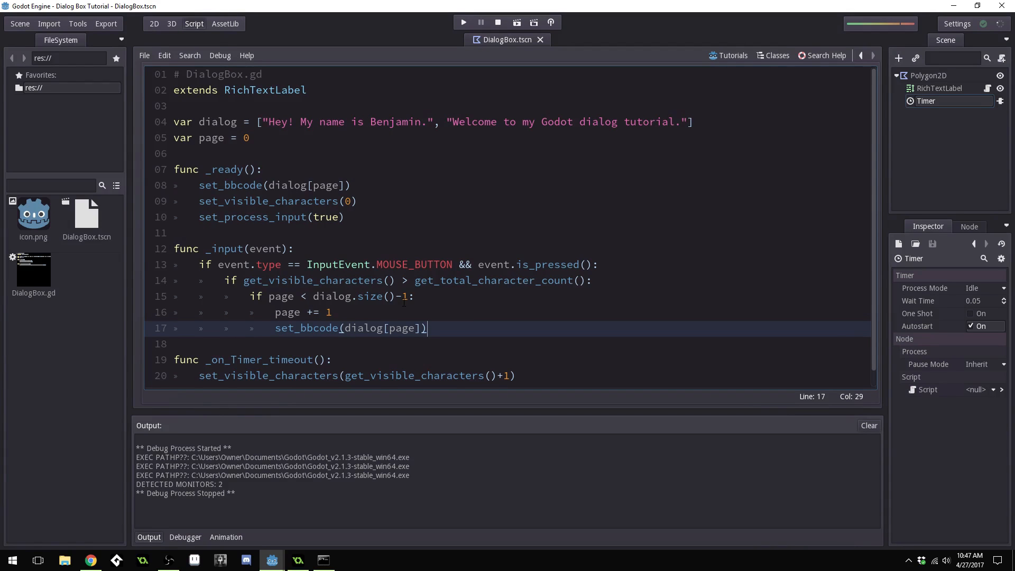
# Add set_visible_characters(0) to restart typing on the new page
pyautogui.press('Return')
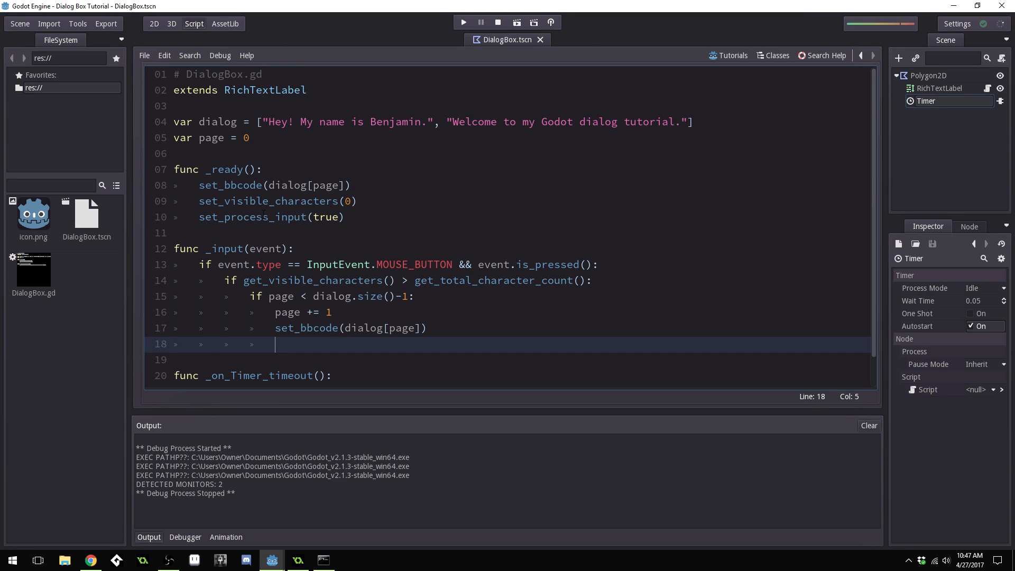
pyautogui.doubleClick(279, 201)
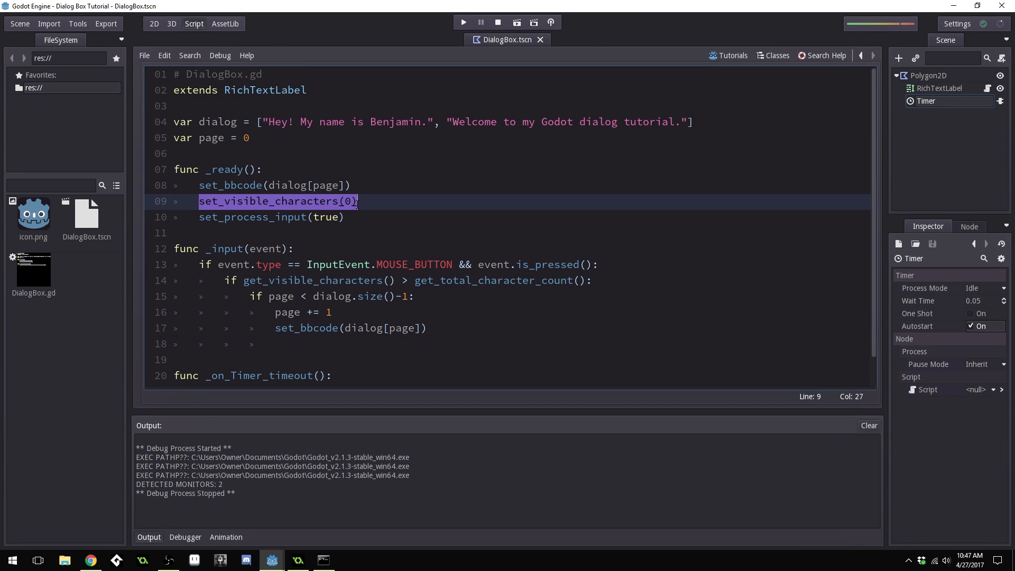
pyautogui.moveTo(482, 231)
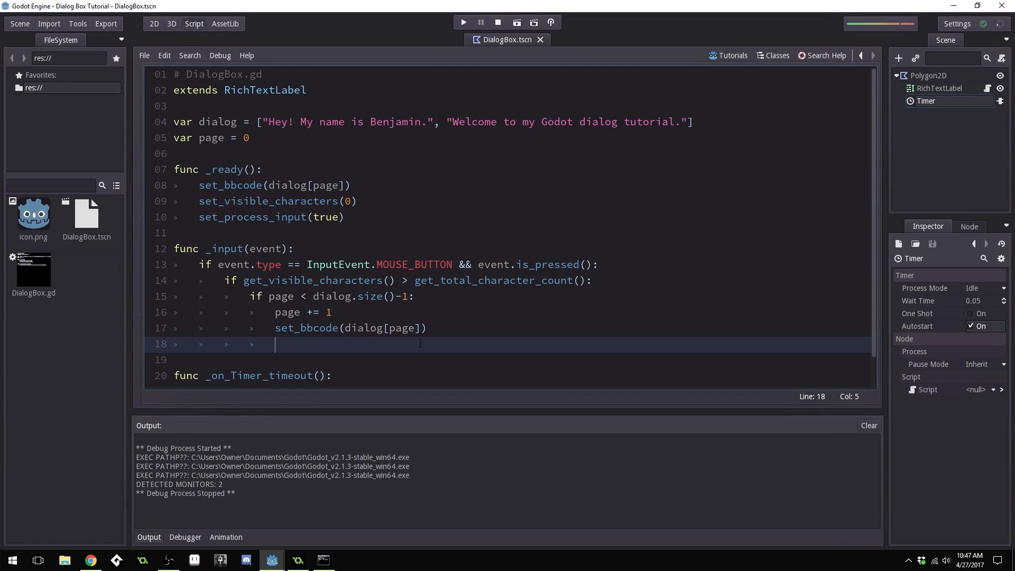
pyautogui.write('set_visible_characters(')
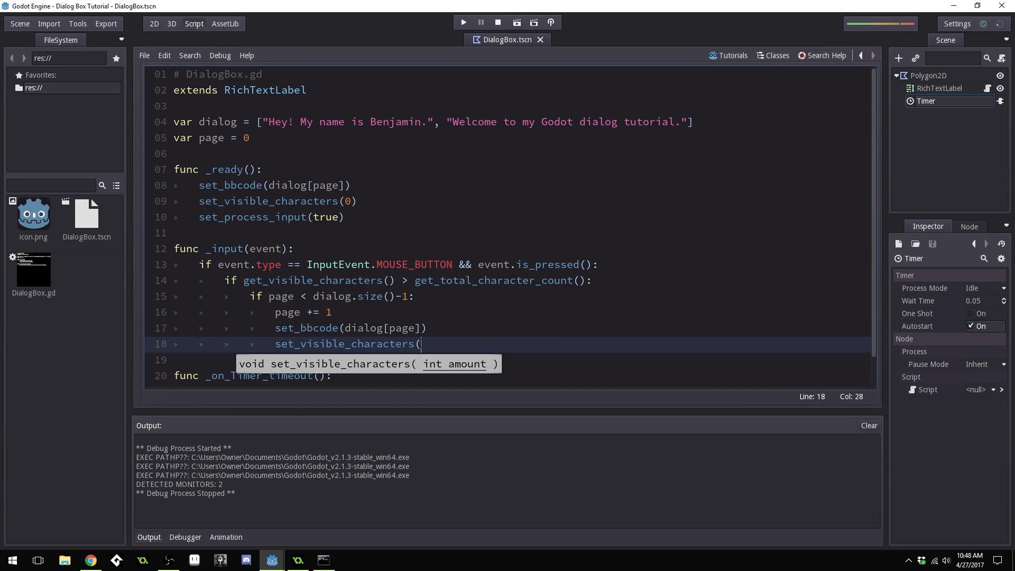
pyautogui.write('0)')
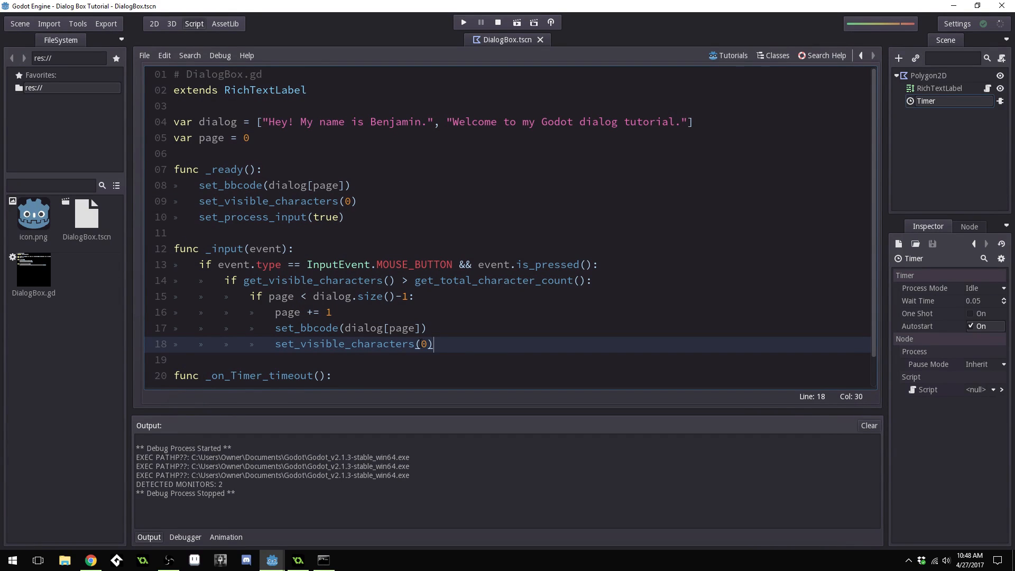
pyautogui.scroll(-3)
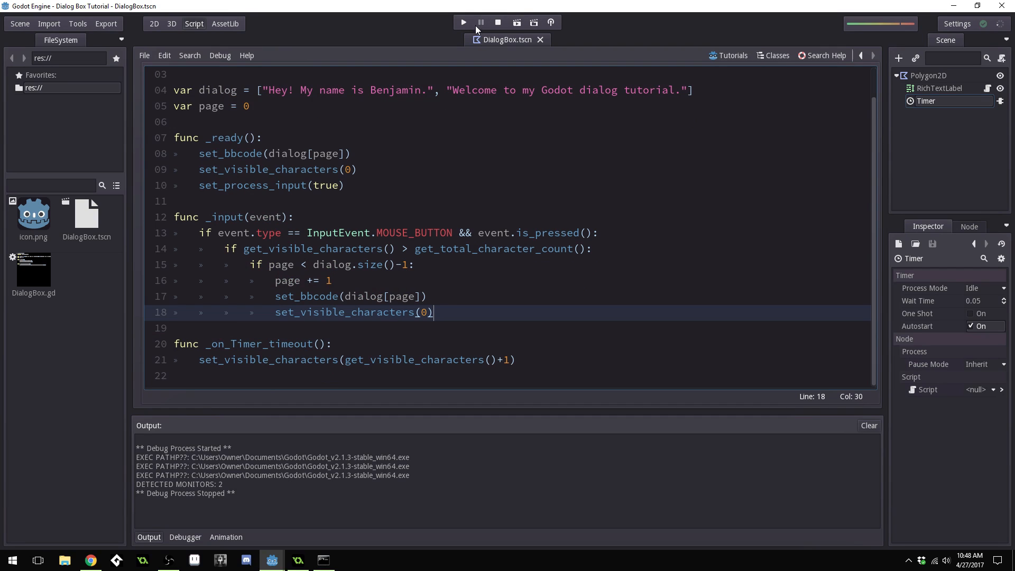
# Run the dialog scene twice to test click-advancing, closing the game window each time
pyautogui.click(462, 23)
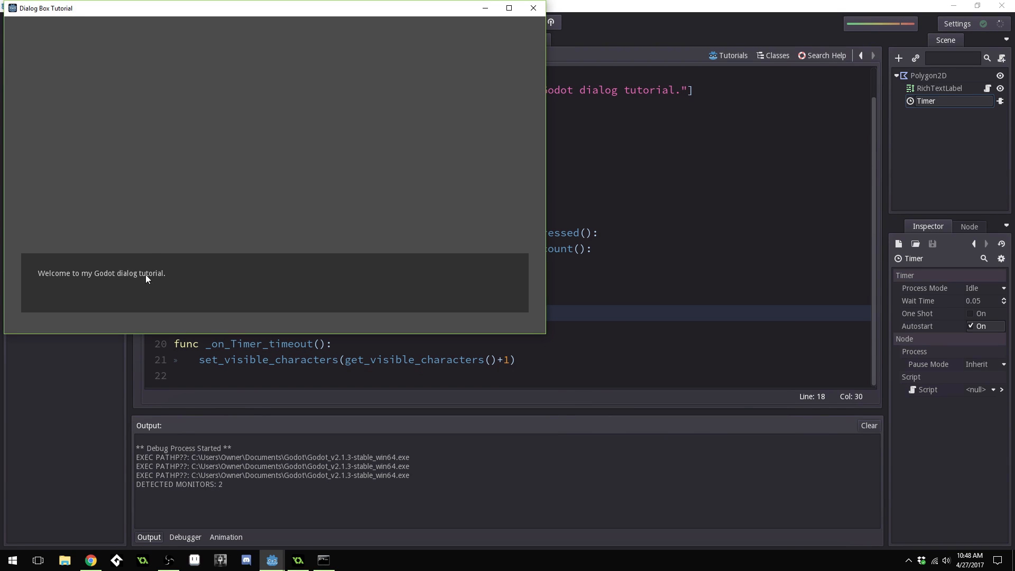
pyautogui.moveTo(184, 165)
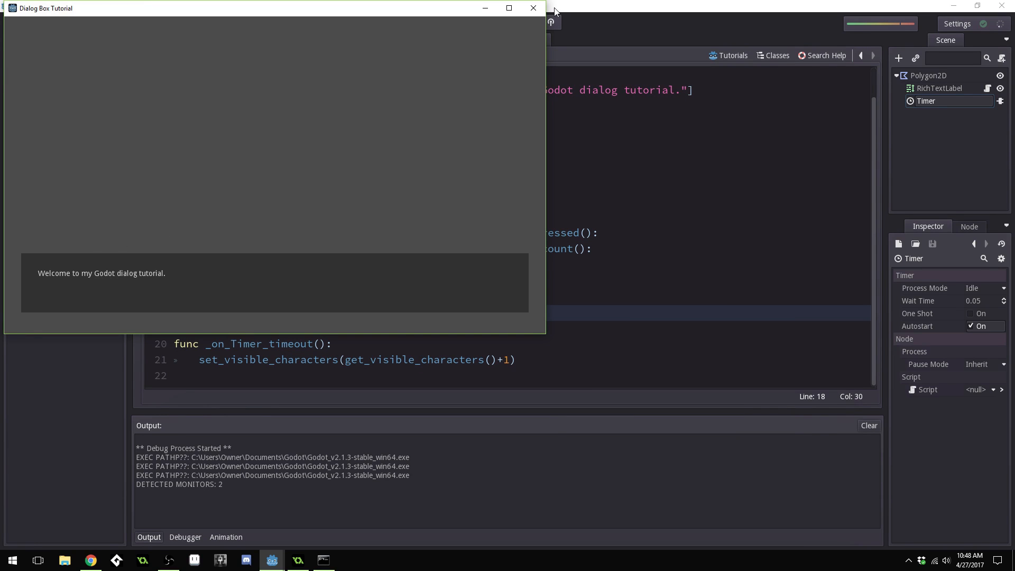
pyautogui.click(532, 8)
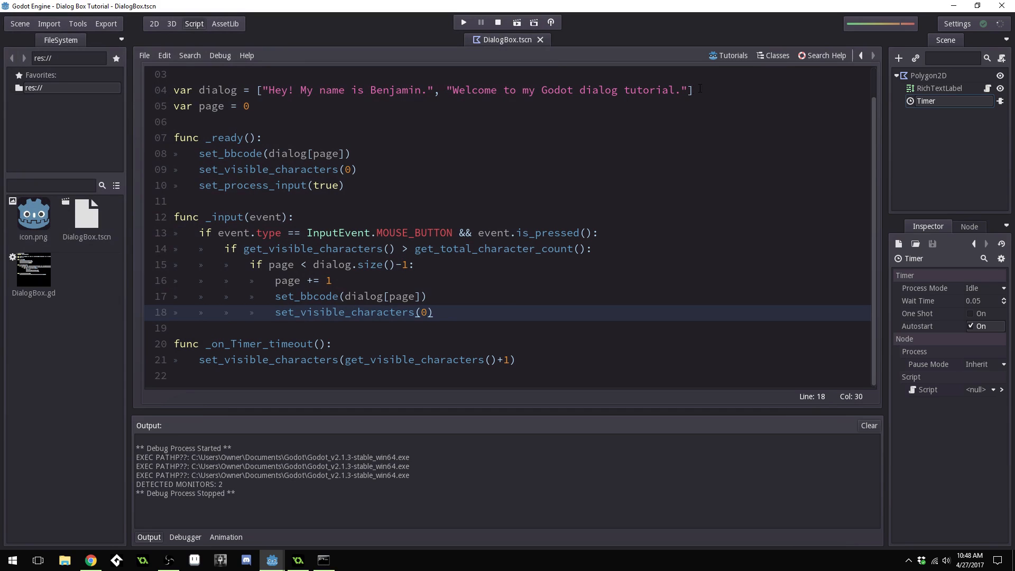
pyautogui.click(260, 137)
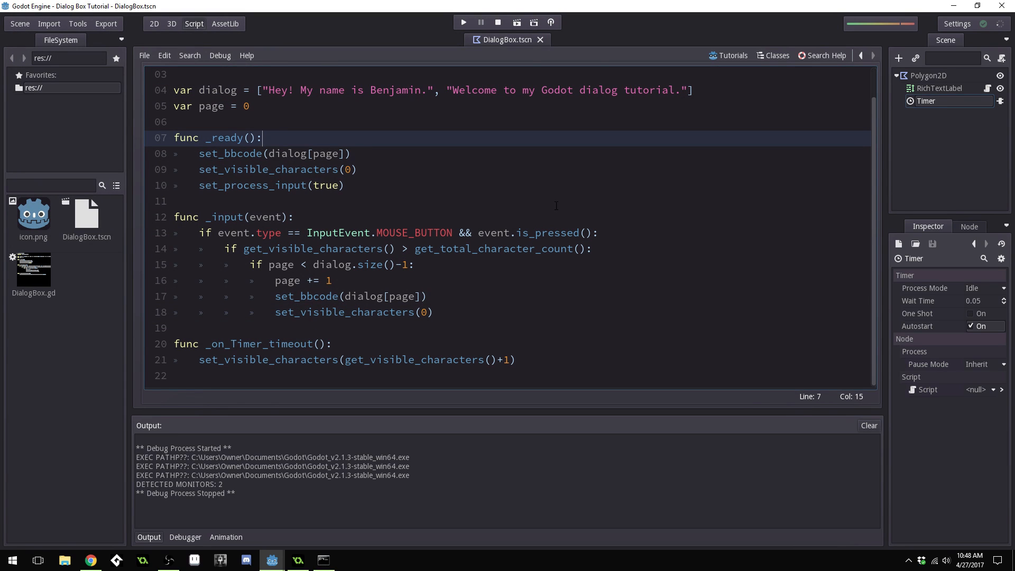
pyautogui.moveTo(472, 35)
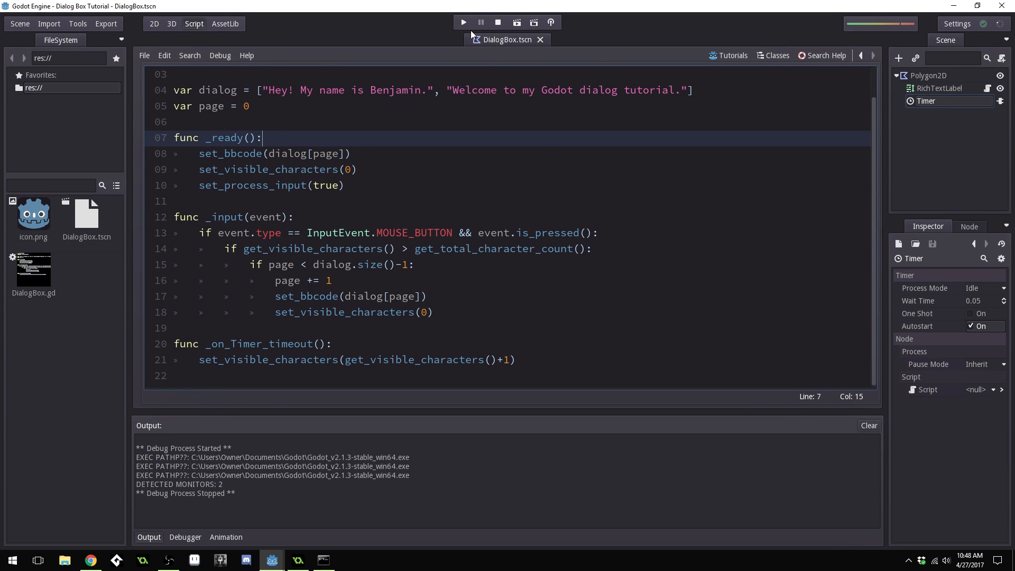
pyautogui.click(462, 22)
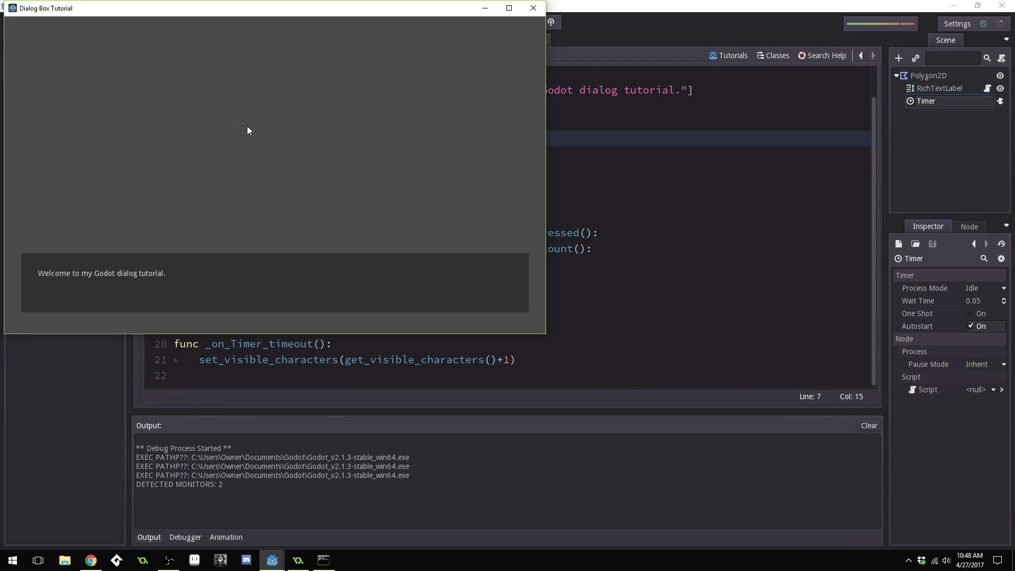
pyautogui.moveTo(254, 149)
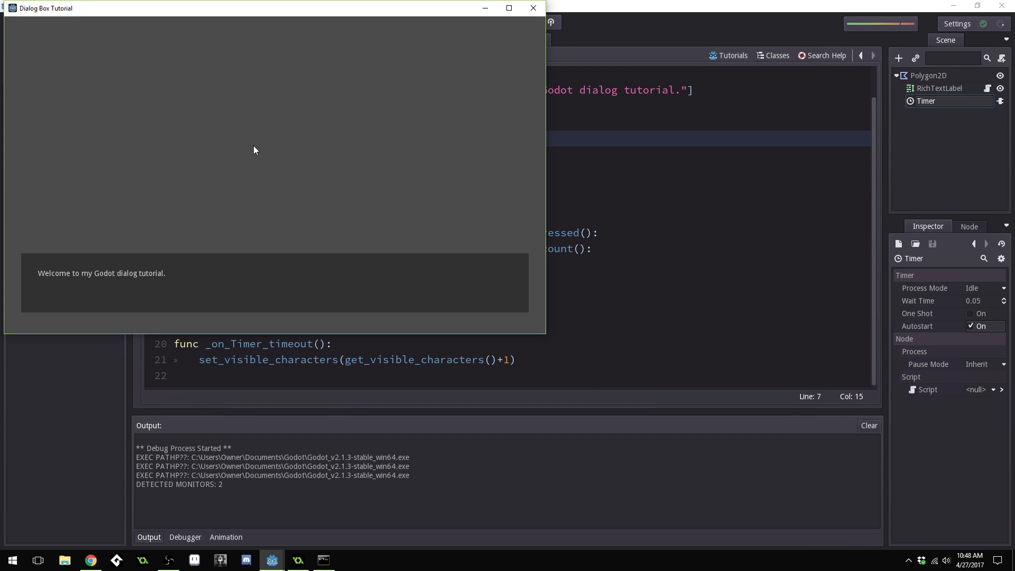
pyautogui.click(532, 7)
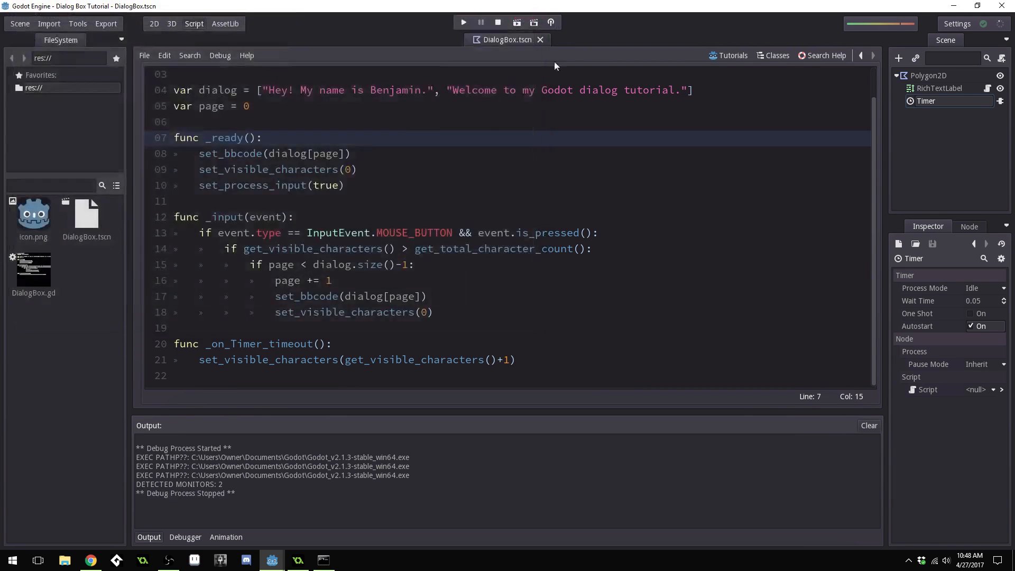
pyautogui.moveTo(674, 243)
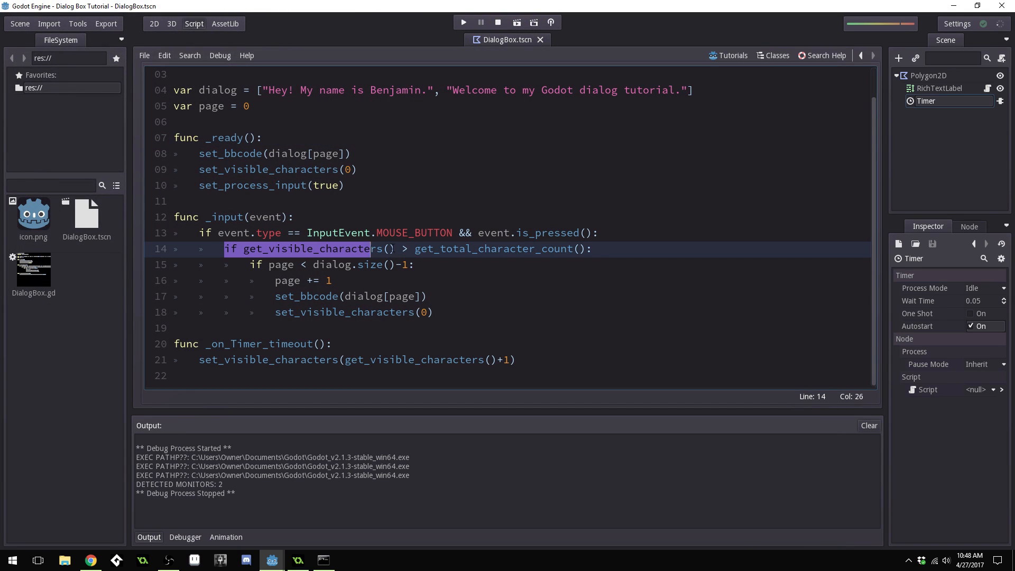
# After line 18, add 'else:' calling set_visible_characters(get_total_character_count())
pyautogui.click(415, 264)
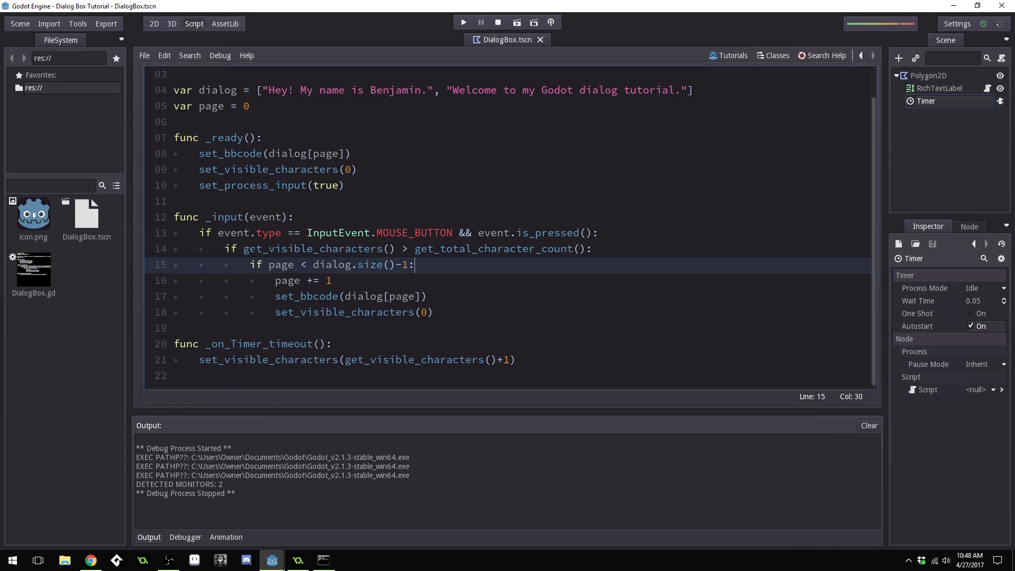
pyautogui.click(283, 249)
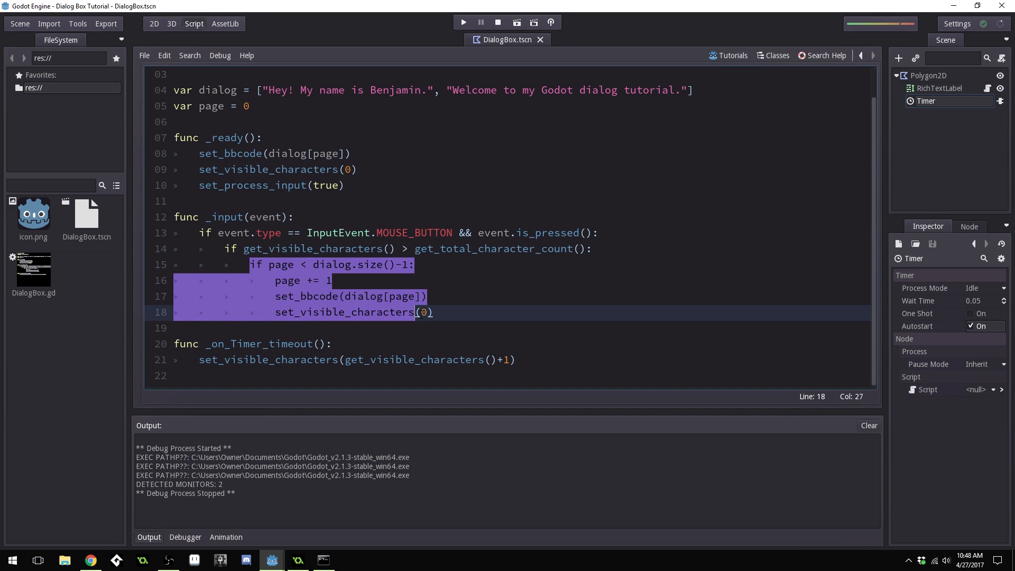
pyautogui.click(223, 248)
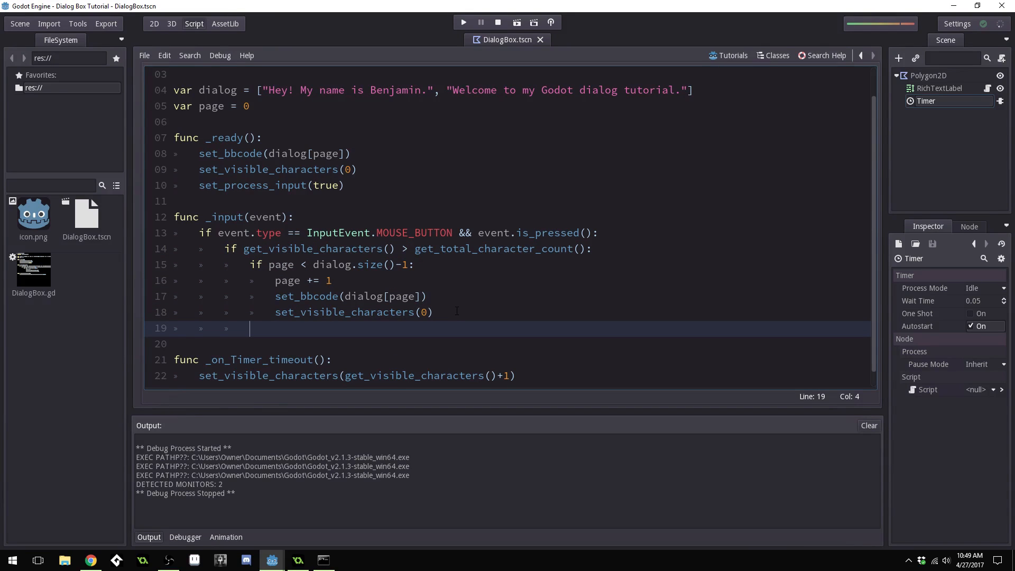
pyautogui.write('else')
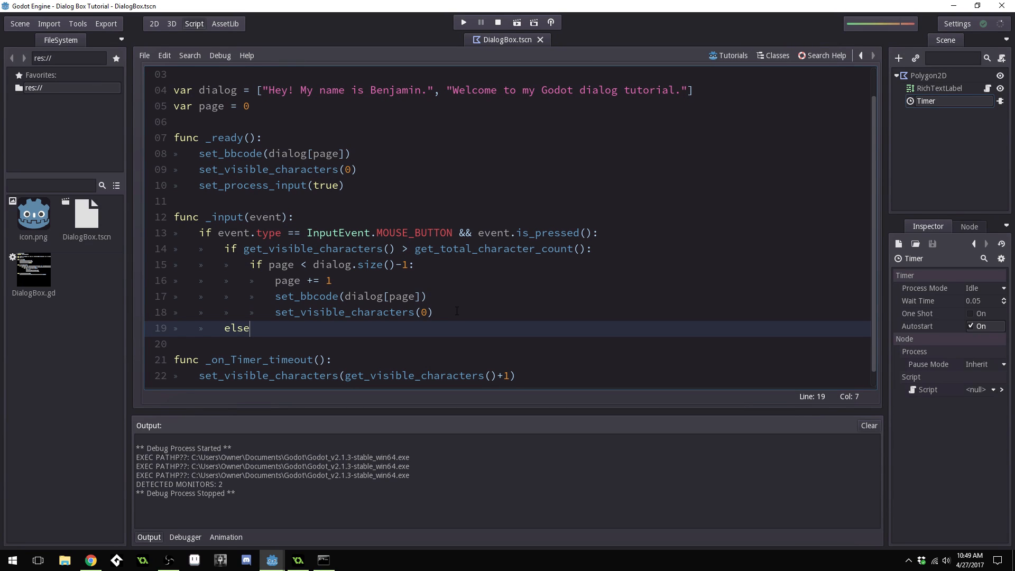
pyautogui.write(':')
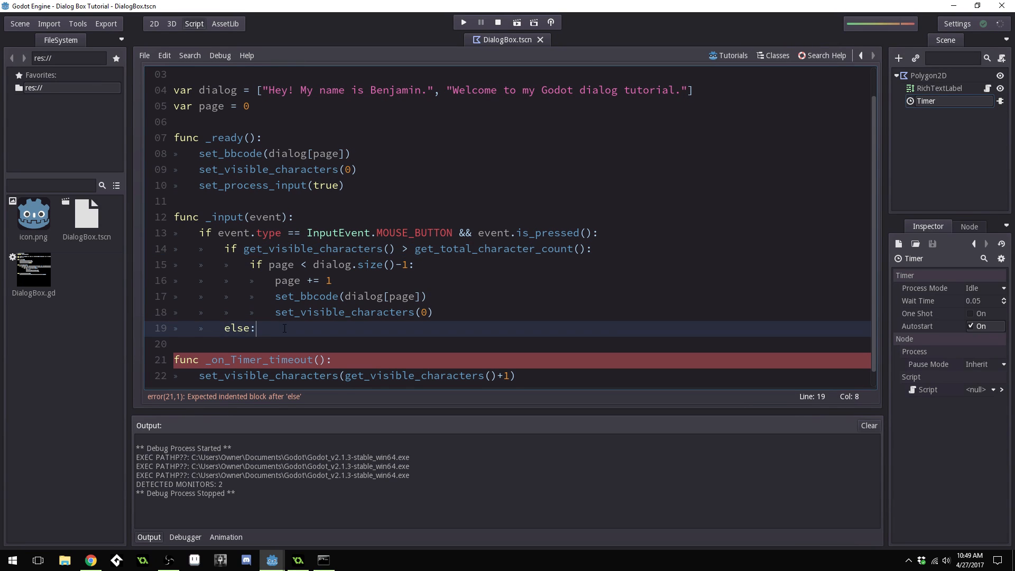
pyautogui.press('Return')
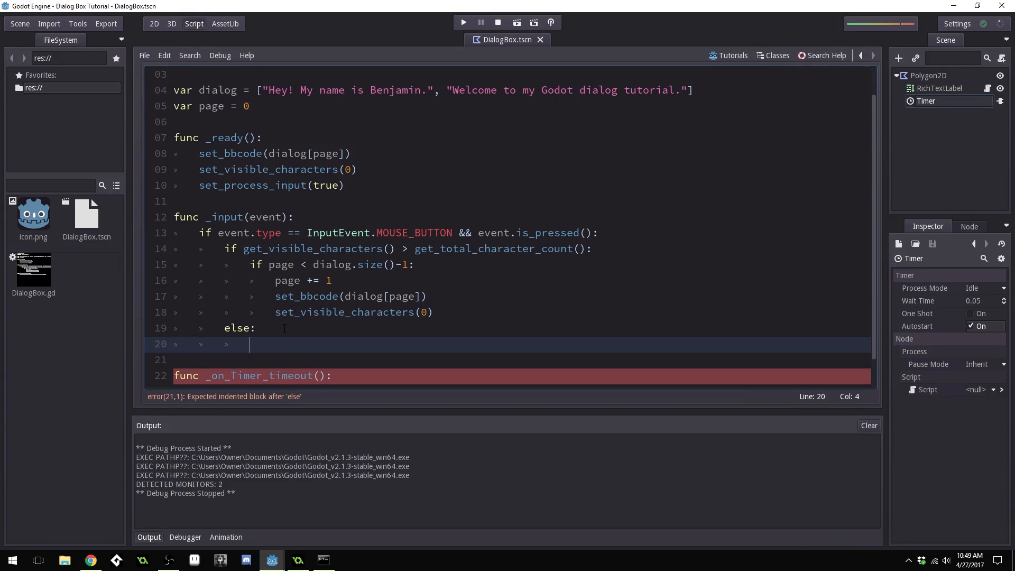
pyautogui.write('set_visible_characters(')
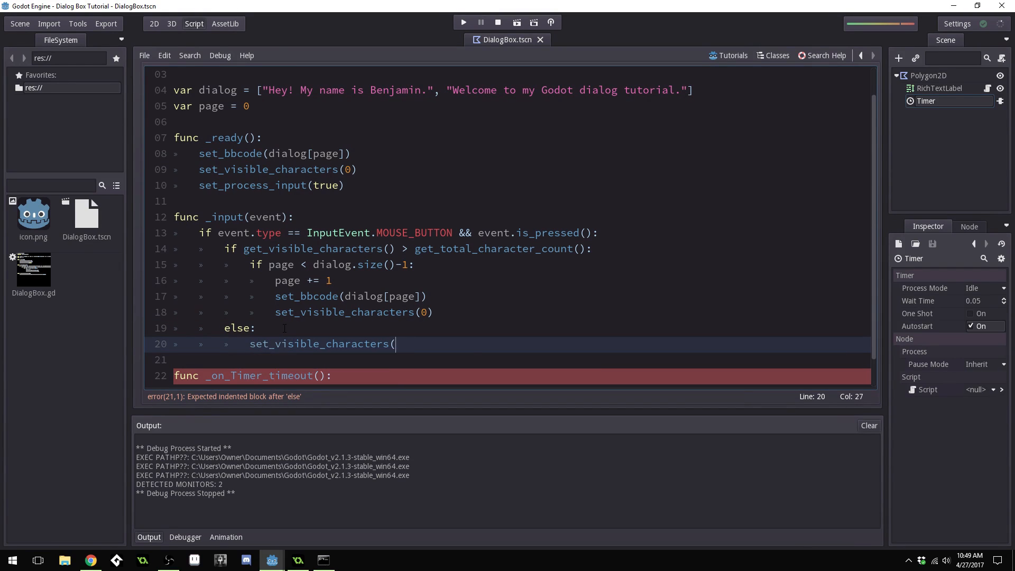
pyautogui.write('get_total_character_count(')
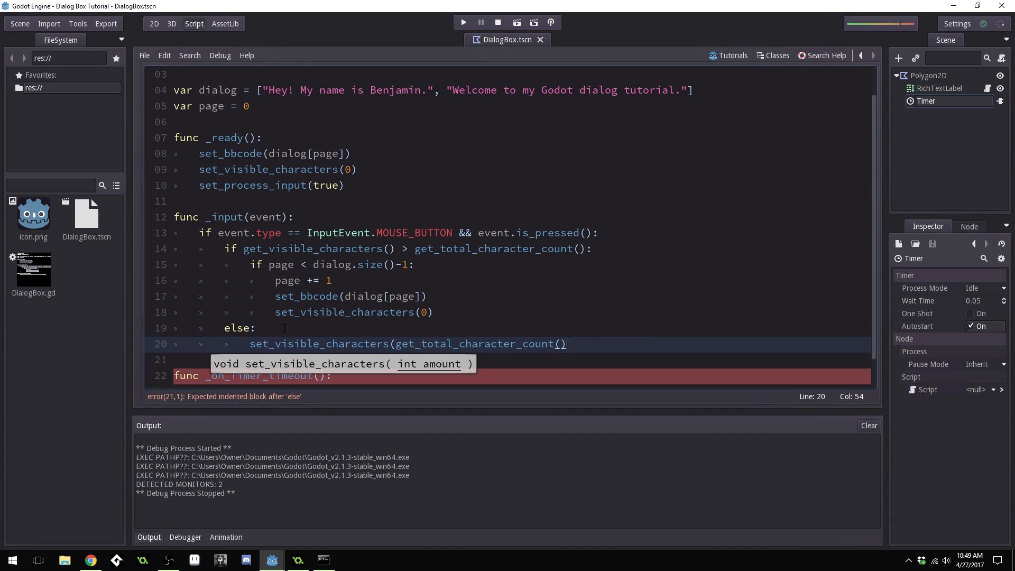
pyautogui.write(')')
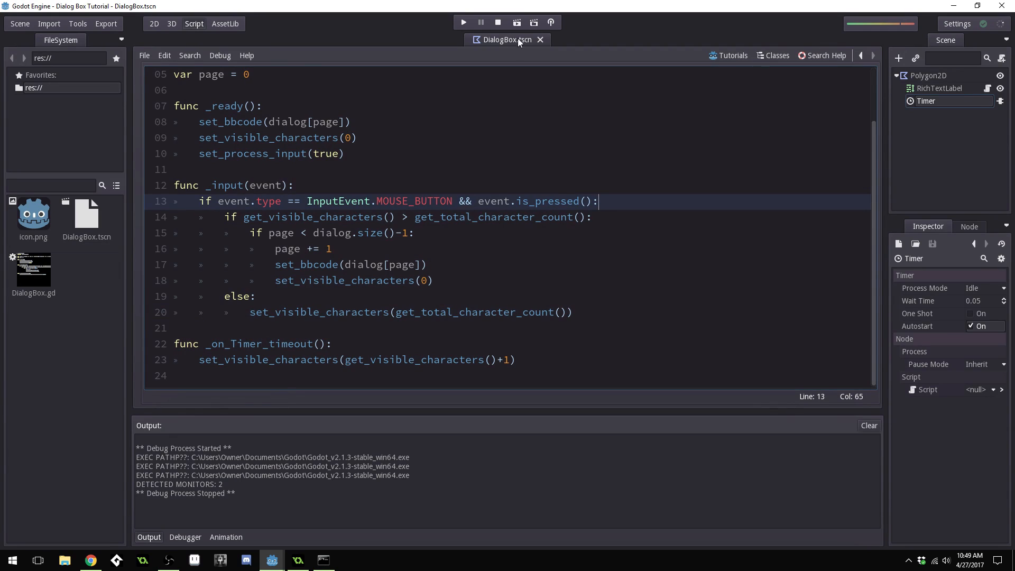
pyautogui.click(462, 23)
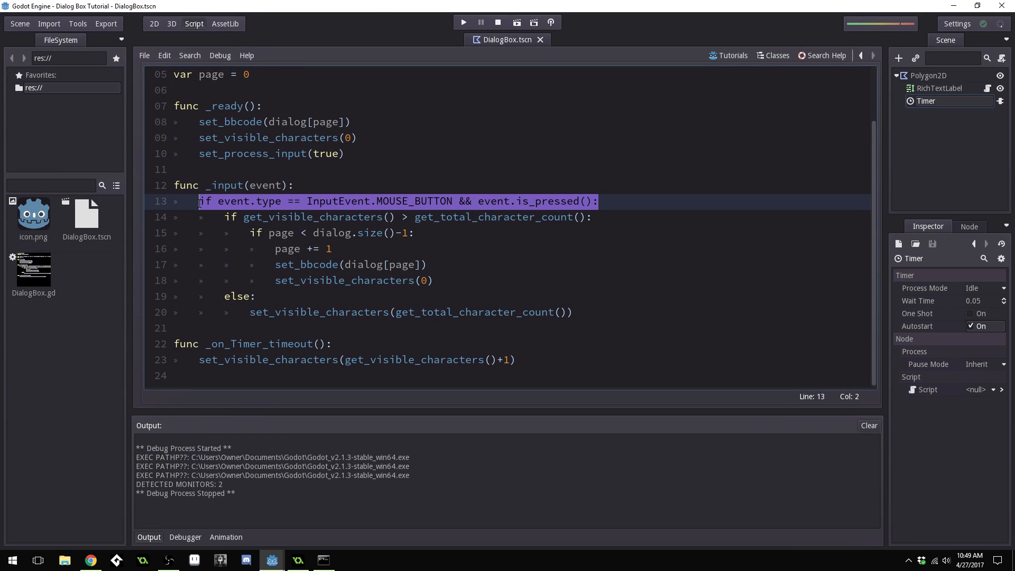
pyautogui.scroll(3)
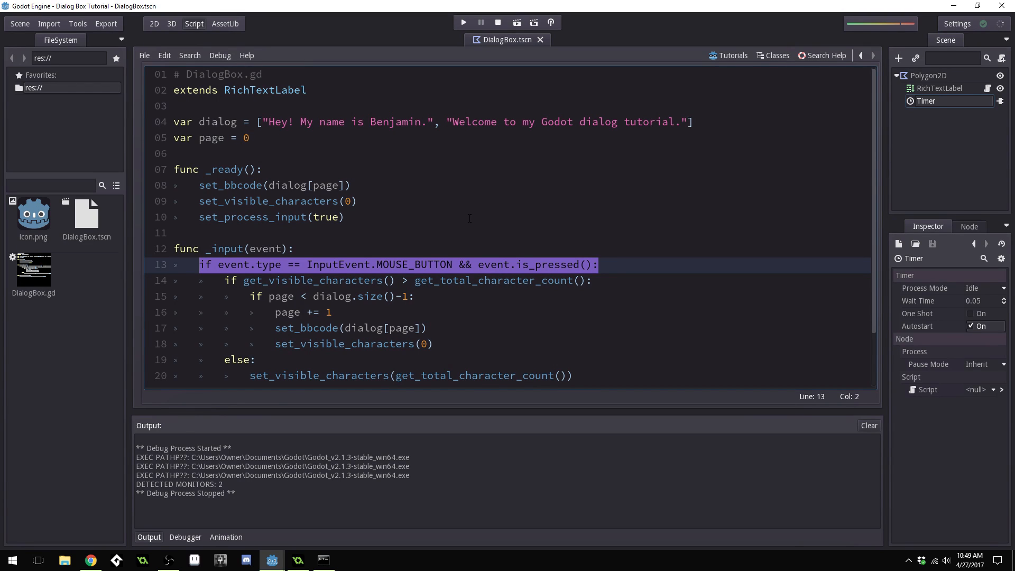
pyautogui.moveTo(561, 179)
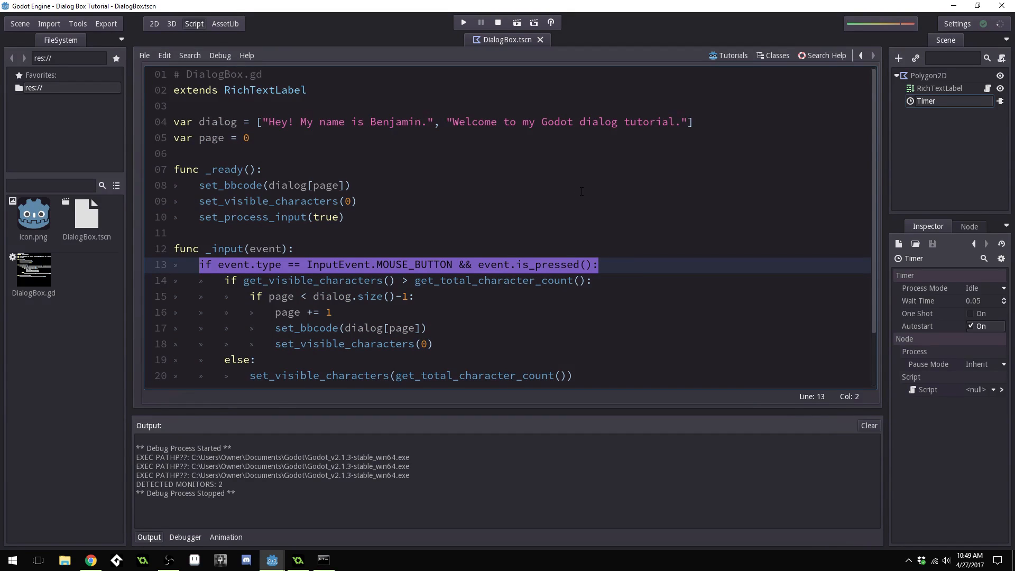
pyautogui.moveTo(330, 30)
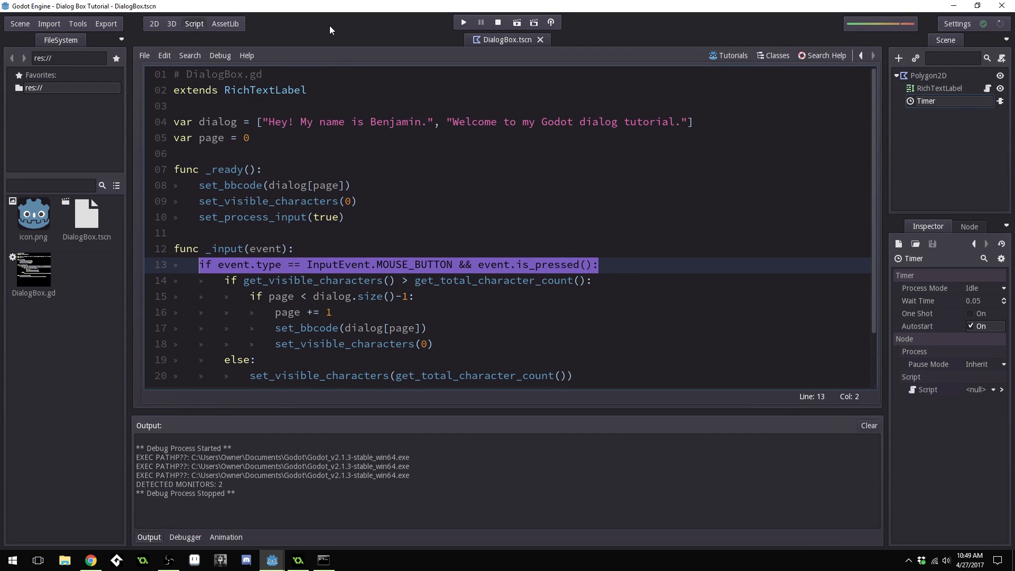
pyautogui.moveTo(705, 260)
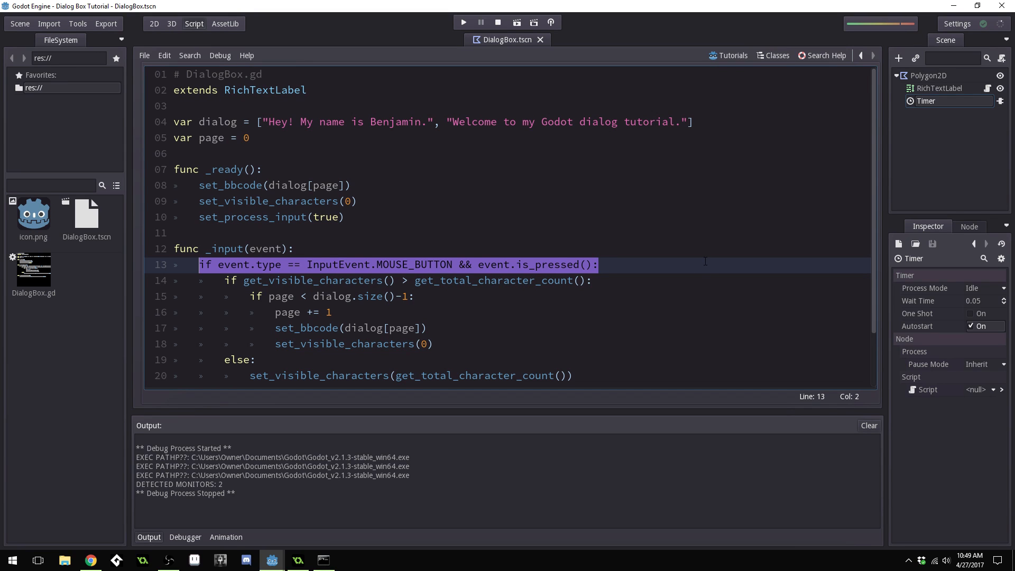
pyautogui.scroll(-3)
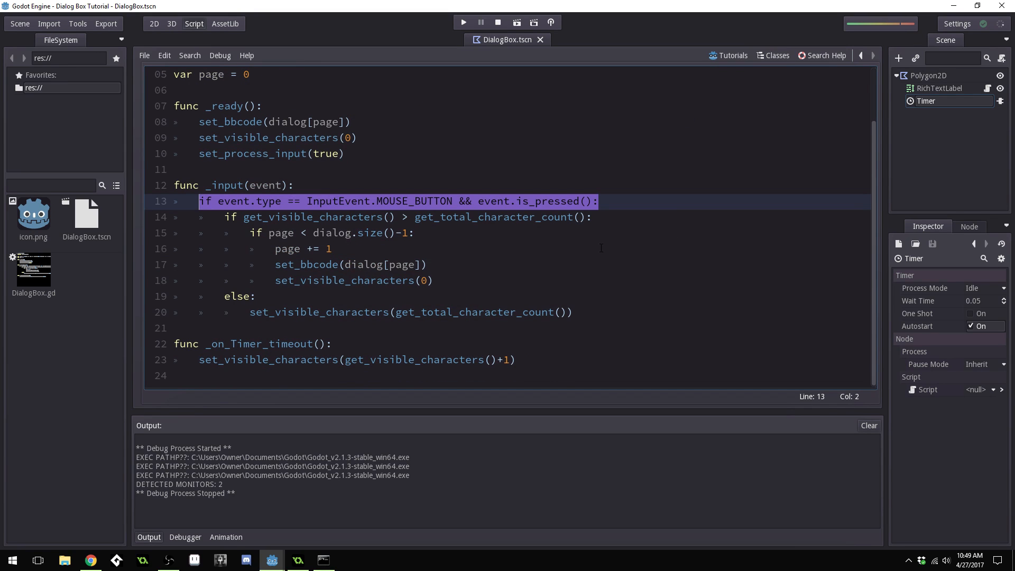
pyautogui.scroll(3)
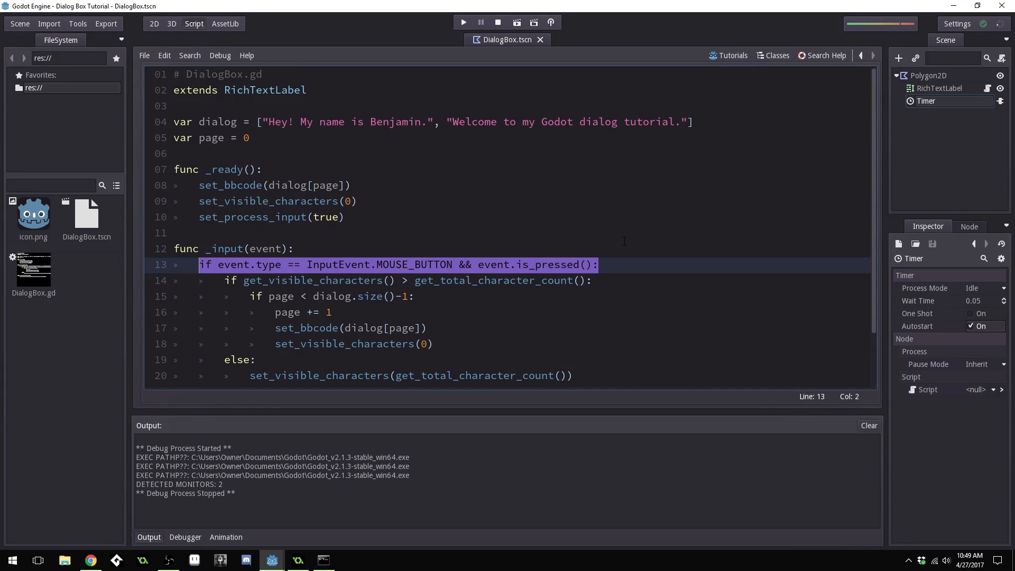